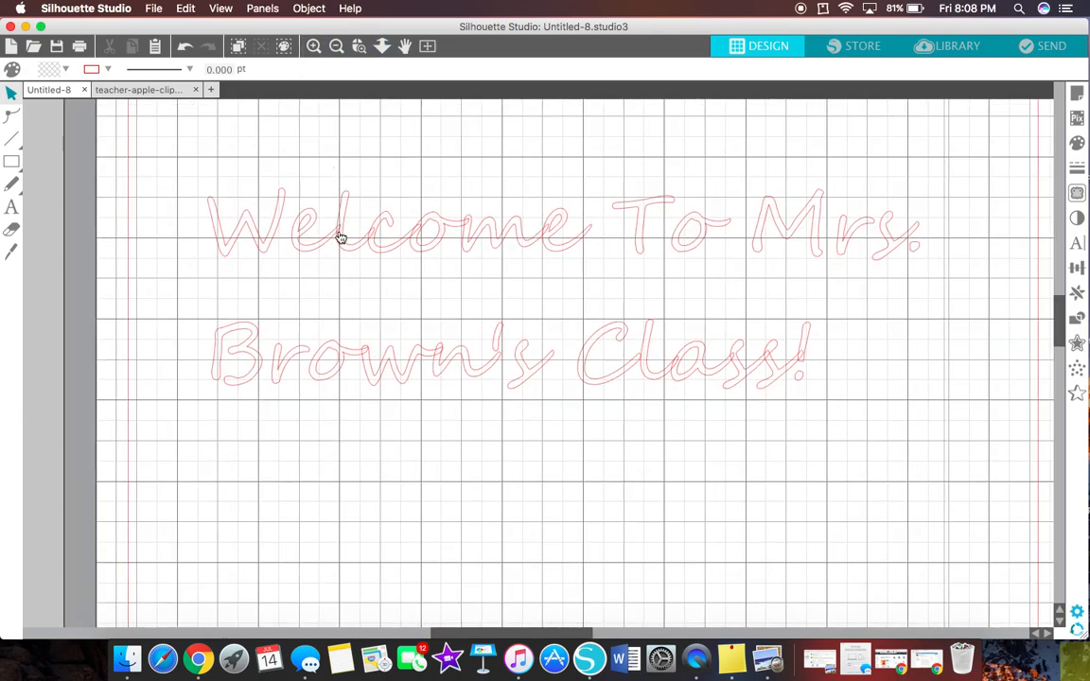
mouse_move(375, 246)
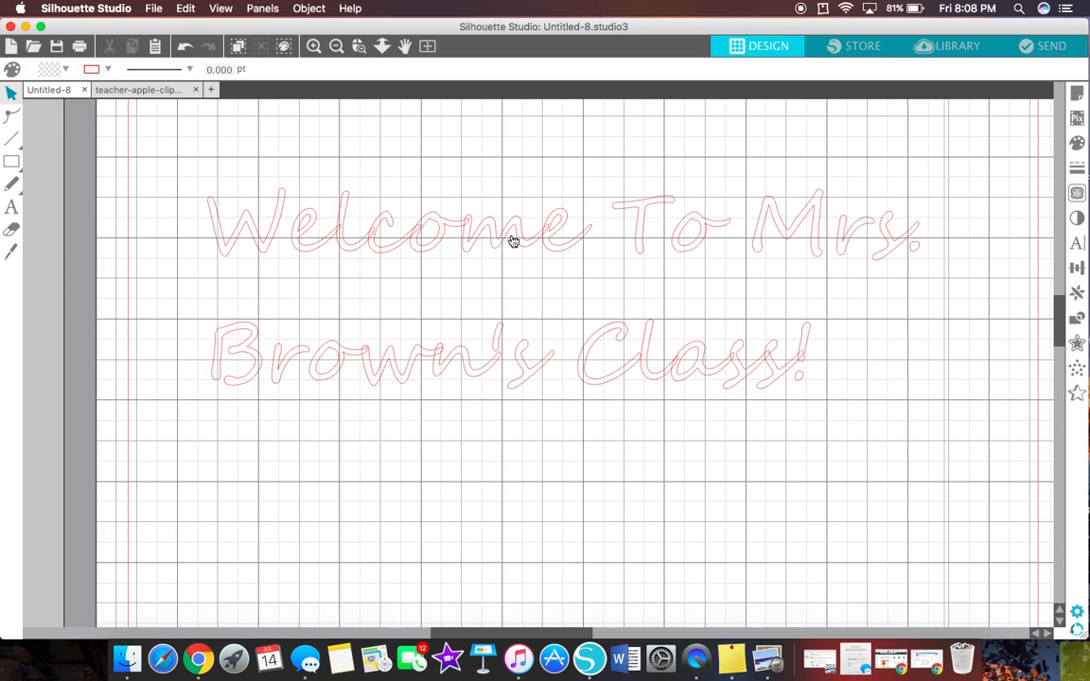
mouse_move(560, 258)
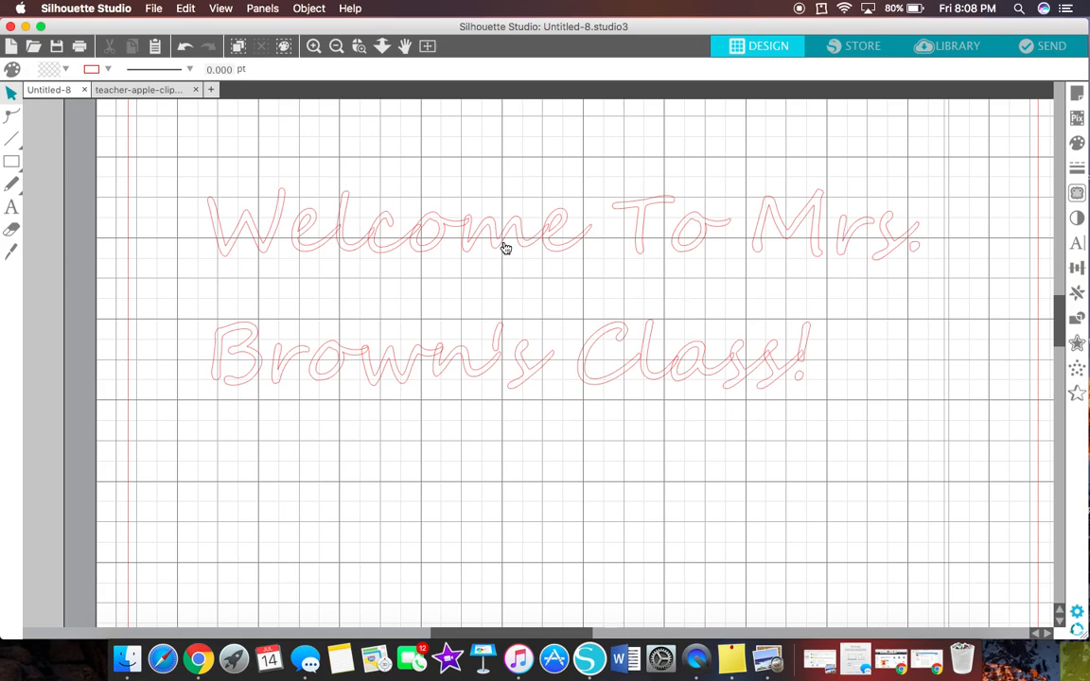
mouse_move(700, 248)
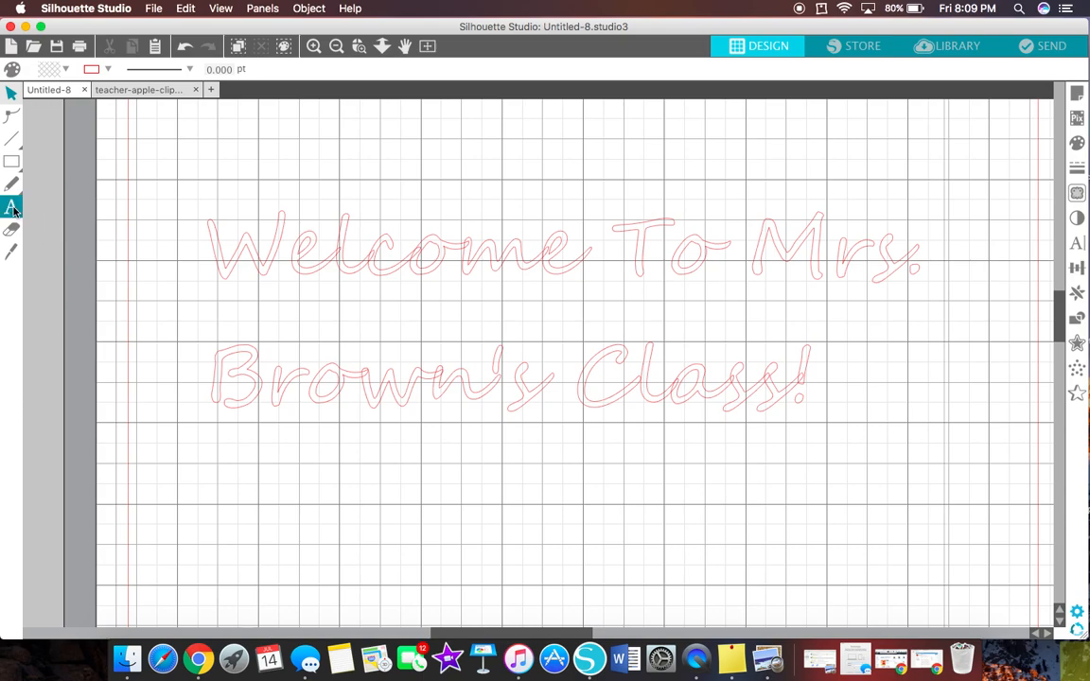
Show the Text Style panel and browse down through the font list
click(11, 206)
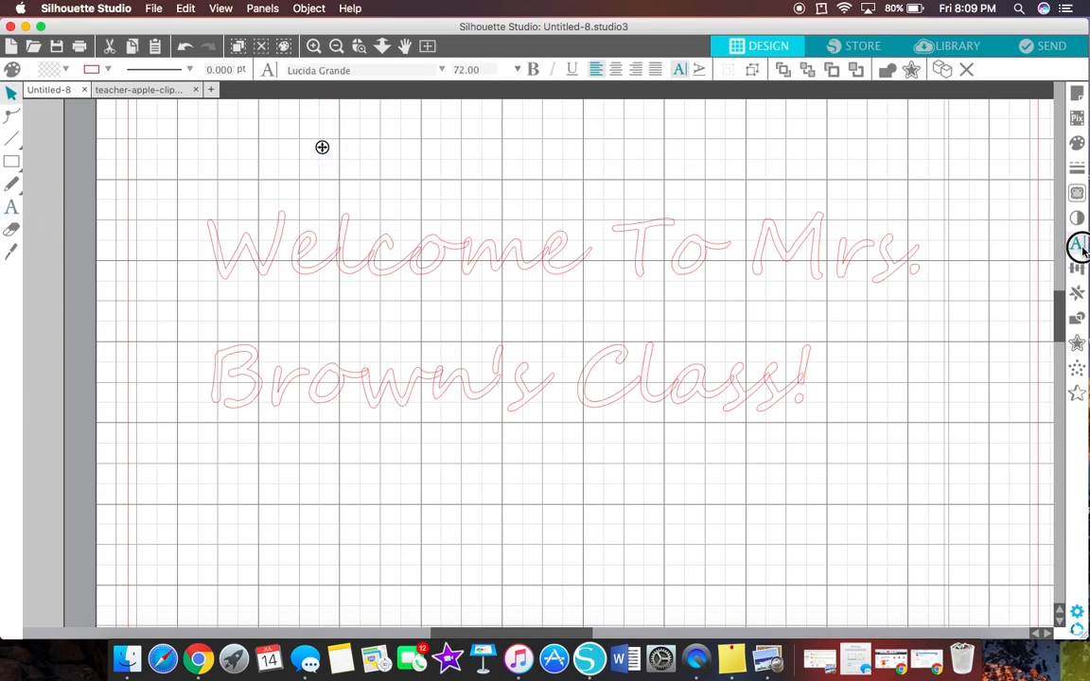
click(1076, 244)
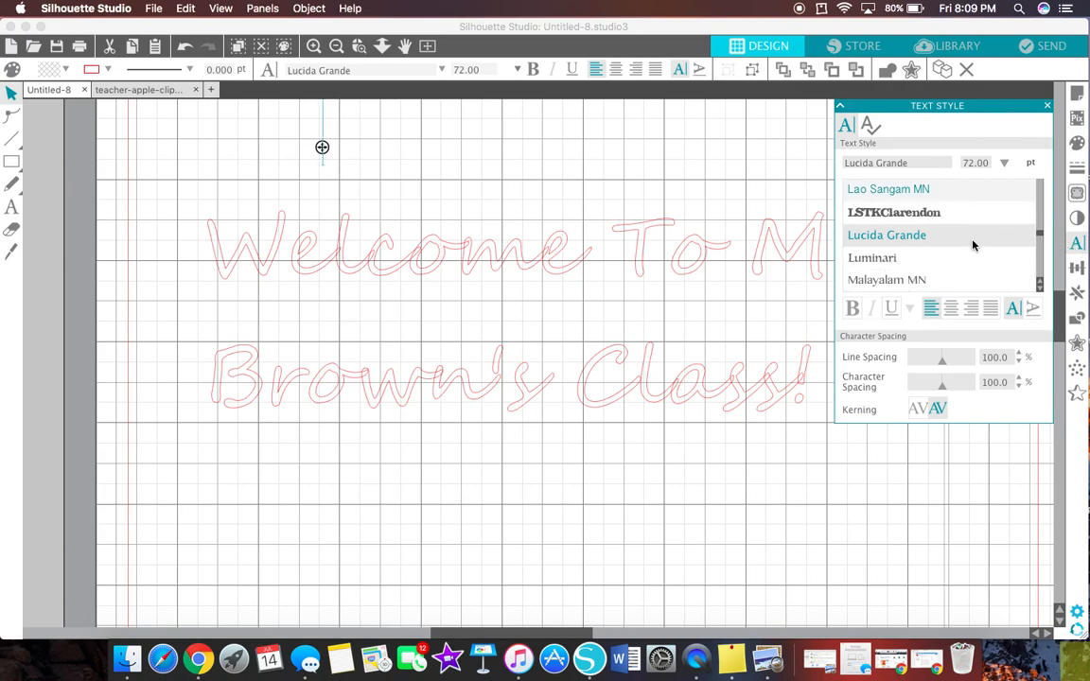
scroll(down, 3)
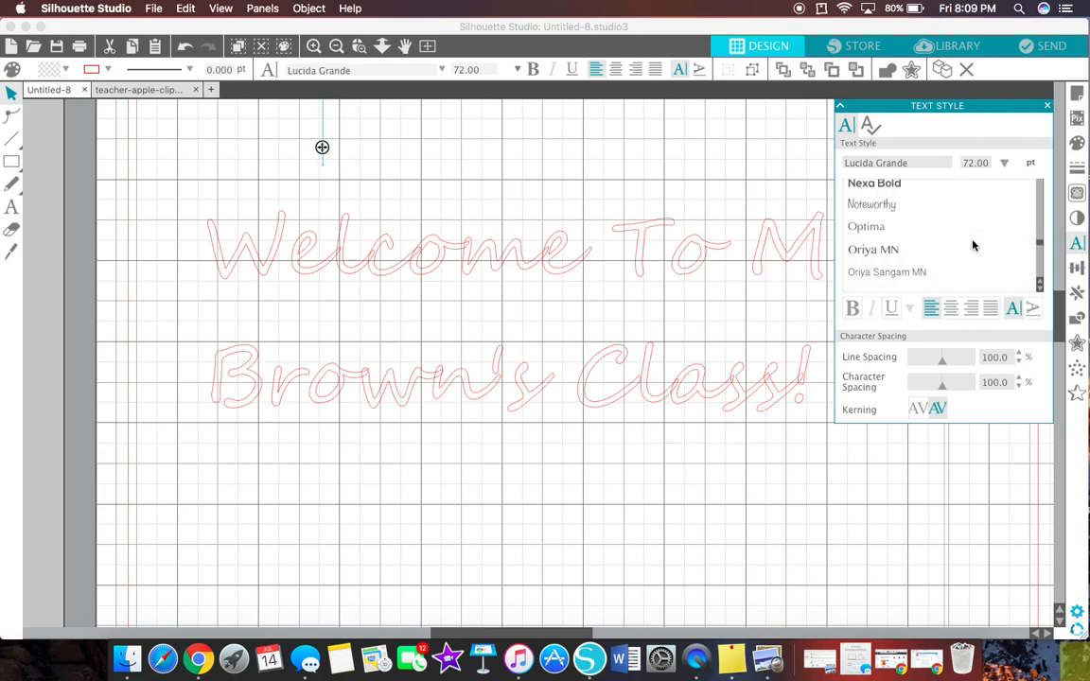
scroll(down, 3)
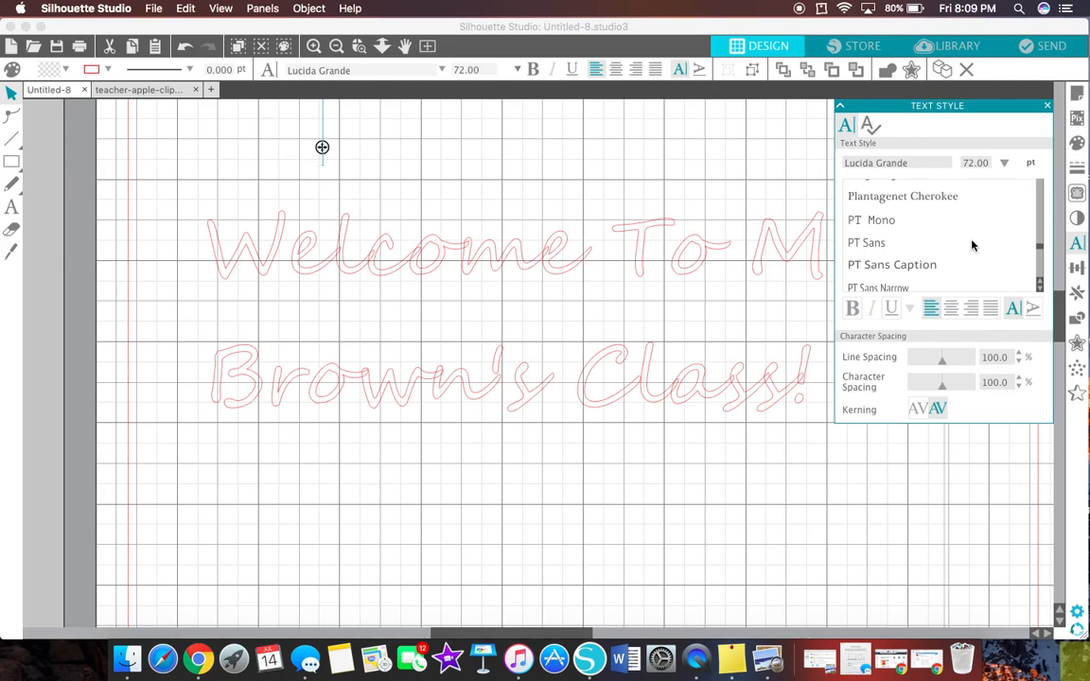
scroll(down, 3)
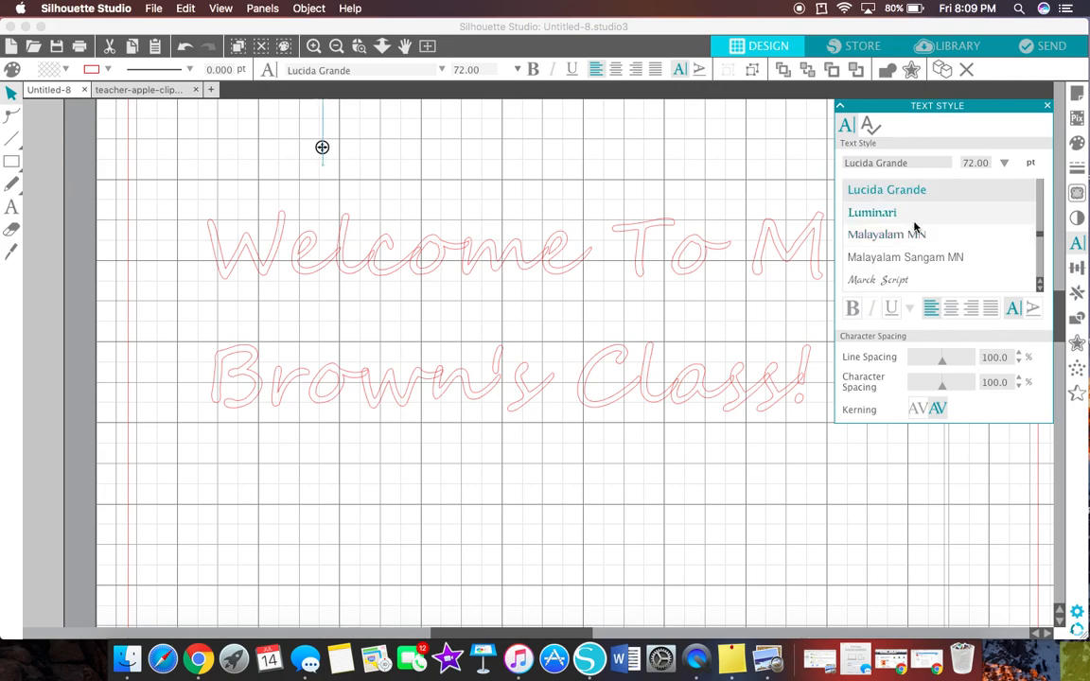
scroll(down, 3)
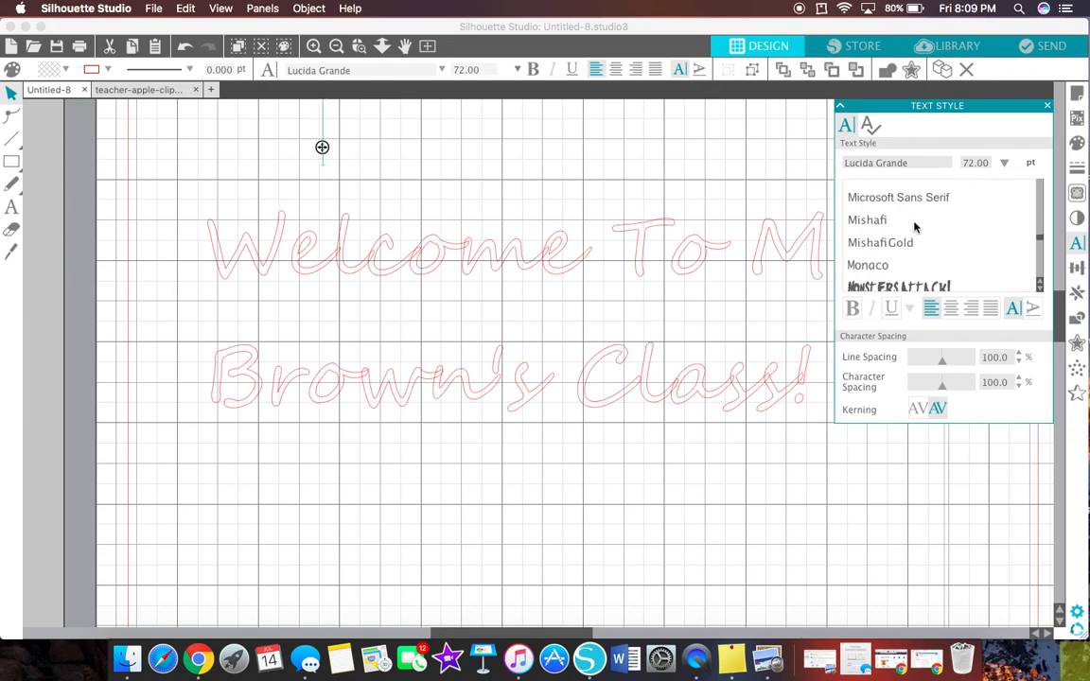
scroll(down, 3)
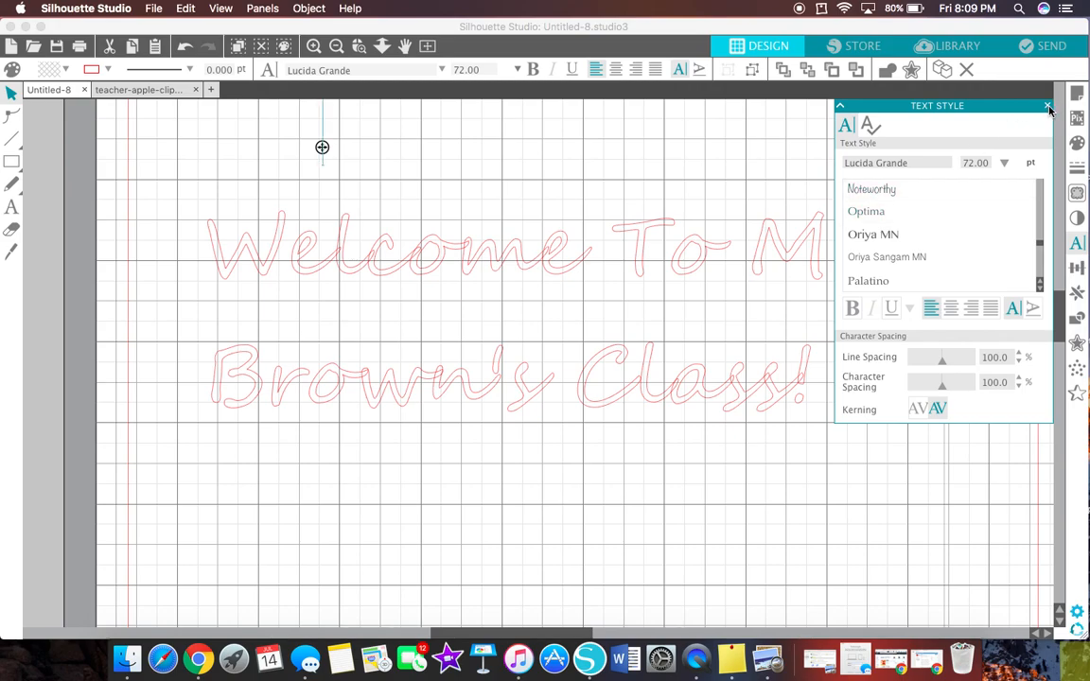
Close the Text Style panel and ungroup the welcome text into separately selectable parts
click(1048, 106)
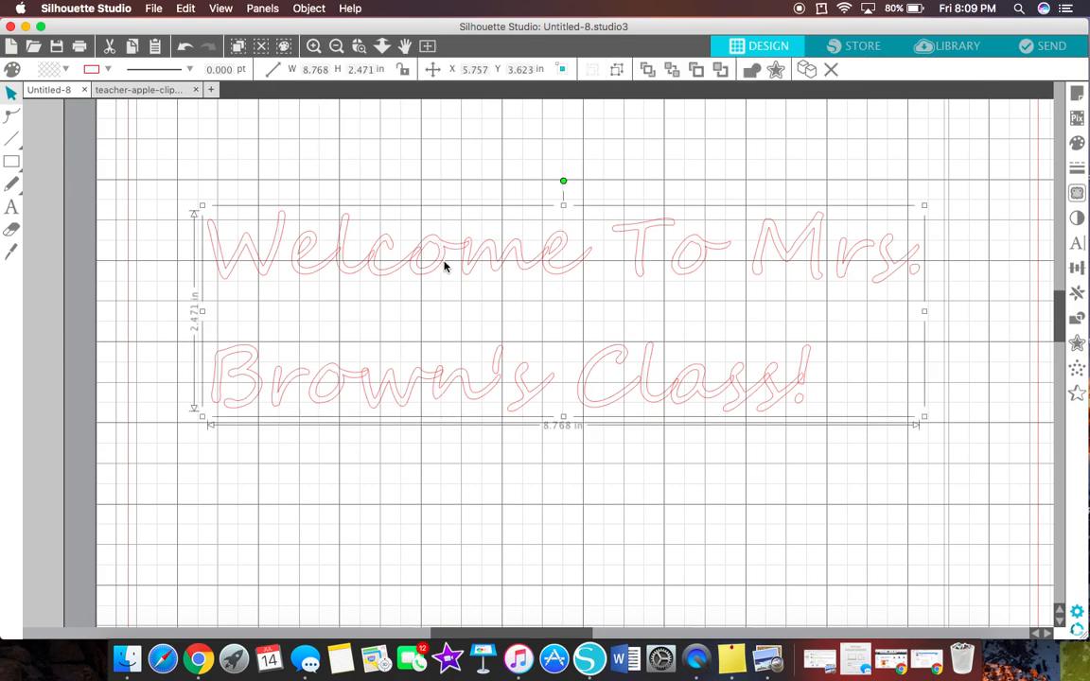
click(605, 148)
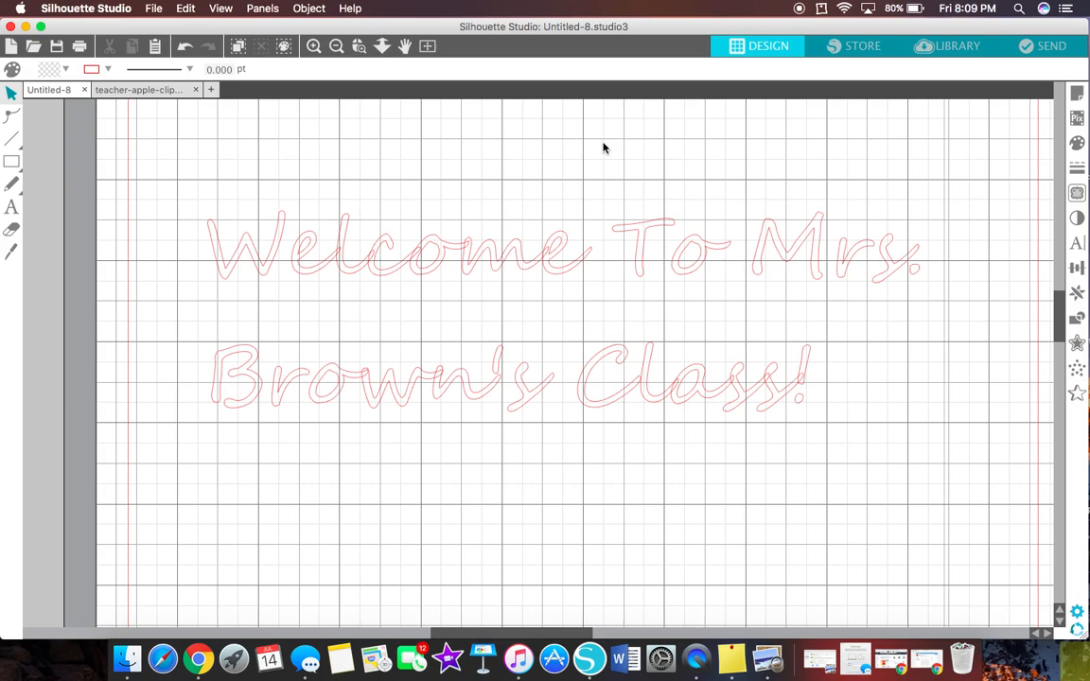
mouse_move(669, 375)
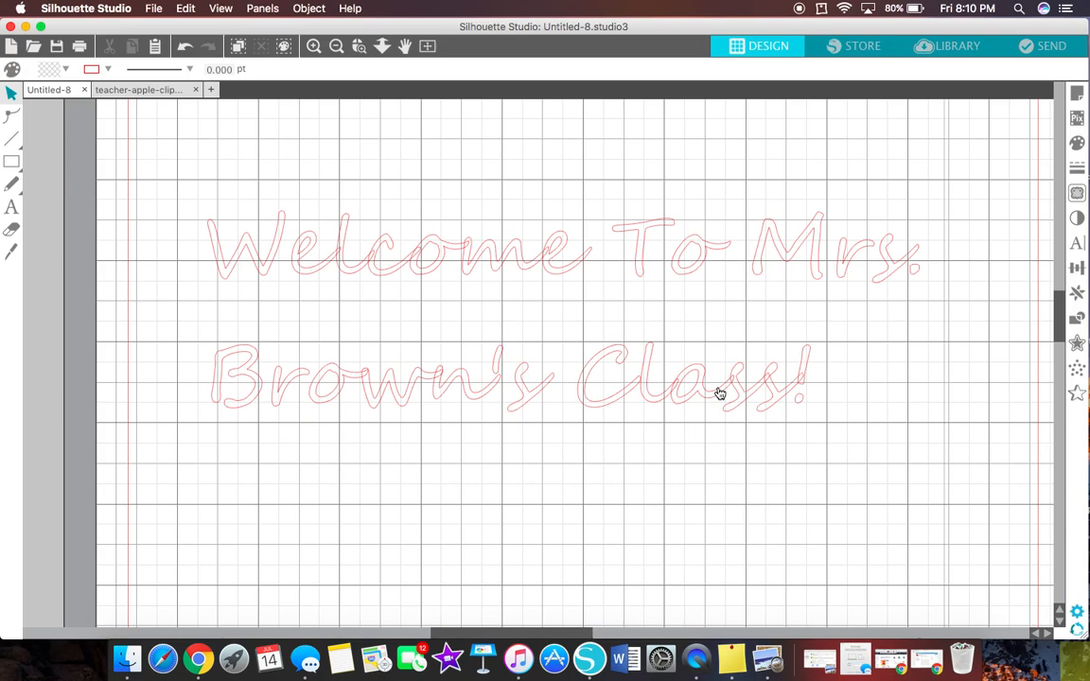
click(507, 265)
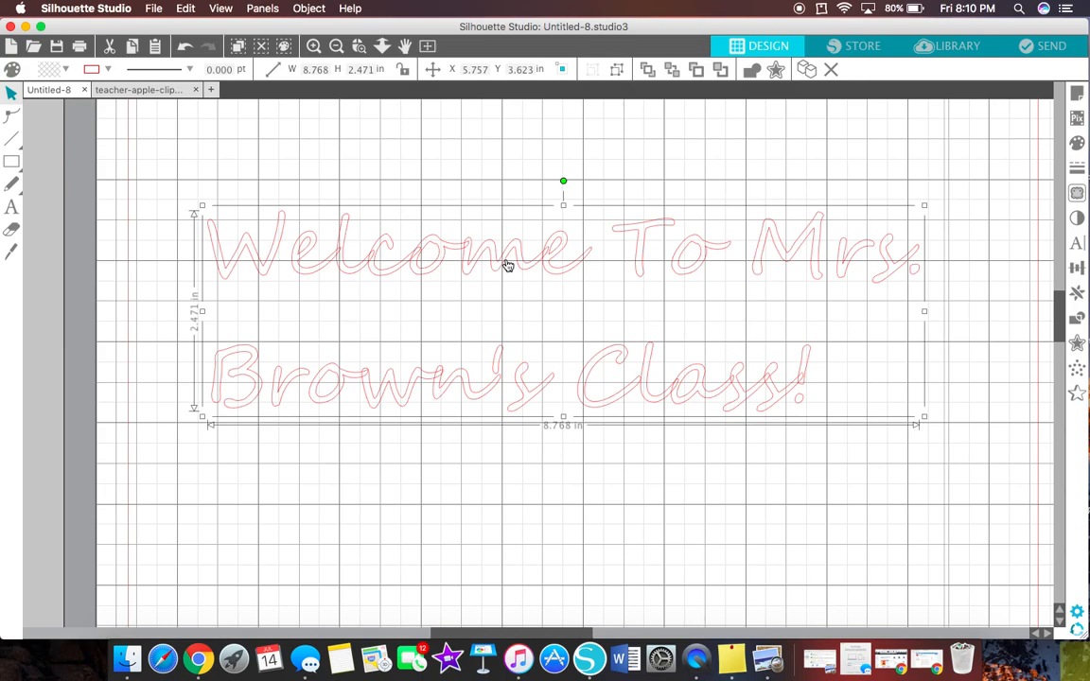
right_click(507, 267)
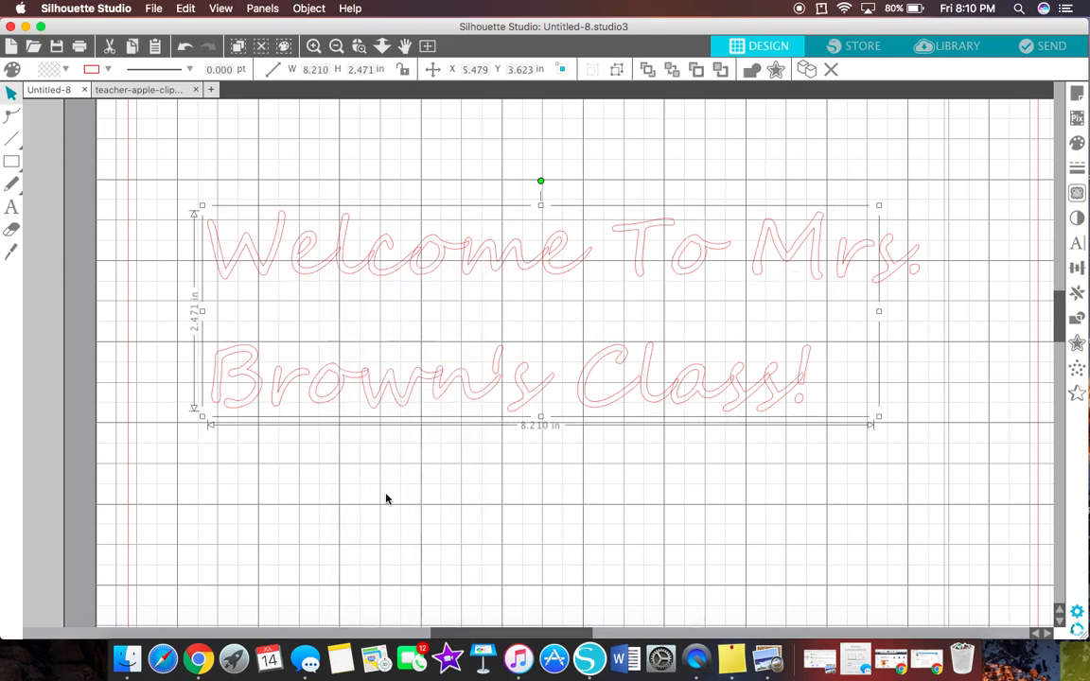
click(488, 146)
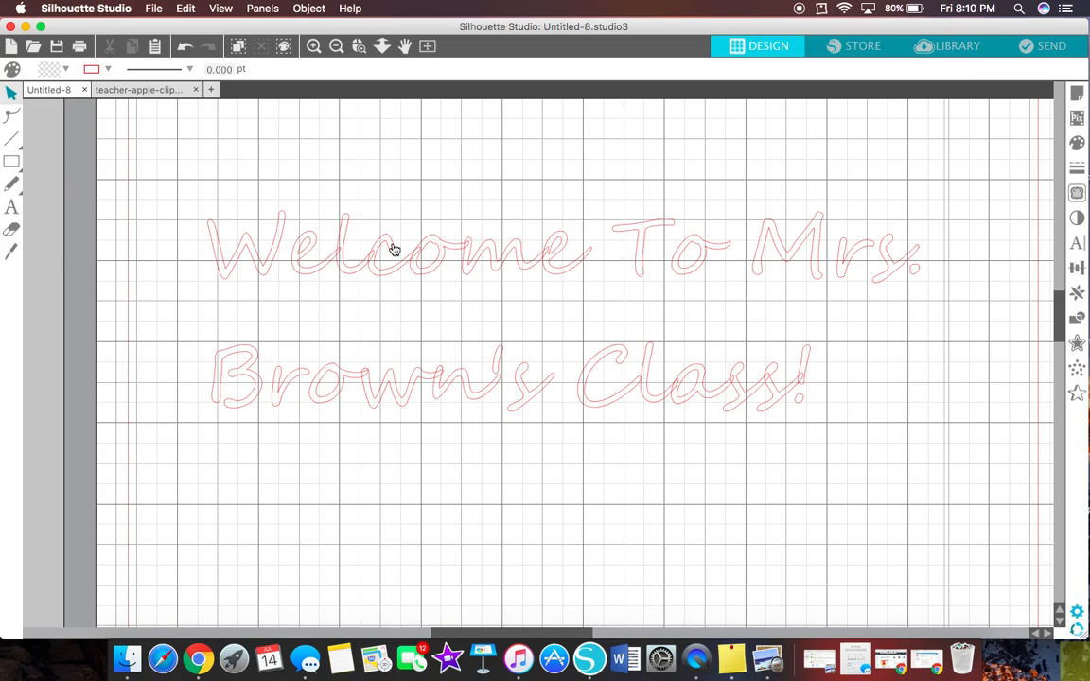
mouse_move(325, 278)
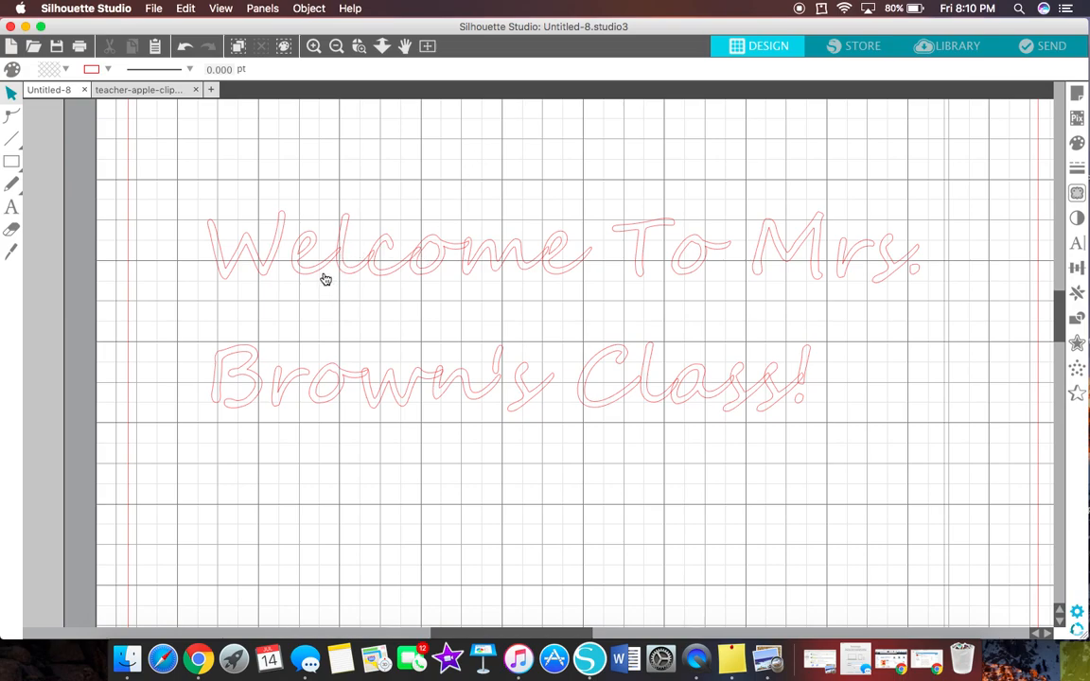
mouse_move(321, 268)
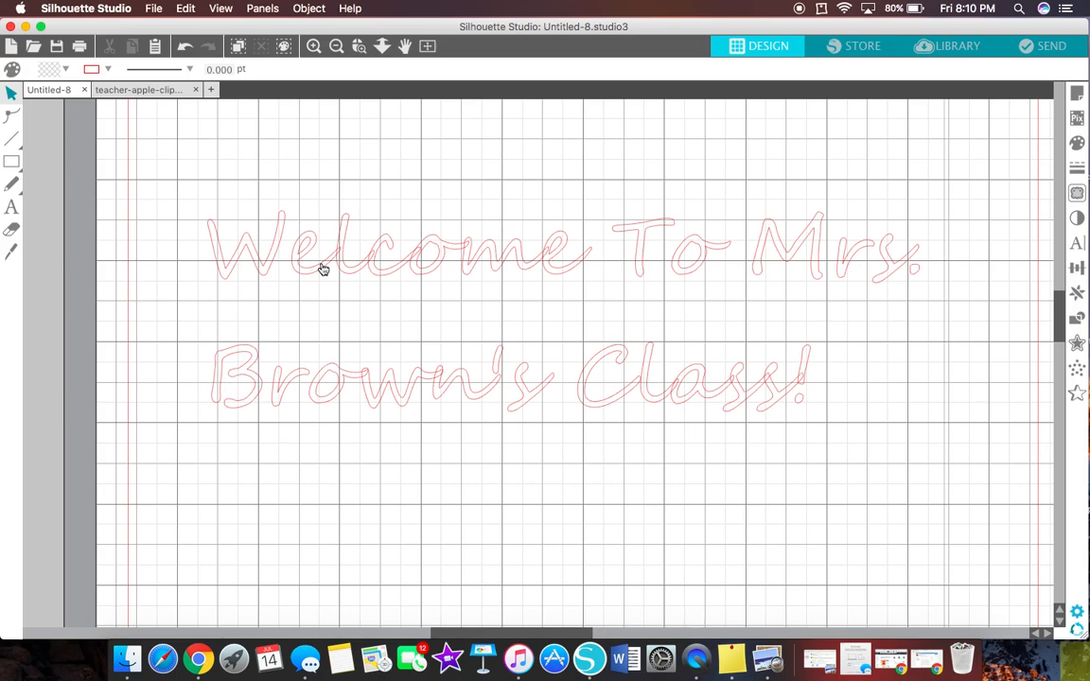
mouse_move(280, 249)
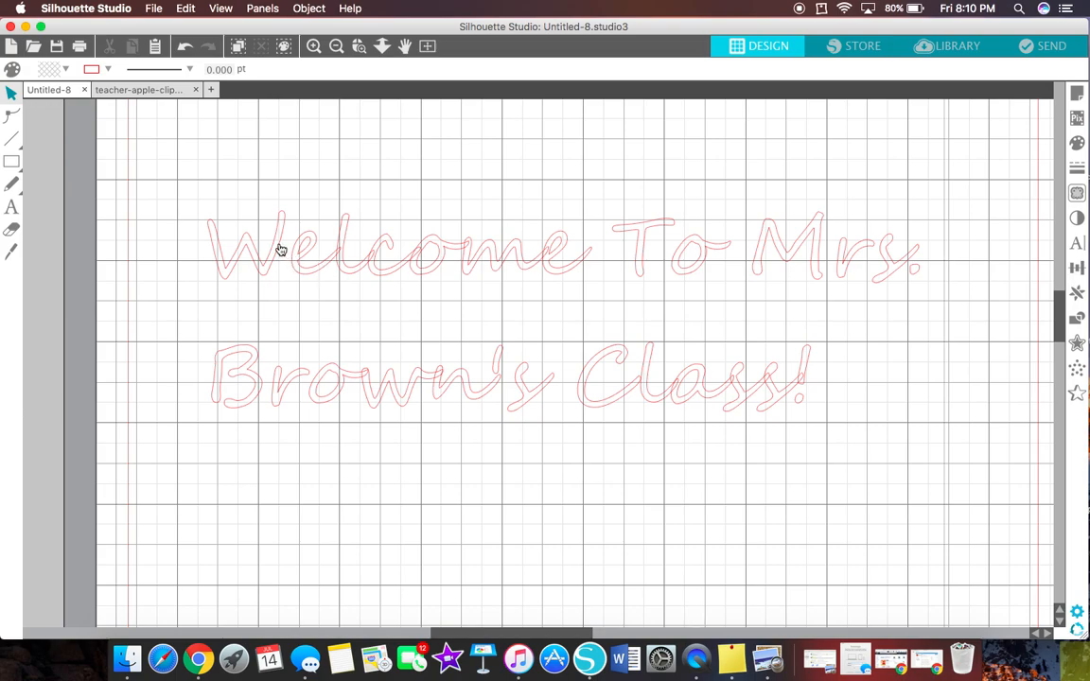
mouse_move(264, 292)
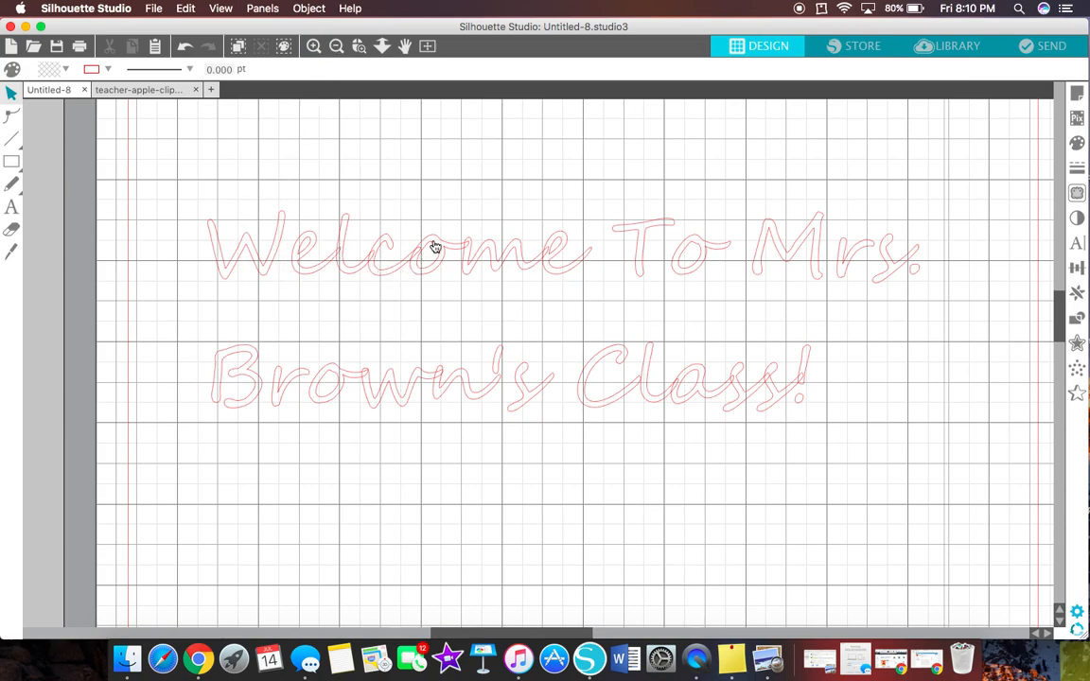
mouse_move(492, 257)
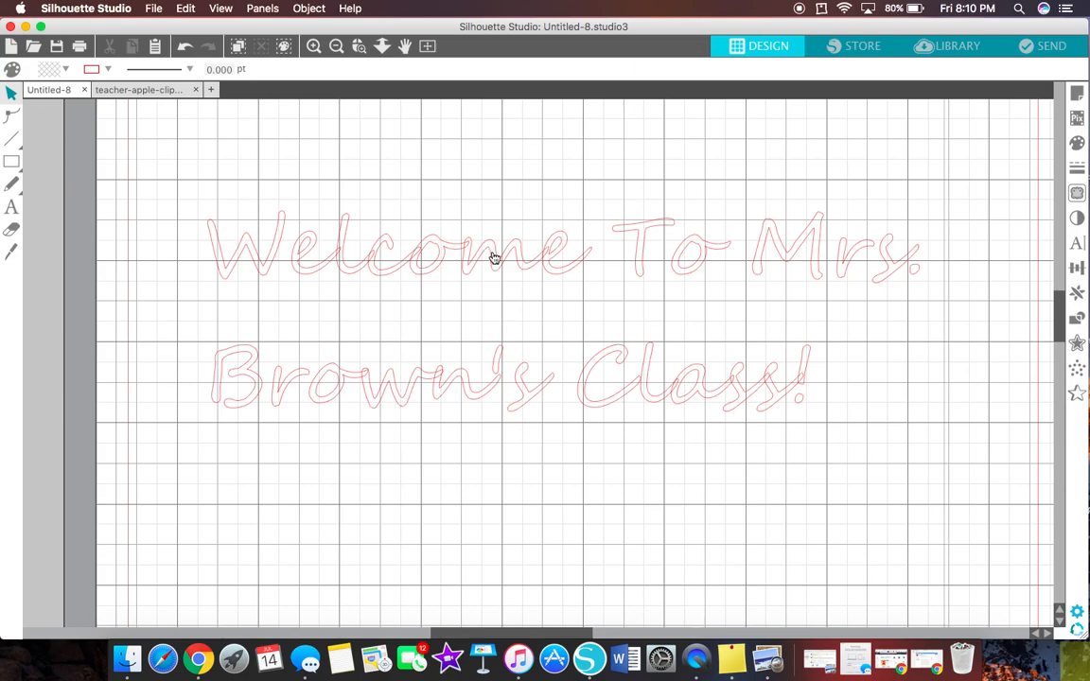
mouse_move(591, 286)
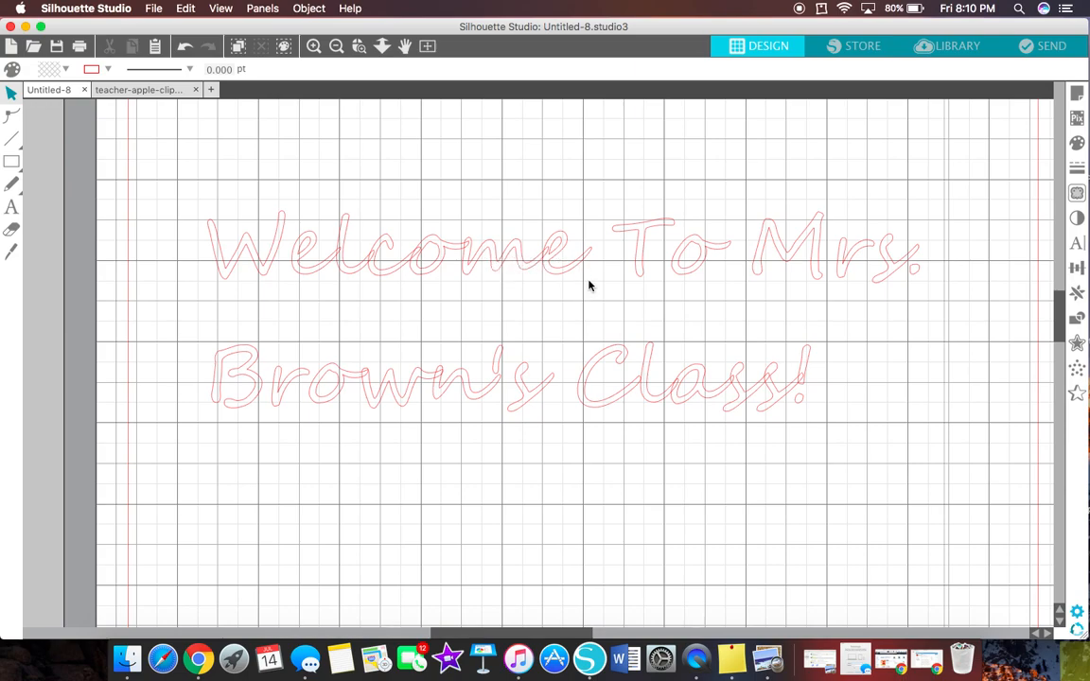
mouse_move(285, 272)
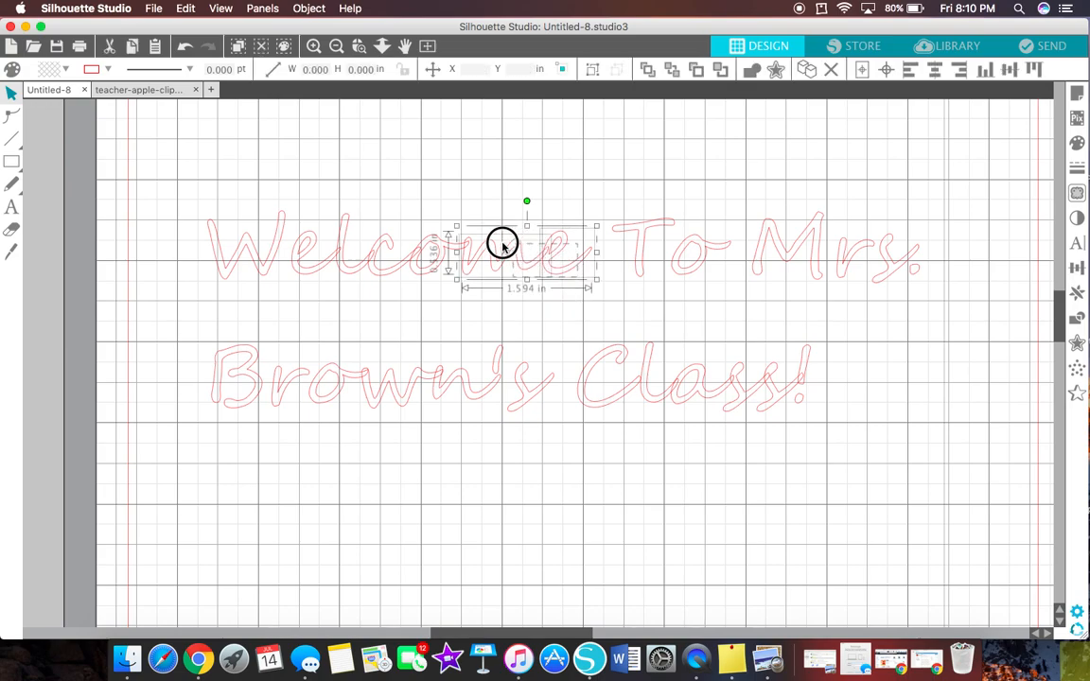
Group the letters of 'Welcome' into one piece separate from the rest of the text
drag(503, 244, 305, 247)
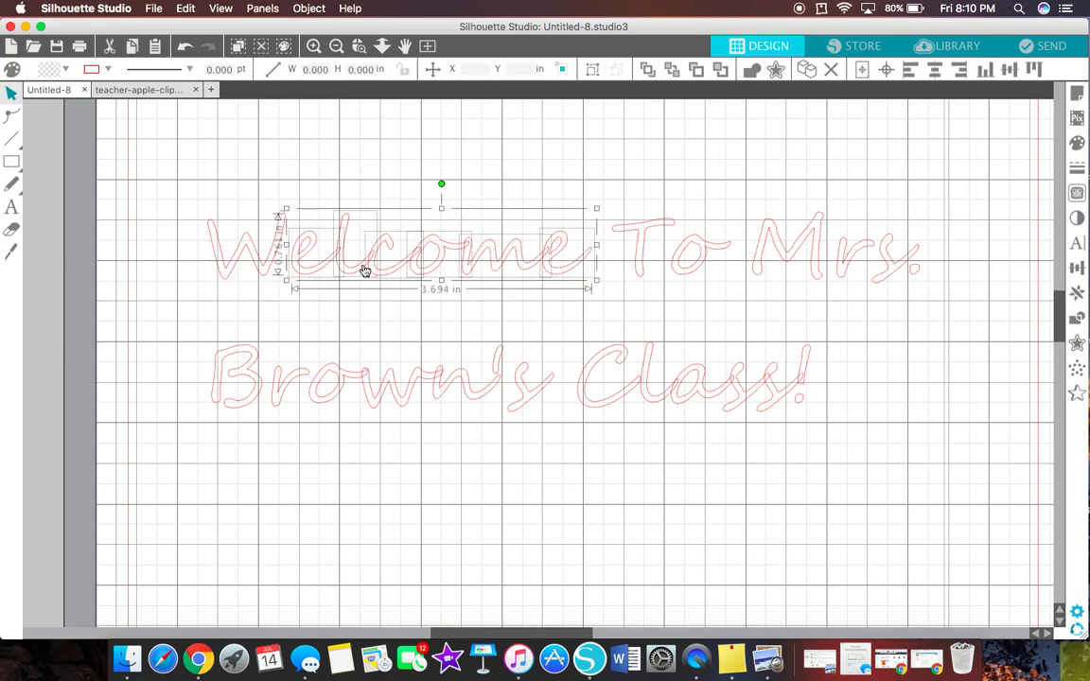
right_click(365, 273)
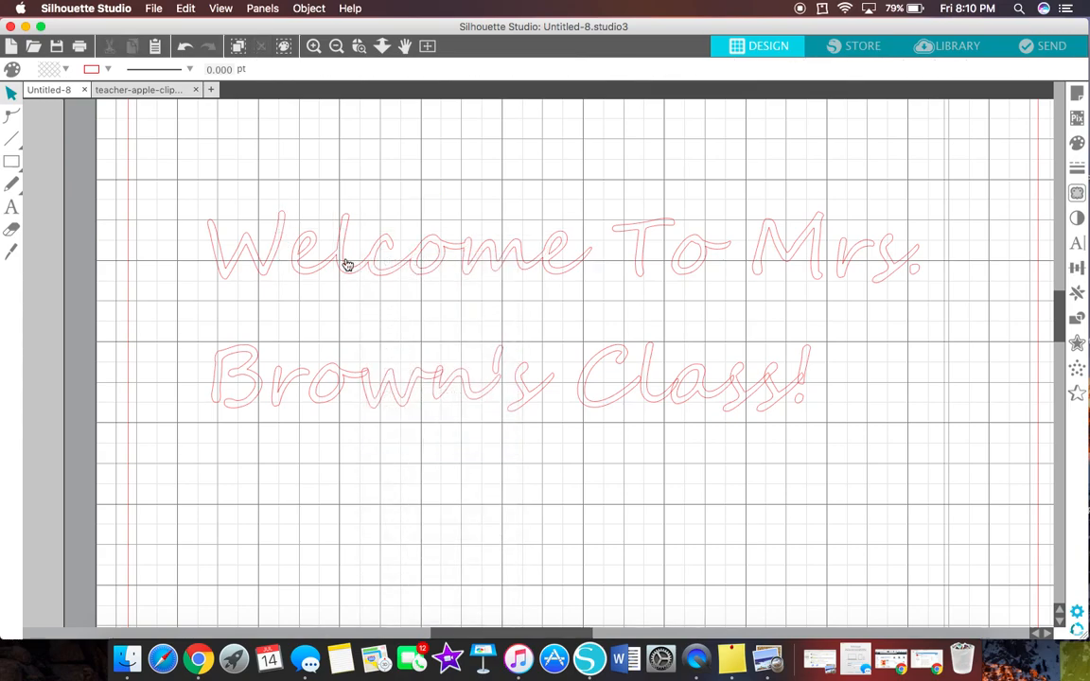
click(333, 258)
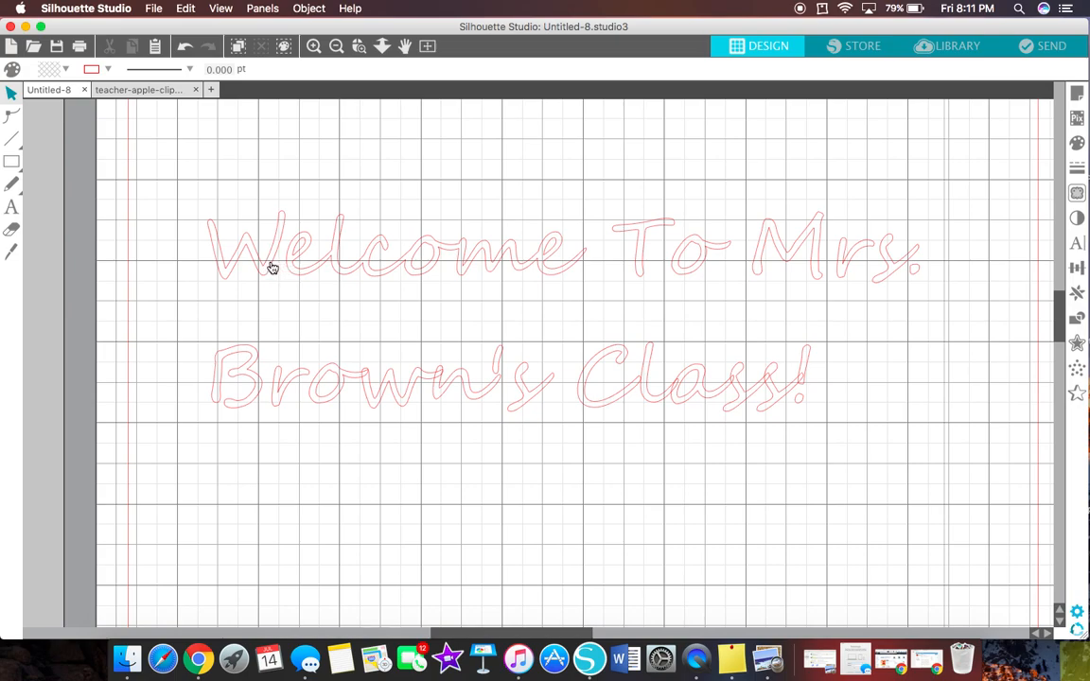
click(284, 255)
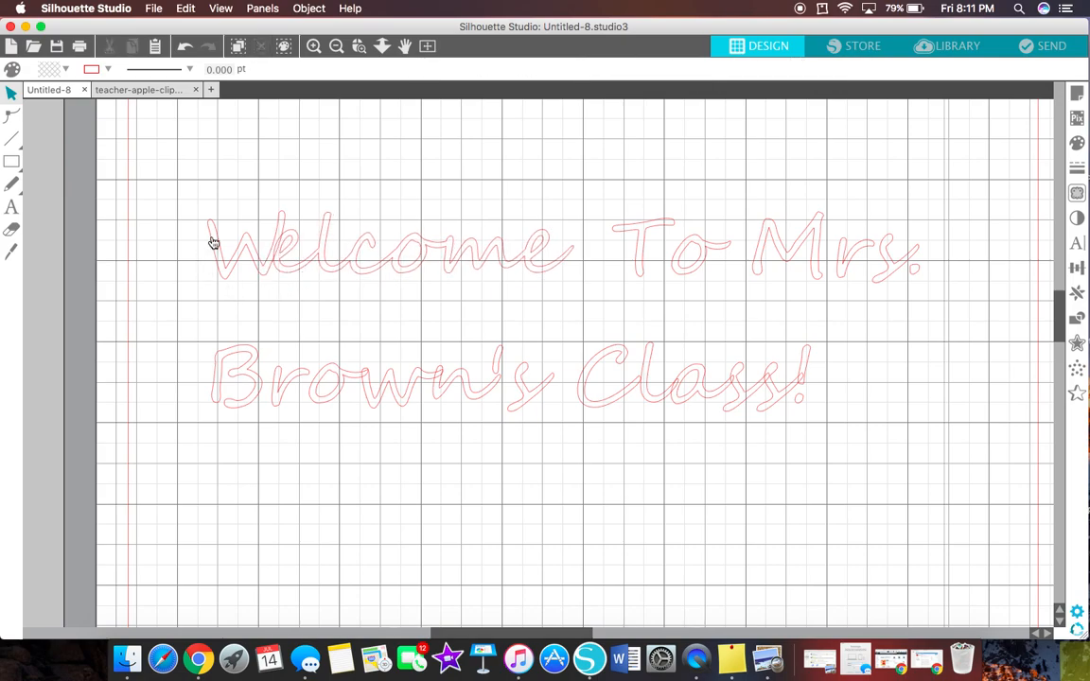
mouse_move(280, 256)
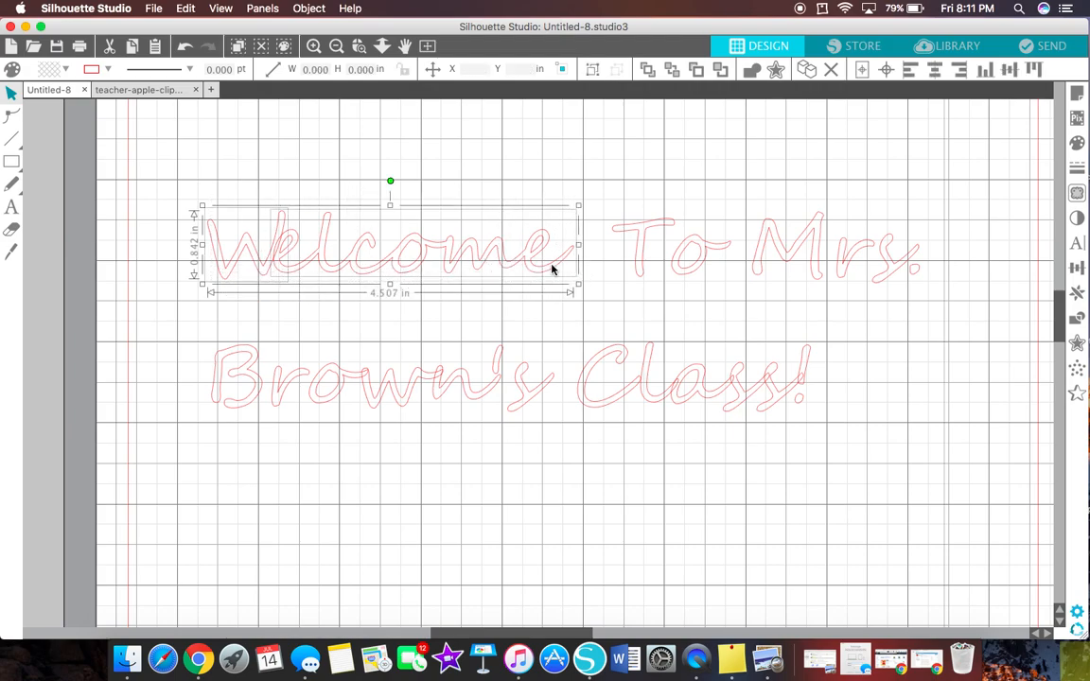
right_click(552, 269)
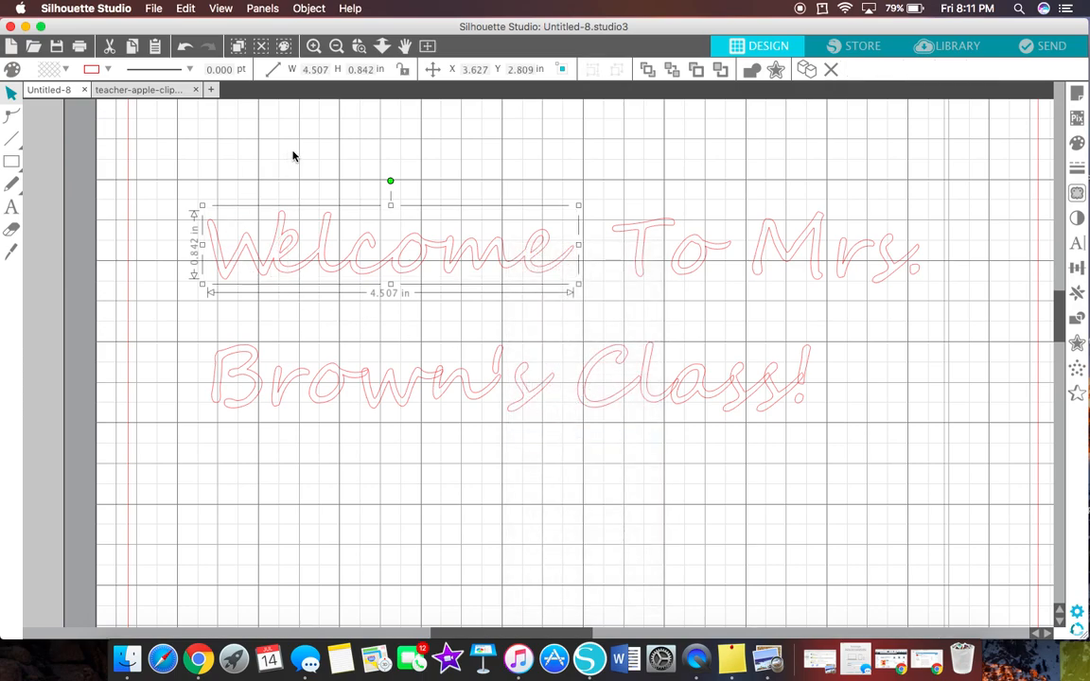
mouse_move(621, 212)
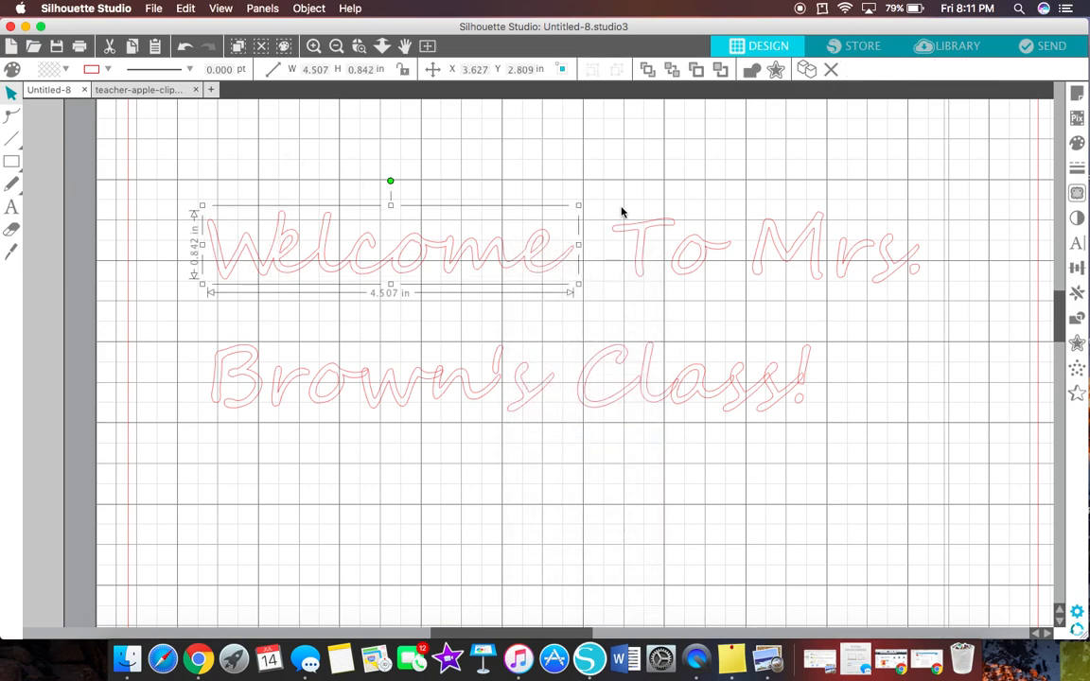
mouse_move(689, 230)
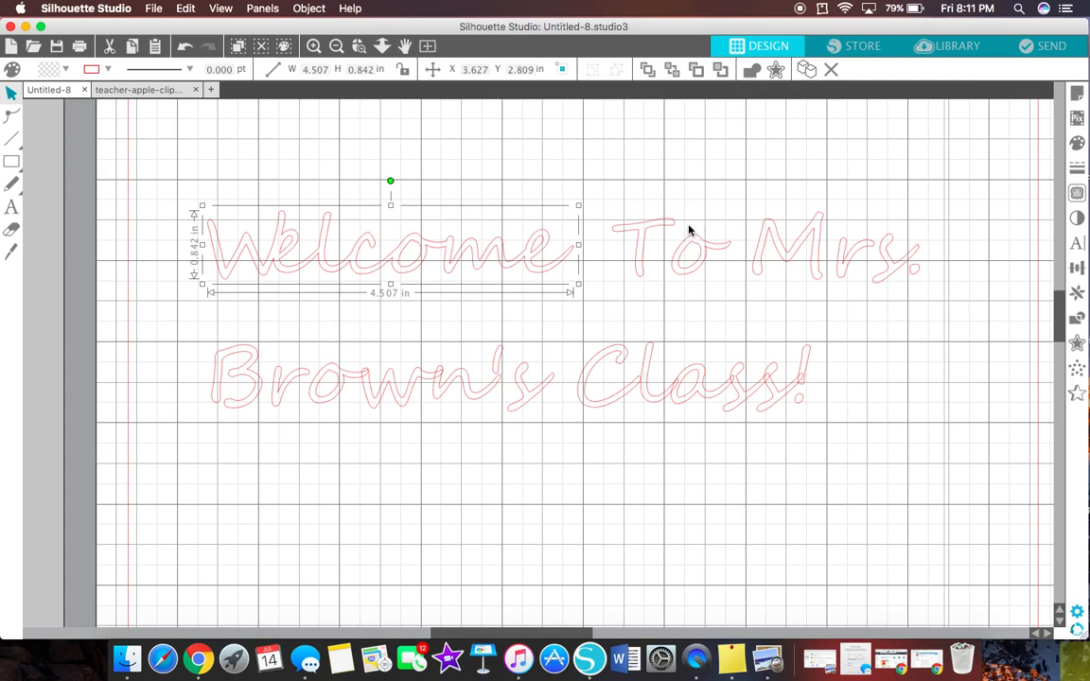
Nudge a letter of 'To' left, then select the final letters of 'Mrs.' together
click(704, 255)
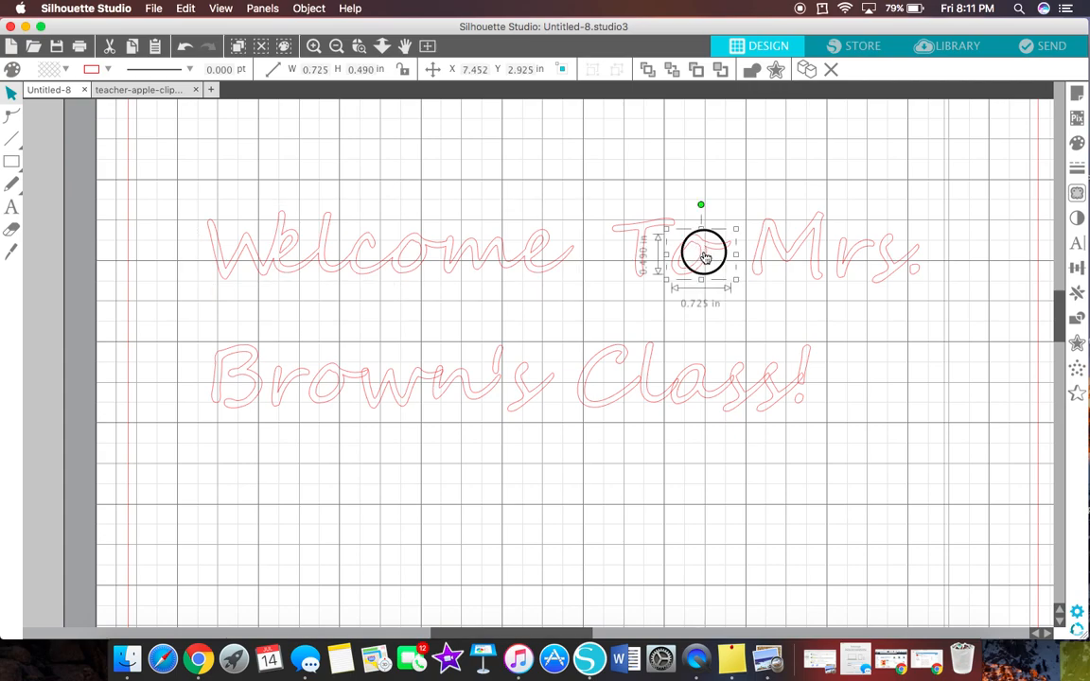
drag(704, 254, 674, 253)
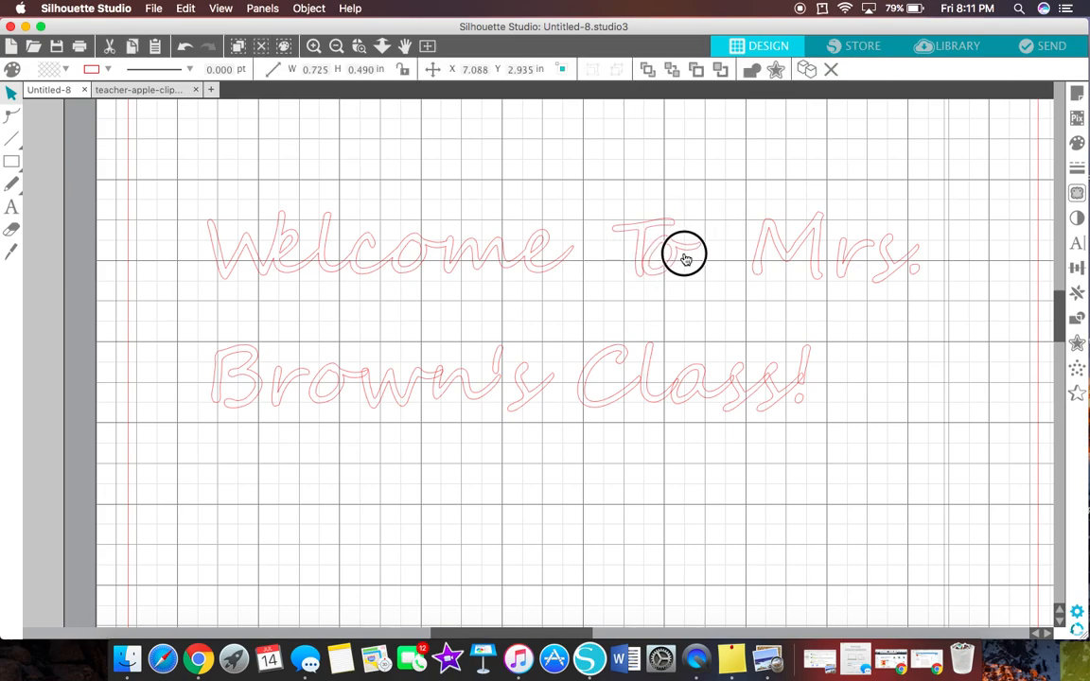
click(685, 257)
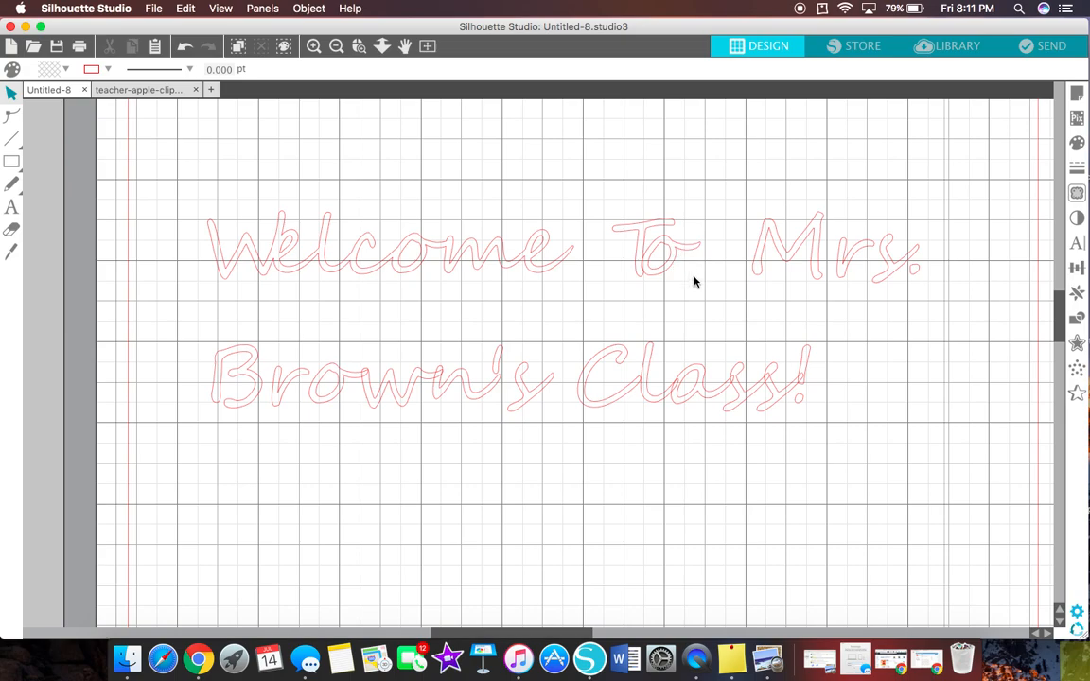
right_click(655, 237)
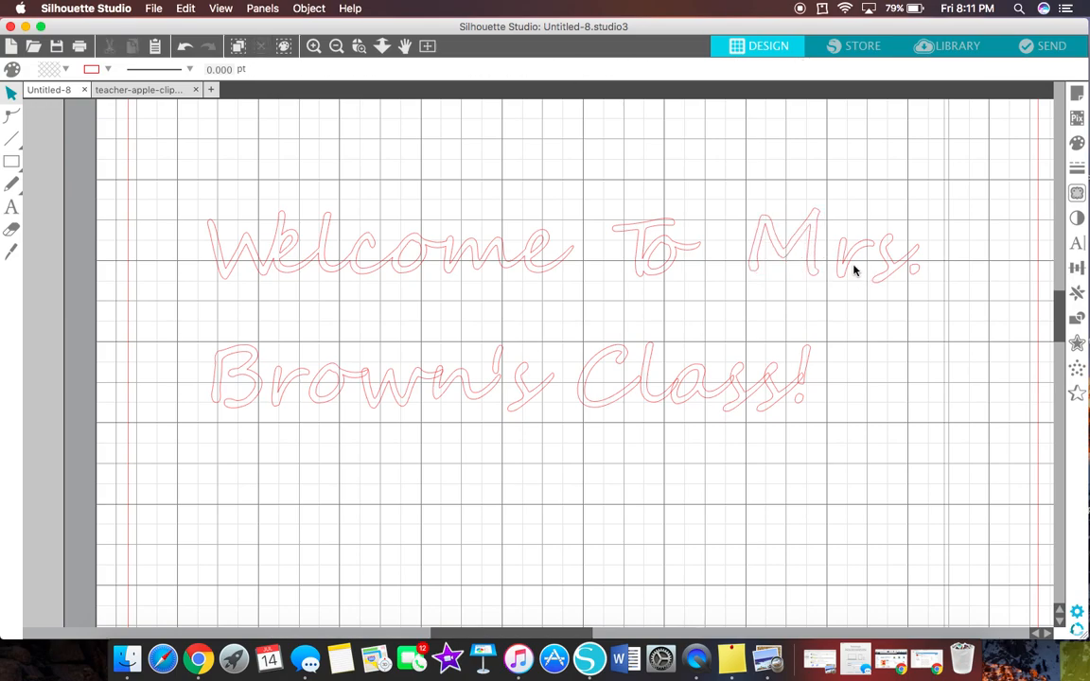
click(829, 258)
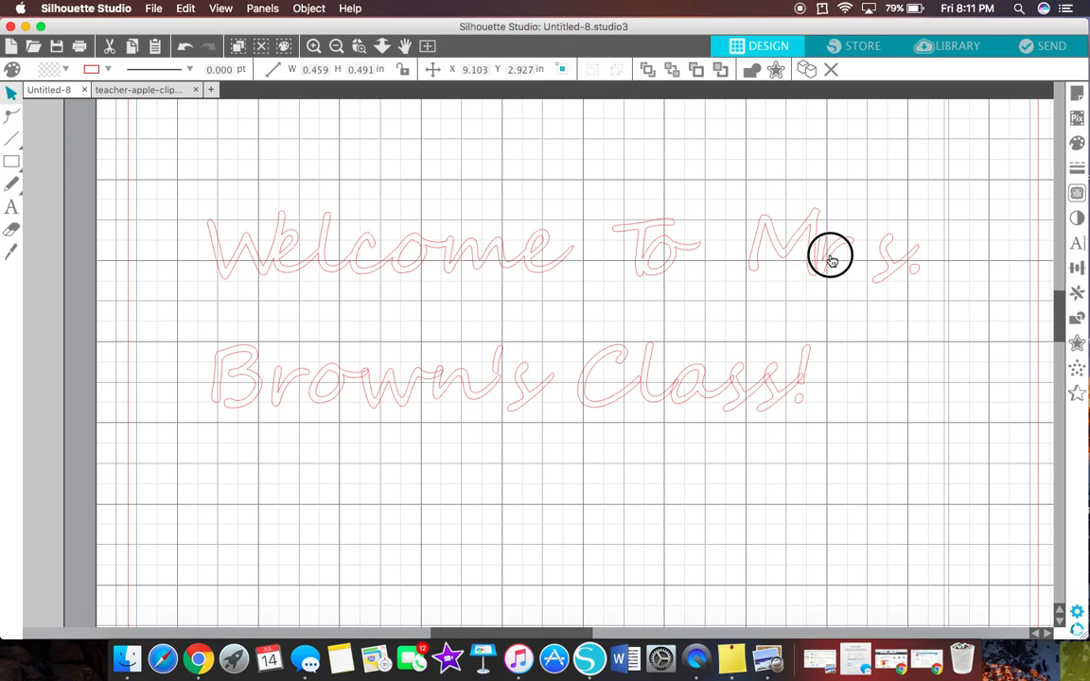
drag(830, 261, 868, 269)
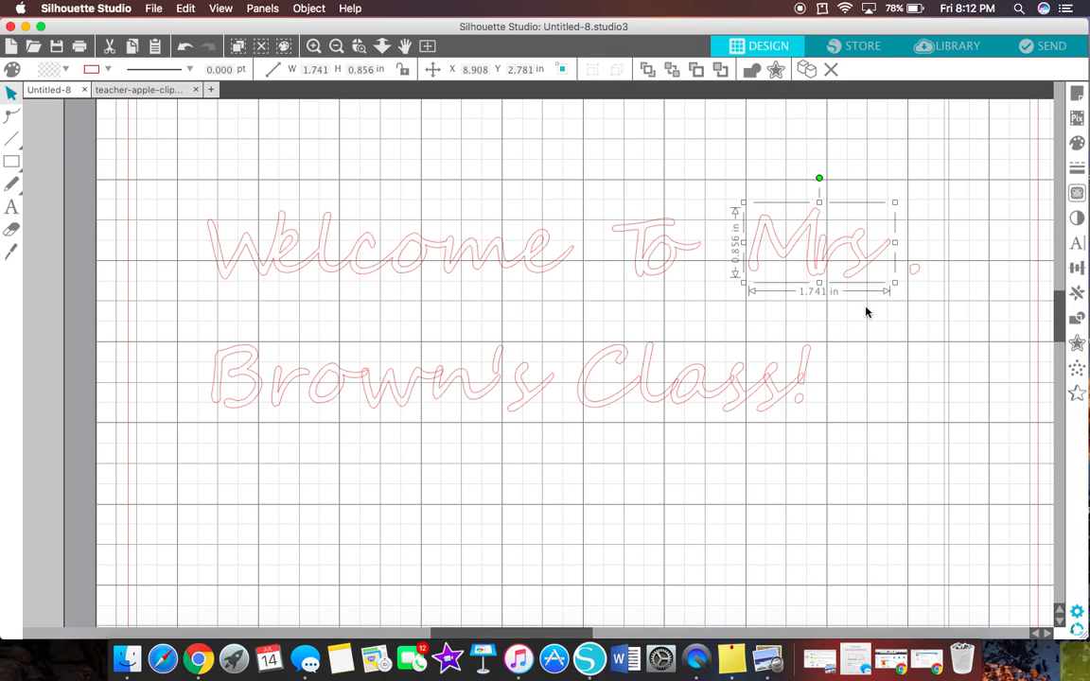
mouse_move(333, 422)
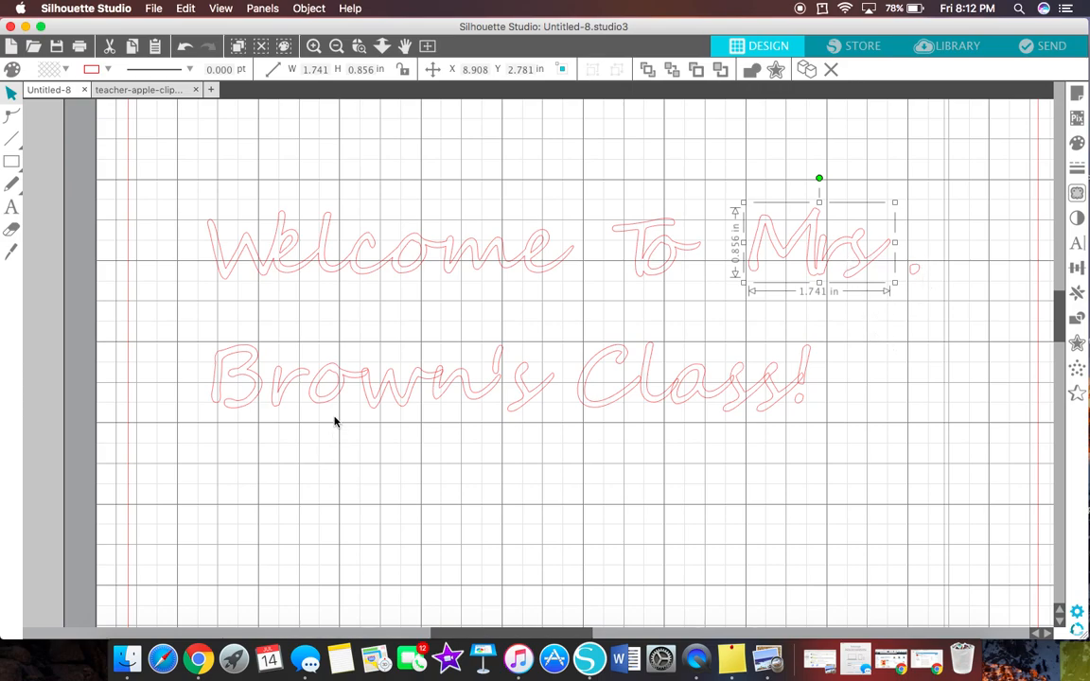
Weld several letters of 'Brown's' into one connected shape
click(350, 391)
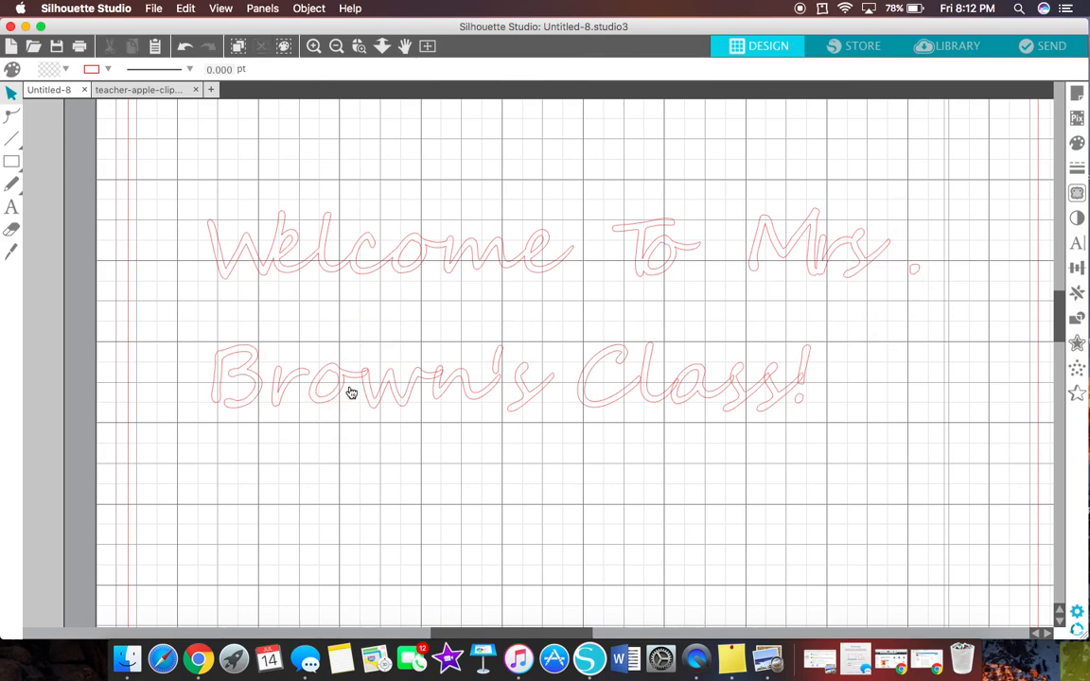
mouse_move(314, 371)
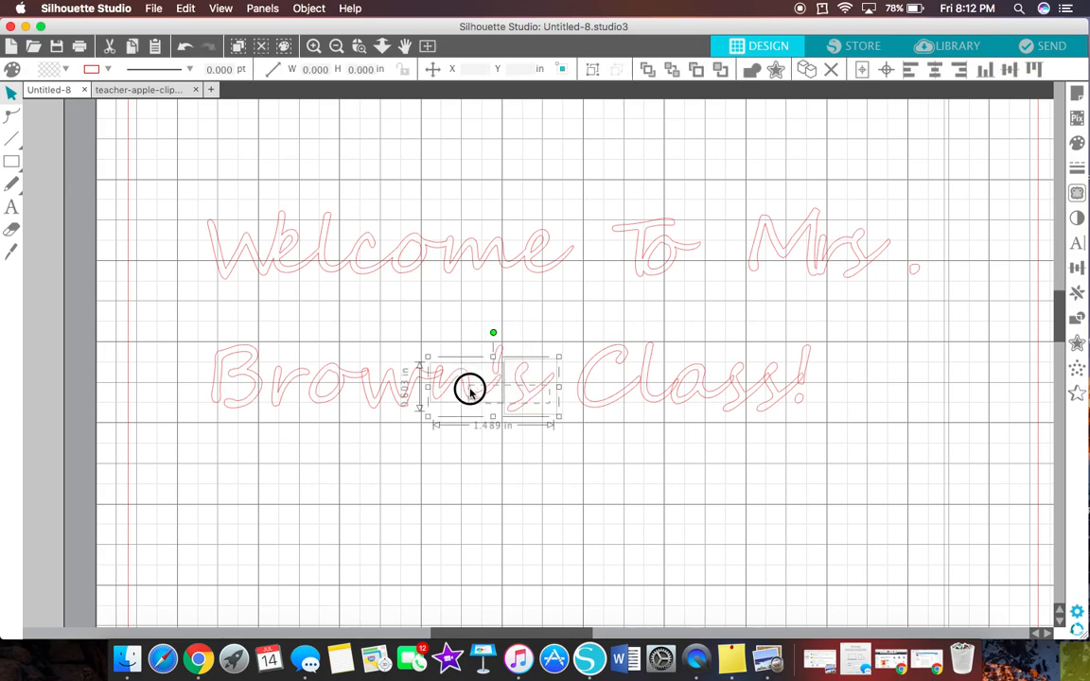
drag(469, 390, 337, 364)
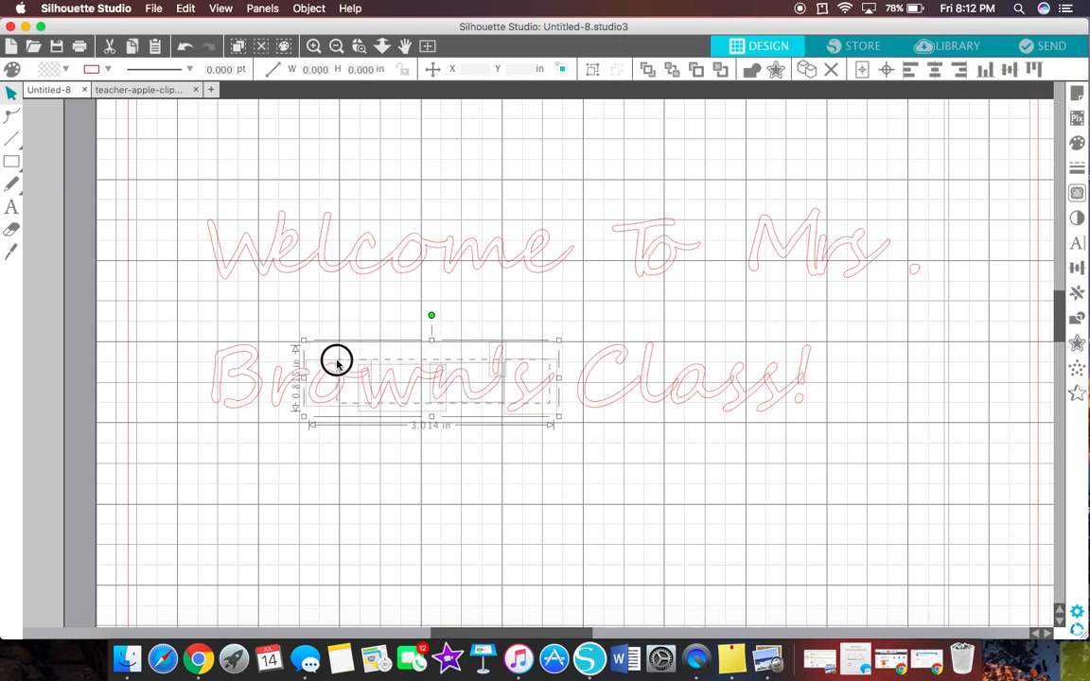
right_click(336, 363)
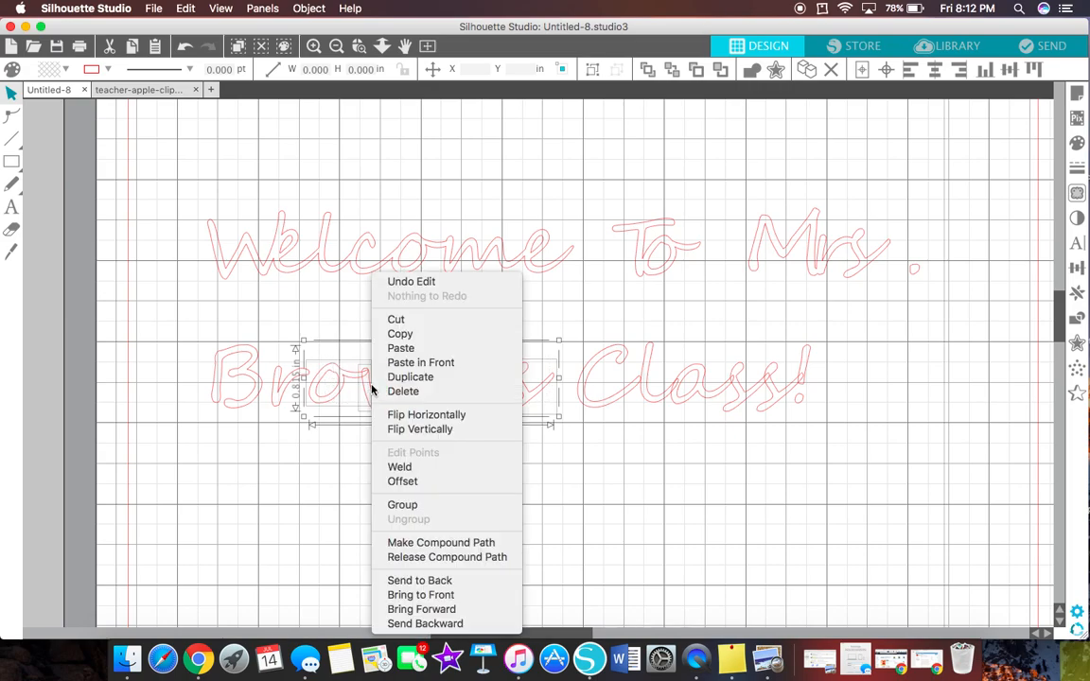
click(442, 450)
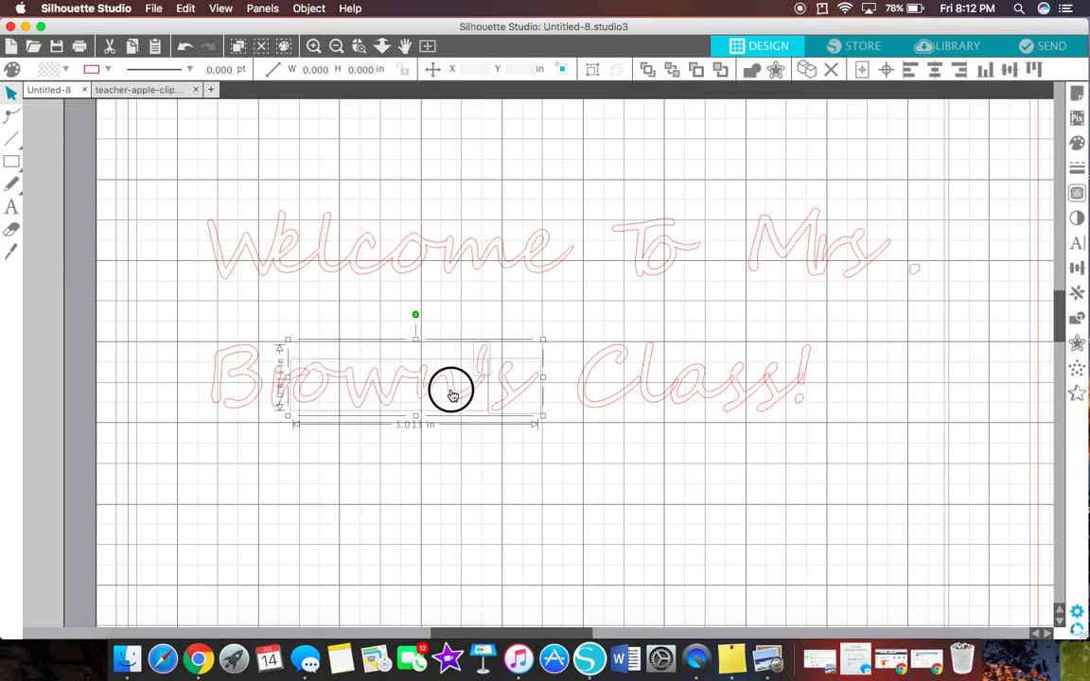
click(398, 314)
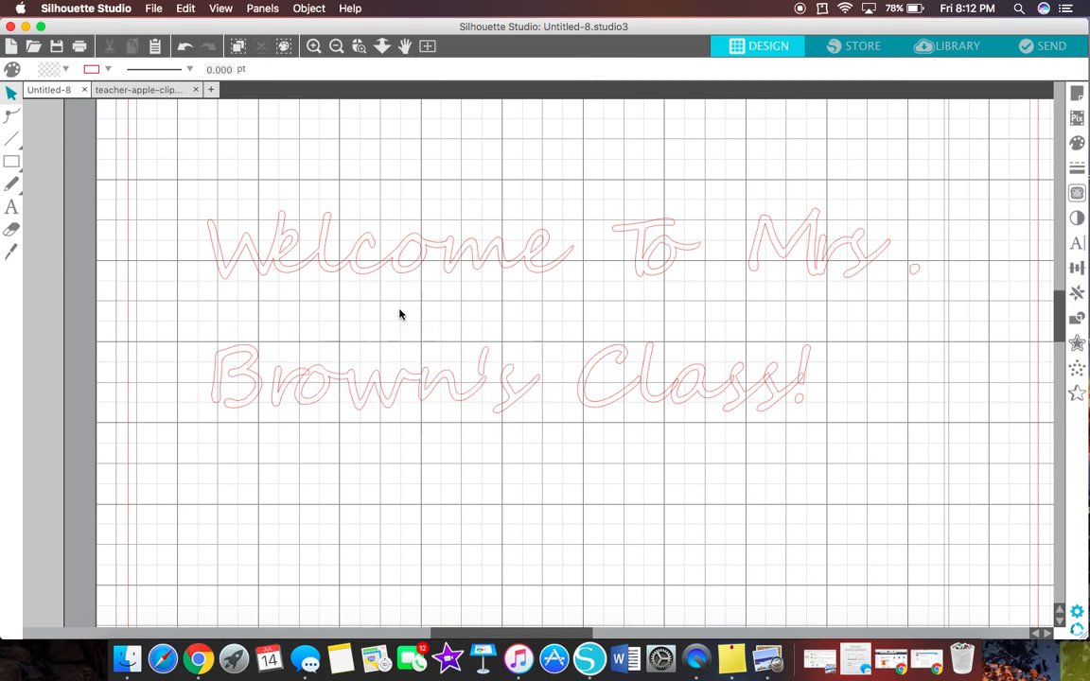
click(256, 382)
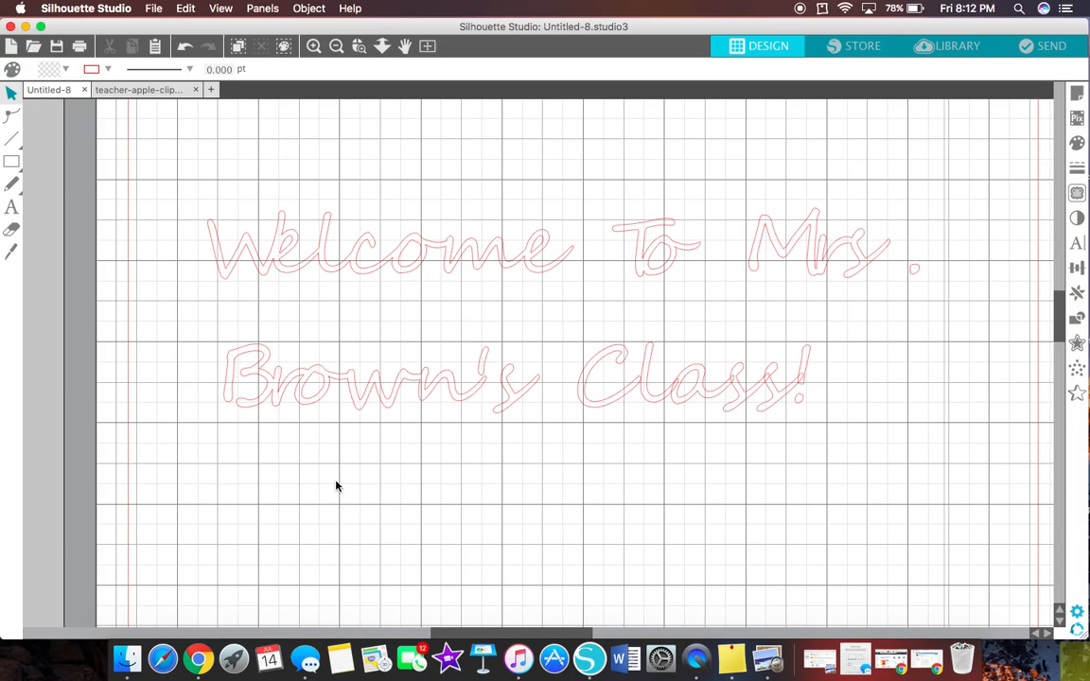
mouse_move(476, 418)
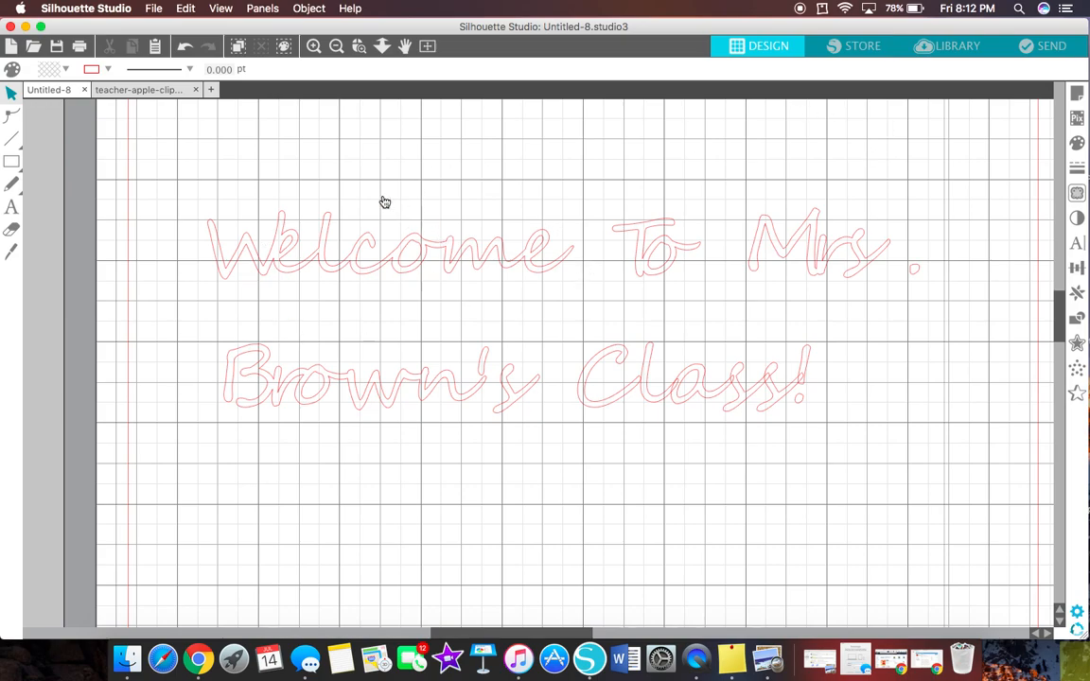
mouse_move(491, 363)
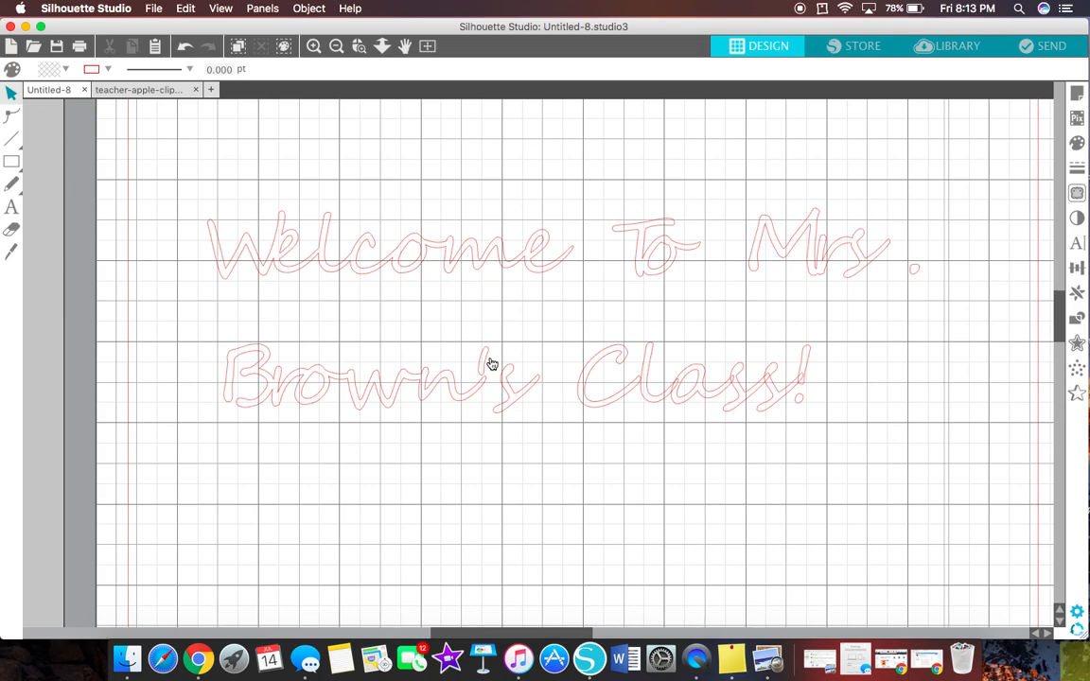
mouse_move(675, 418)
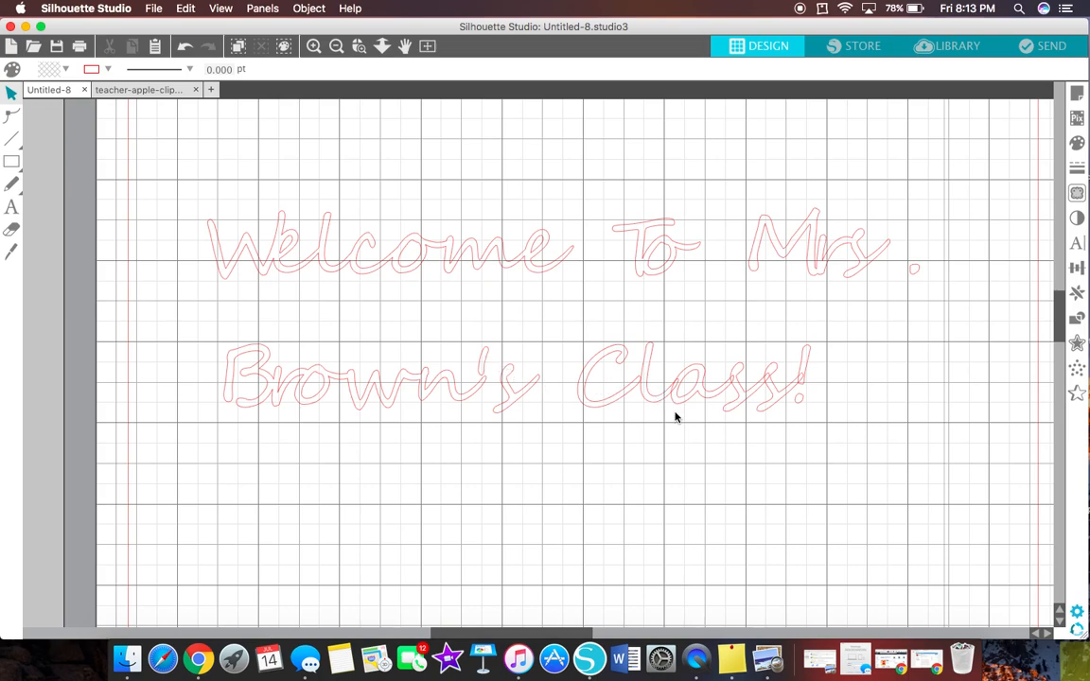
Adjust the letters of 'Class', leaving the exclamation mark set slightly apart
click(615, 388)
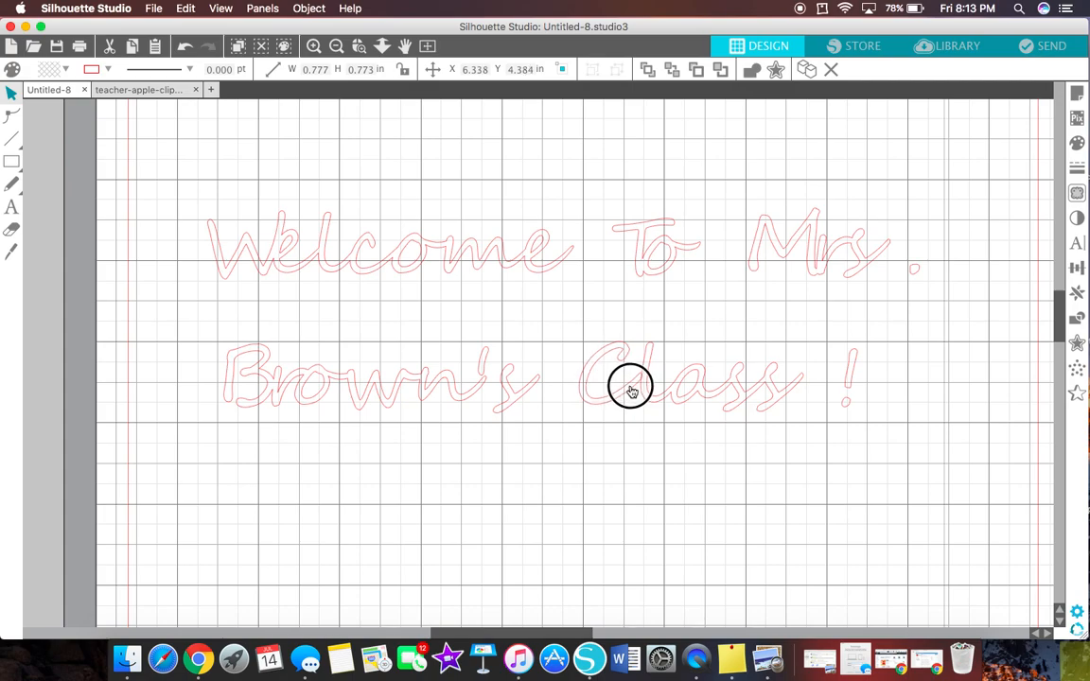
click(628, 382)
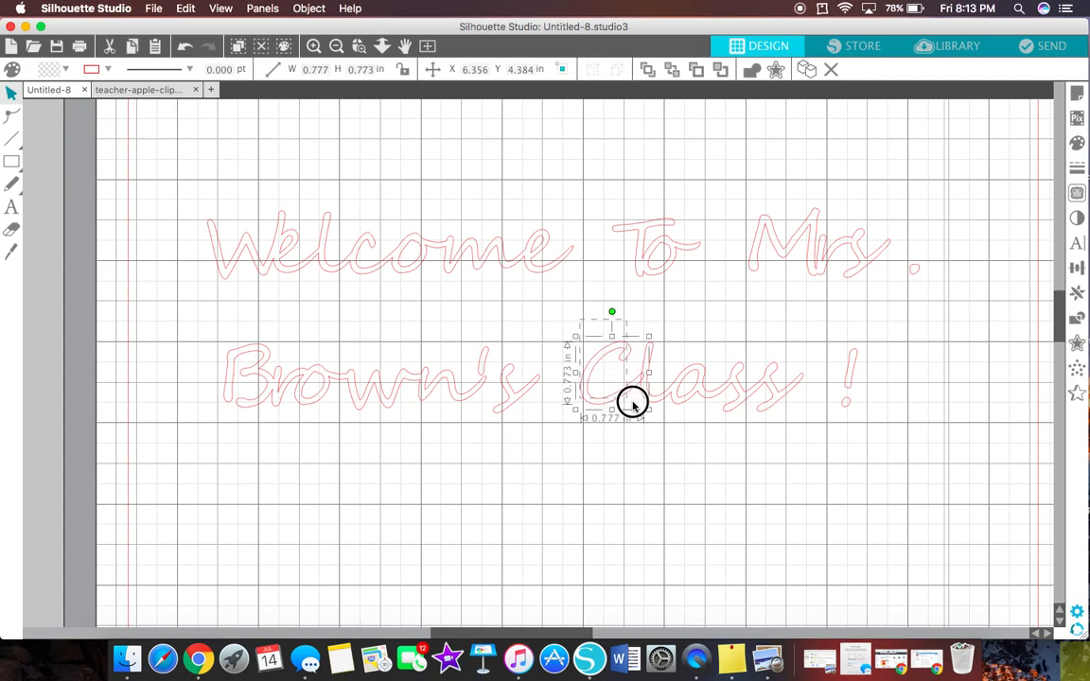
right_click(632, 401)
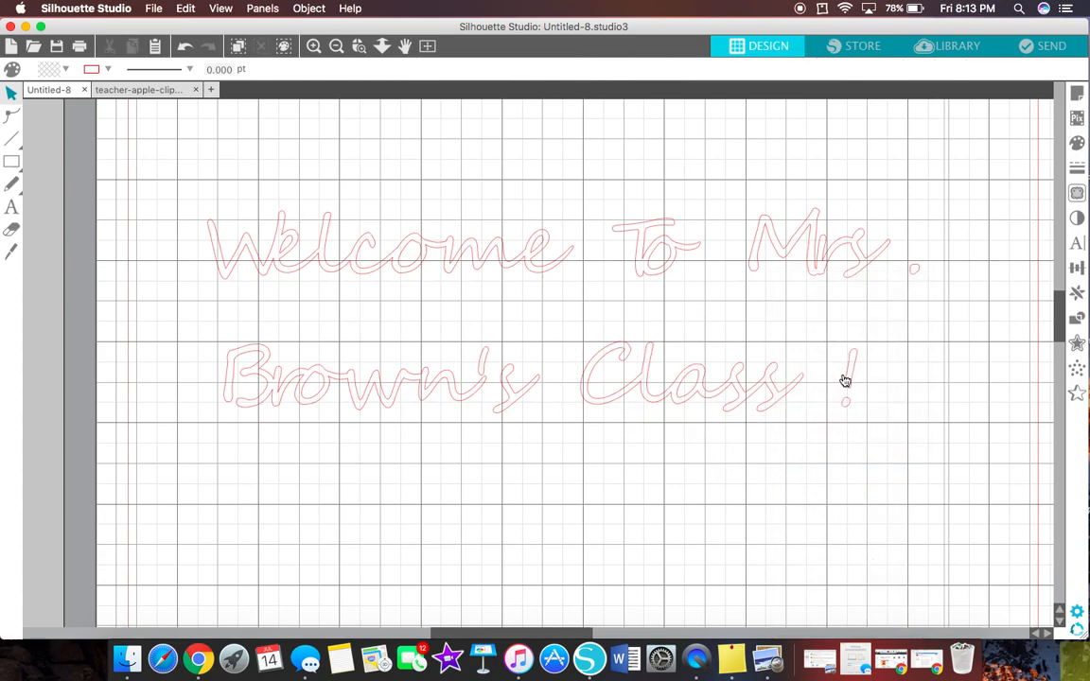
click(843, 380)
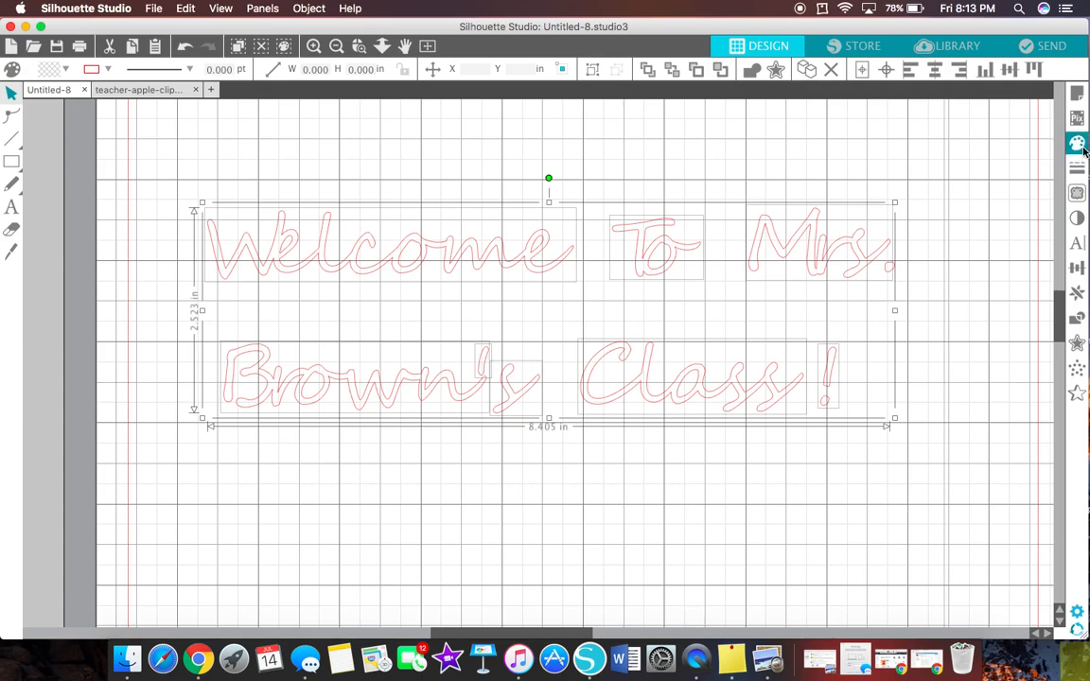
Fill the whole welcome message, including the period after 'Mrs.', with solid red
click(1077, 144)
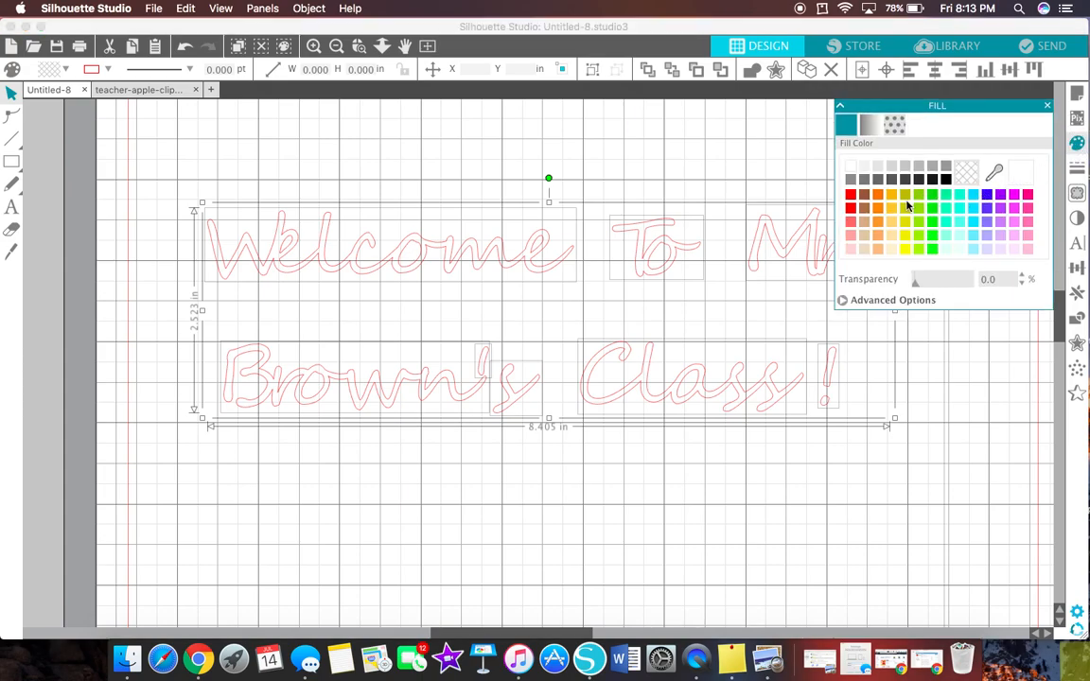
click(850, 193)
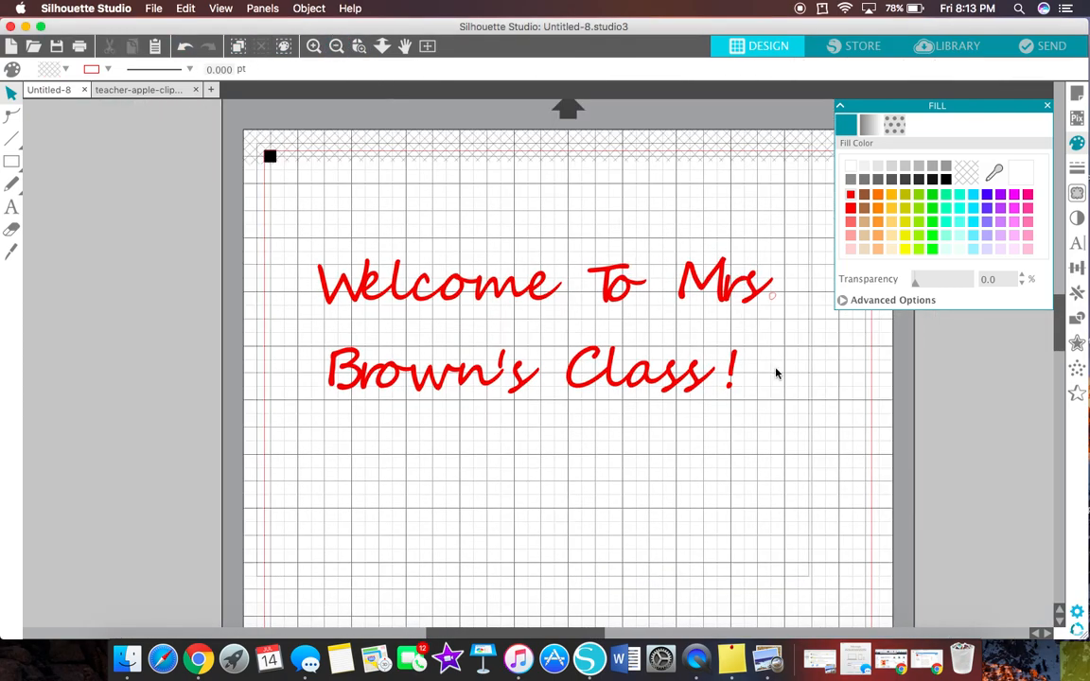
click(771, 295)
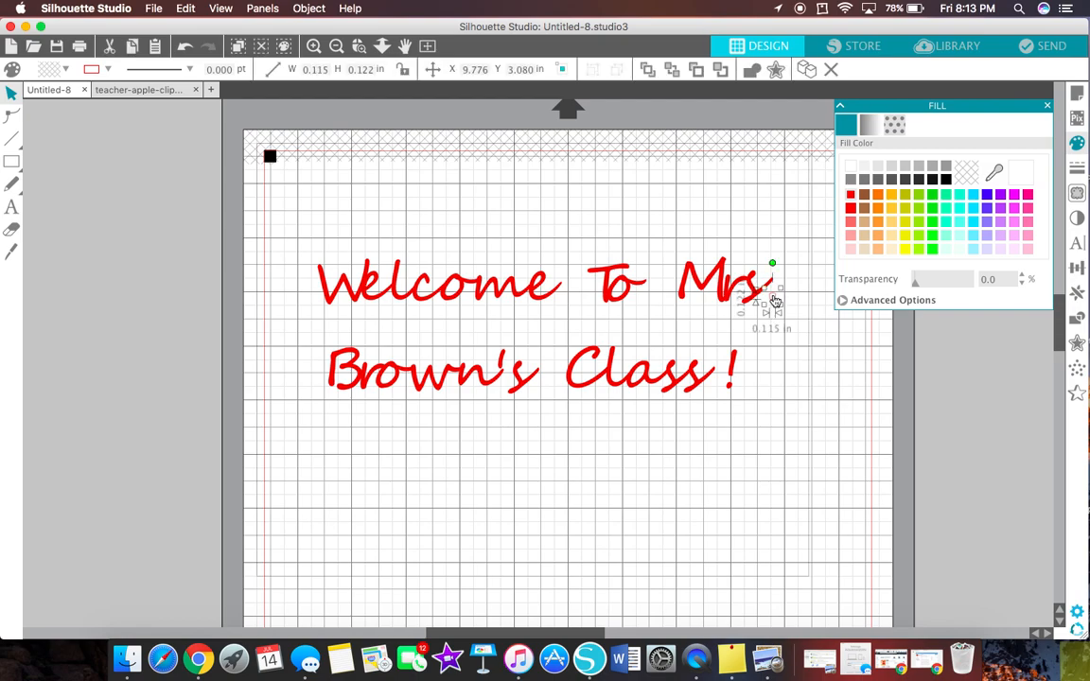
click(946, 180)
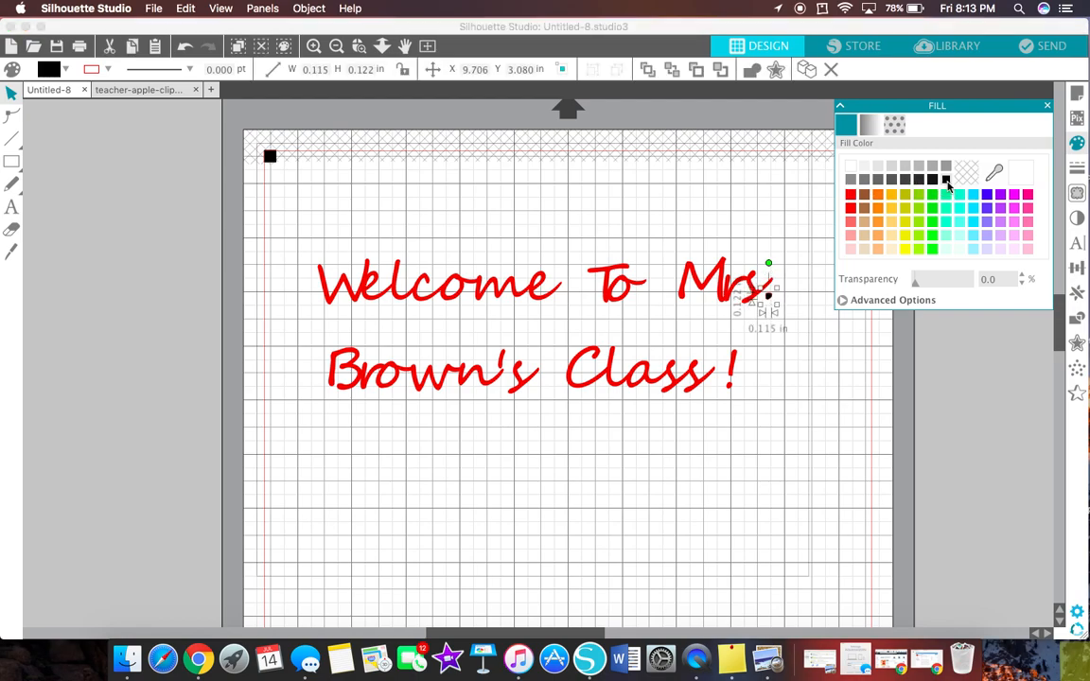
click(849, 193)
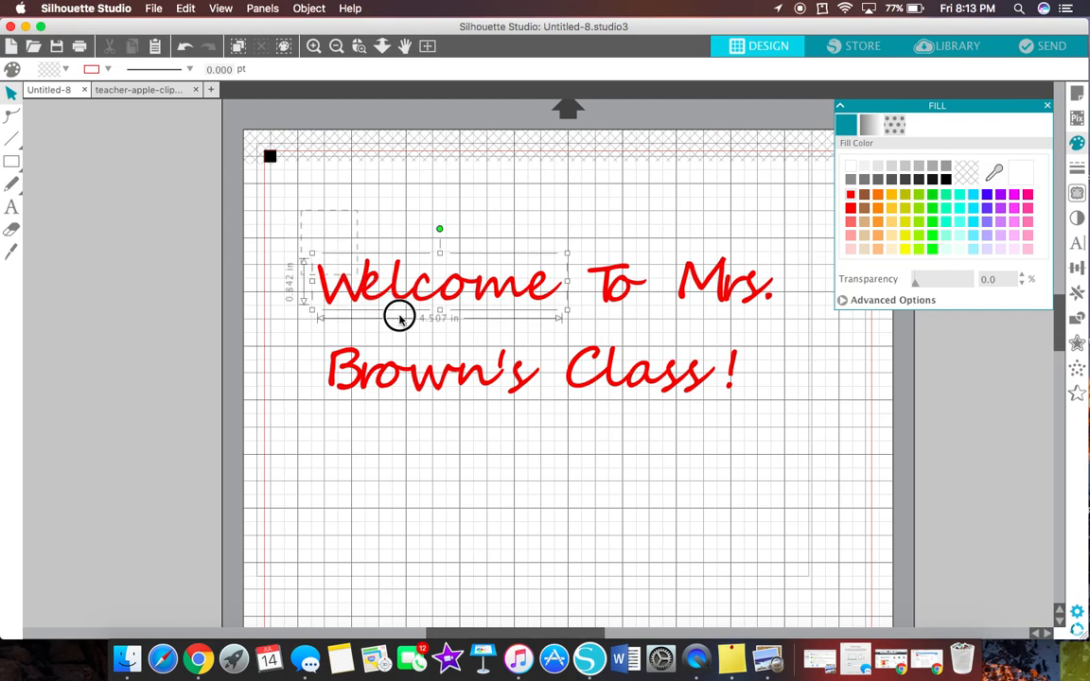
click(681, 216)
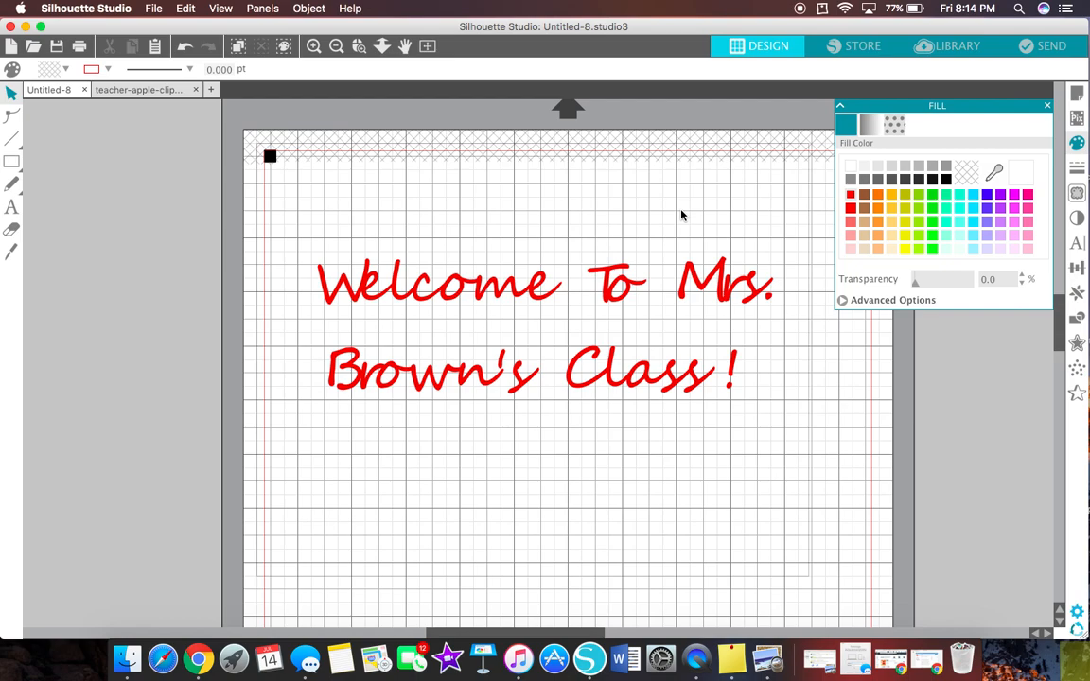
mouse_move(625, 296)
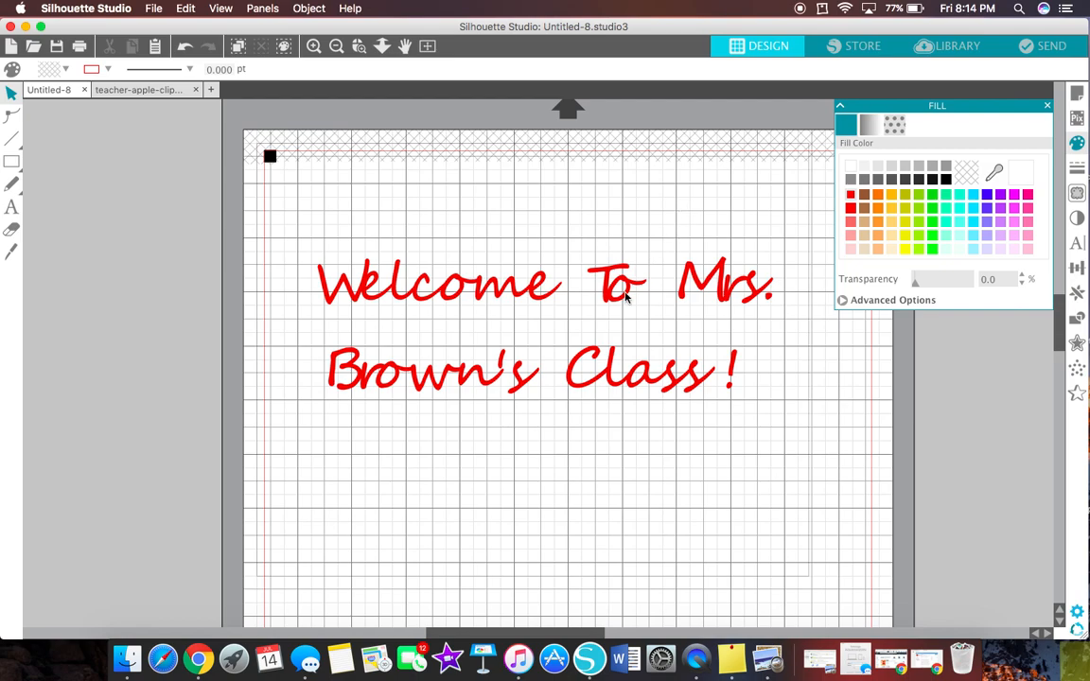
mouse_move(605, 276)
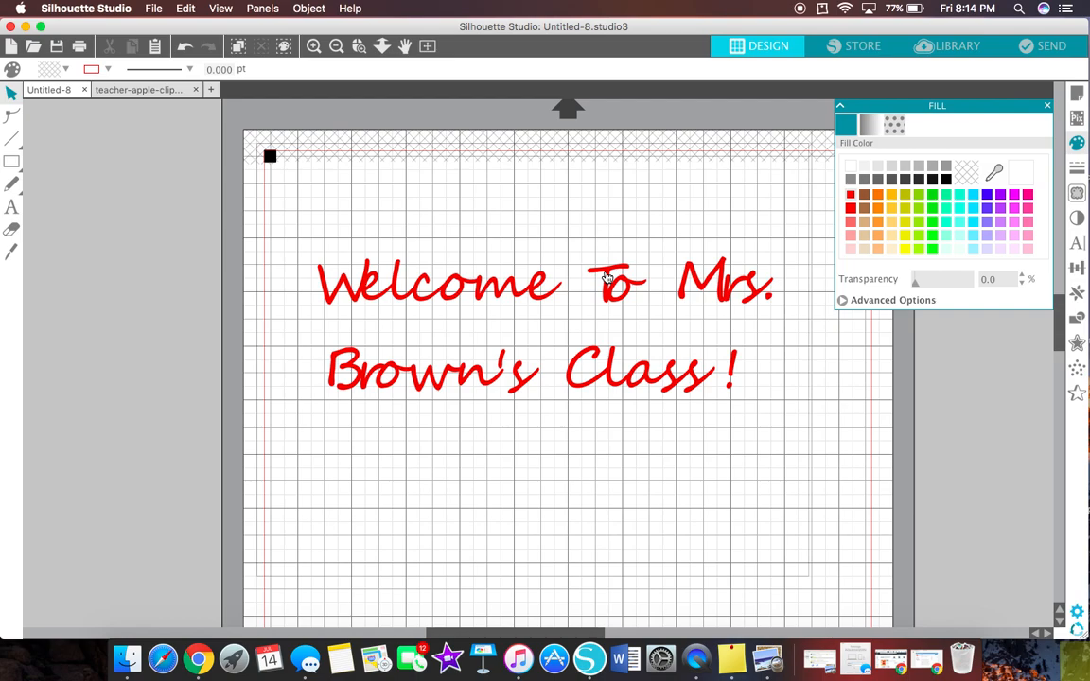
mouse_move(387, 225)
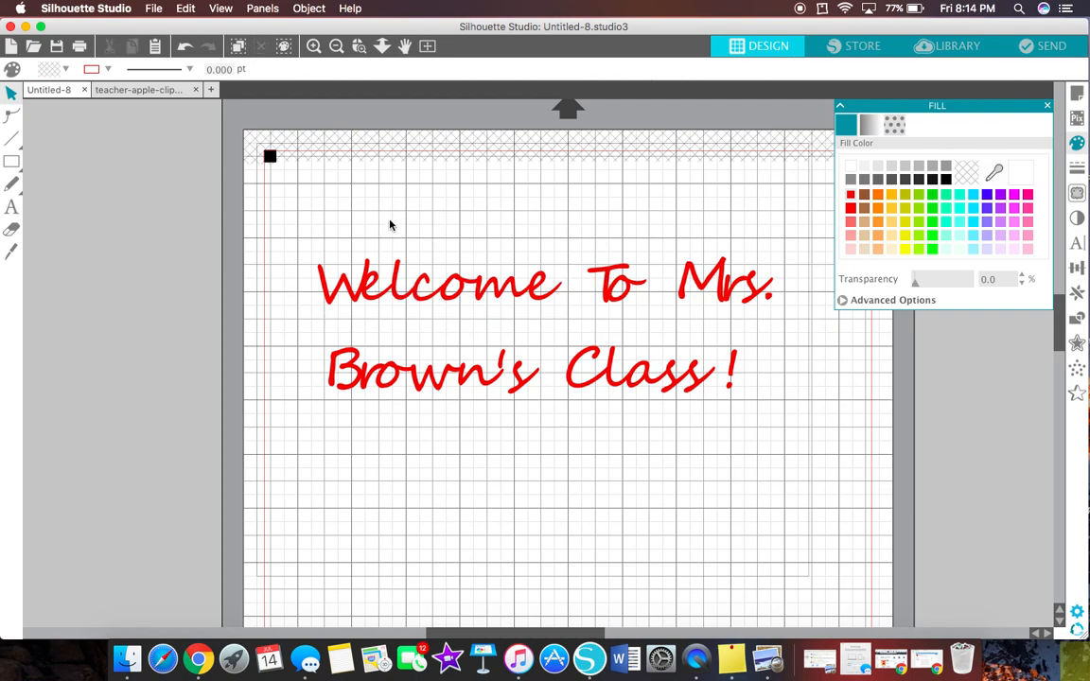
mouse_move(528, 382)
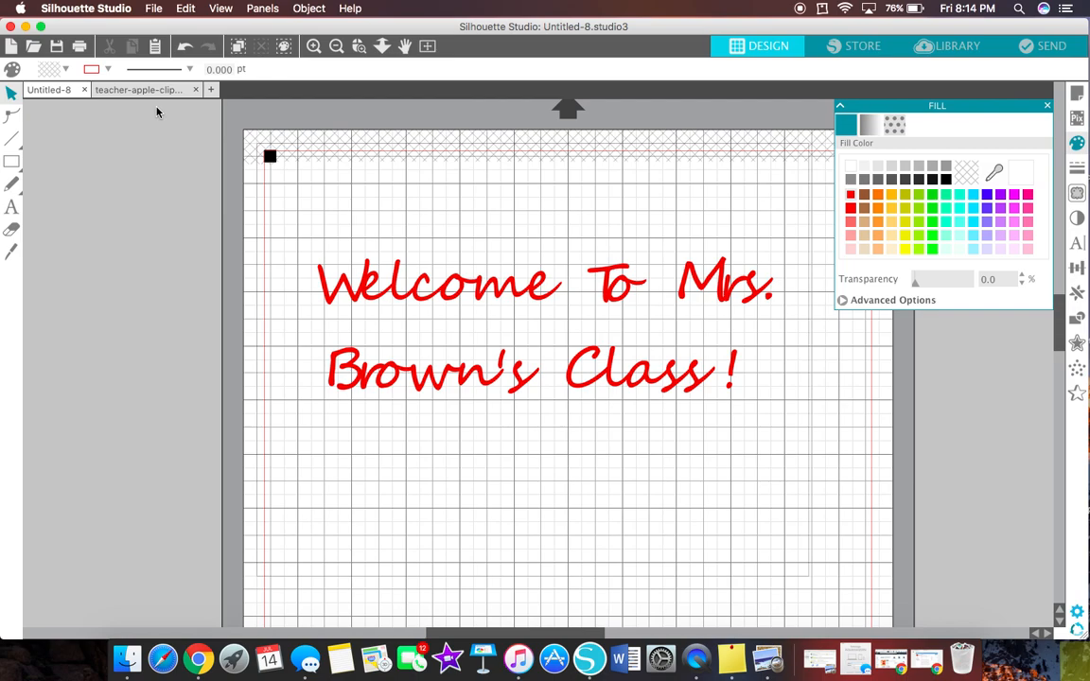
mouse_move(138, 110)
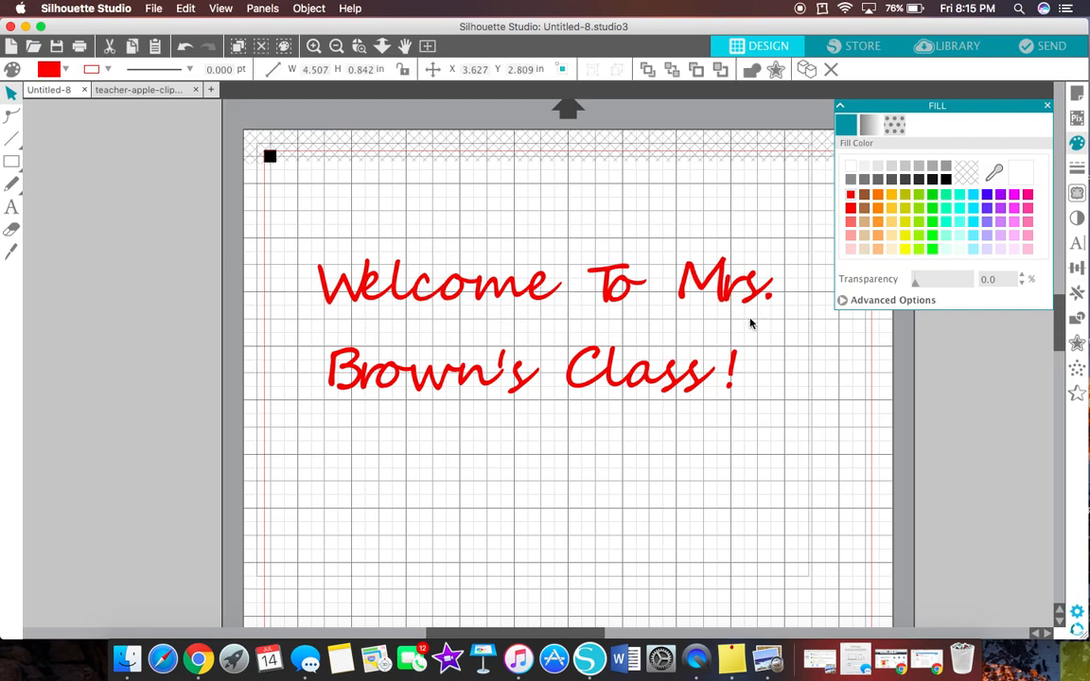
click(140, 89)
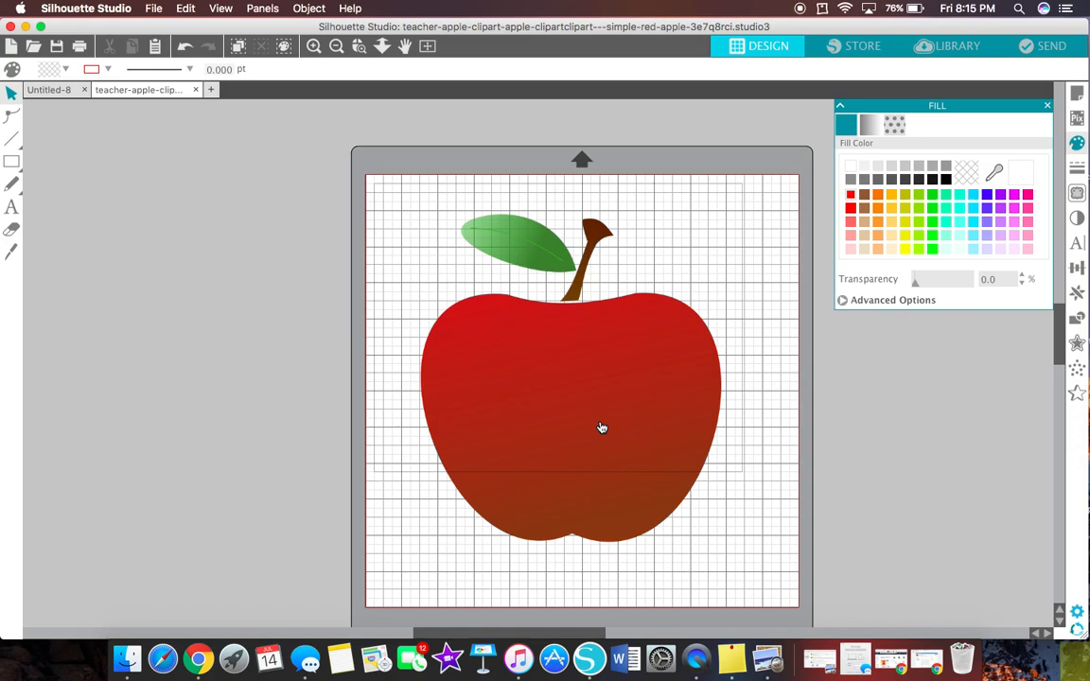
mouse_move(605, 401)
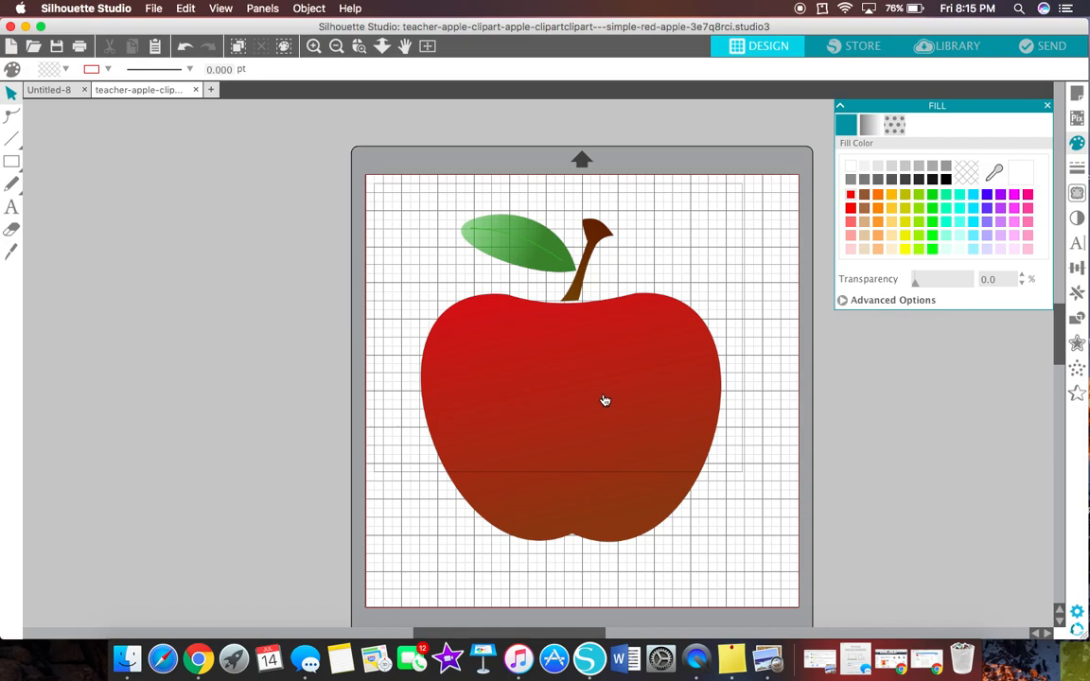
Move the apple picture left on the mat and bring up the Trace panel for it
click(605, 401)
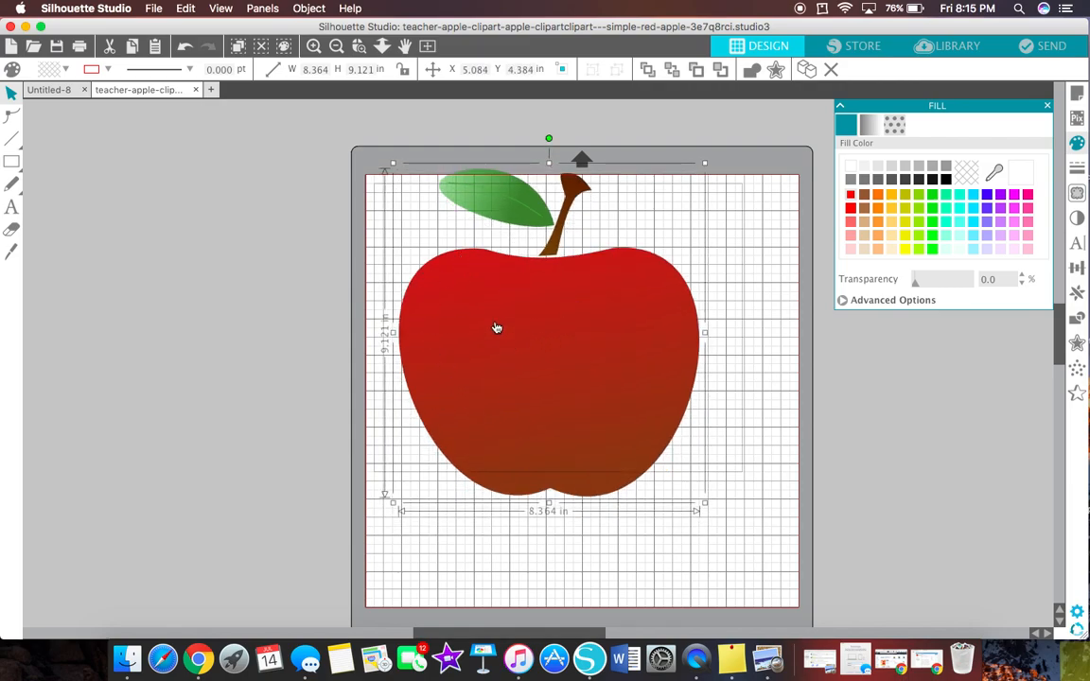
mouse_move(424, 340)
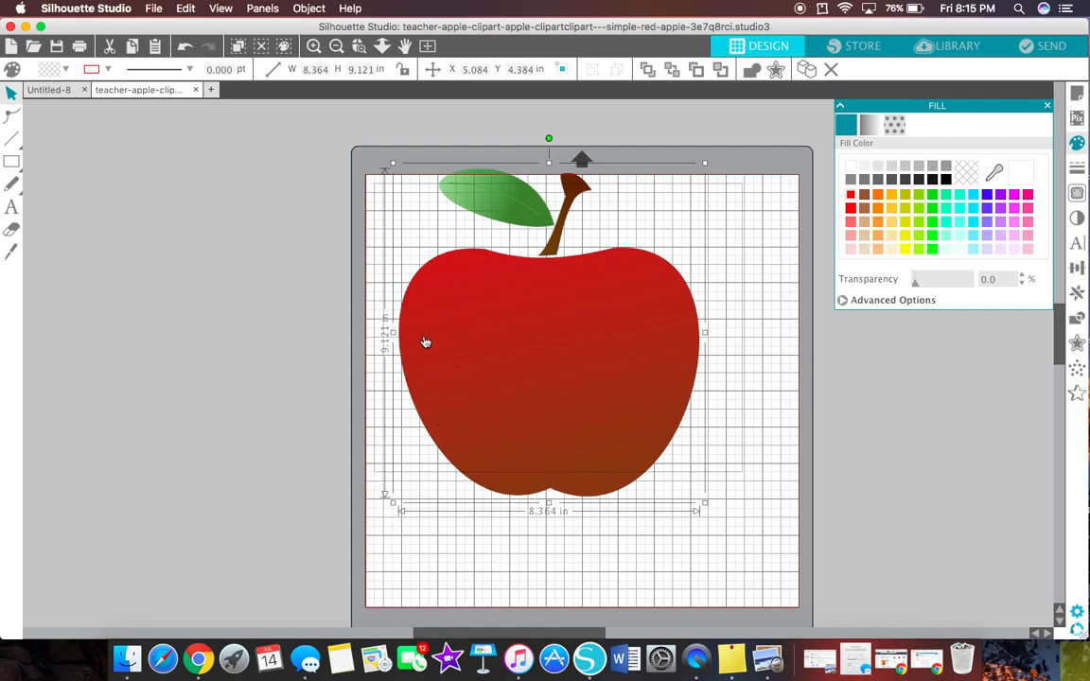
mouse_move(560, 399)
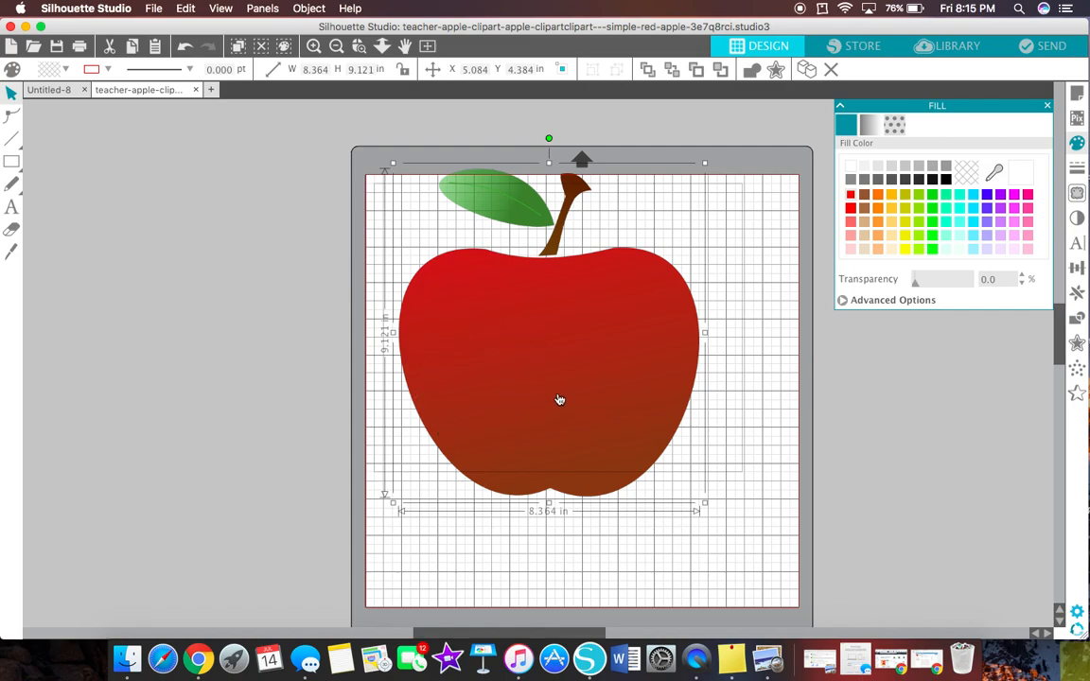
mouse_move(658, 452)
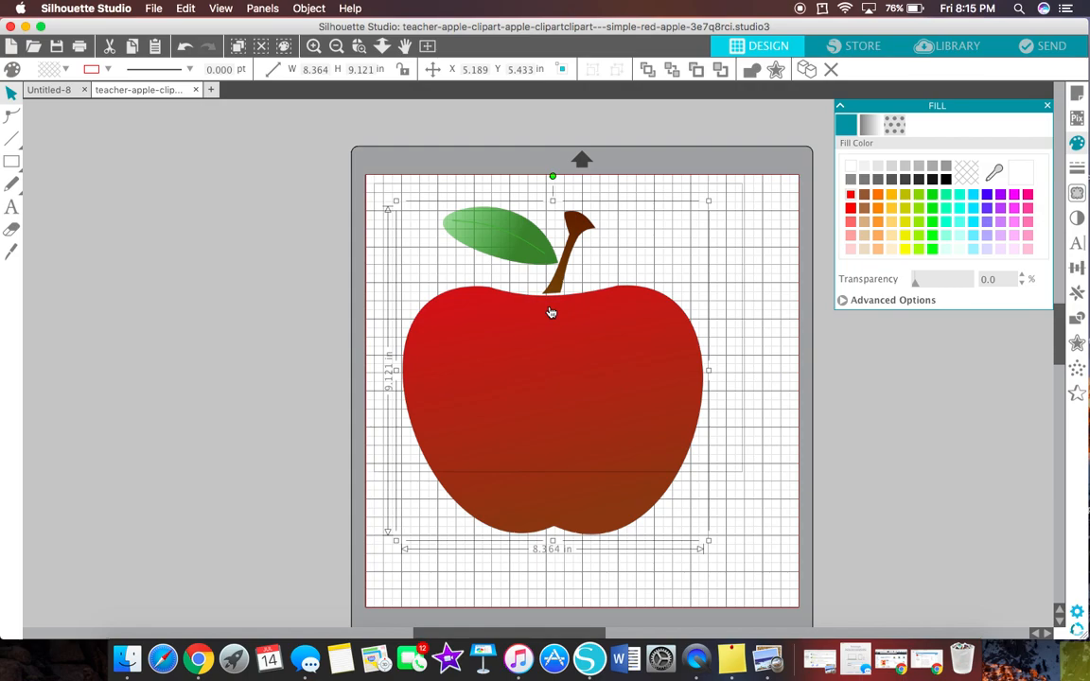
mouse_move(572, 359)
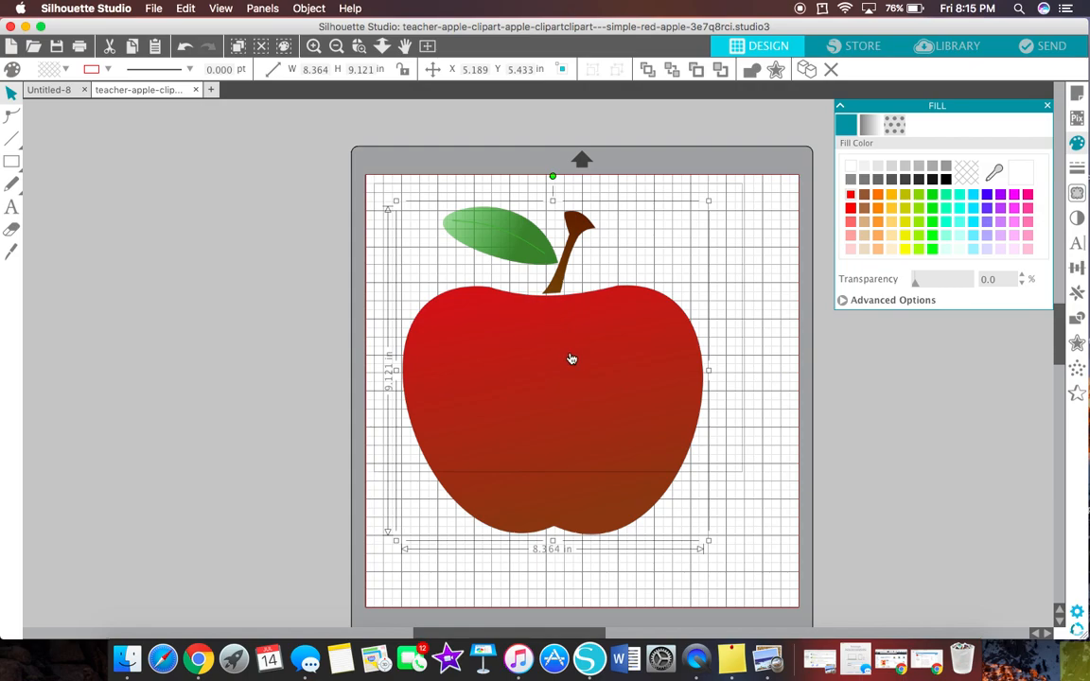
click(586, 318)
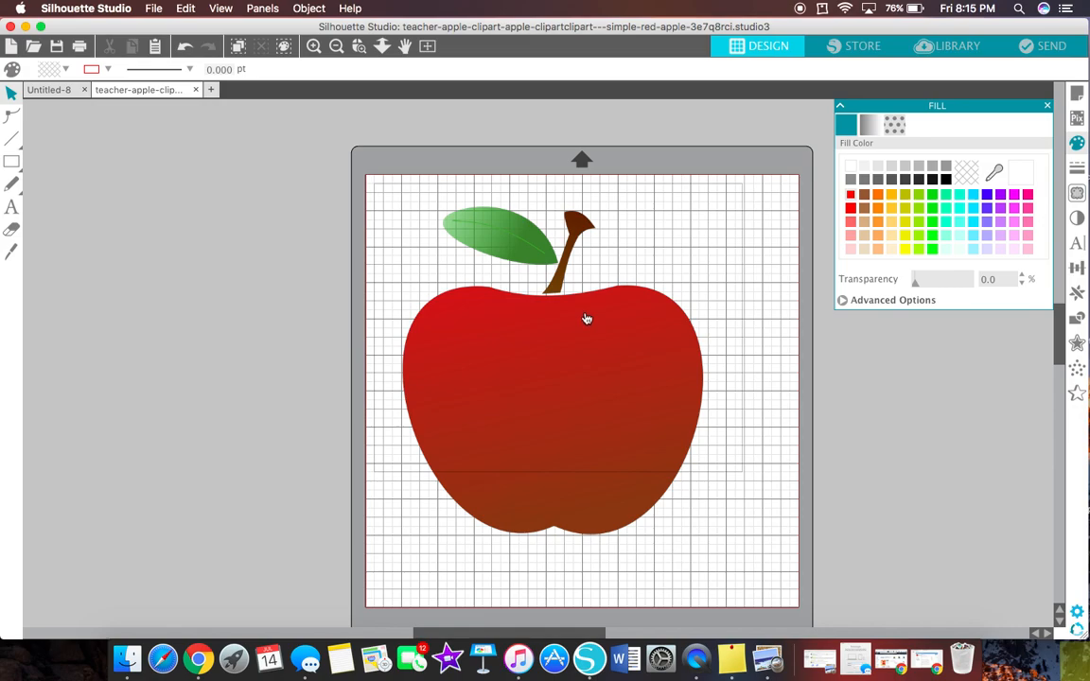
drag(586, 318, 530, 284)
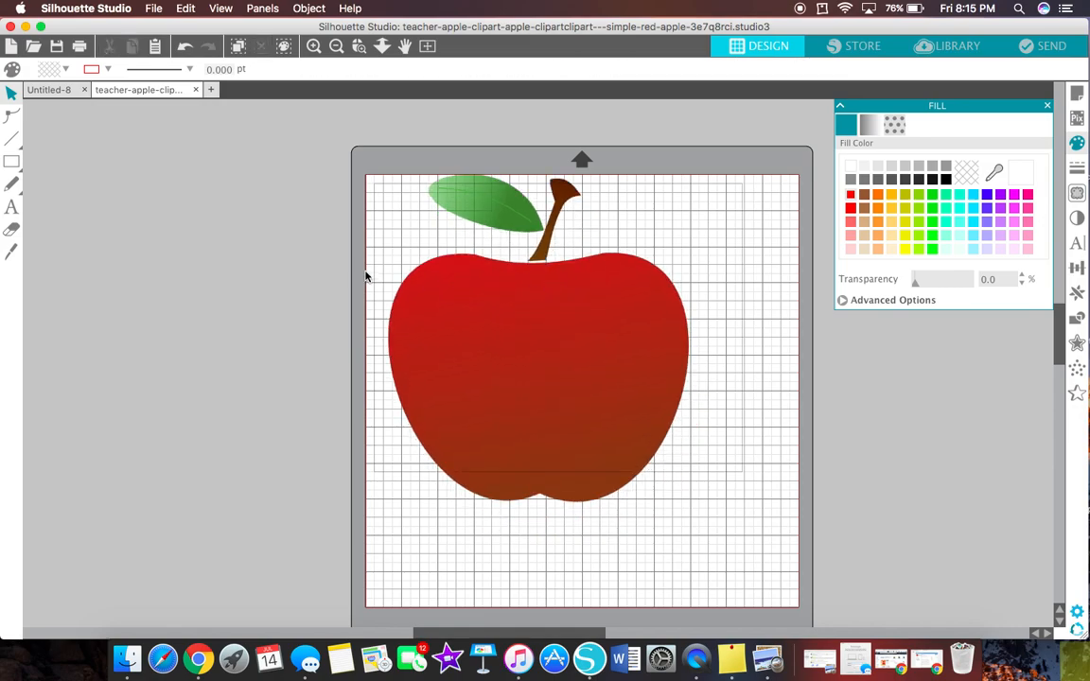
mouse_move(643, 227)
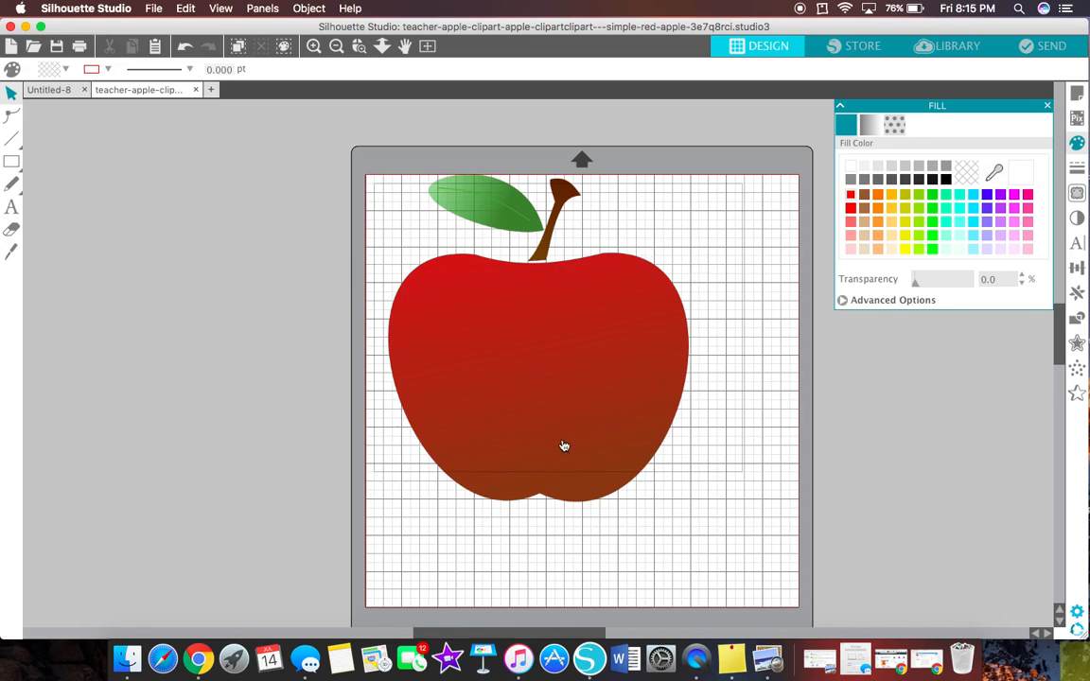
mouse_move(552, 367)
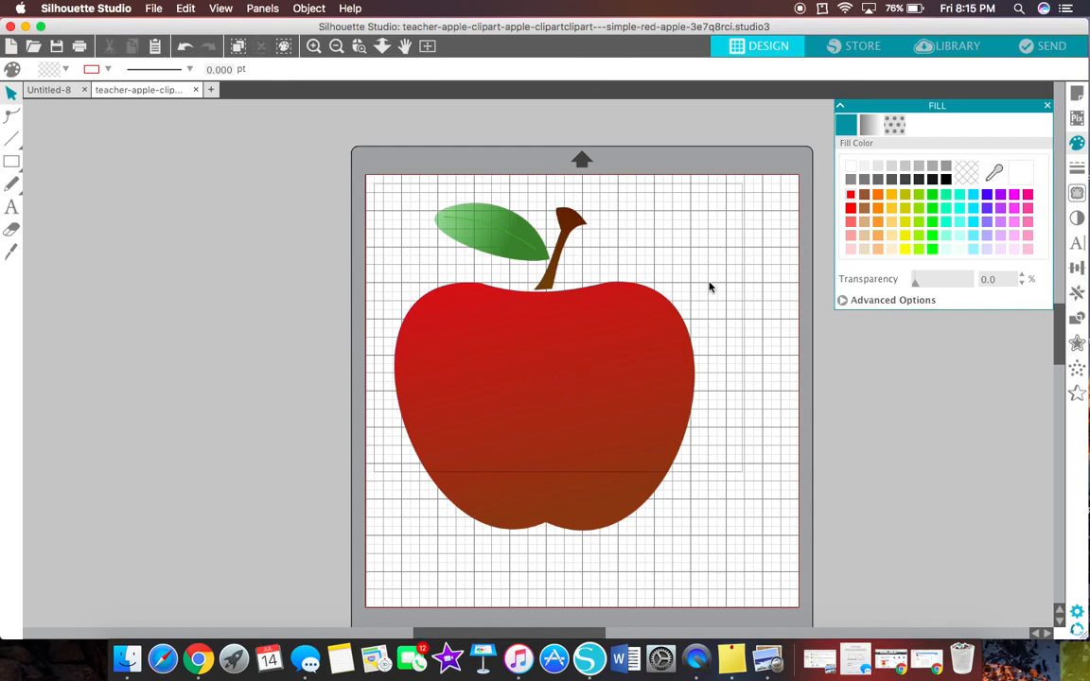
click(545, 397)
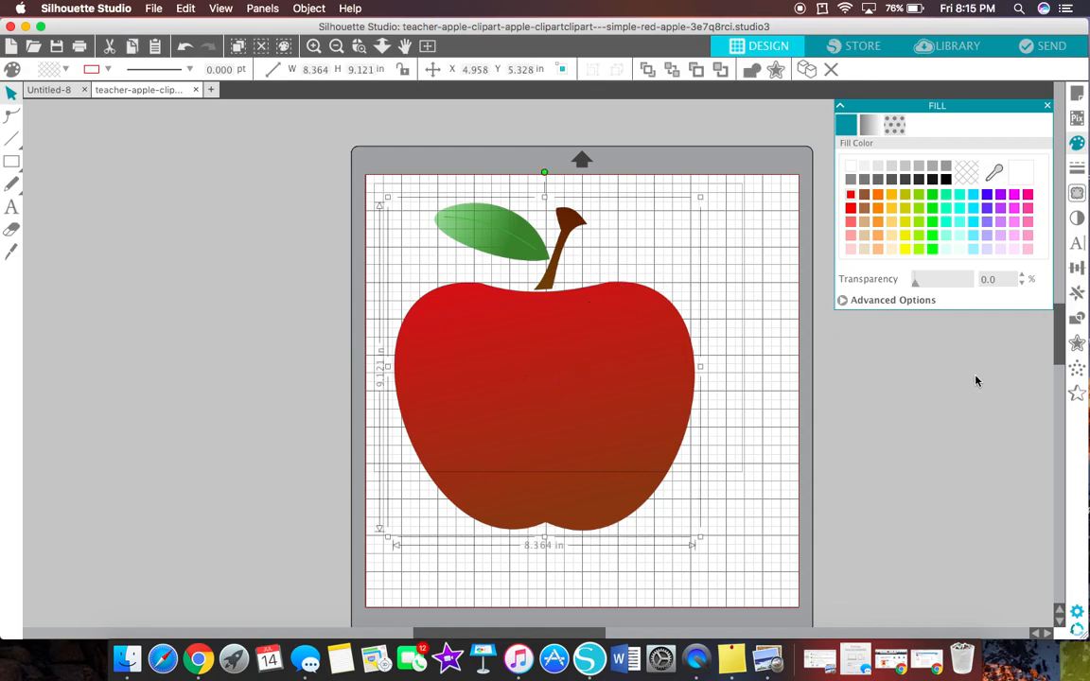
mouse_move(670, 272)
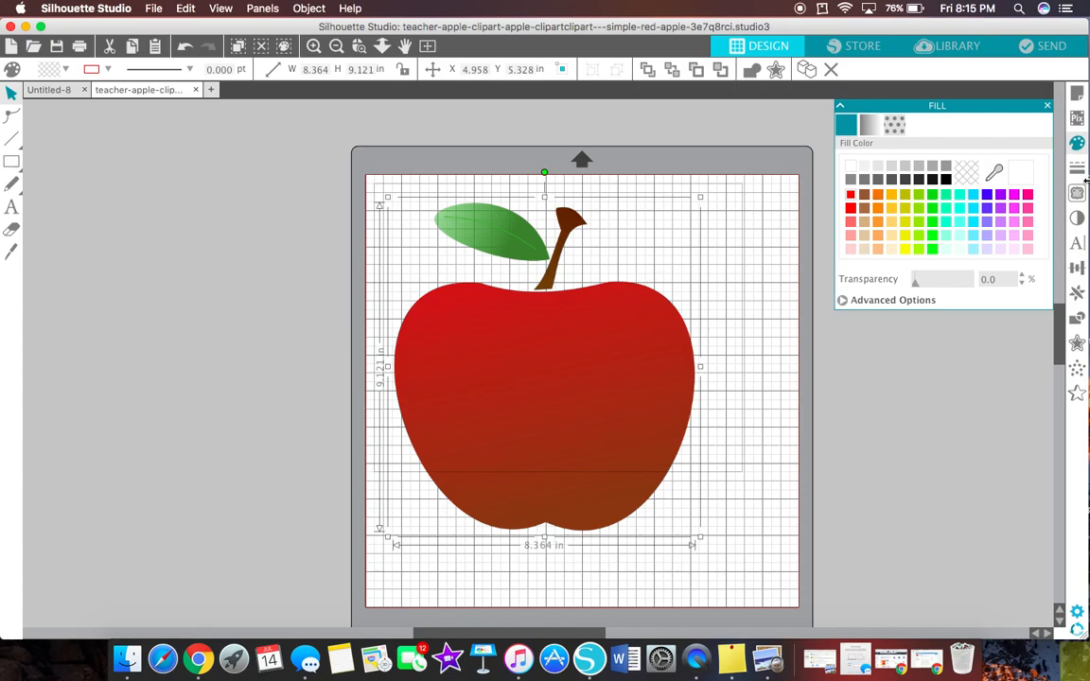
click(1076, 193)
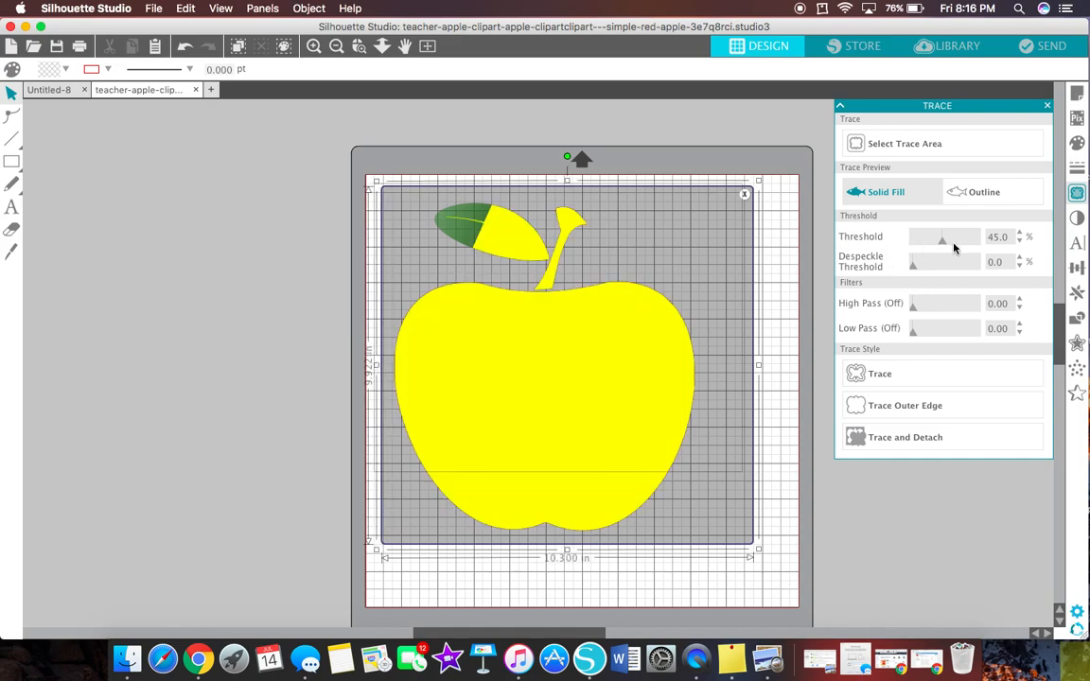
Trace the apple at 100% threshold and move the original picture off the mat
drag(943, 237, 976, 236)
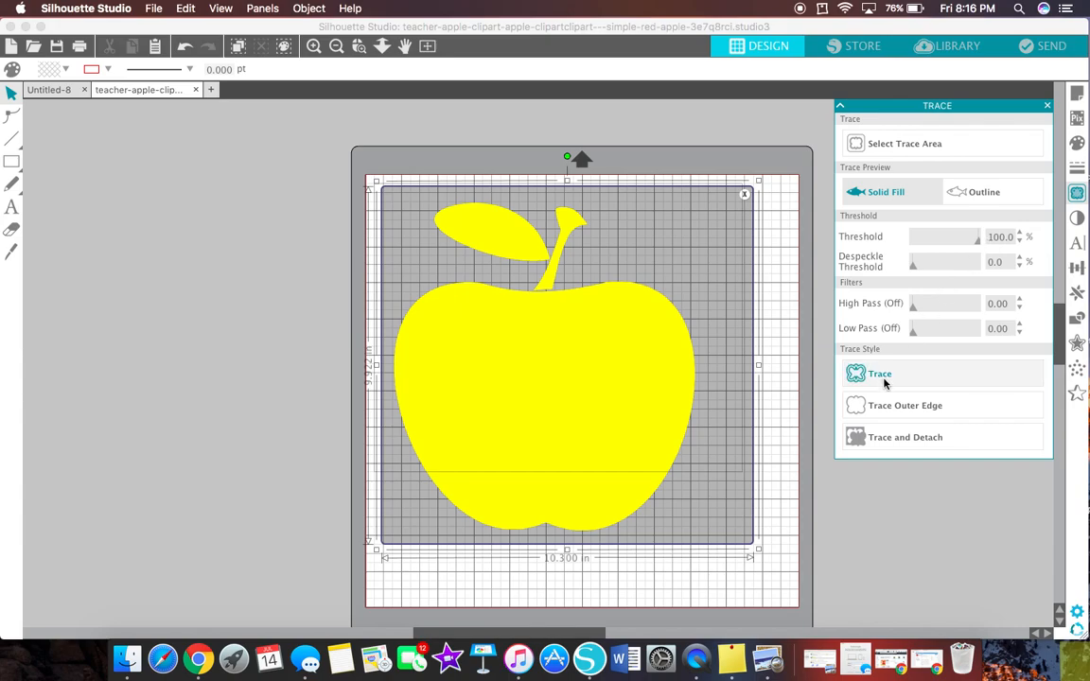
click(877, 375)
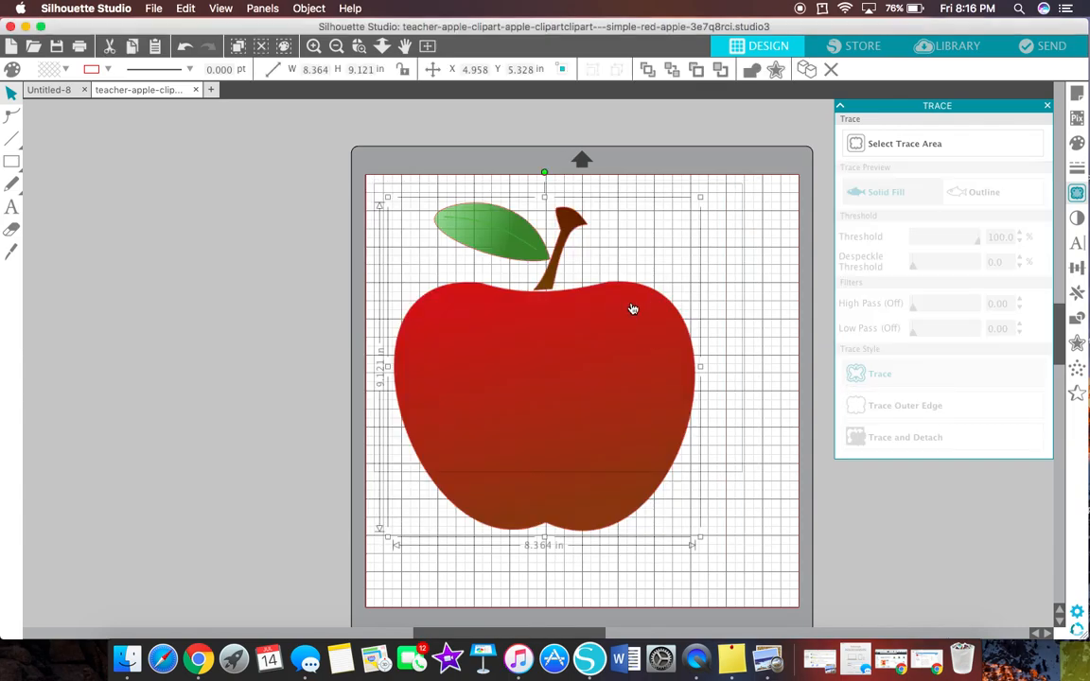
drag(632, 310, 303, 304)
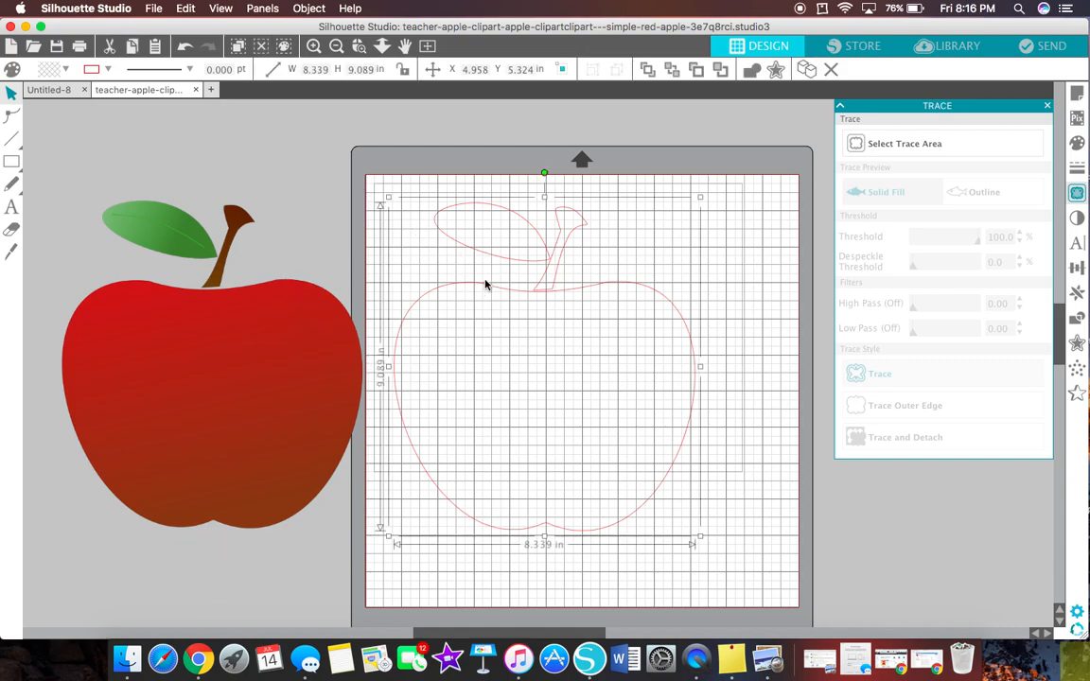
mouse_move(556, 295)
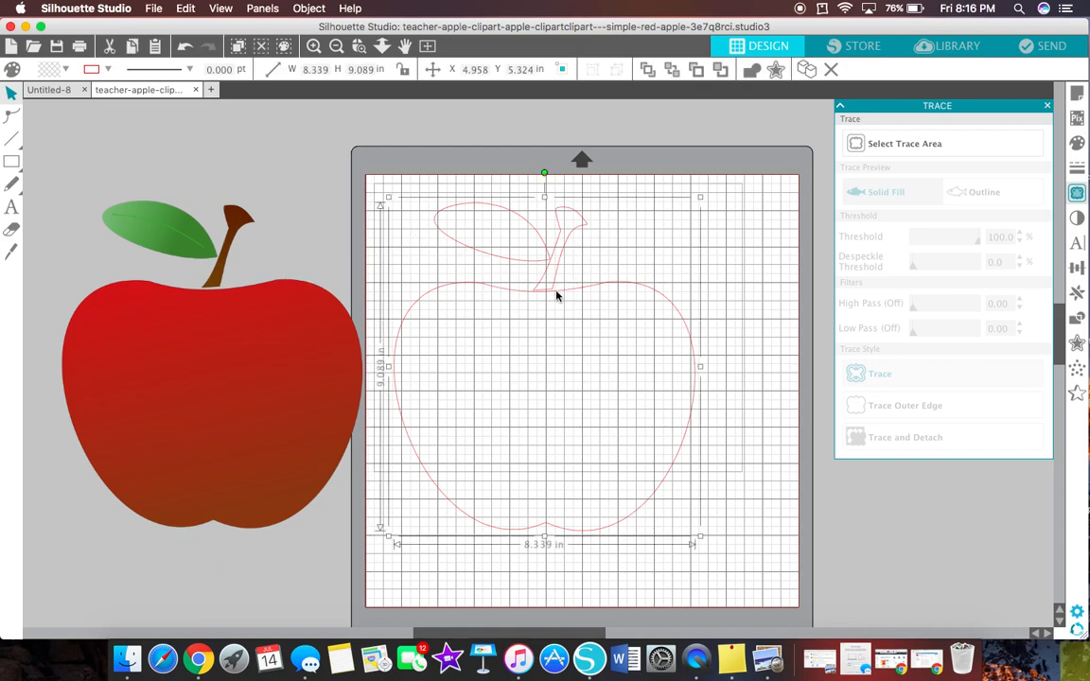
Release the traced outline's compound path and move the leaf and stem outlines off the mat
right_click(558, 295)
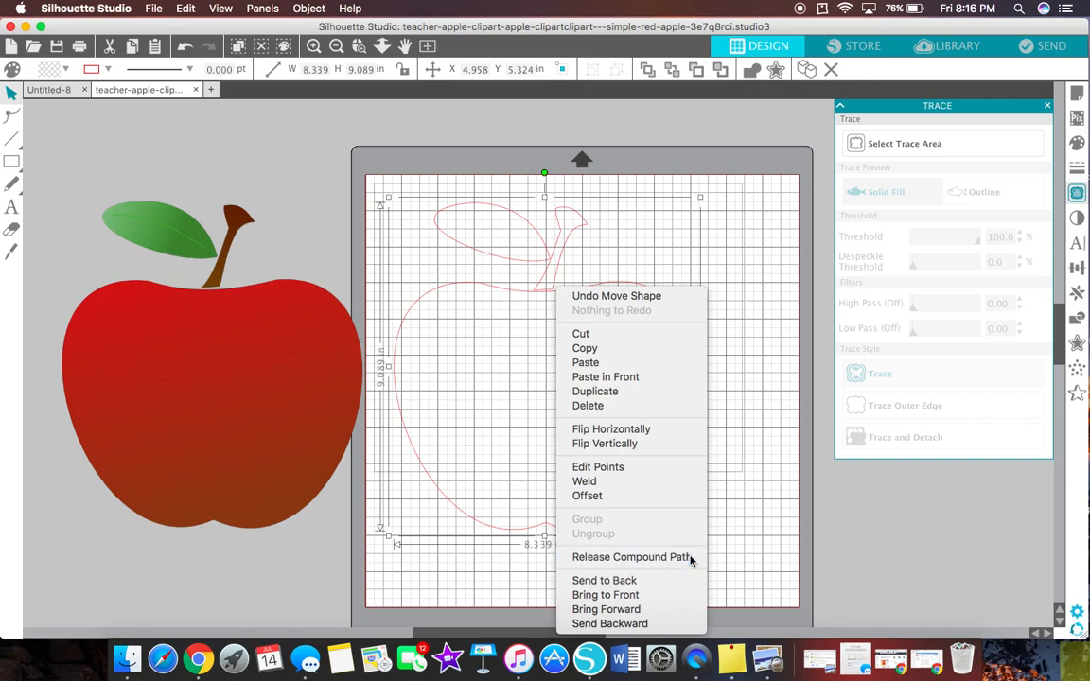
click(632, 556)
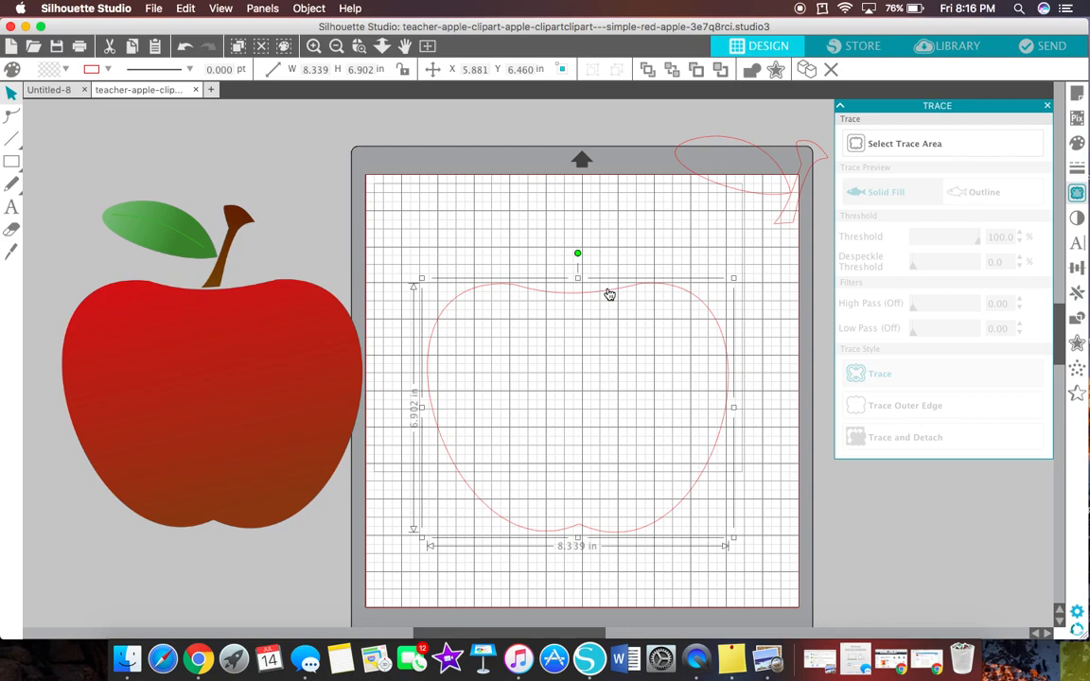
right_click(609, 295)
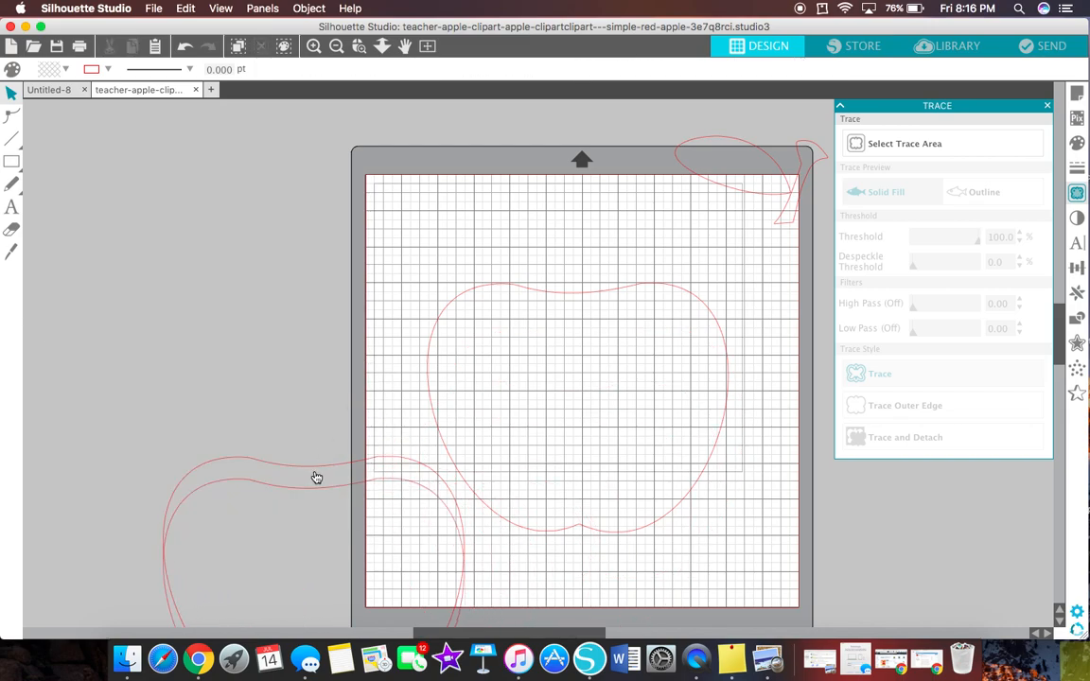
click(331, 476)
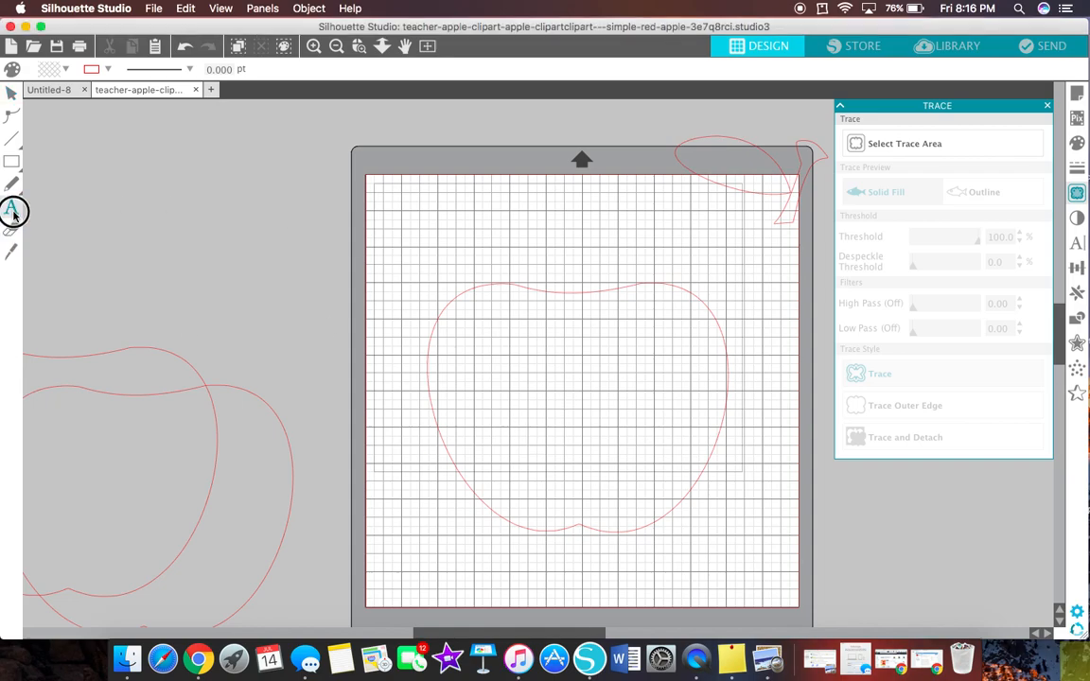
Add the text 'BROWN' on the mat and search the font list for Impact
click(12, 210)
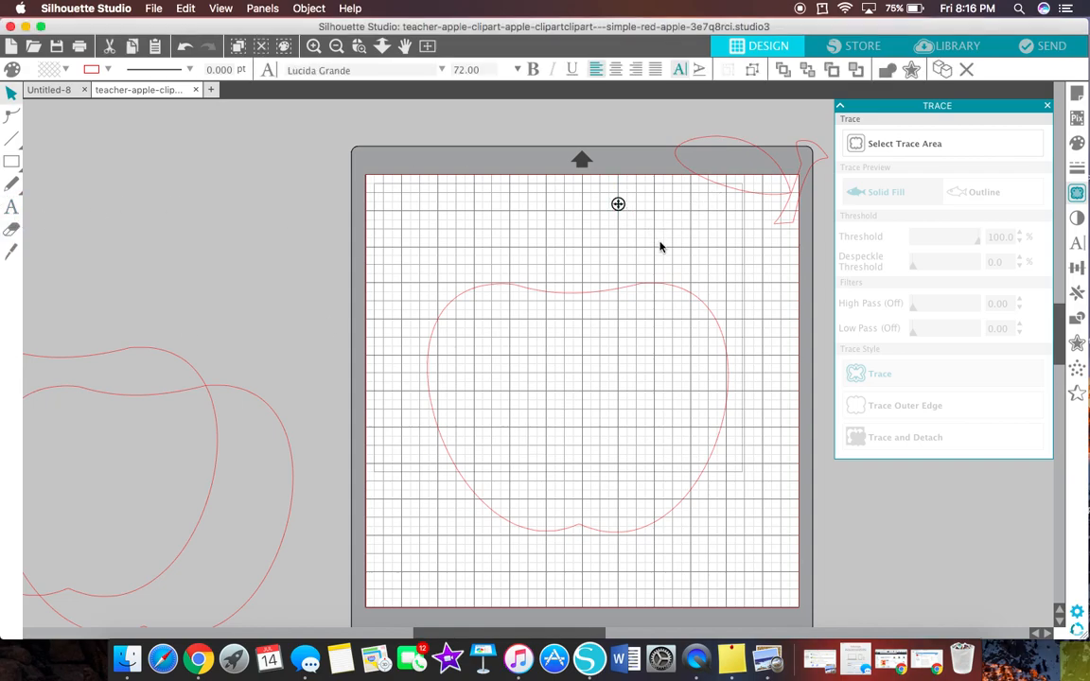
text(BROWN)
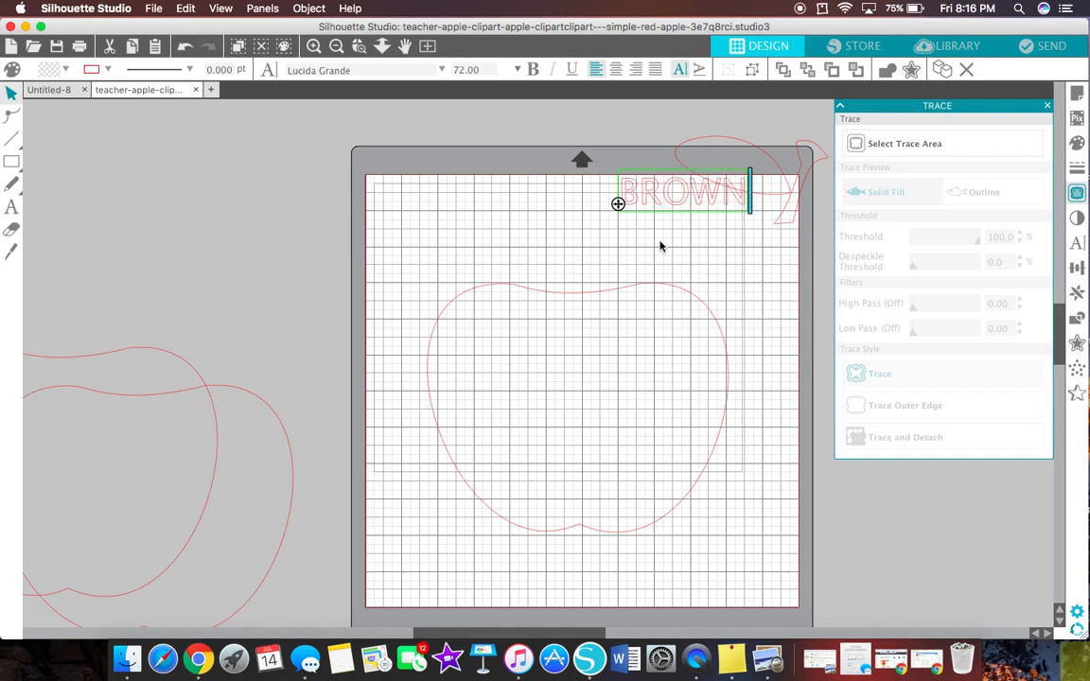
drag(681, 193, 587, 223)
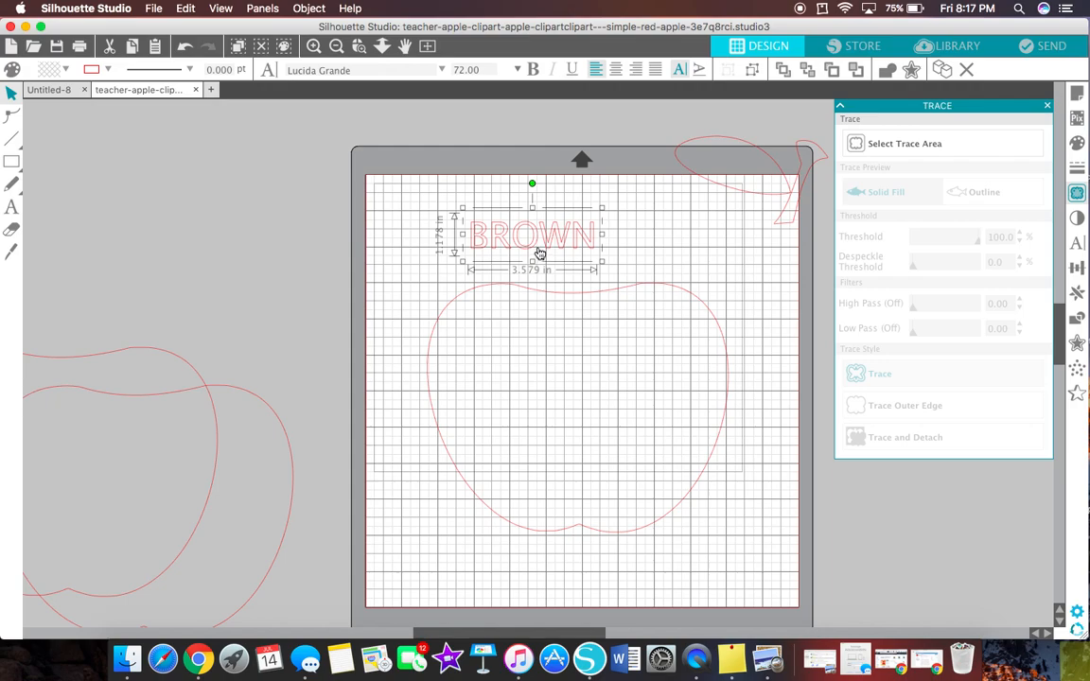
double_click(533, 235)
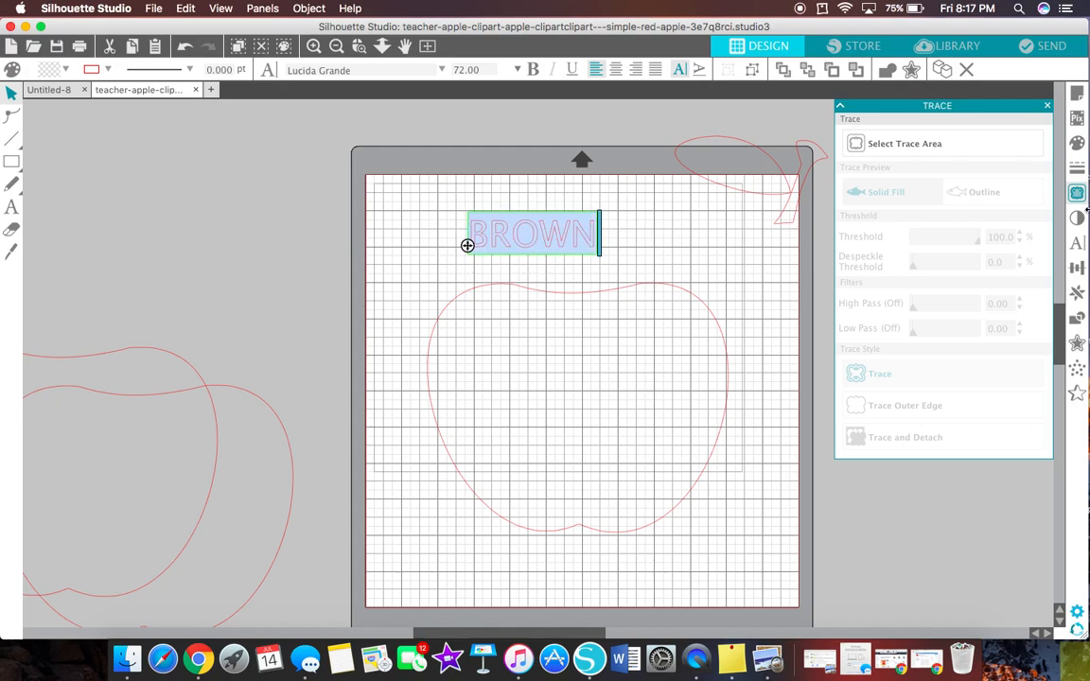
click(1076, 242)
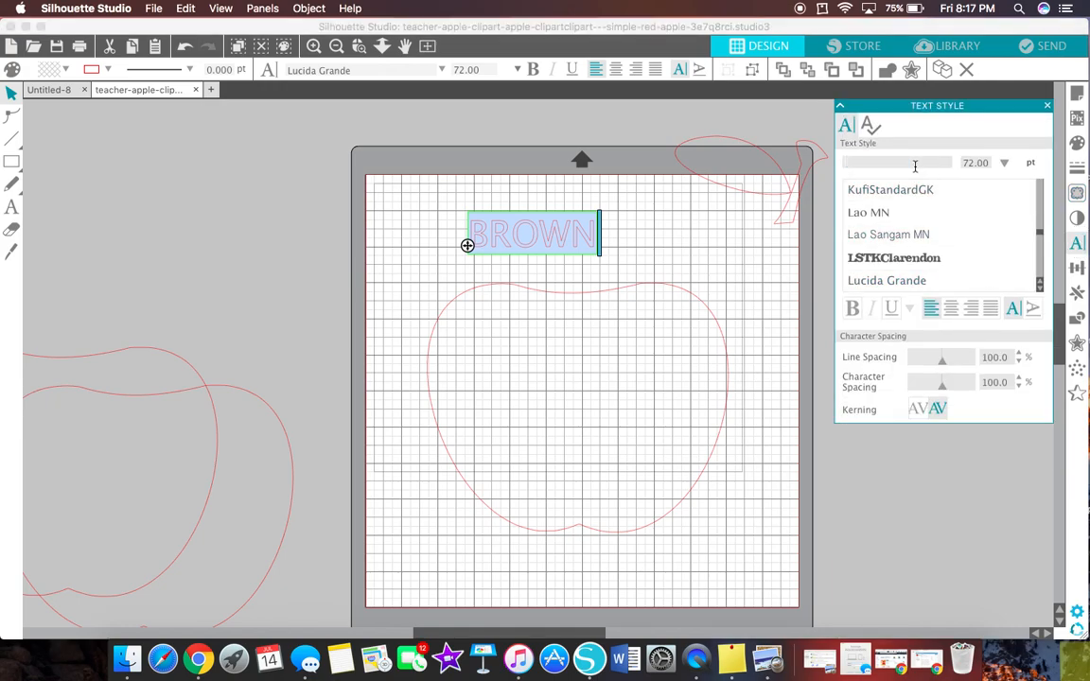
text(IMPACt)
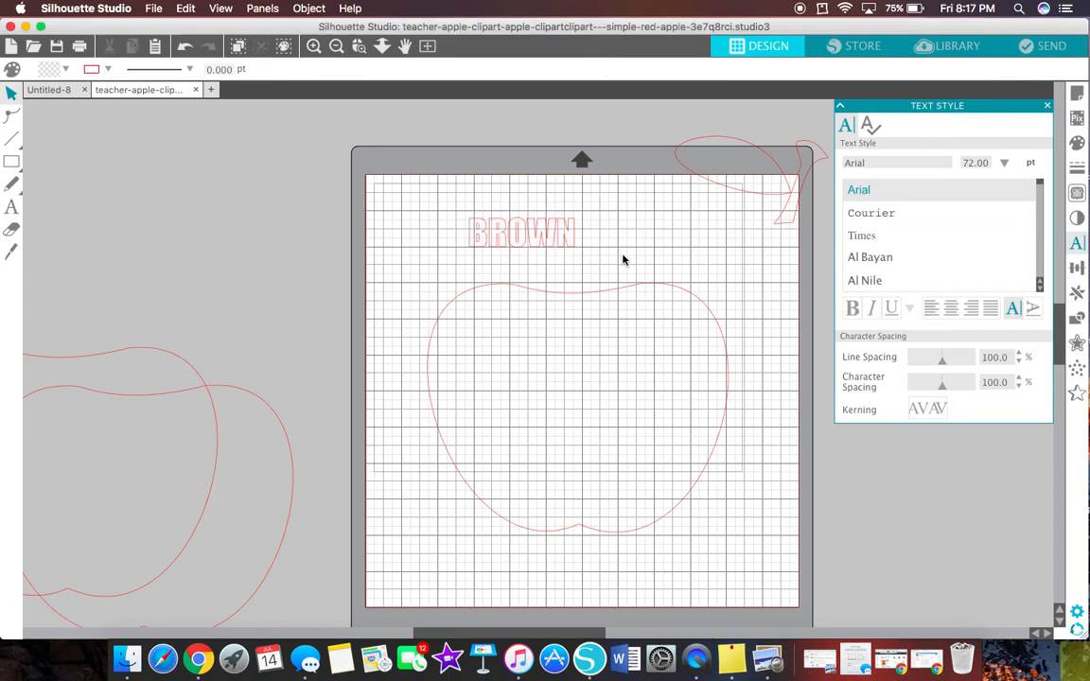
mouse_move(644, 306)
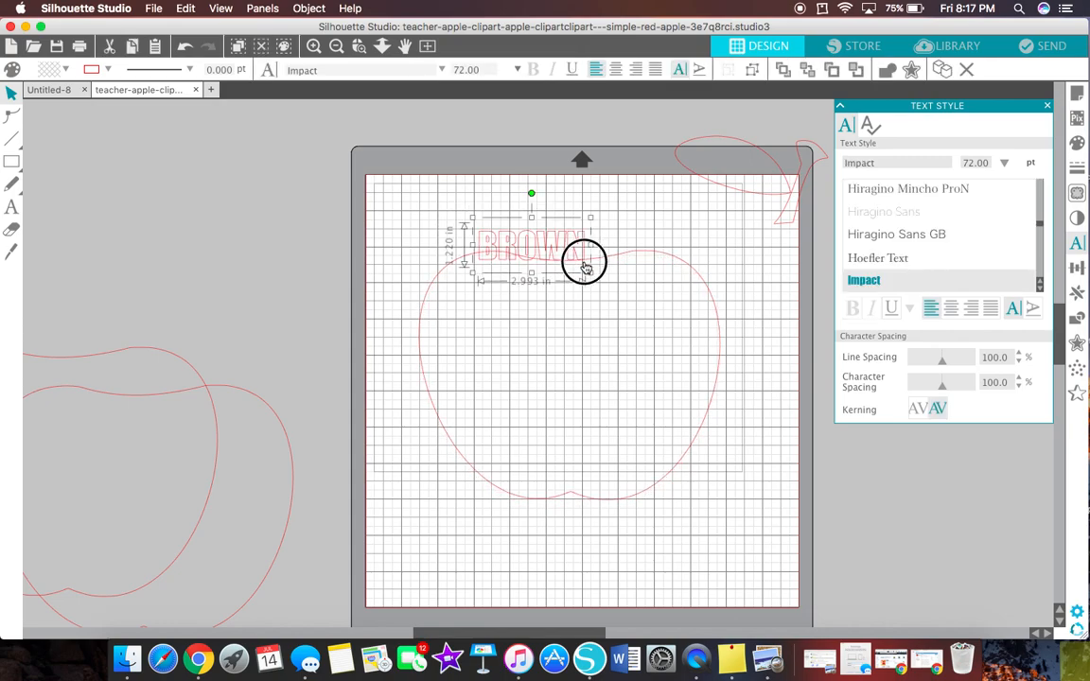
Centre BROWN in the apple and stretch it taller until the letters fill the outline's height
drag(584, 263, 617, 382)
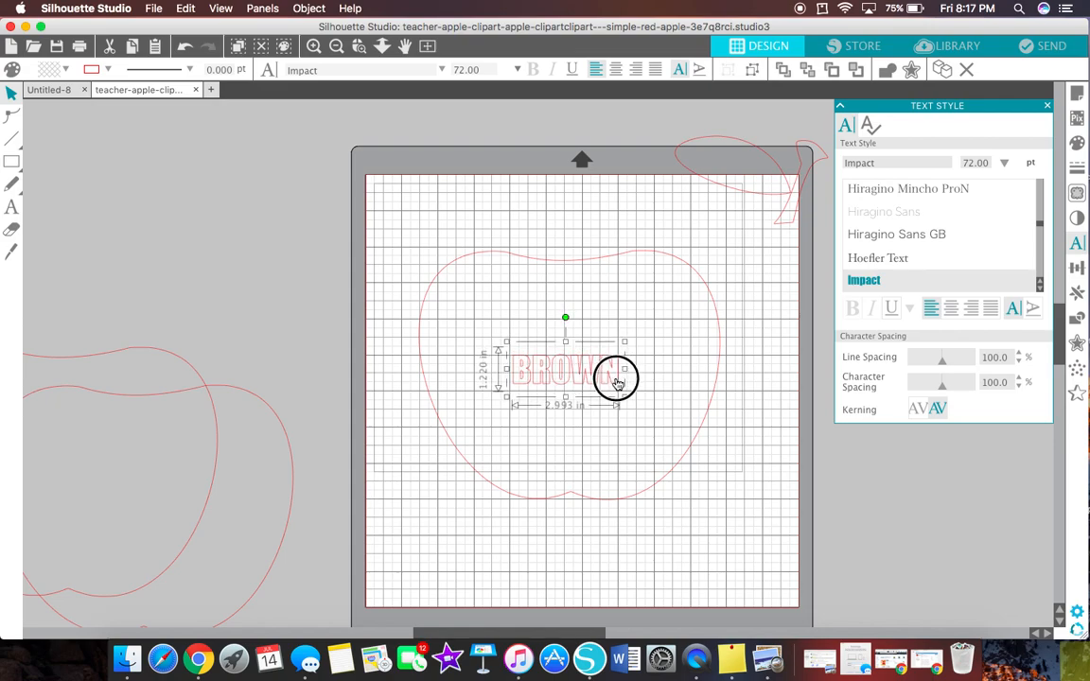
click(614, 68)
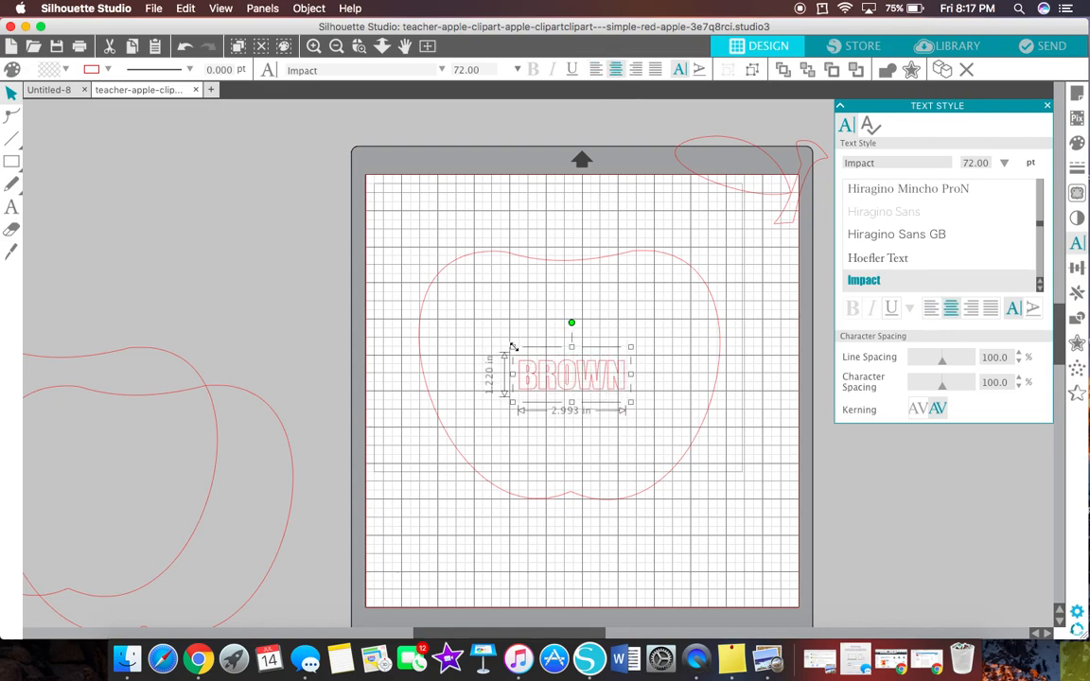
drag(513, 348, 435, 277)
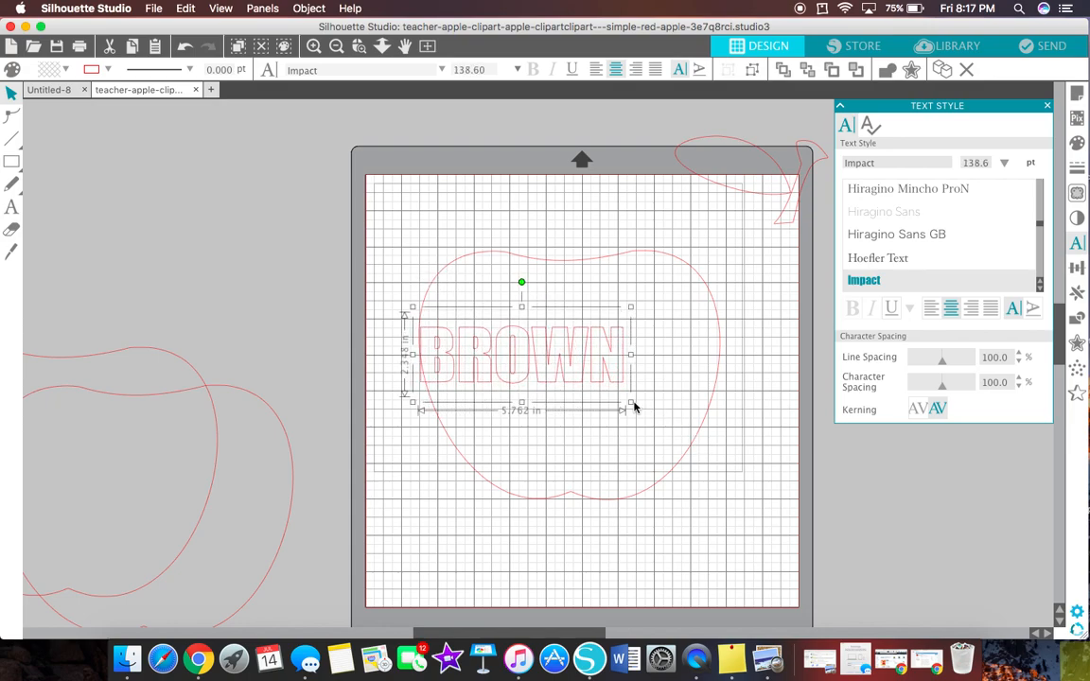
drag(630, 408, 715, 435)
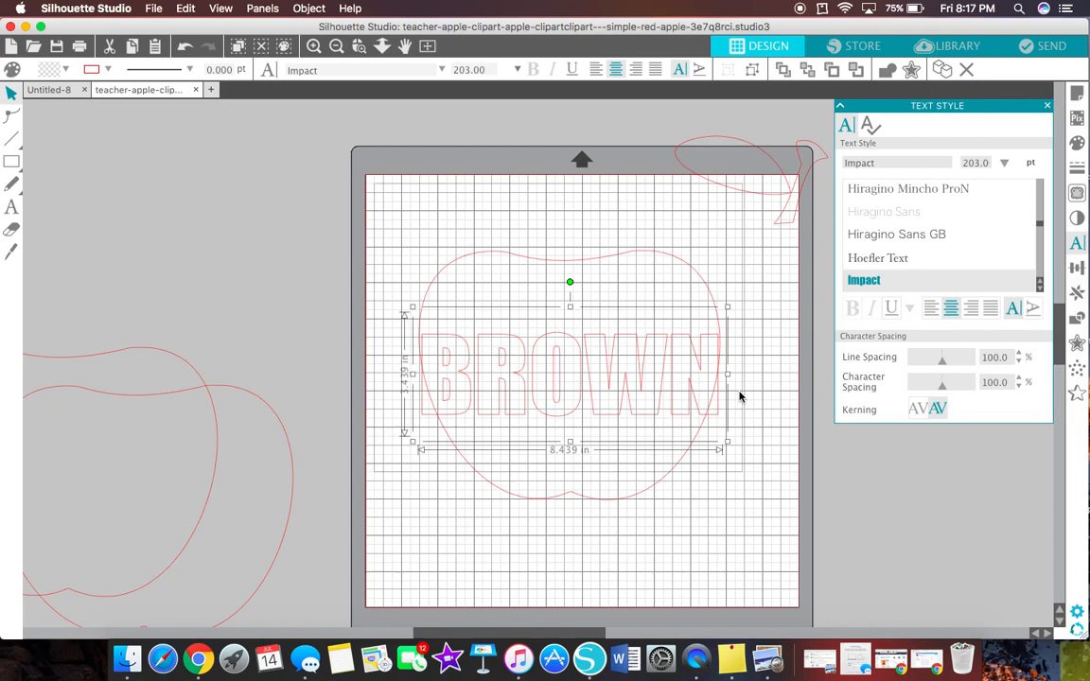
mouse_move(640, 380)
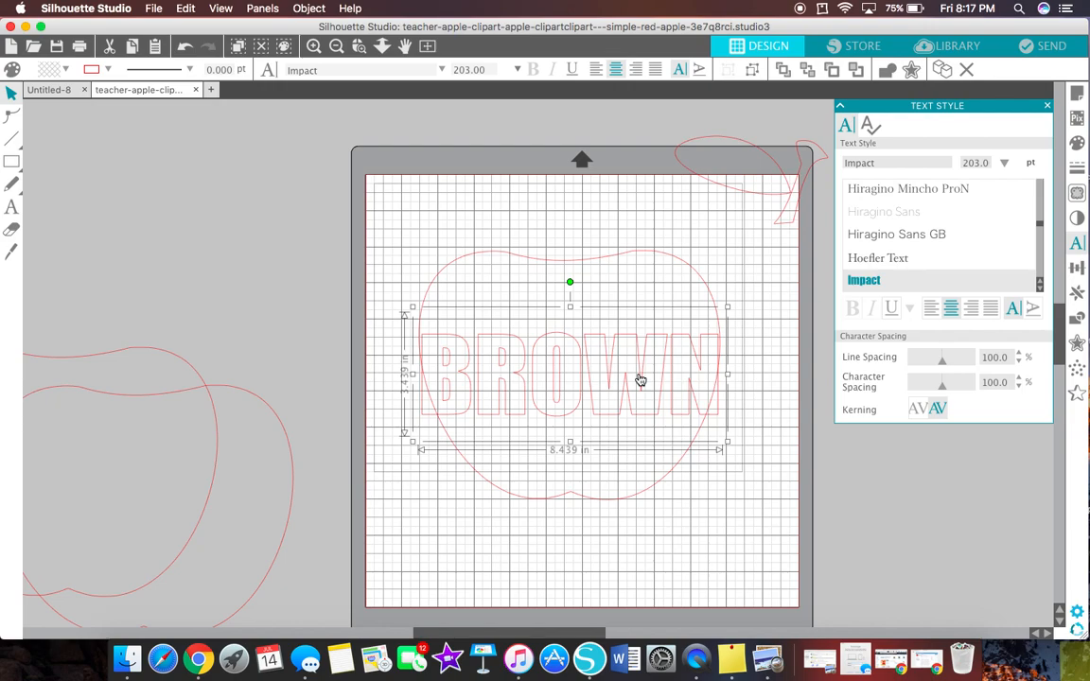
mouse_move(590, 505)
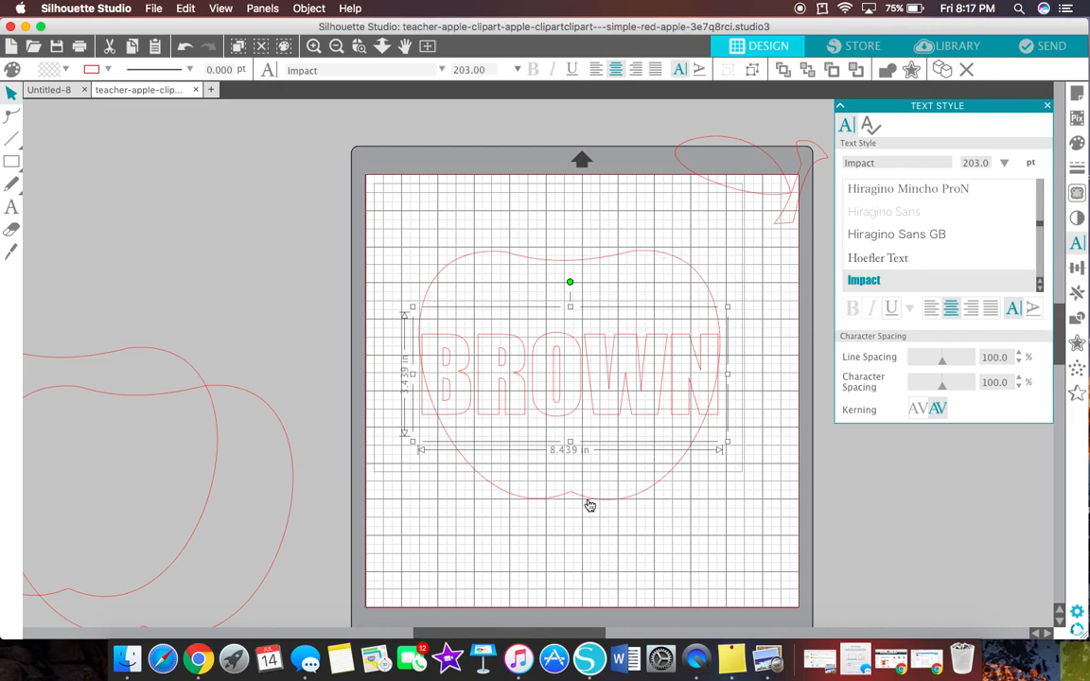
mouse_move(552, 329)
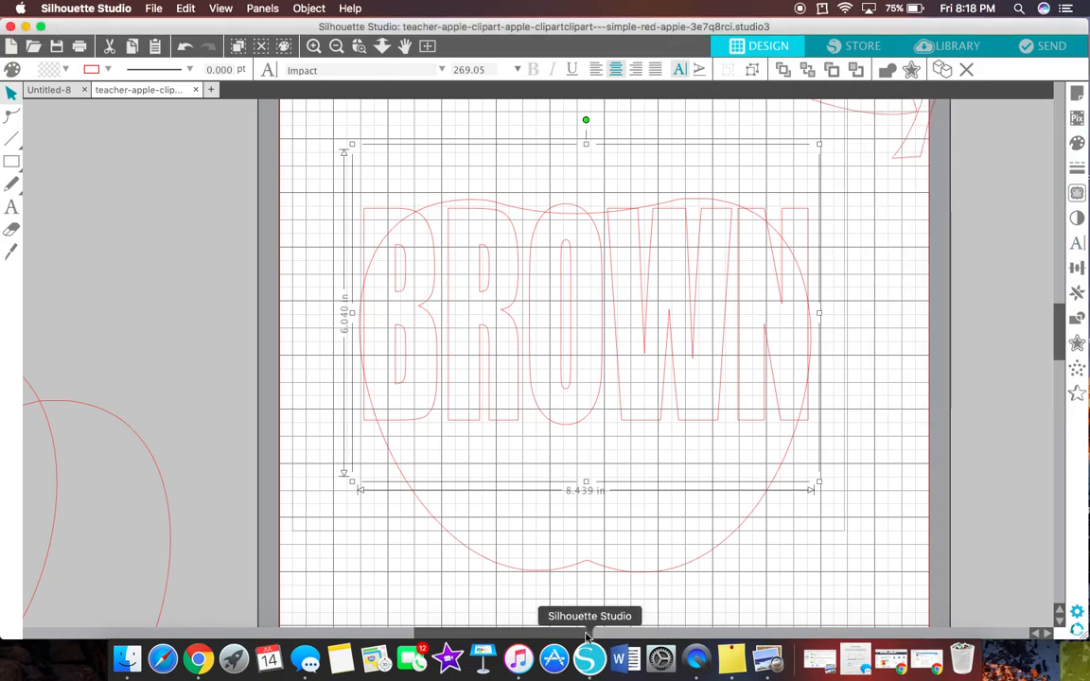
mouse_move(595, 267)
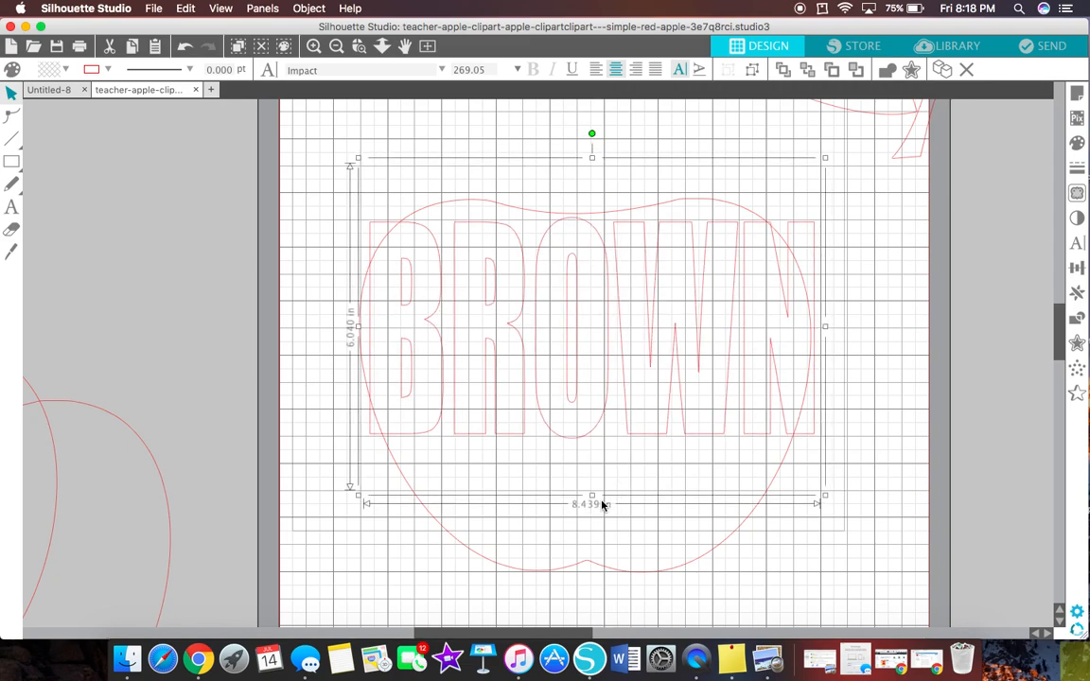
drag(590, 495, 591, 526)
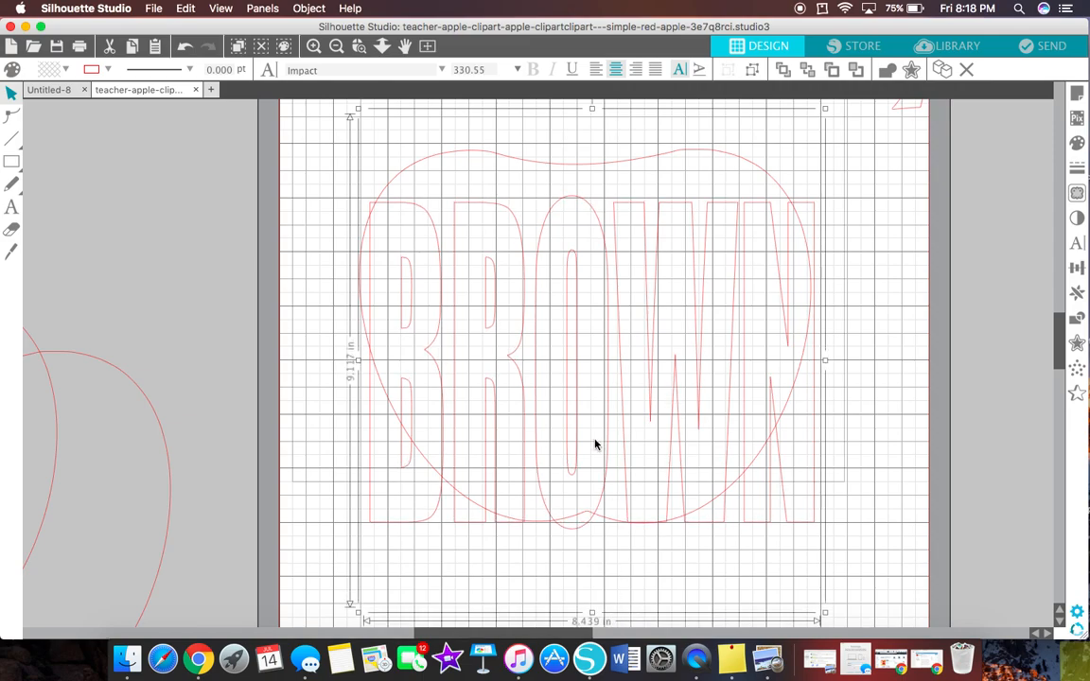
mouse_move(589, 227)
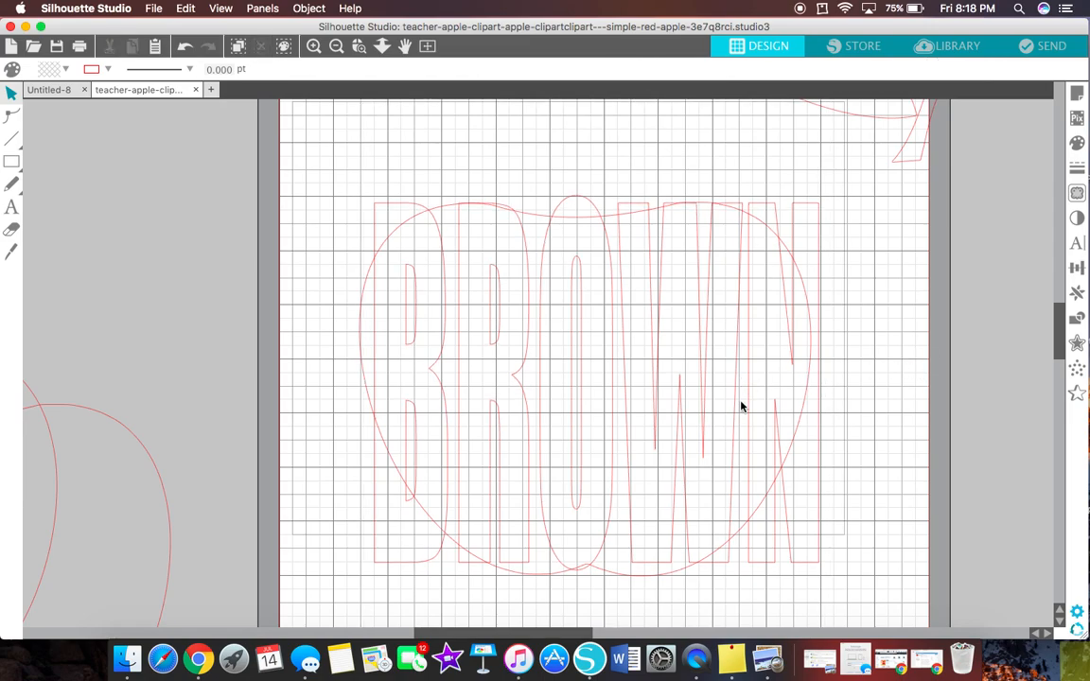
mouse_move(659, 568)
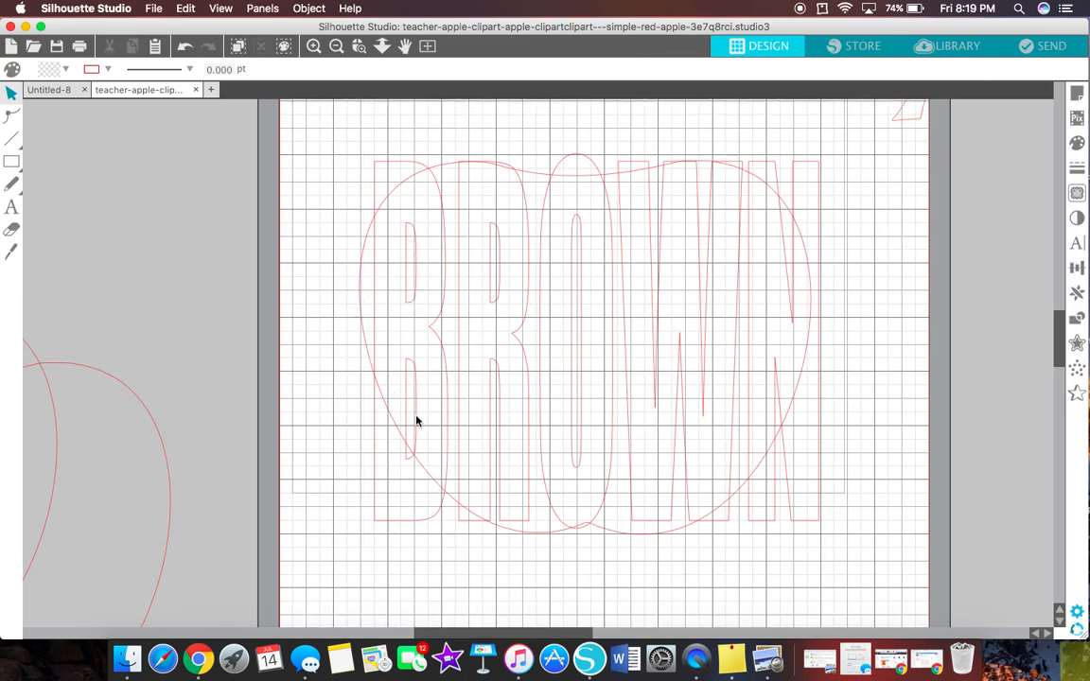
mouse_move(431, 200)
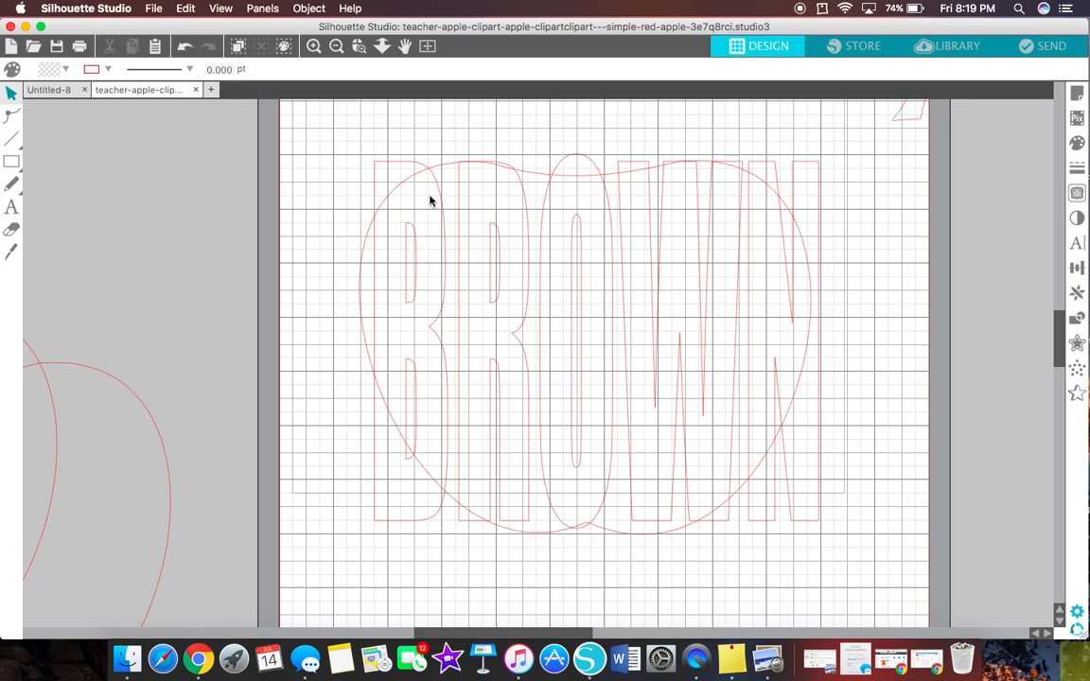
mouse_move(662, 547)
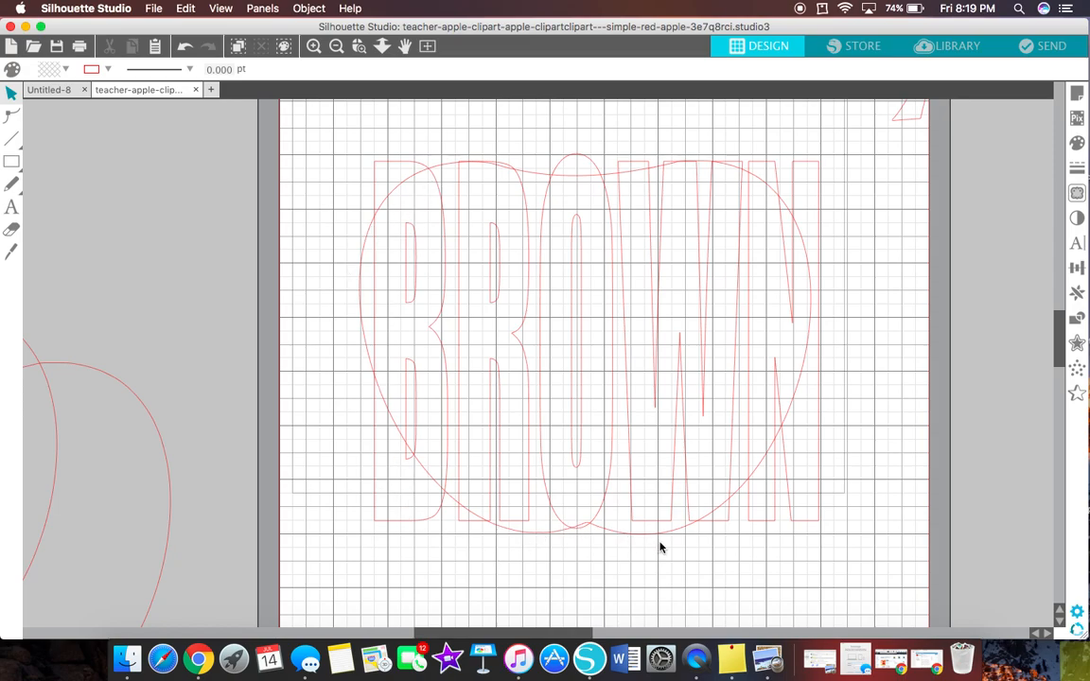
mouse_move(446, 492)
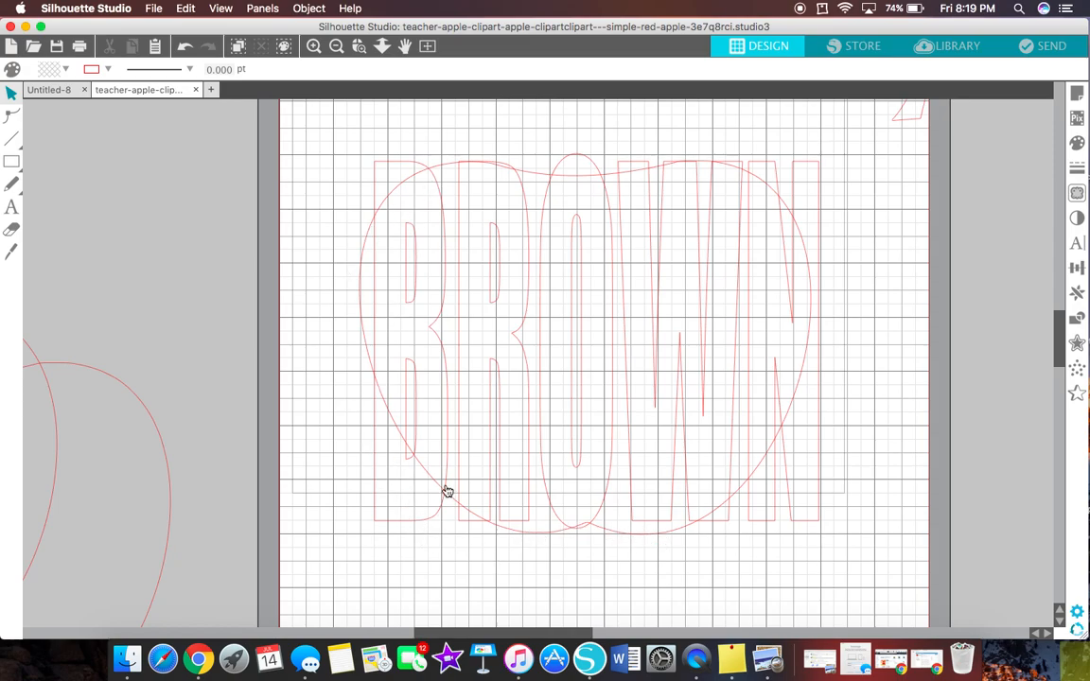
mouse_move(632, 425)
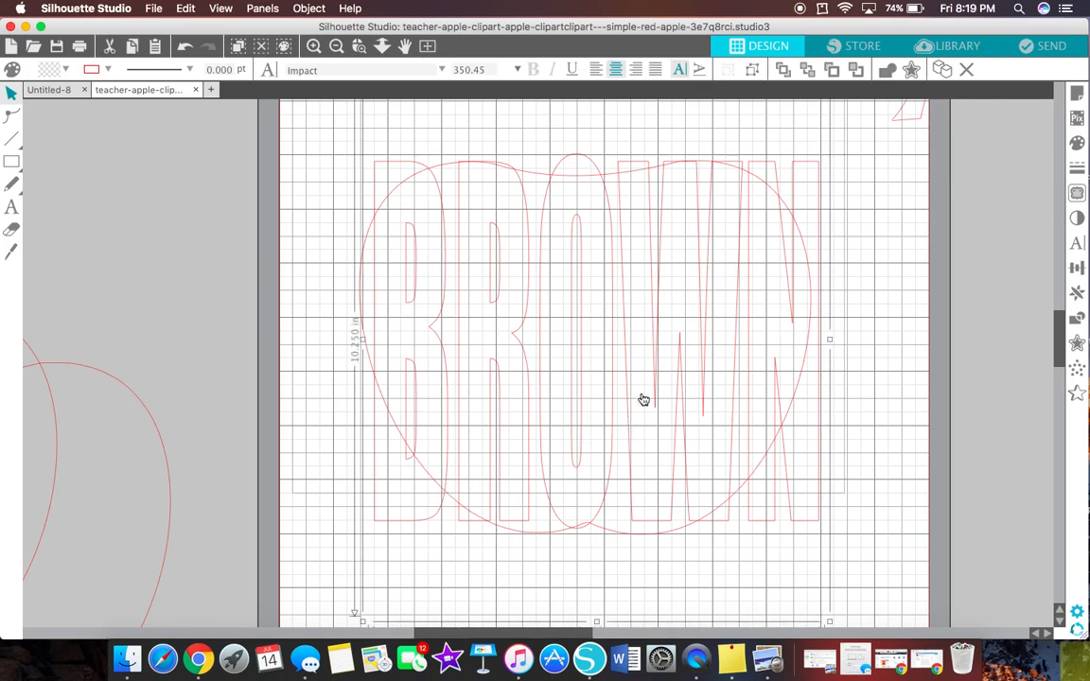
Ungroup BROWN into separate letters and lengthen the B toward the apple's bottom
right_click(643, 398)
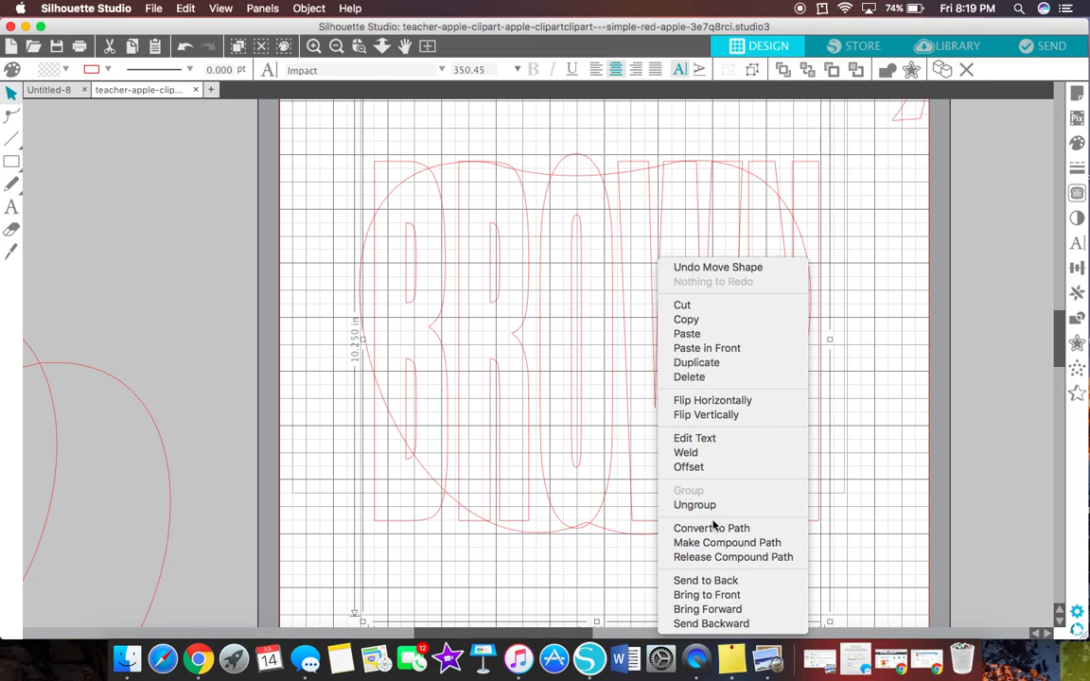
mouse_move(694, 503)
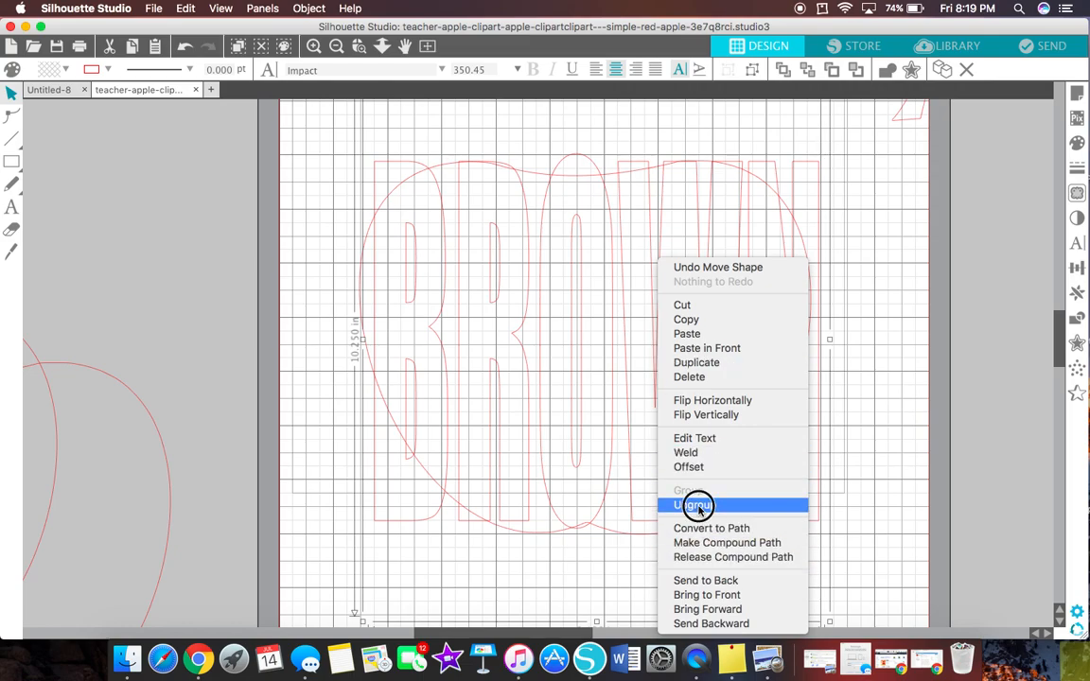
click(694, 503)
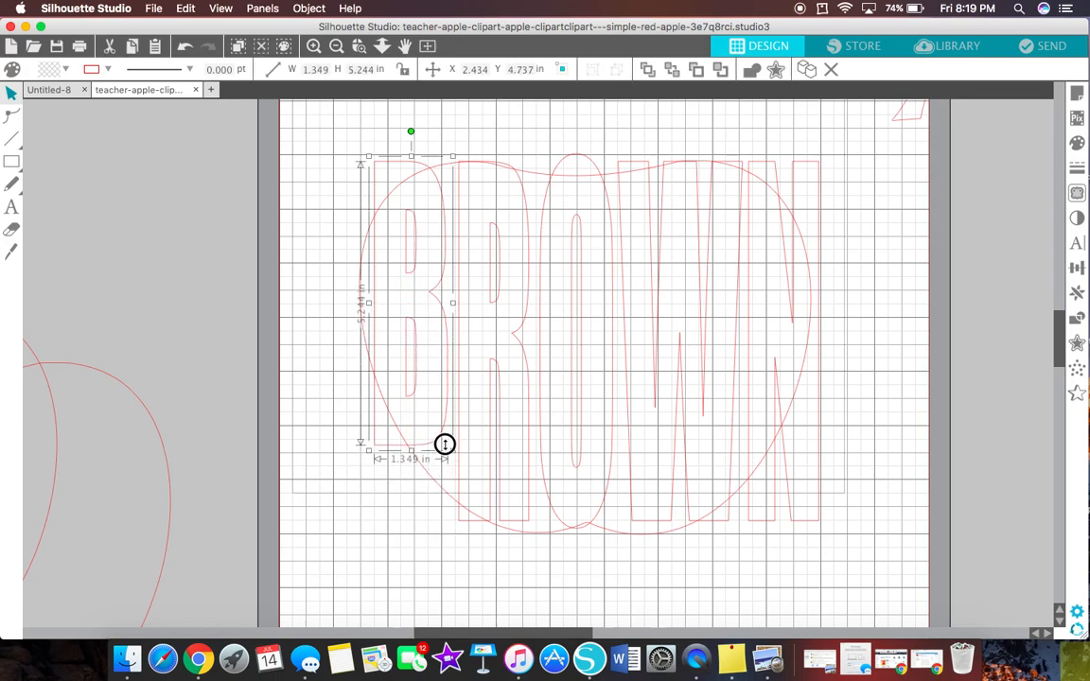
drag(444, 445, 447, 484)
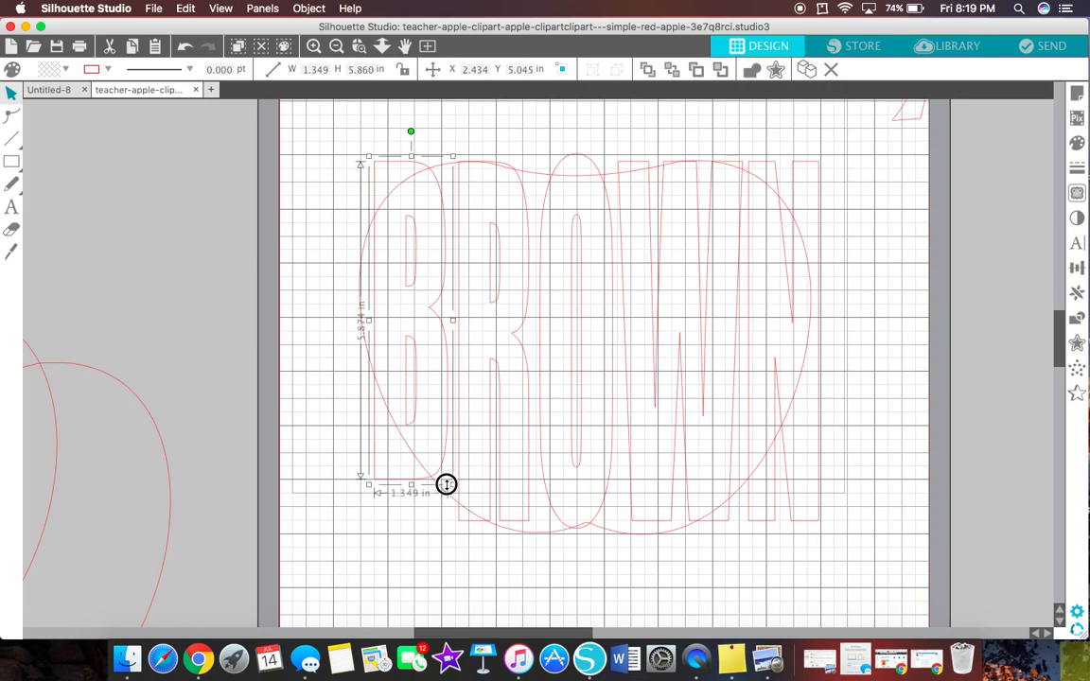
drag(447, 484, 462, 461)
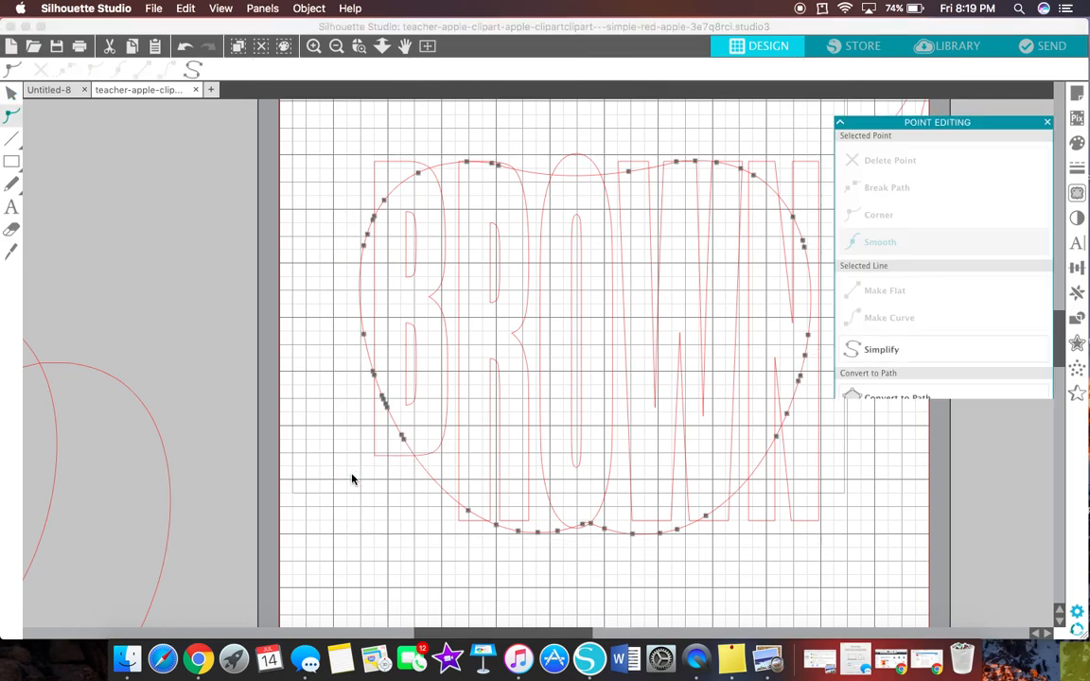
Fit the B to the apple's left curve and shorten the R against its bottom edge
click(410, 462)
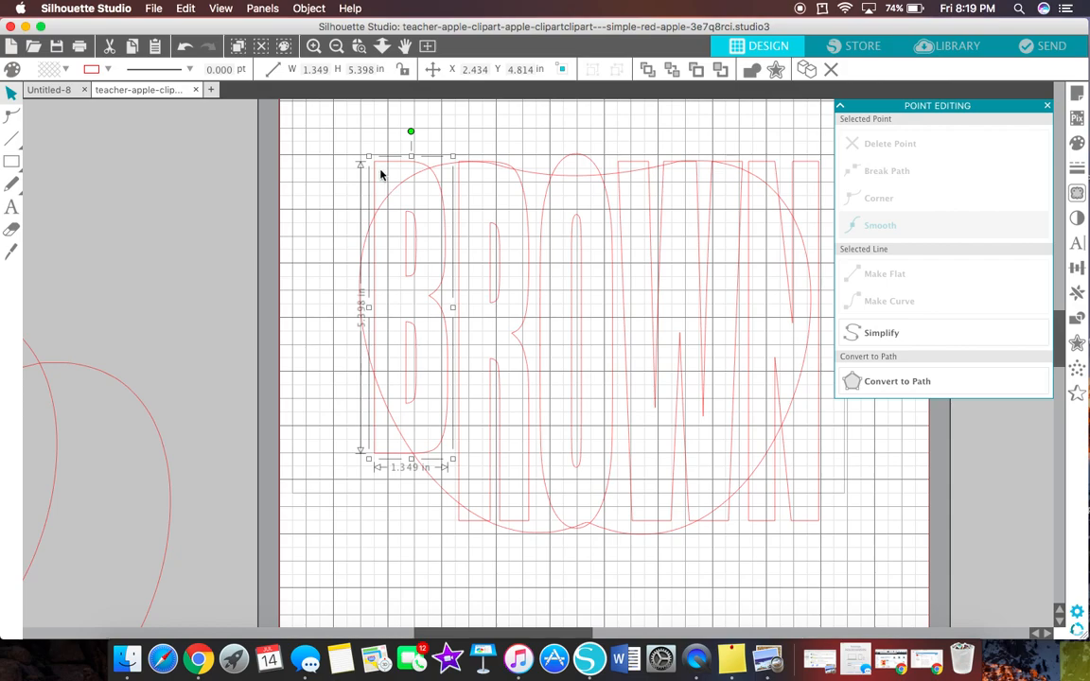
drag(367, 155, 363, 168)
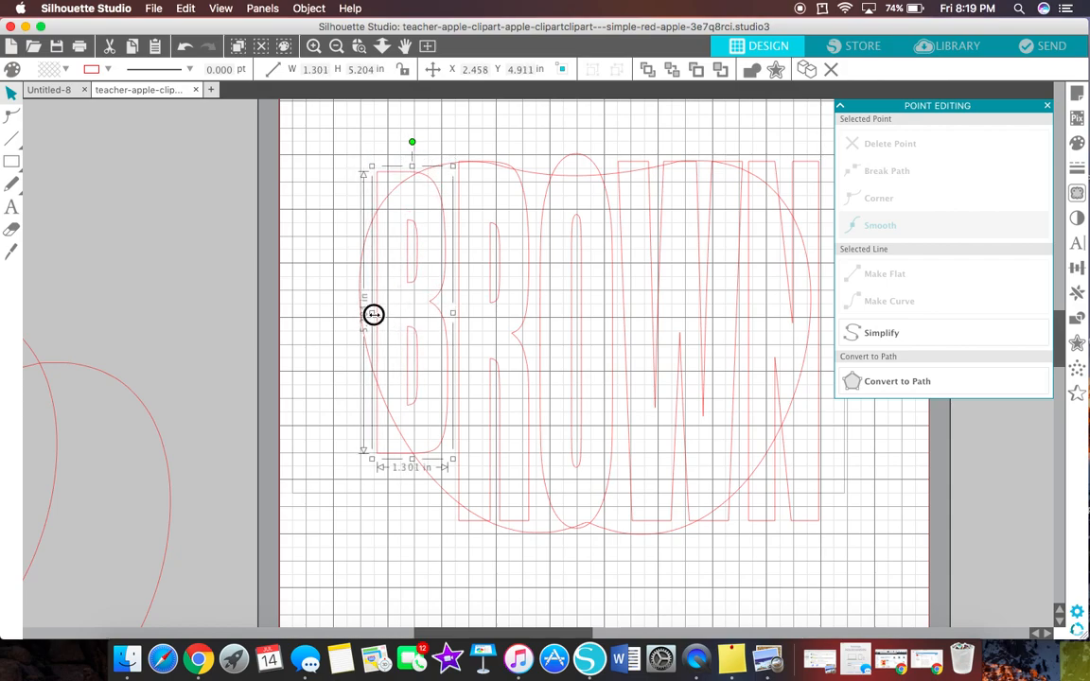
drag(372, 314, 350, 314)
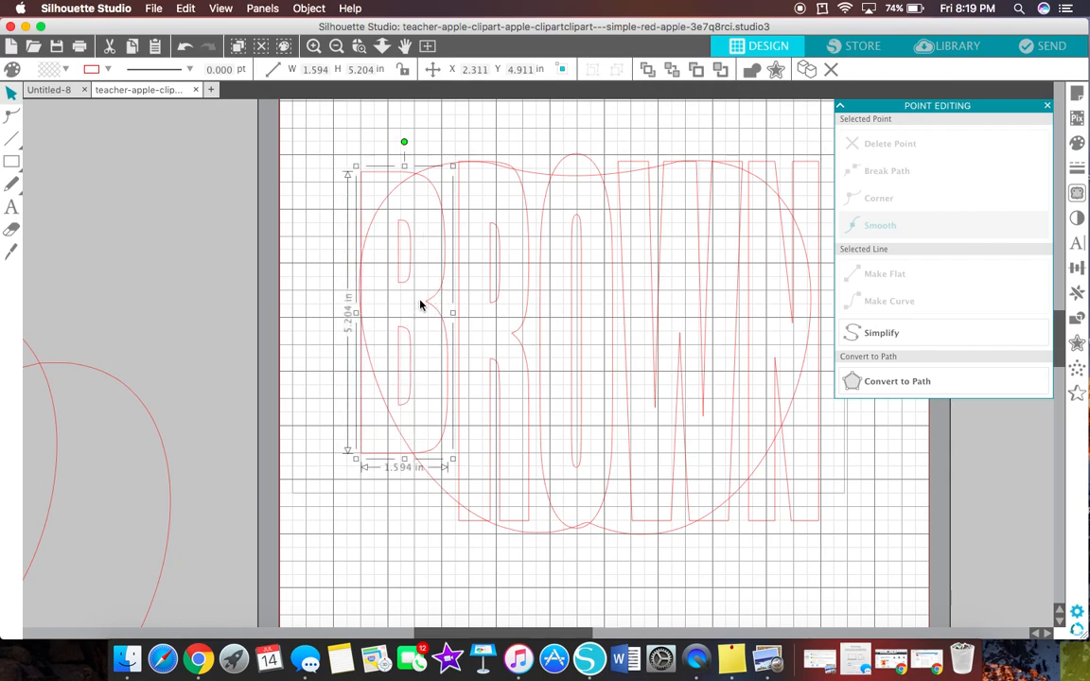
click(518, 520)
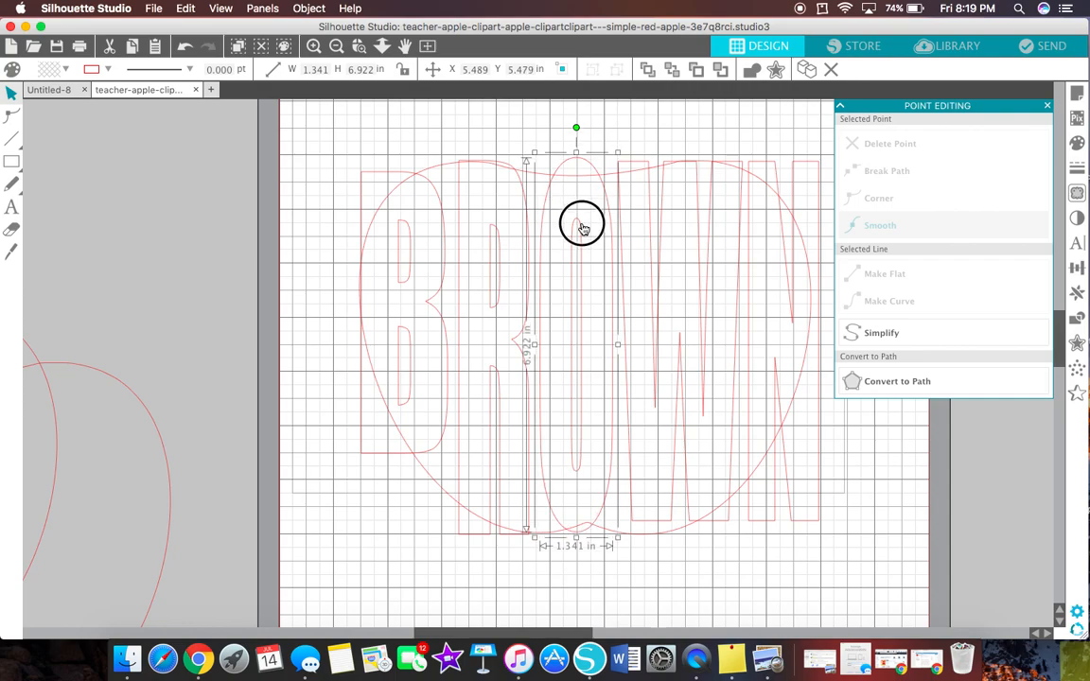
drag(583, 227, 582, 244)
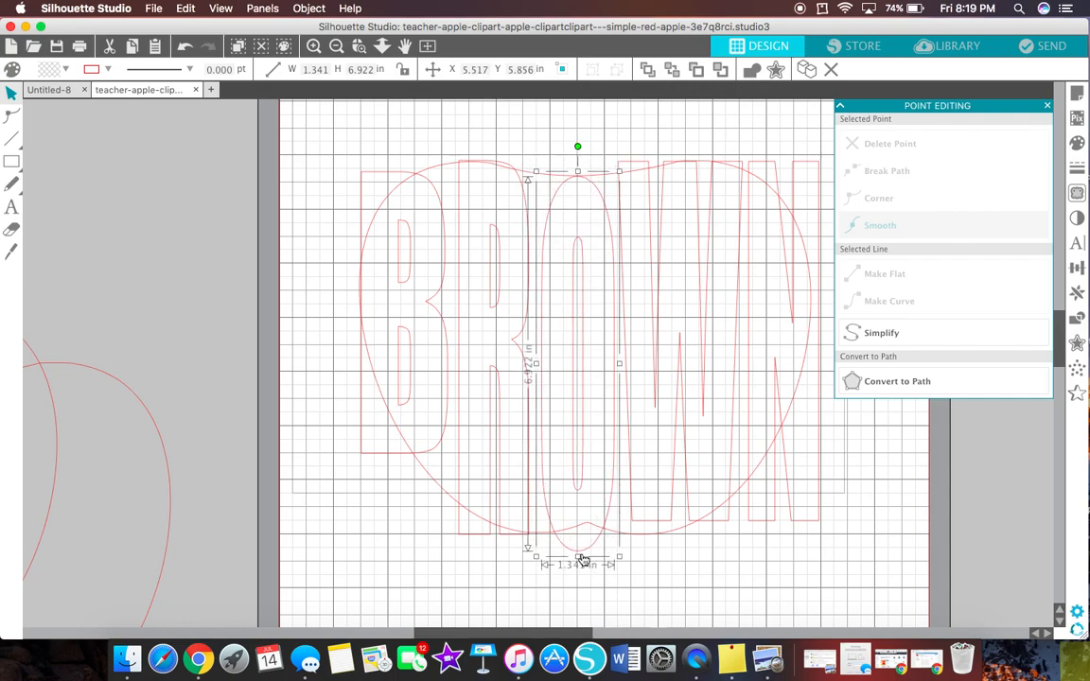
drag(585, 560, 587, 537)
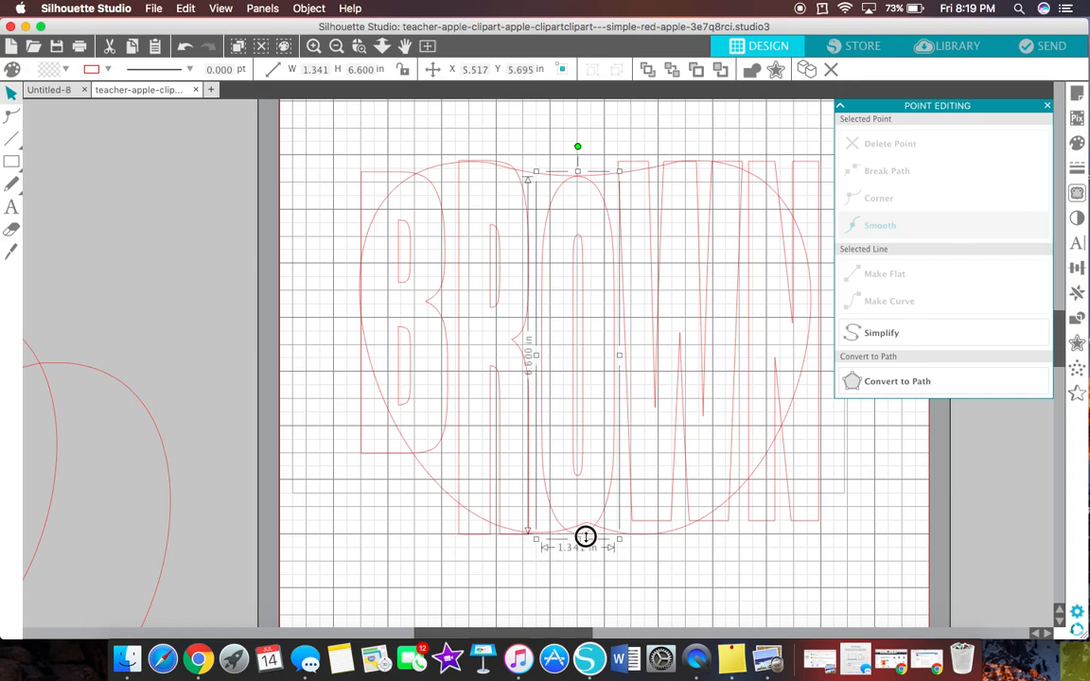
drag(584, 537, 588, 537)
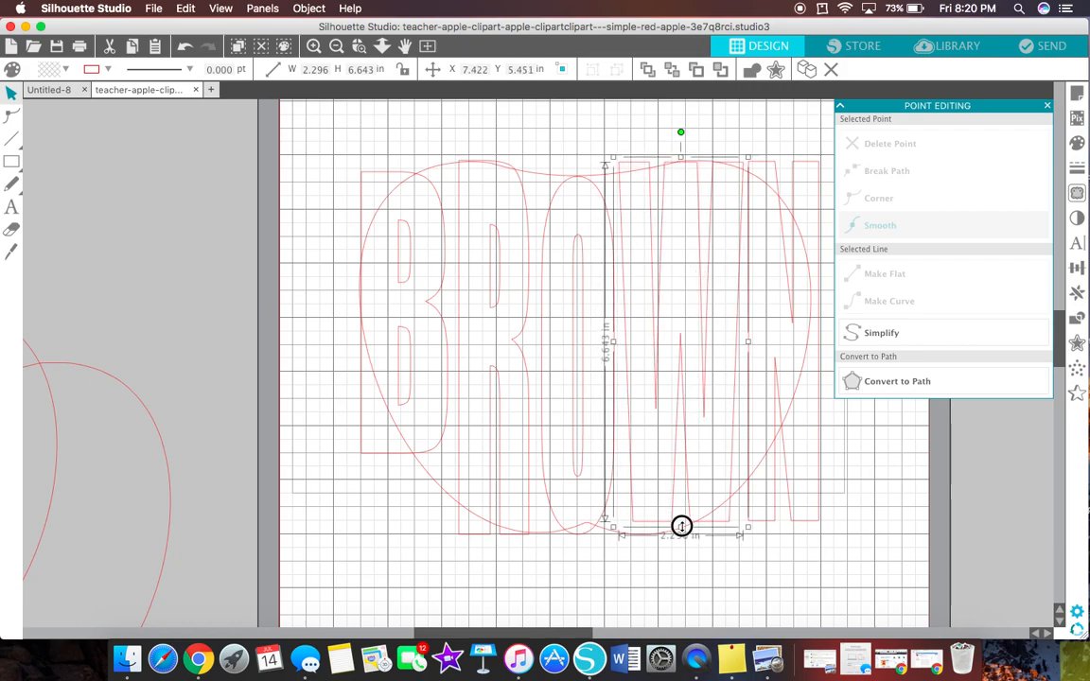
Stretch the W to the apple's bottom and reshape the N to follow its right curve
drag(681, 526, 681, 539)
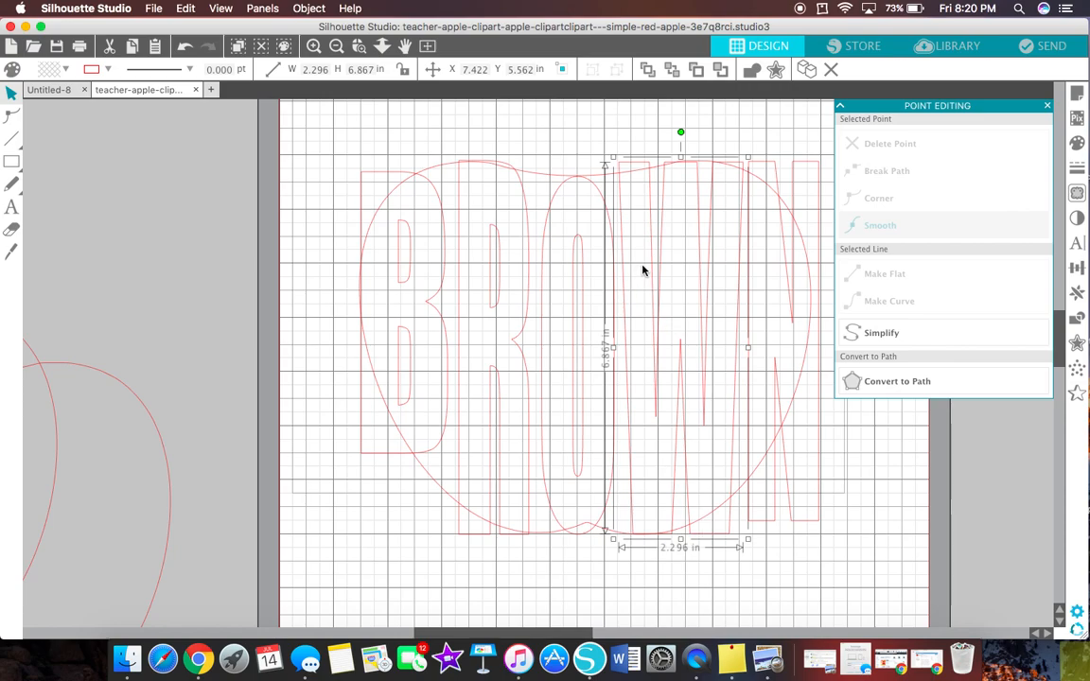
click(1046, 106)
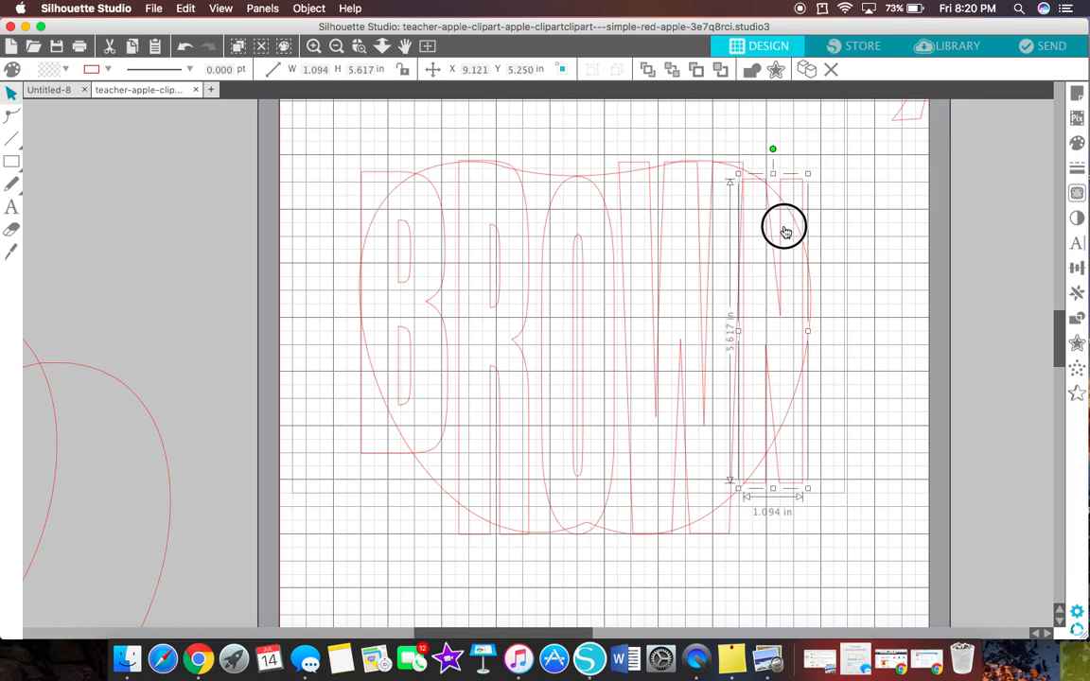
drag(785, 229, 791, 223)
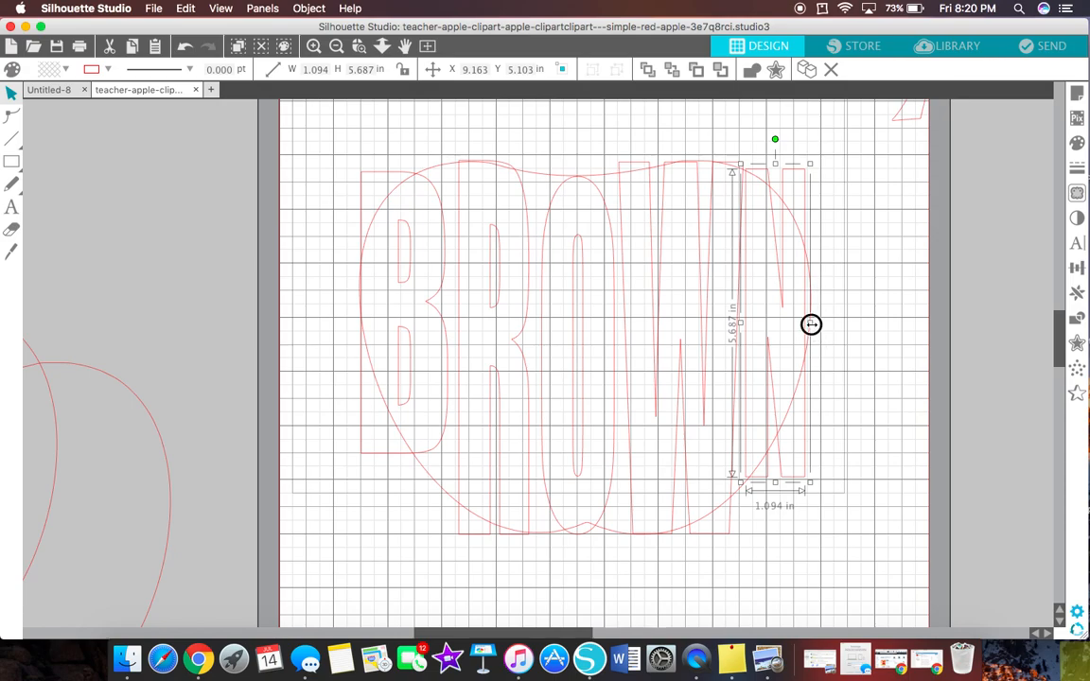
drag(810, 325, 817, 326)
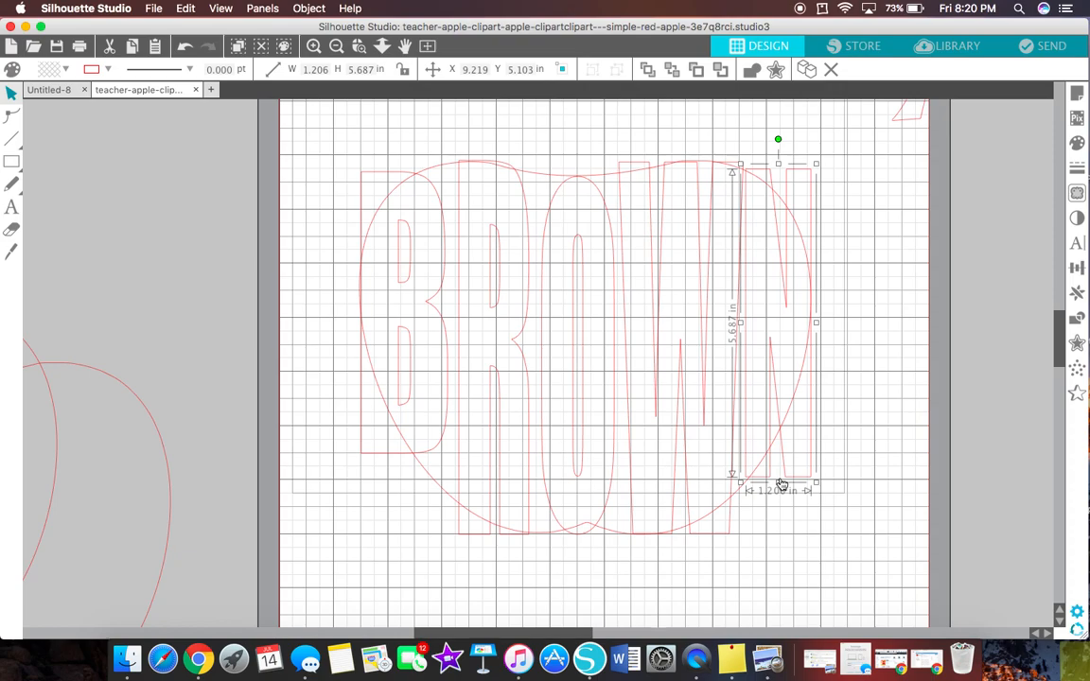
drag(780, 484, 781, 453)
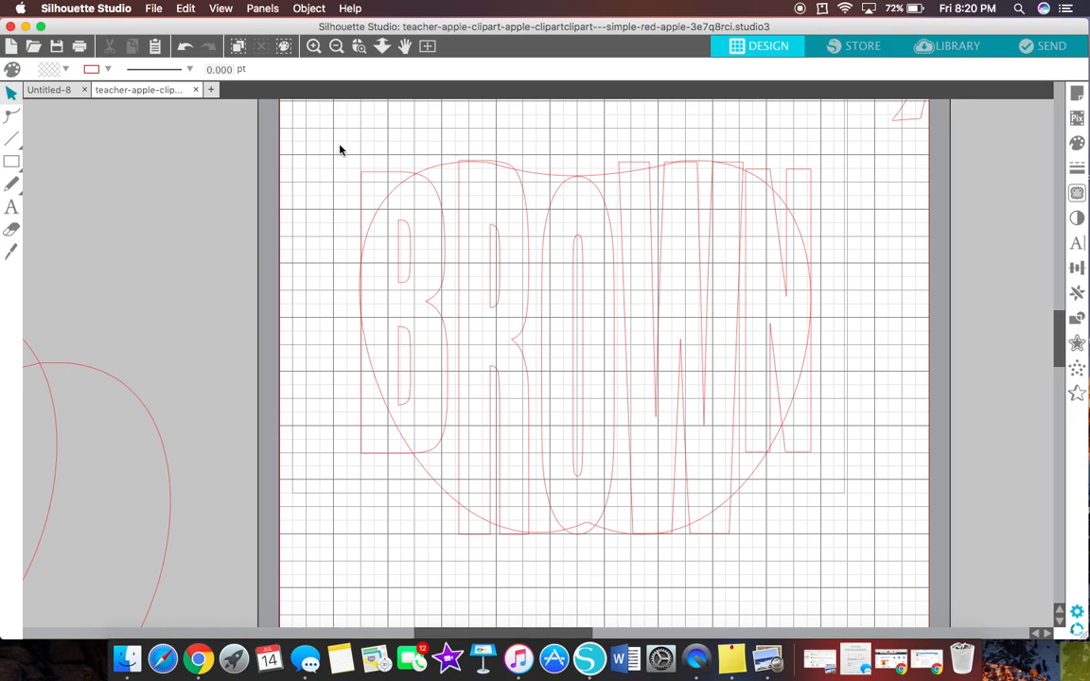
mouse_move(375, 455)
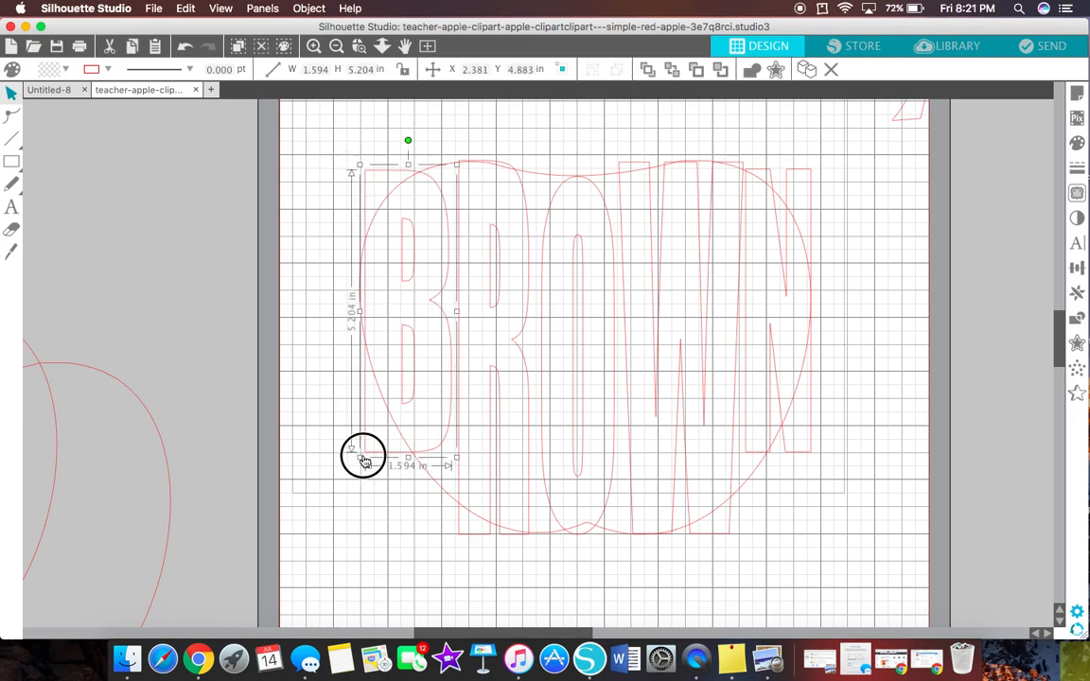
drag(363, 454, 363, 456)
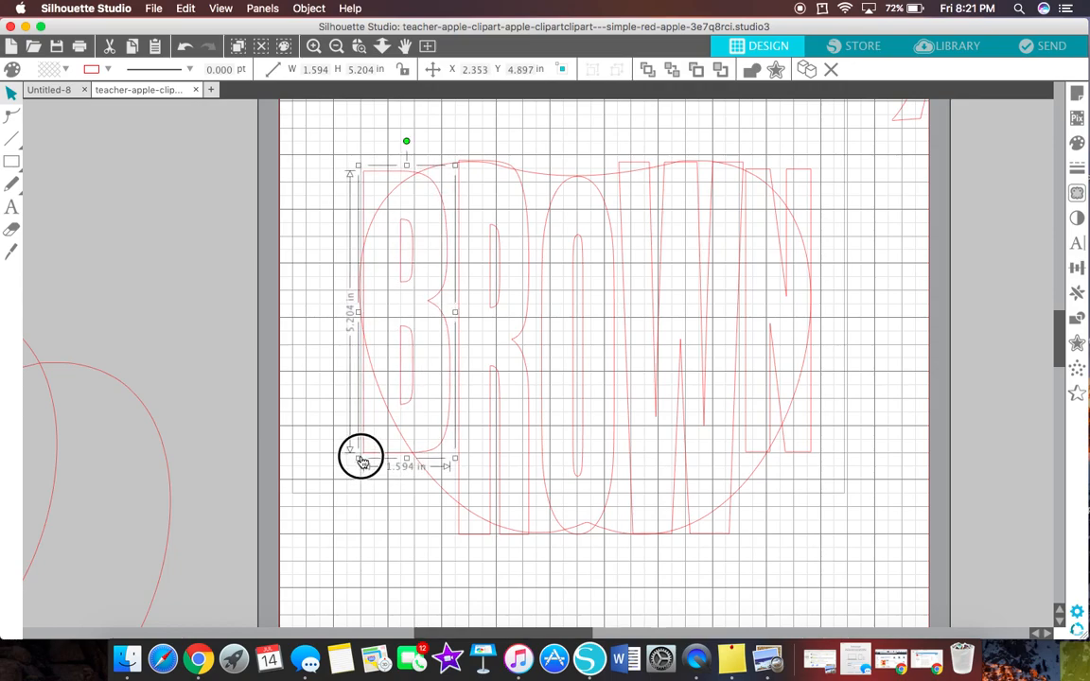
drag(359, 454, 360, 452)
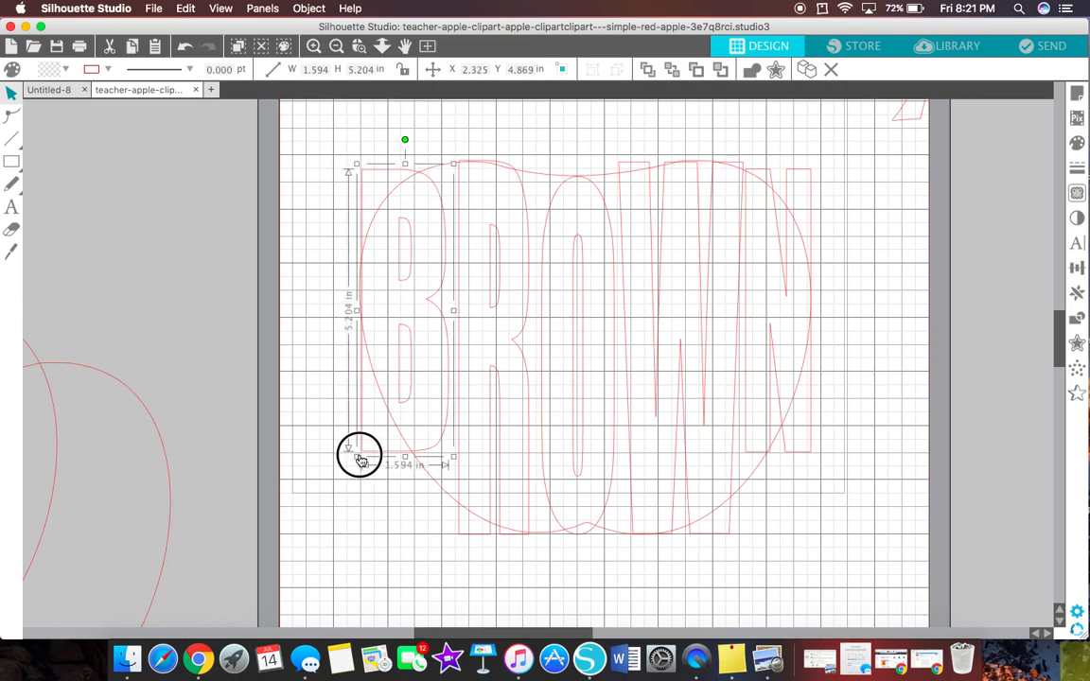
click(367, 457)
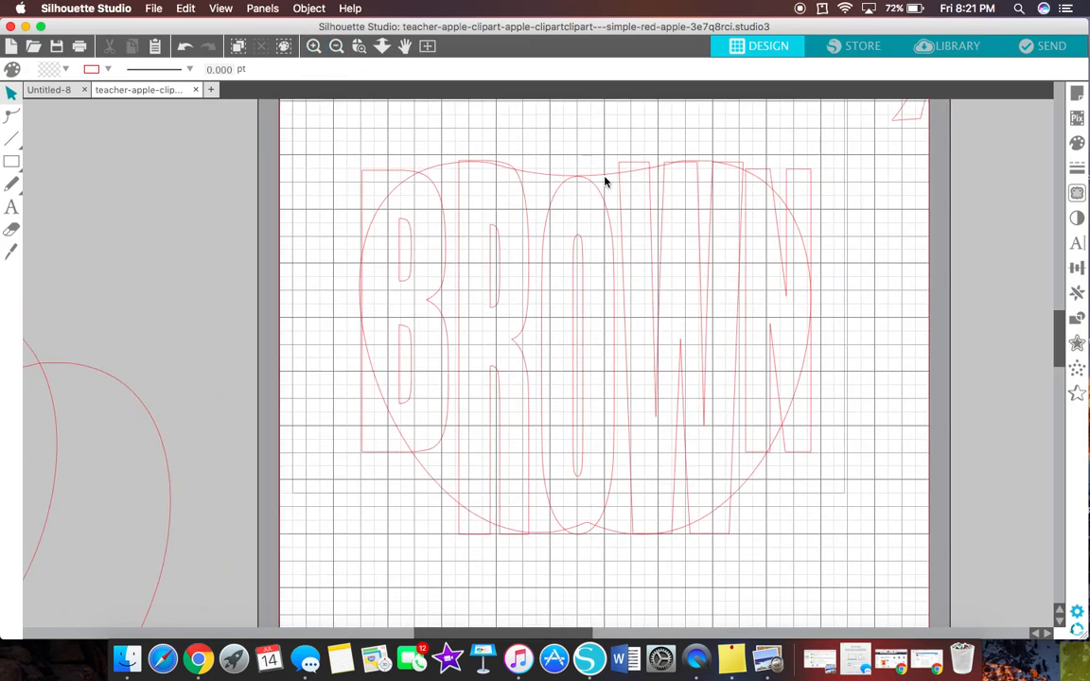
mouse_move(809, 144)
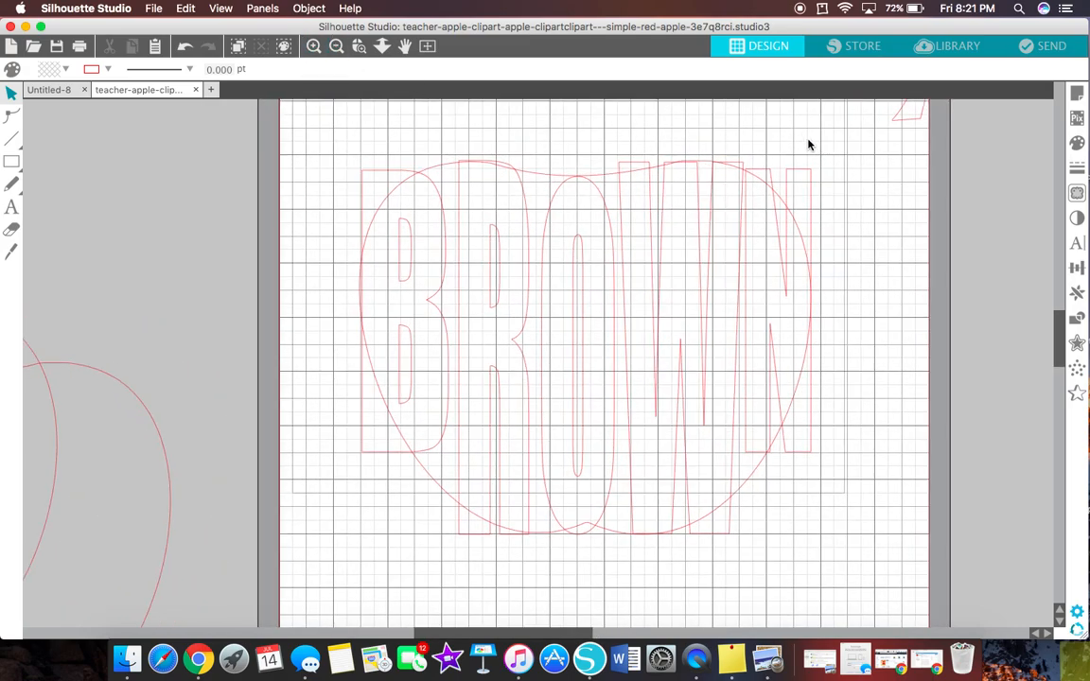
mouse_move(662, 179)
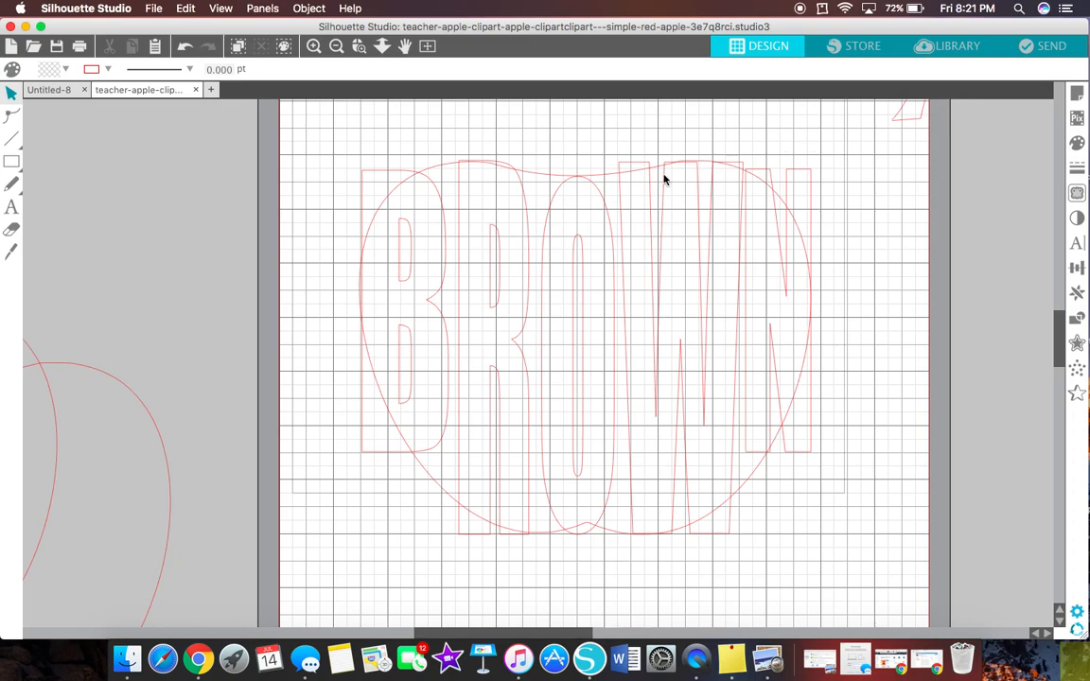
mouse_move(318, 153)
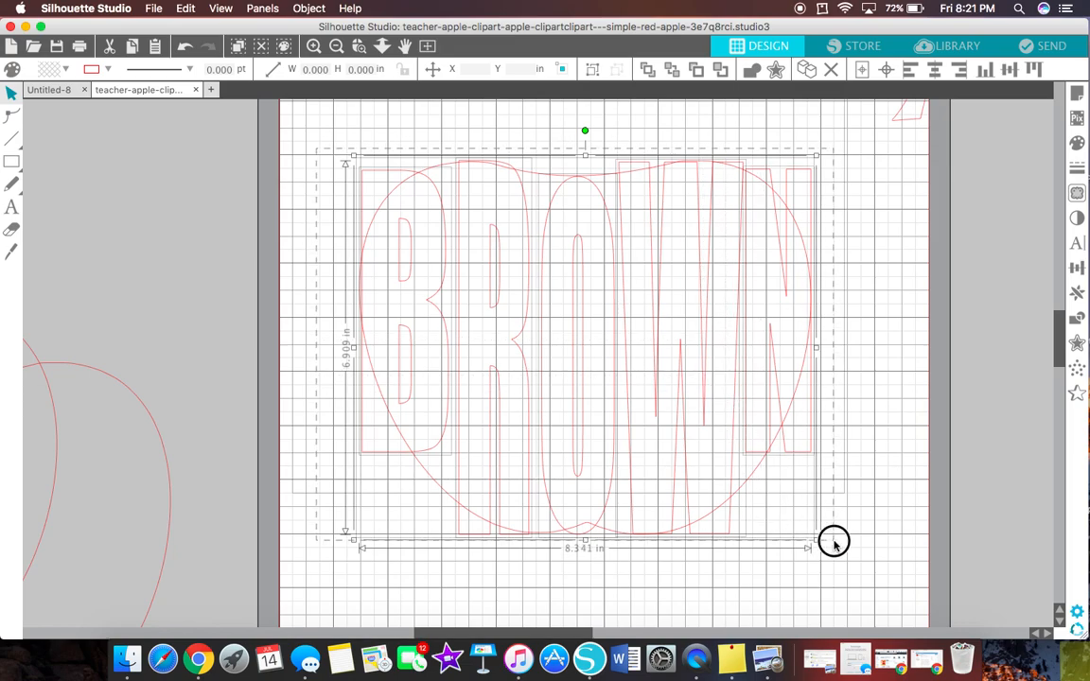
Crop the BROWN lettering to the apple shape via Object > Modify > Crop
click(308, 7)
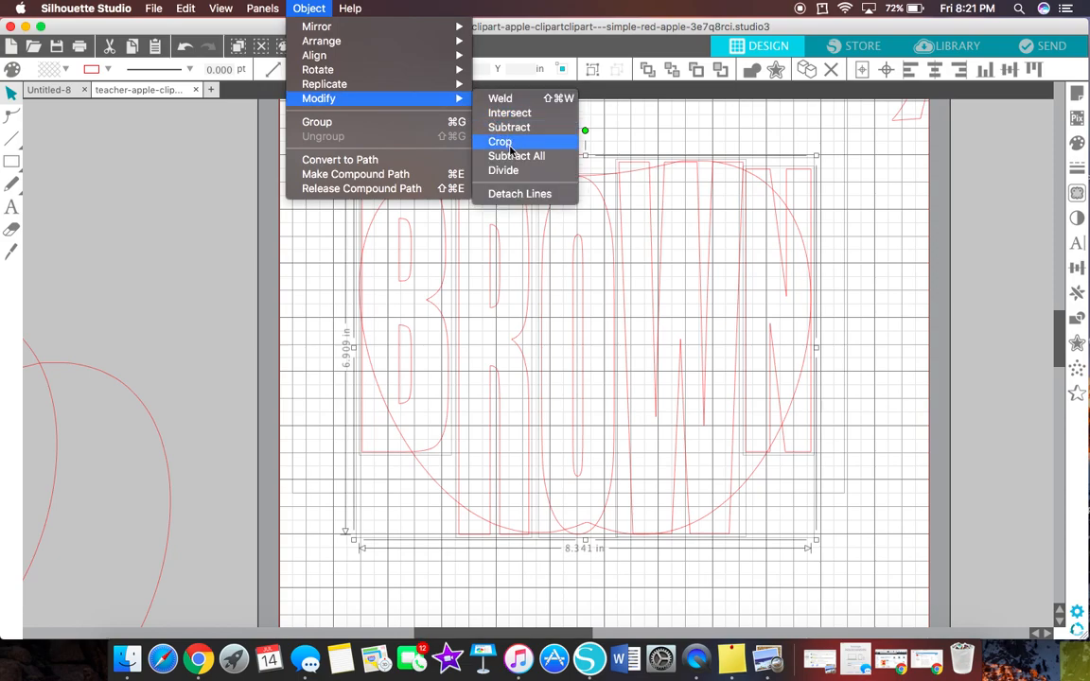
click(499, 140)
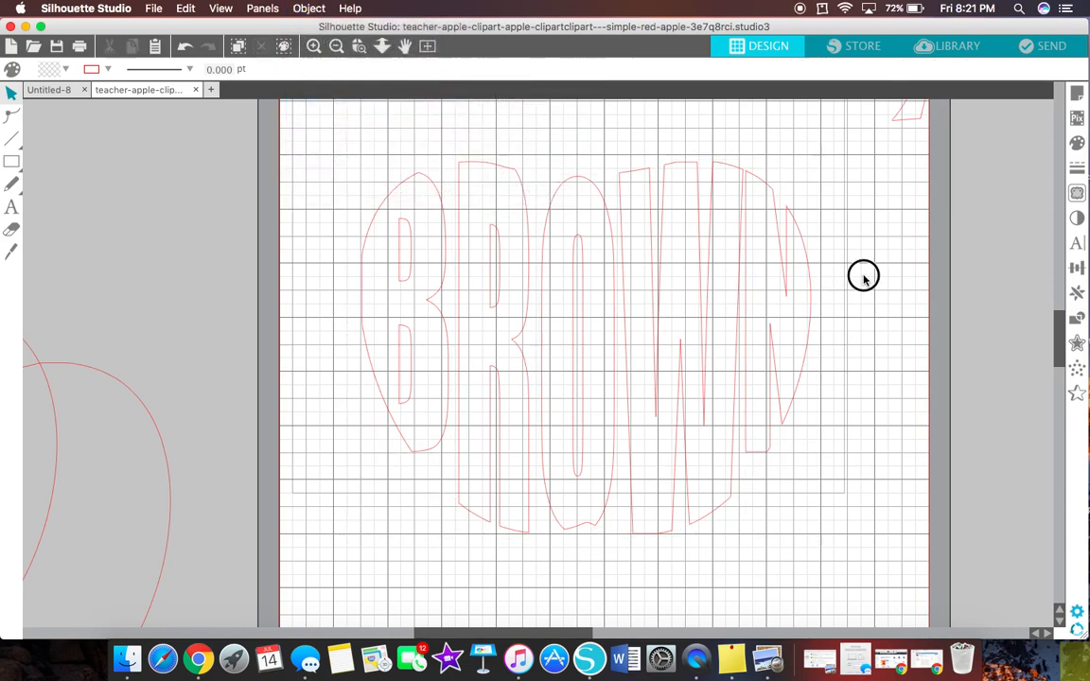
mouse_move(560, 257)
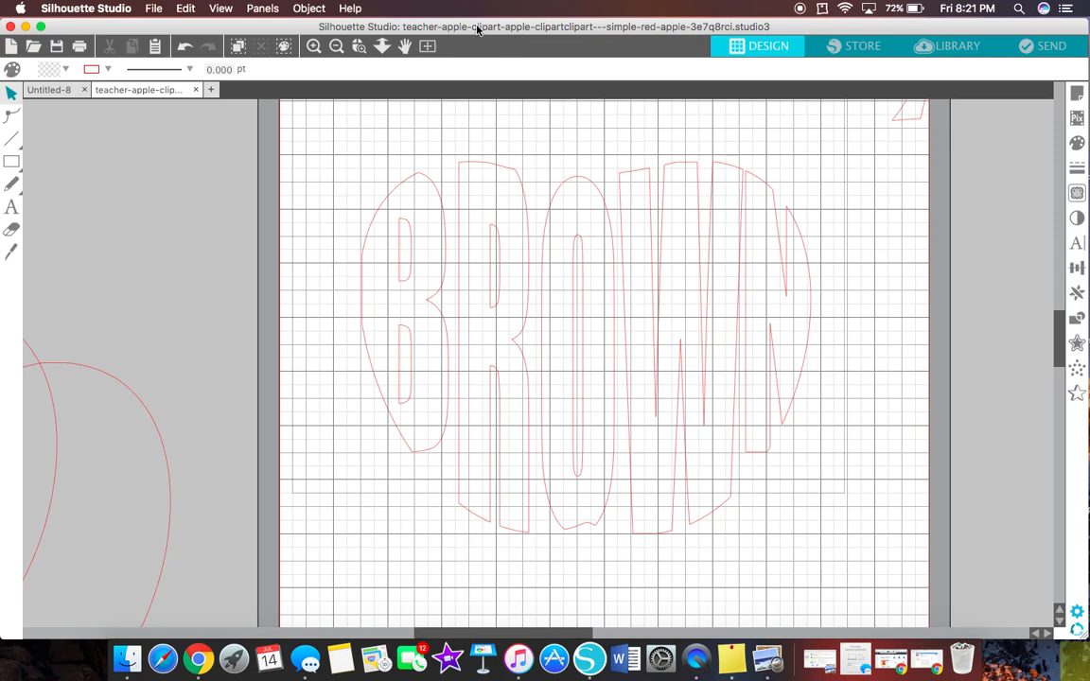
click(121, 388)
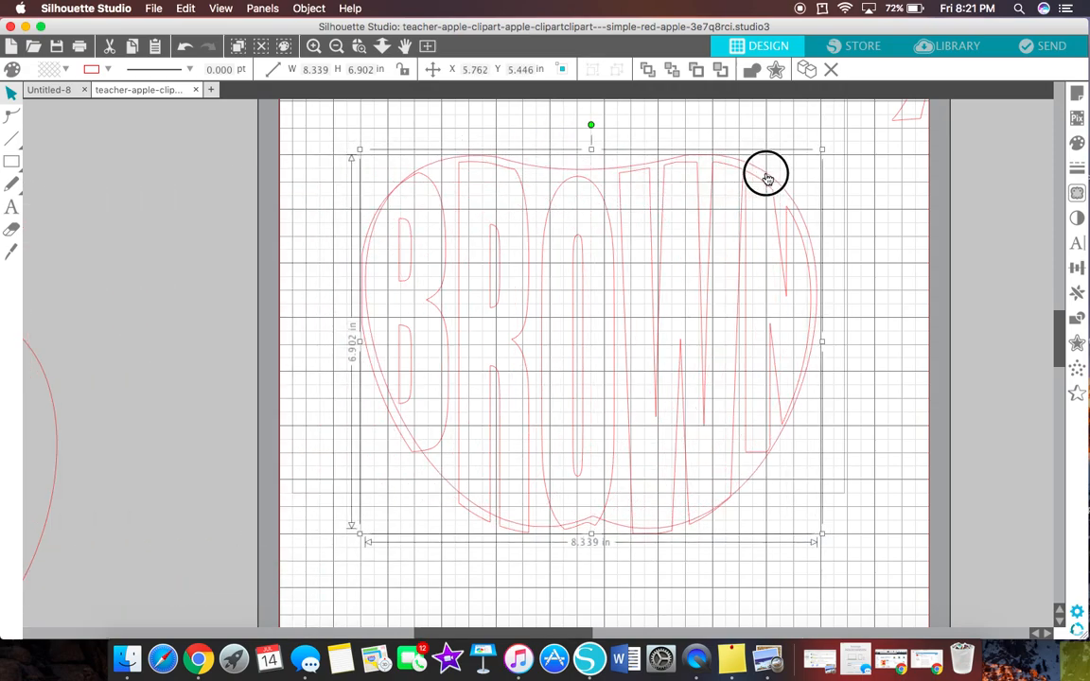
Nudge the apple outline so it hugs the cropped letters, then reselect it
drag(766, 174, 762, 182)
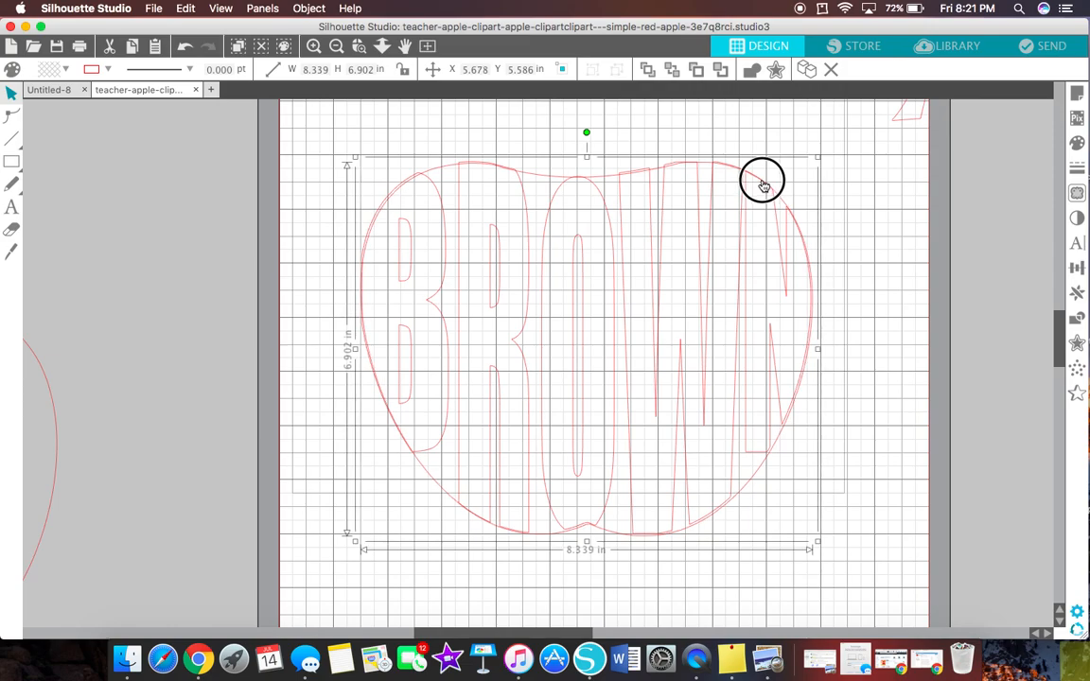
drag(761, 182, 760, 180)
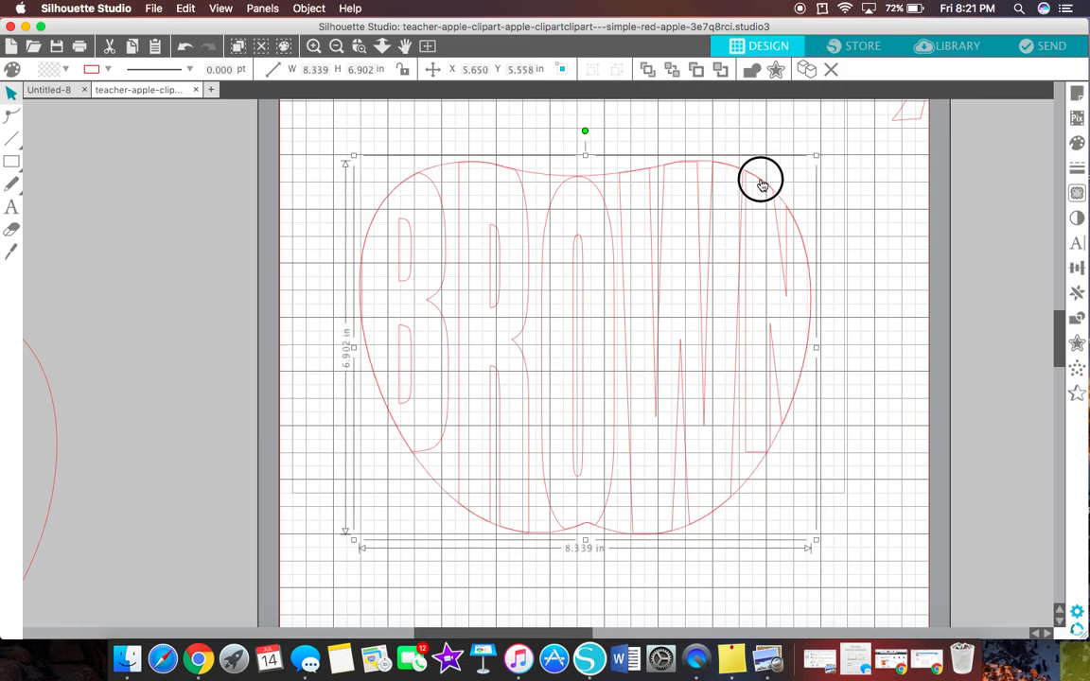
mouse_move(719, 181)
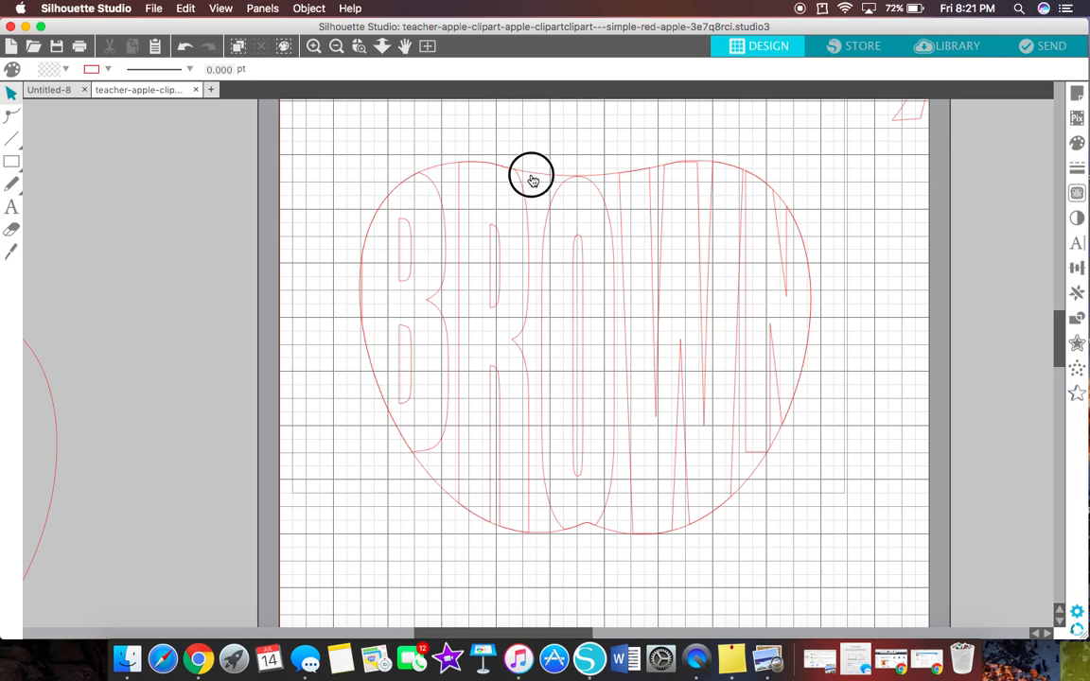
click(532, 180)
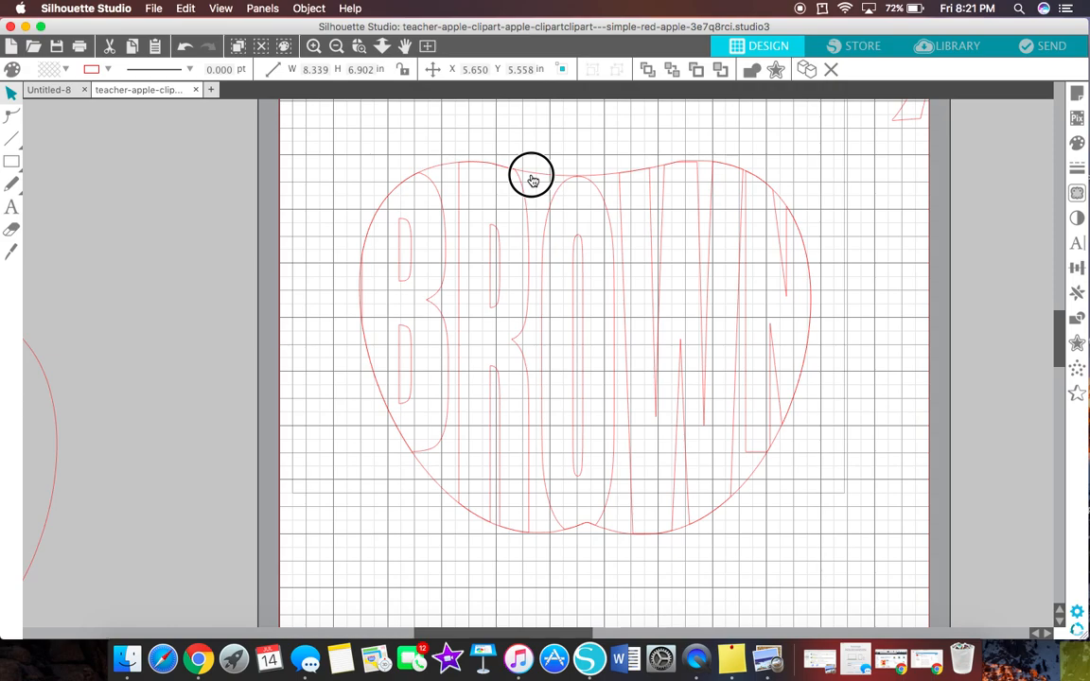
click(533, 178)
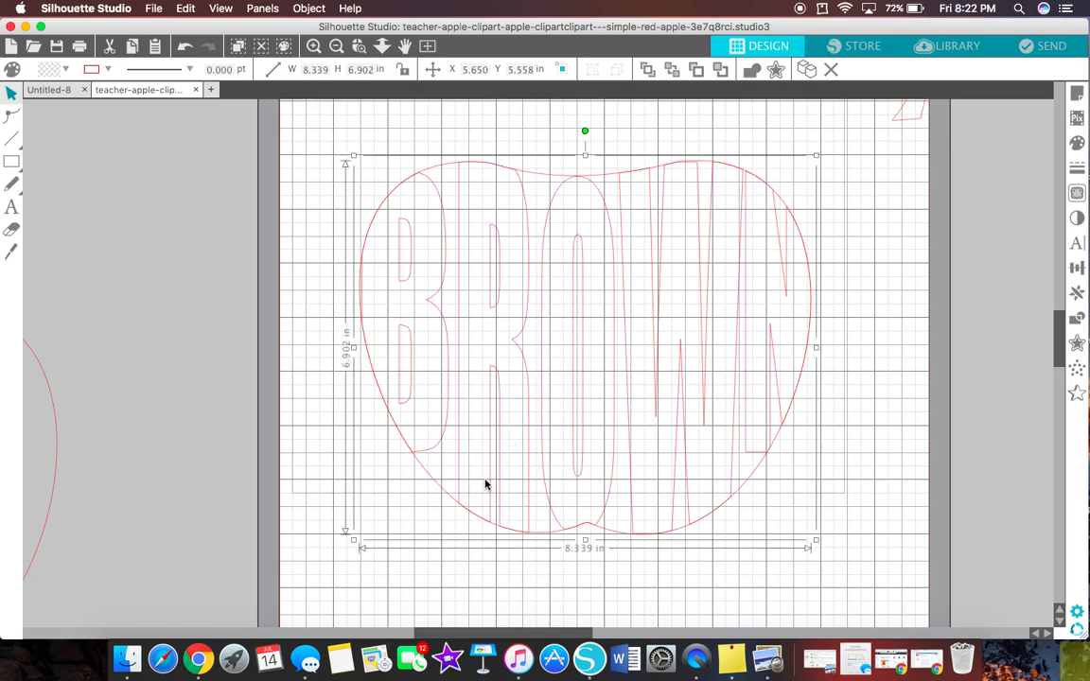
mouse_move(766, 462)
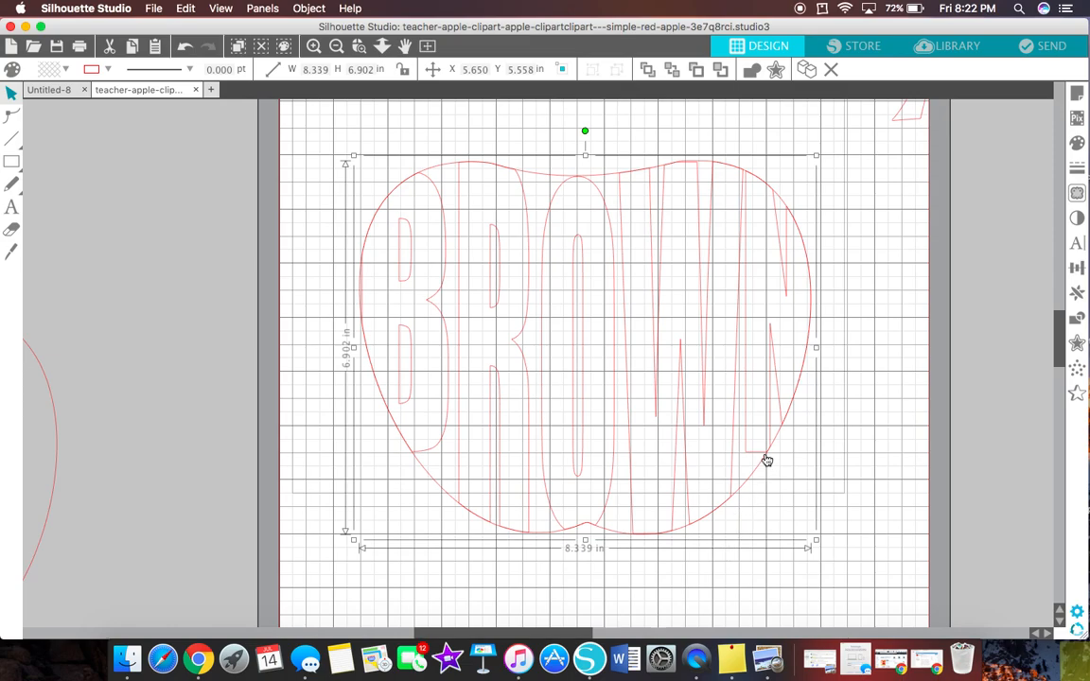
mouse_move(537, 181)
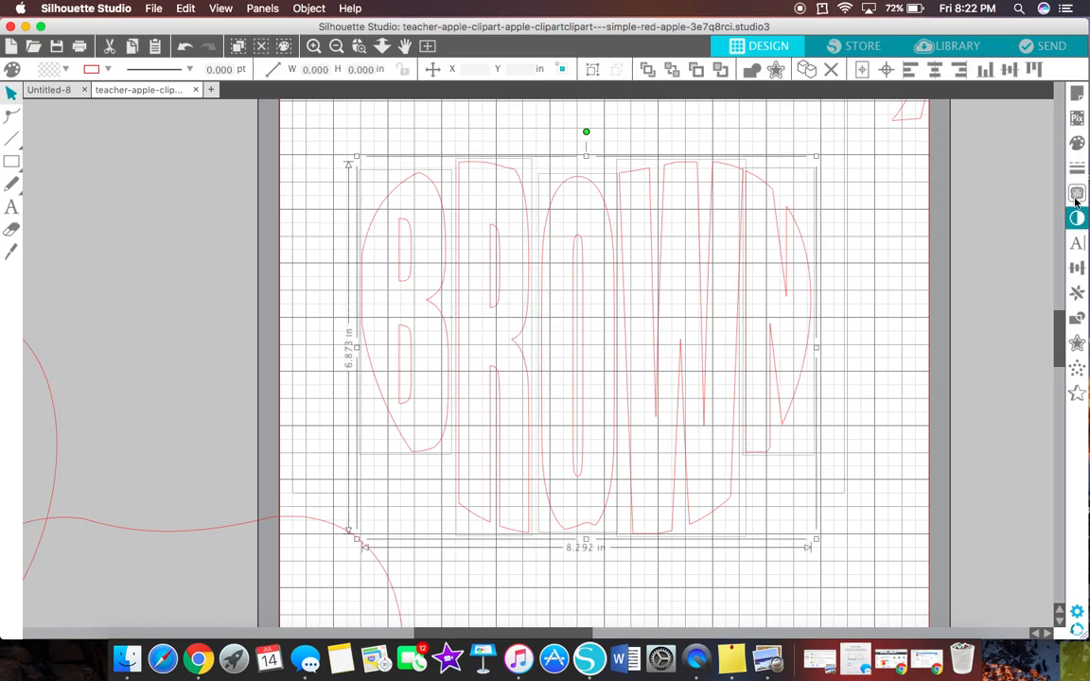
Fill the cropped BROWN lettering with the red swatch
click(1076, 193)
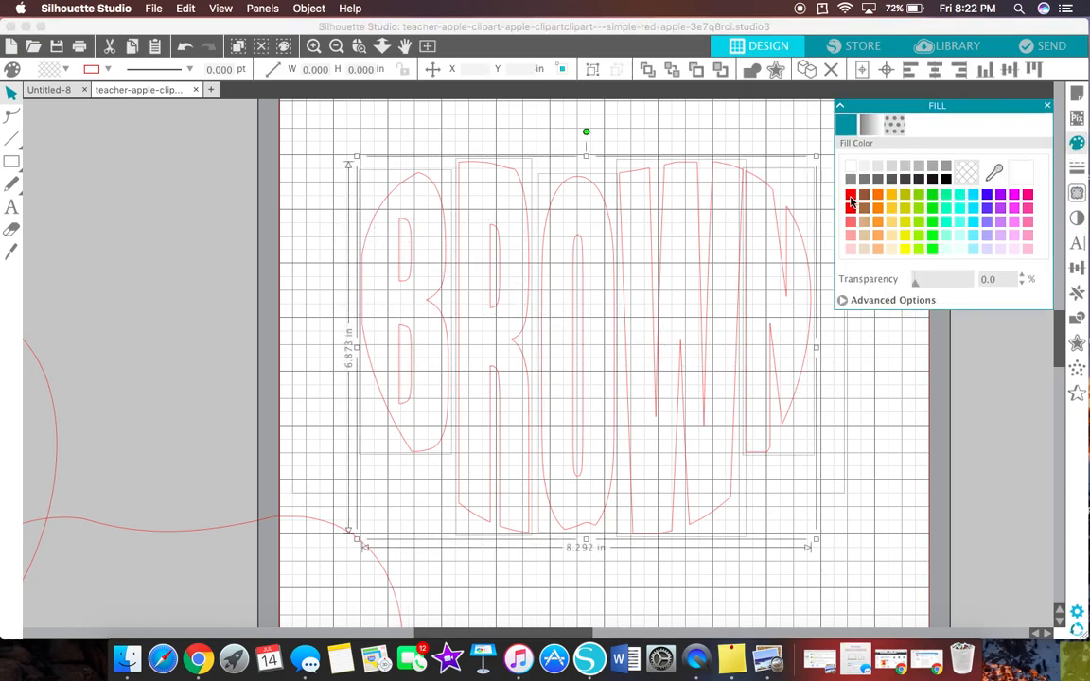
click(852, 195)
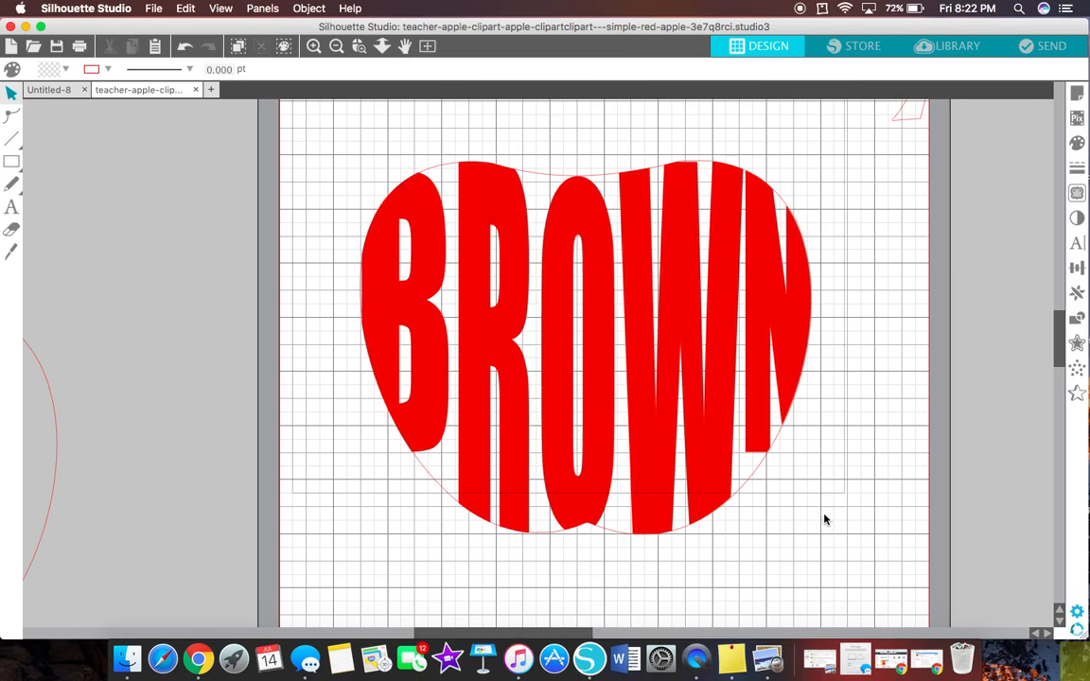
mouse_move(755, 452)
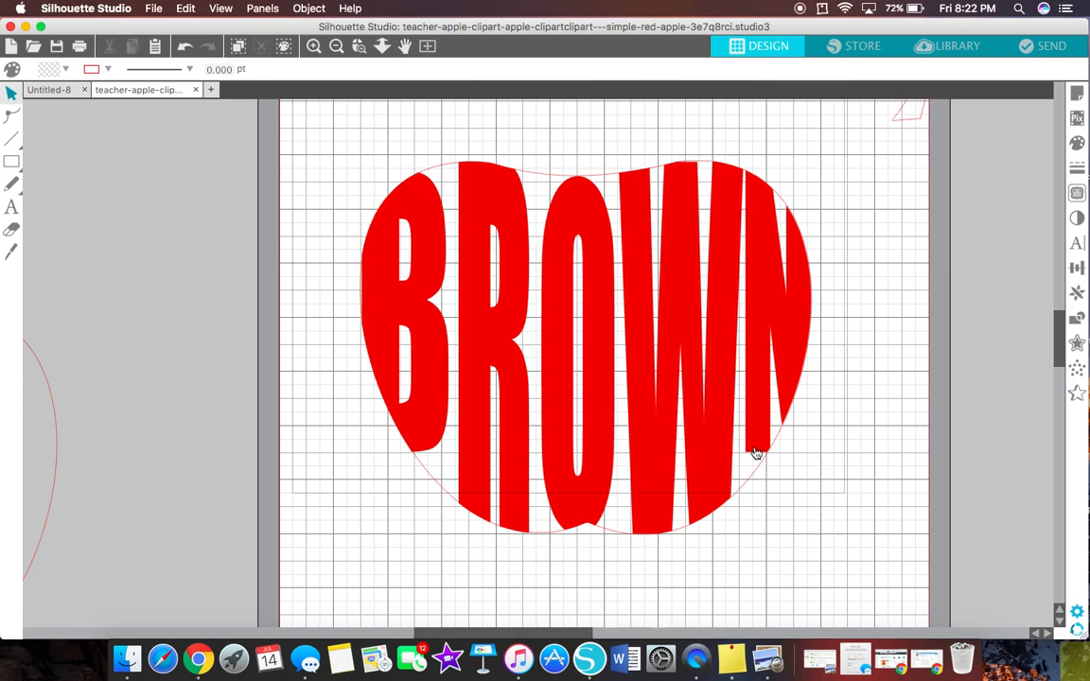
mouse_move(442, 291)
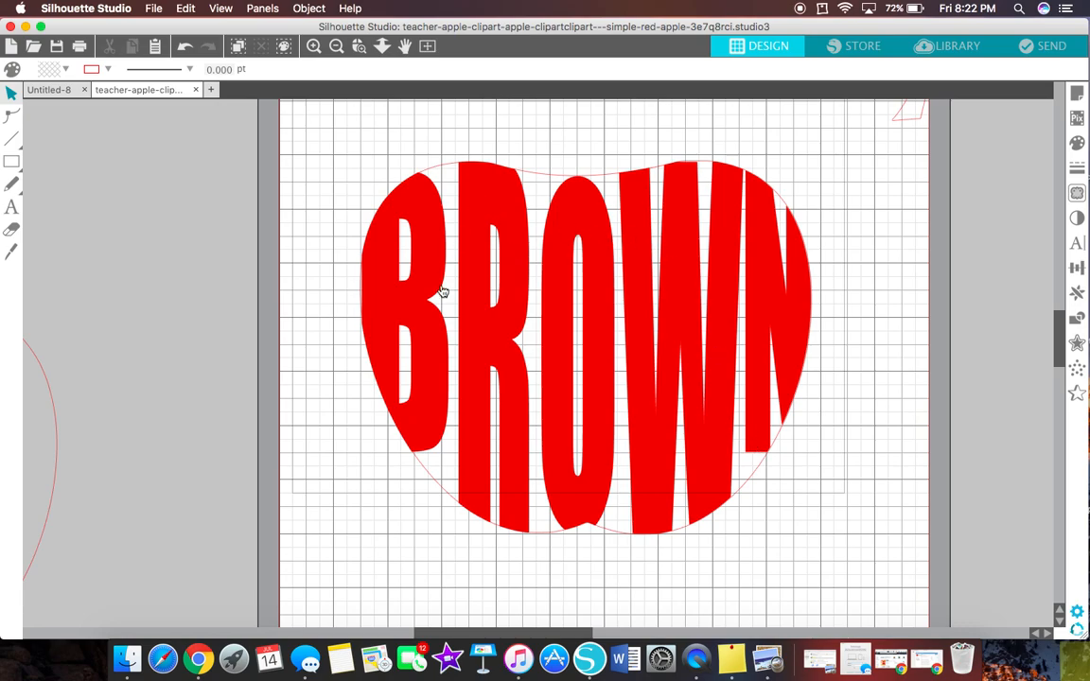
mouse_move(560, 197)
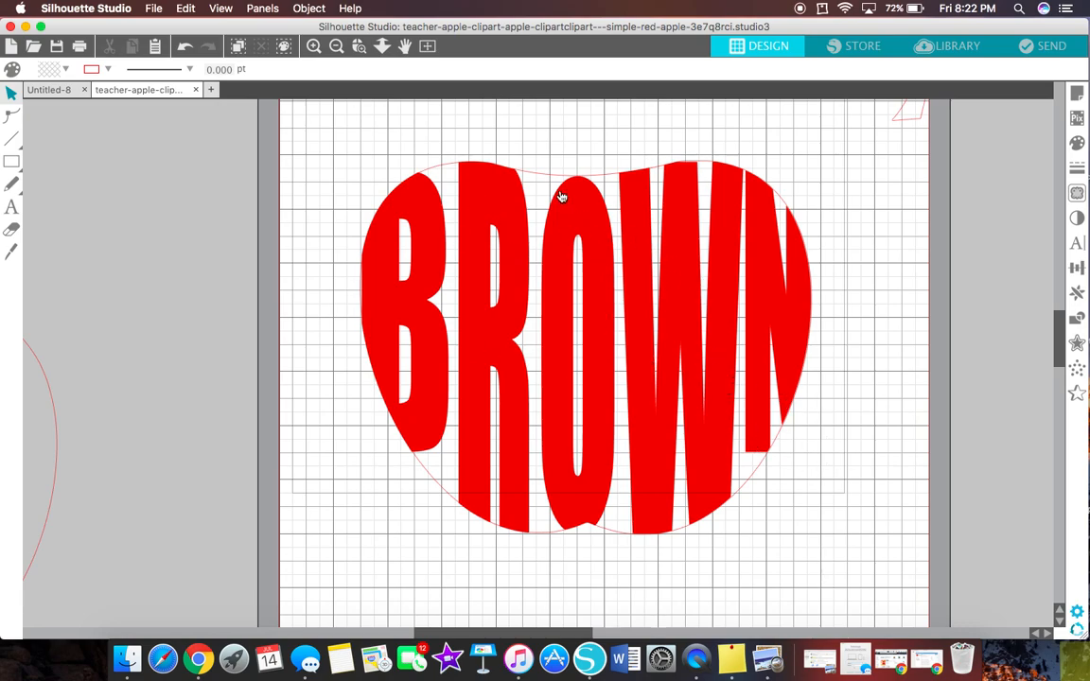
mouse_move(754, 461)
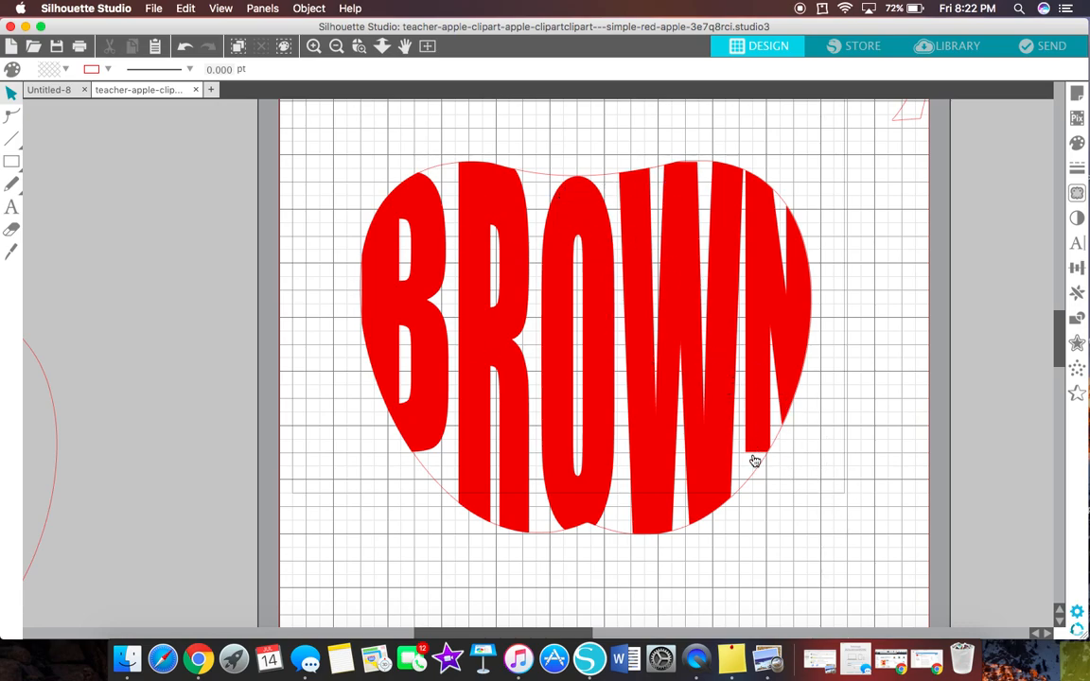
mouse_move(745, 460)
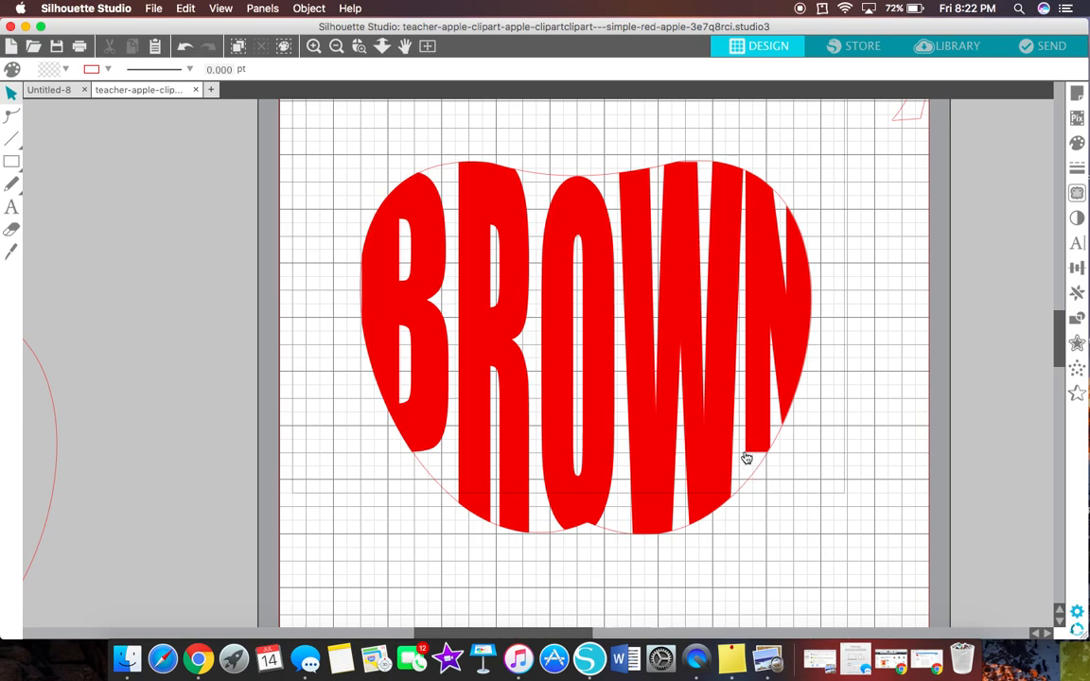
Select the right-hand lettering piece and enter Point Editing mode on it
click(747, 456)
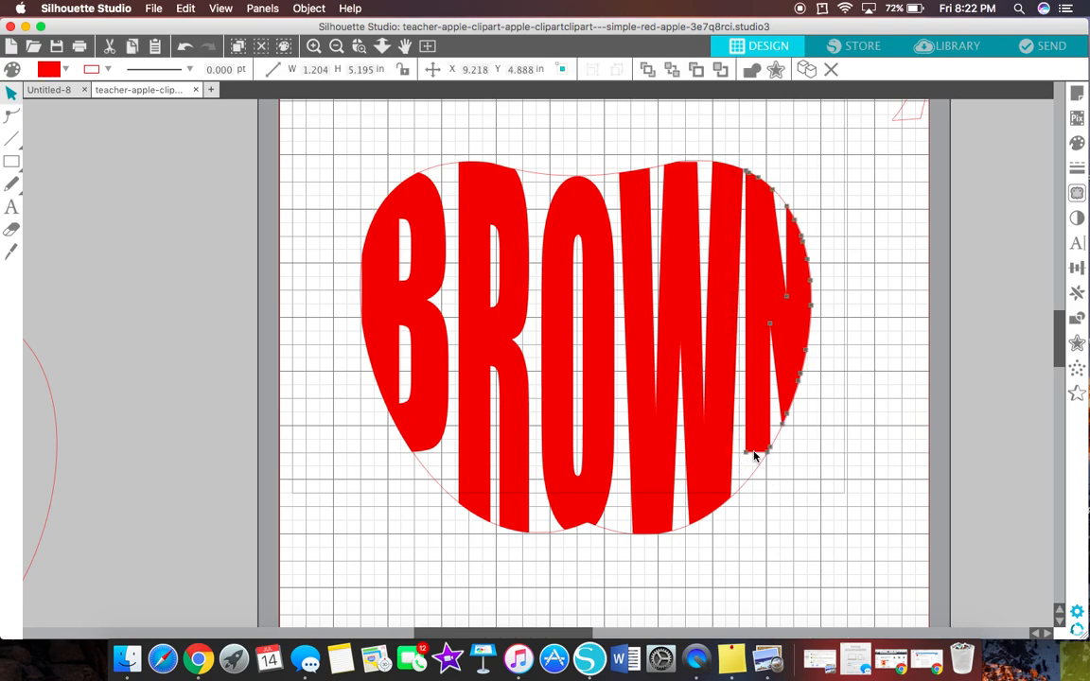
click(11, 116)
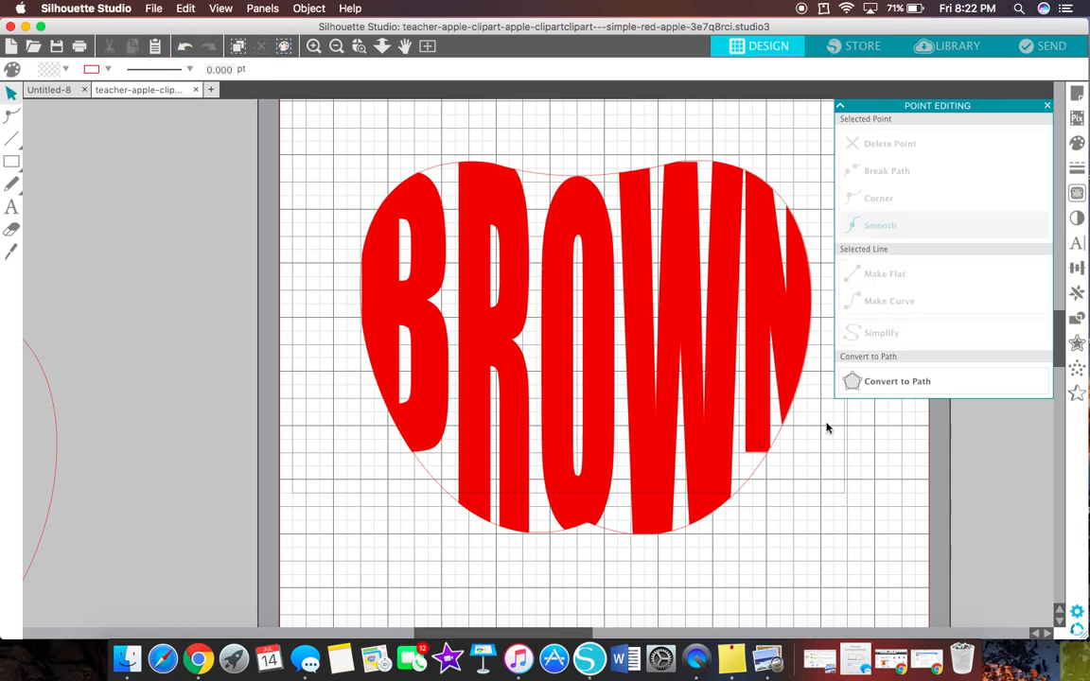
mouse_move(857, 483)
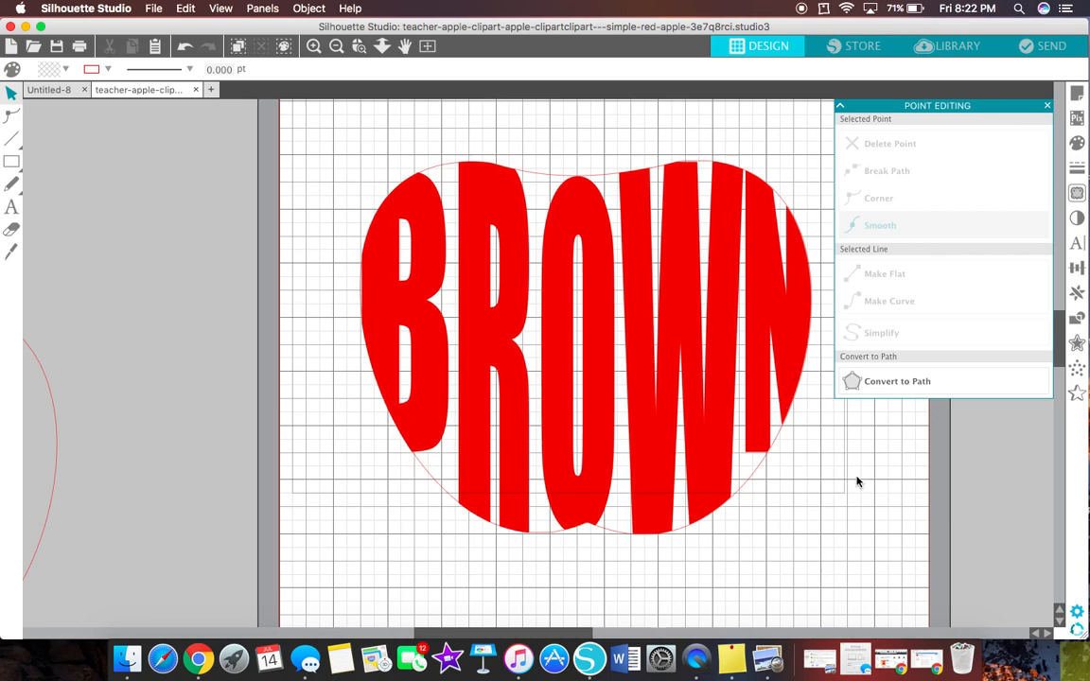
mouse_move(566, 215)
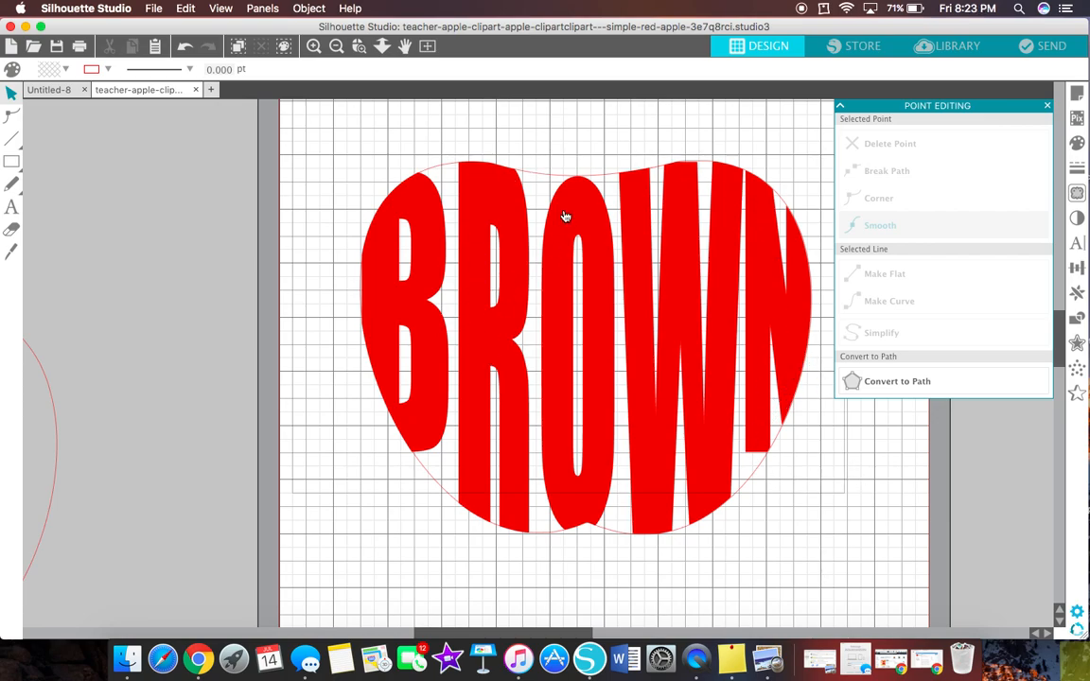
mouse_move(303, 219)
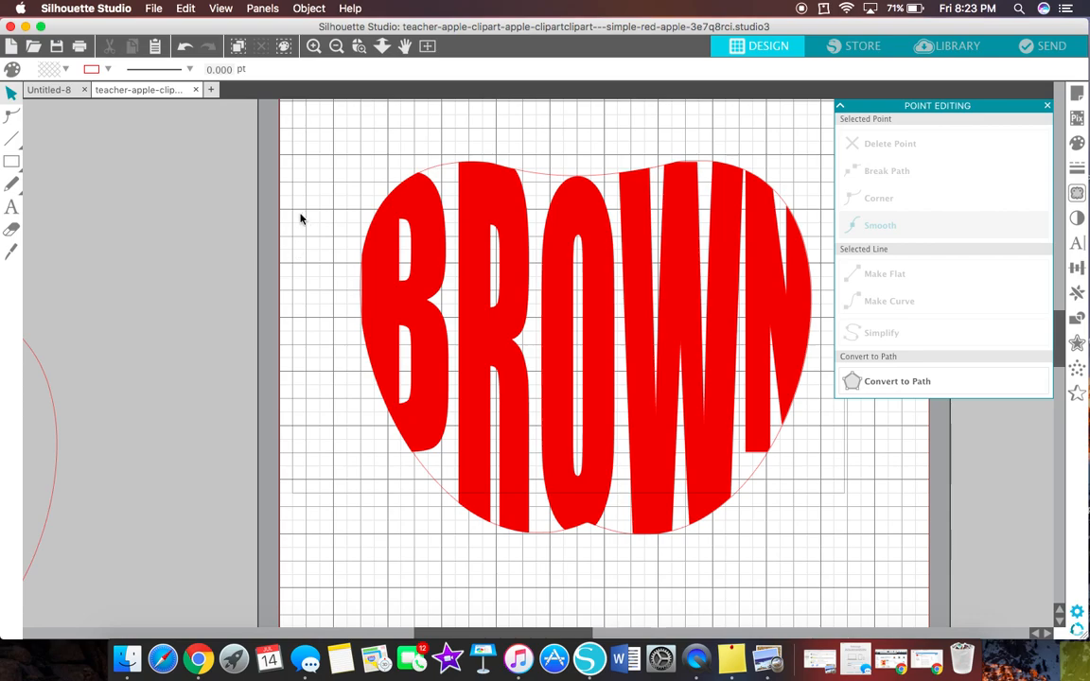
mouse_move(785, 320)
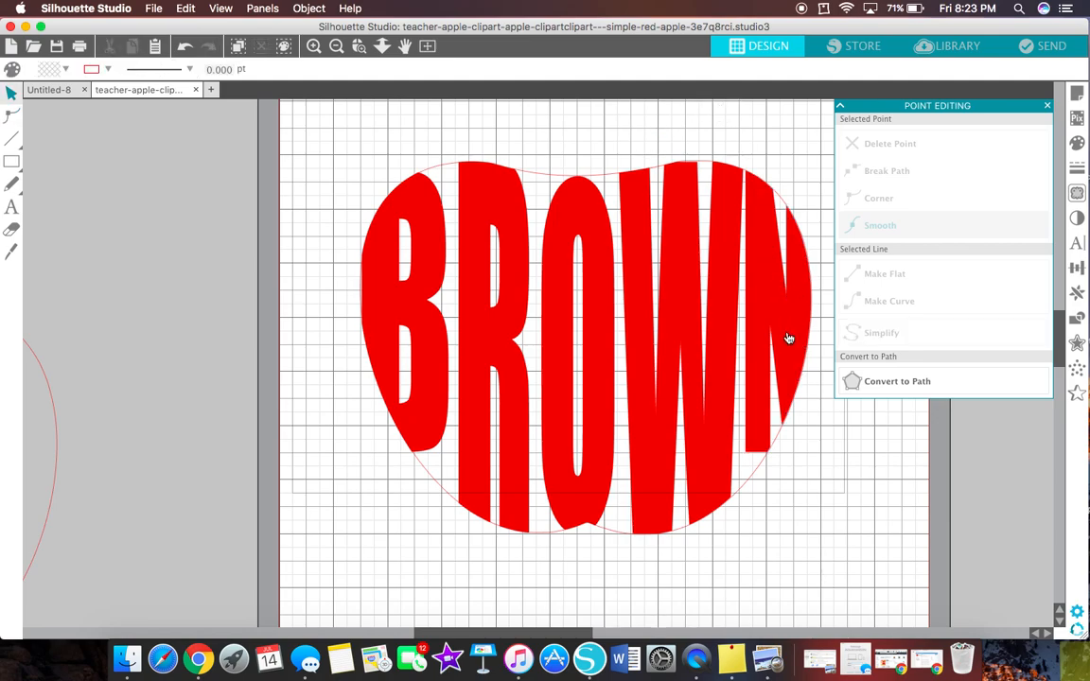
mouse_move(511, 225)
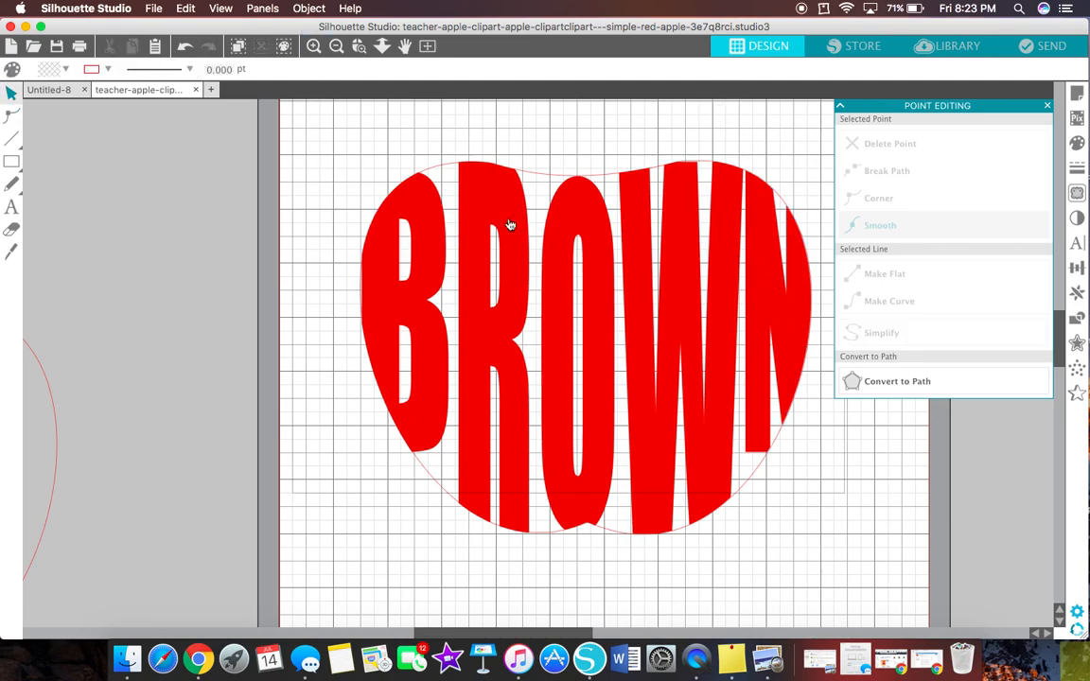
mouse_move(492, 147)
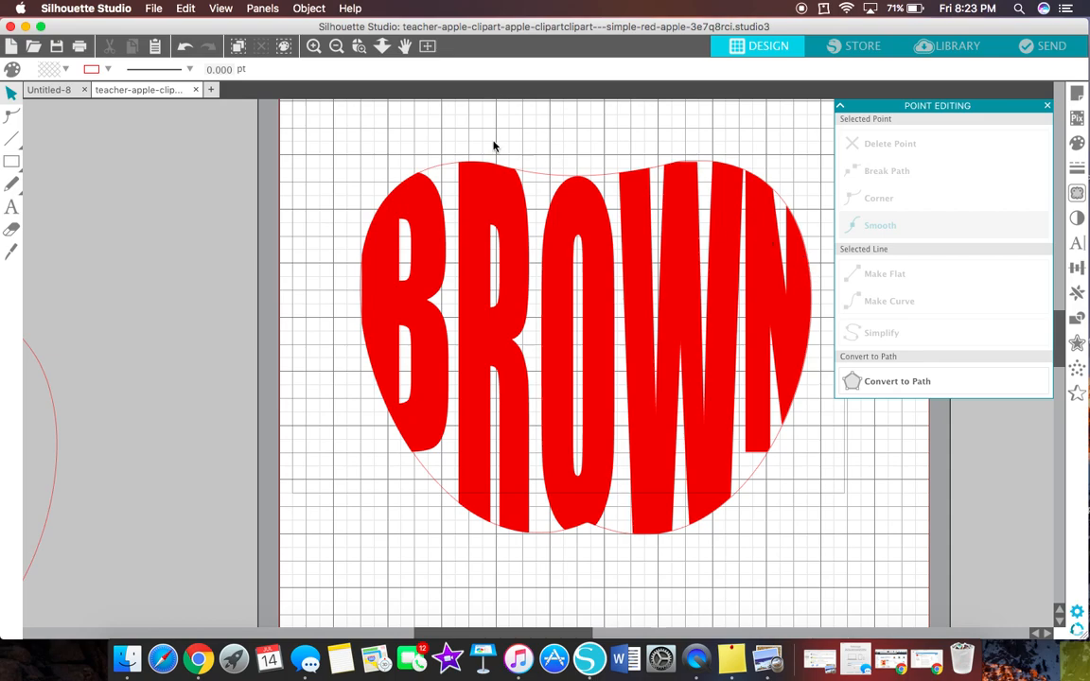
click(337, 46)
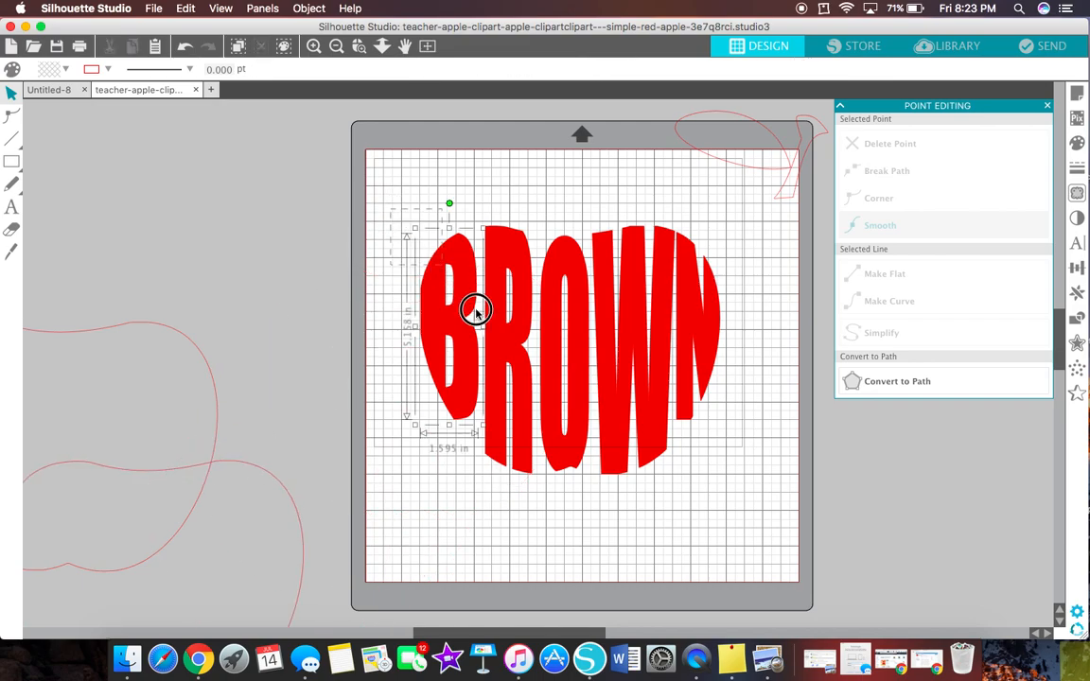
Finish point editing and reselect the whole apple outline with its lettering
right_click(477, 310)
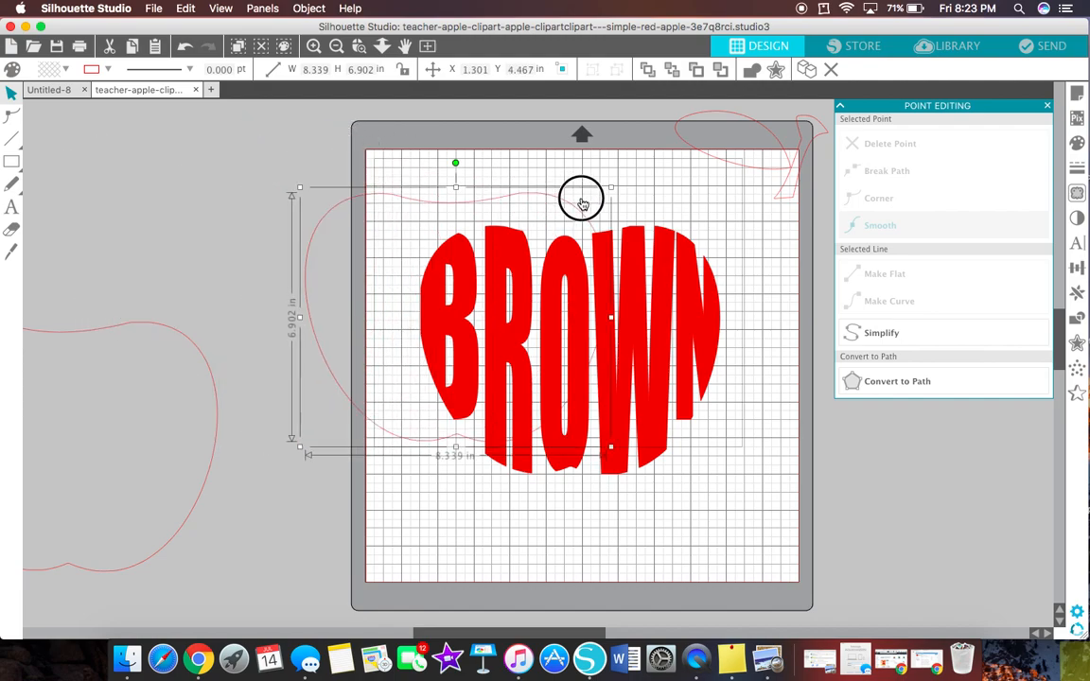
drag(583, 200, 662, 235)
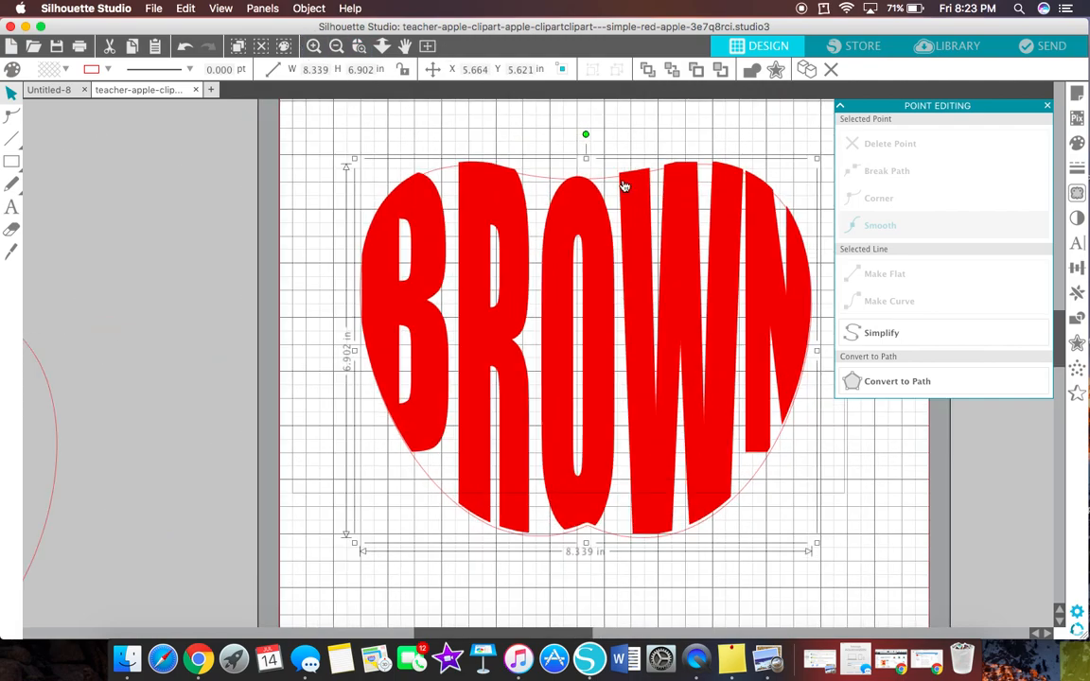
drag(624, 186, 613, 178)
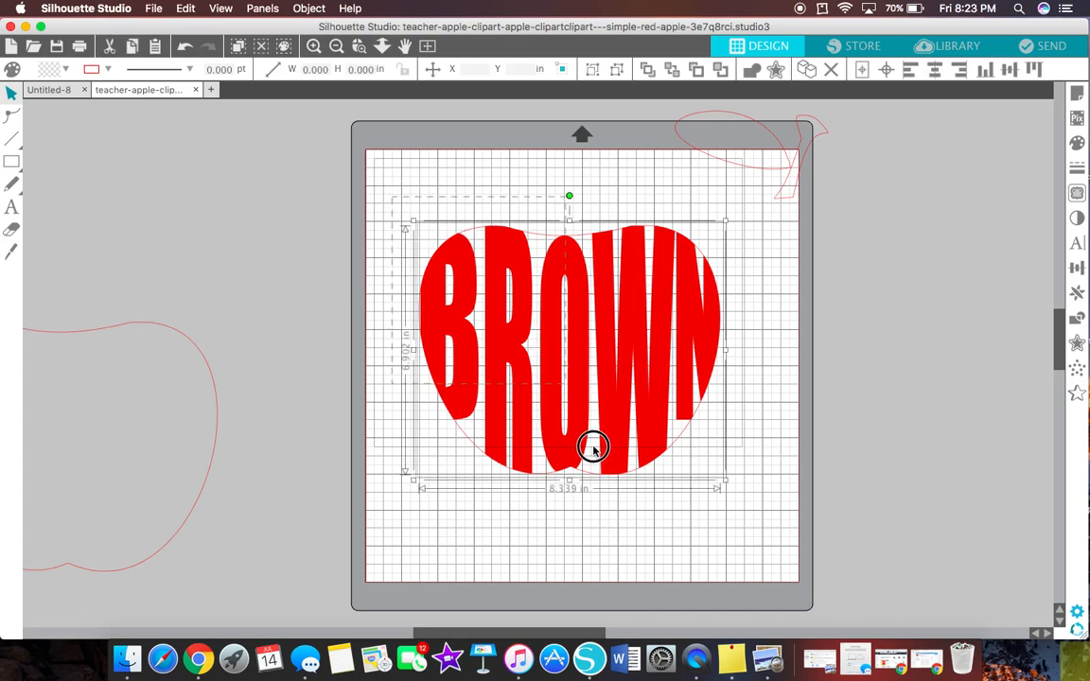
right_click(594, 447)
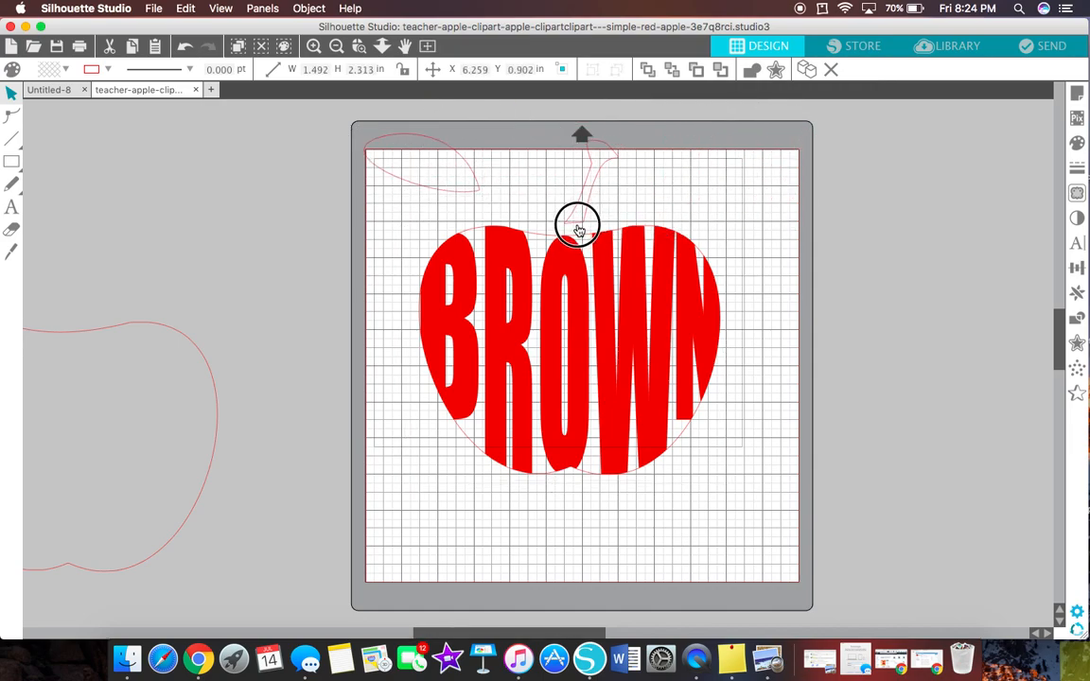
Fill the stem shape with the brown swatch
drag(577, 227, 571, 237)
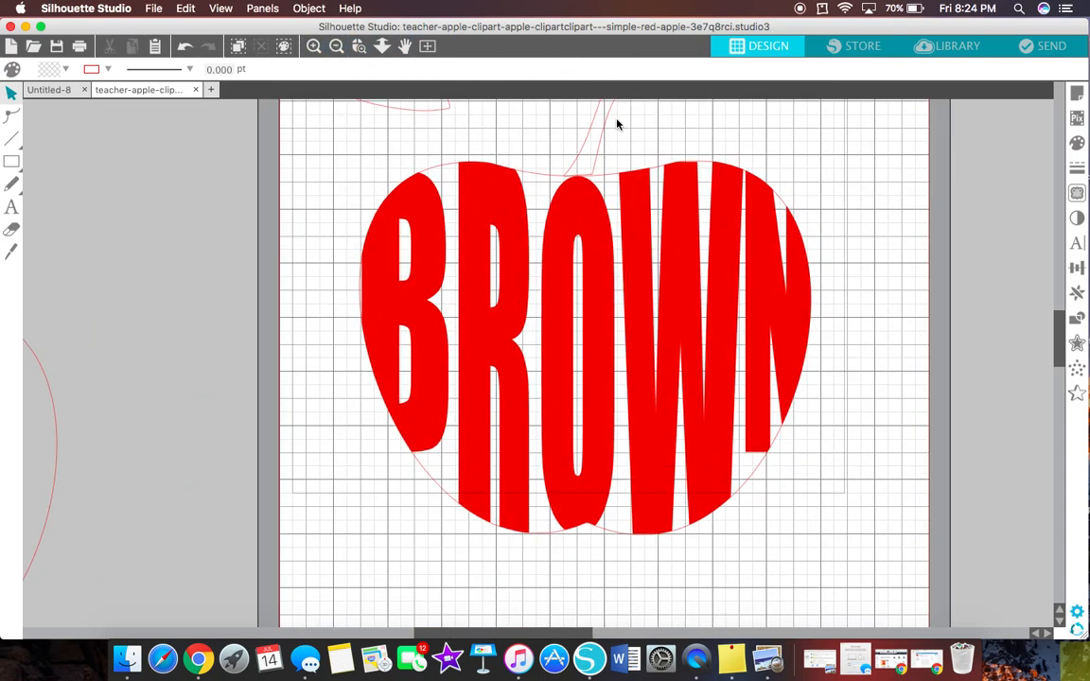
click(596, 132)
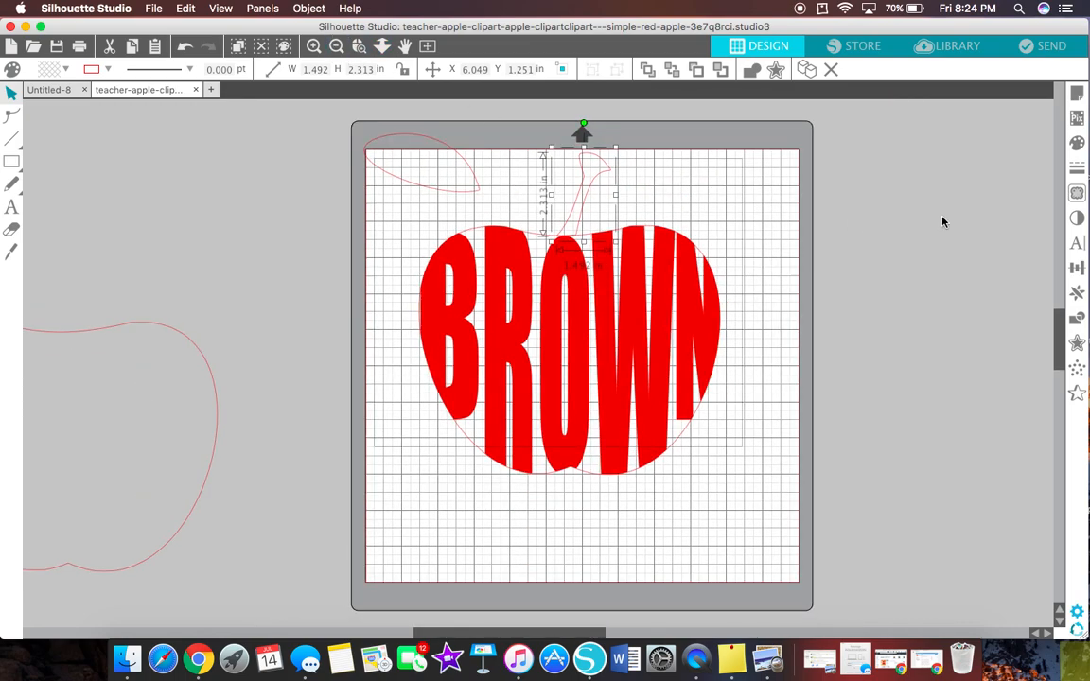
click(1077, 142)
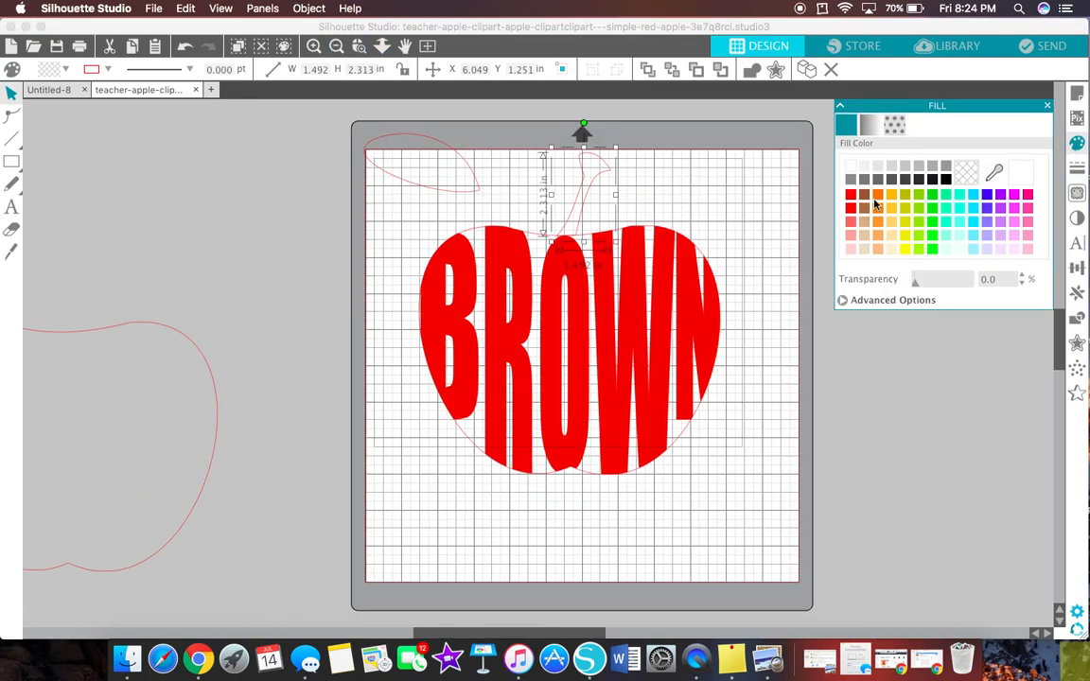
click(863, 195)
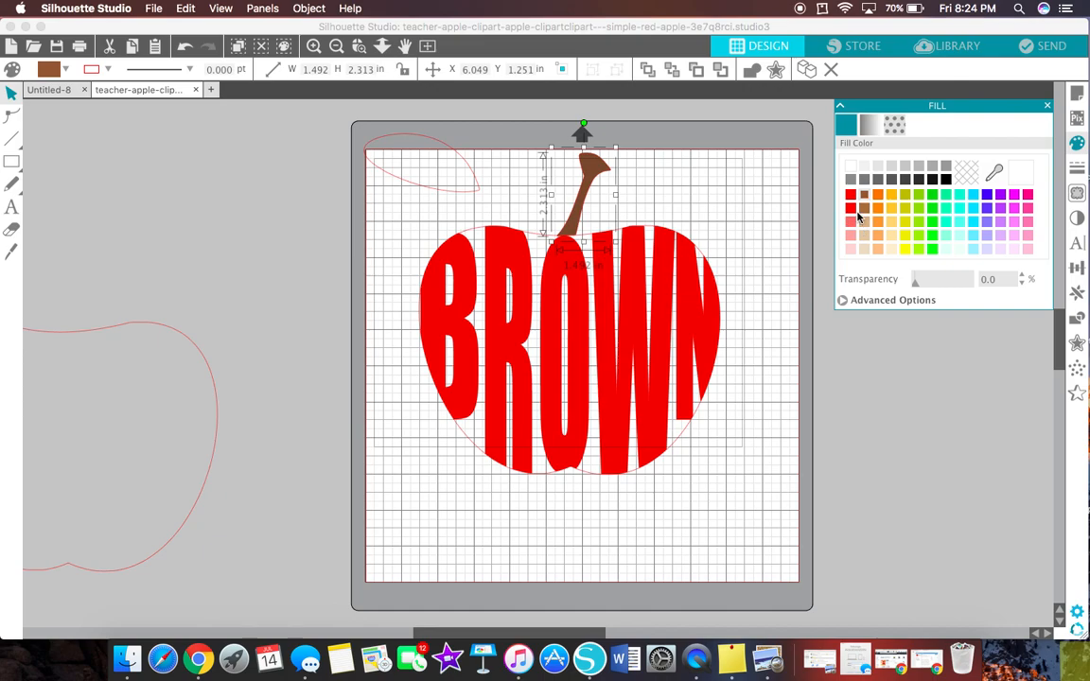
mouse_move(424, 203)
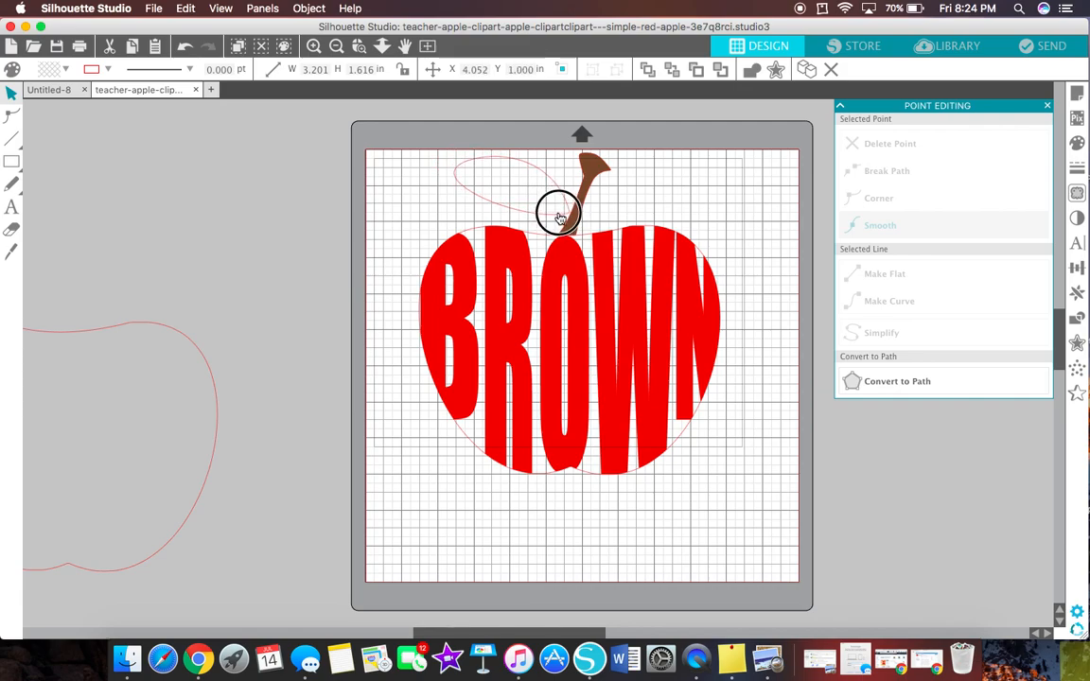
Fill the leaf shape with the green swatch
drag(558, 212, 558, 227)
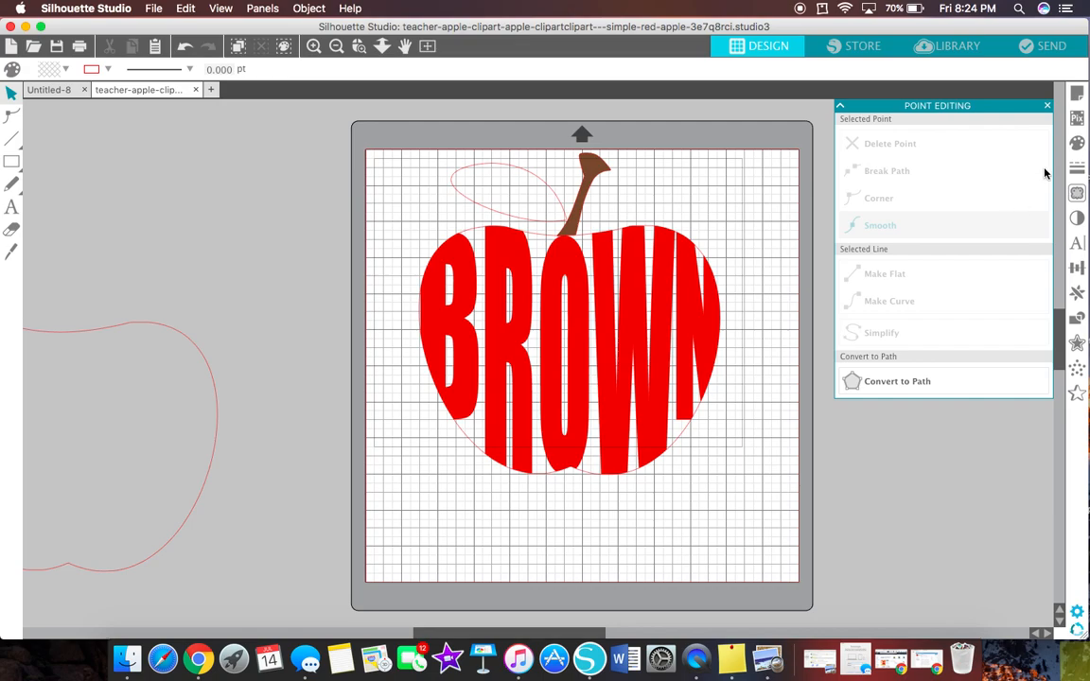
click(1077, 144)
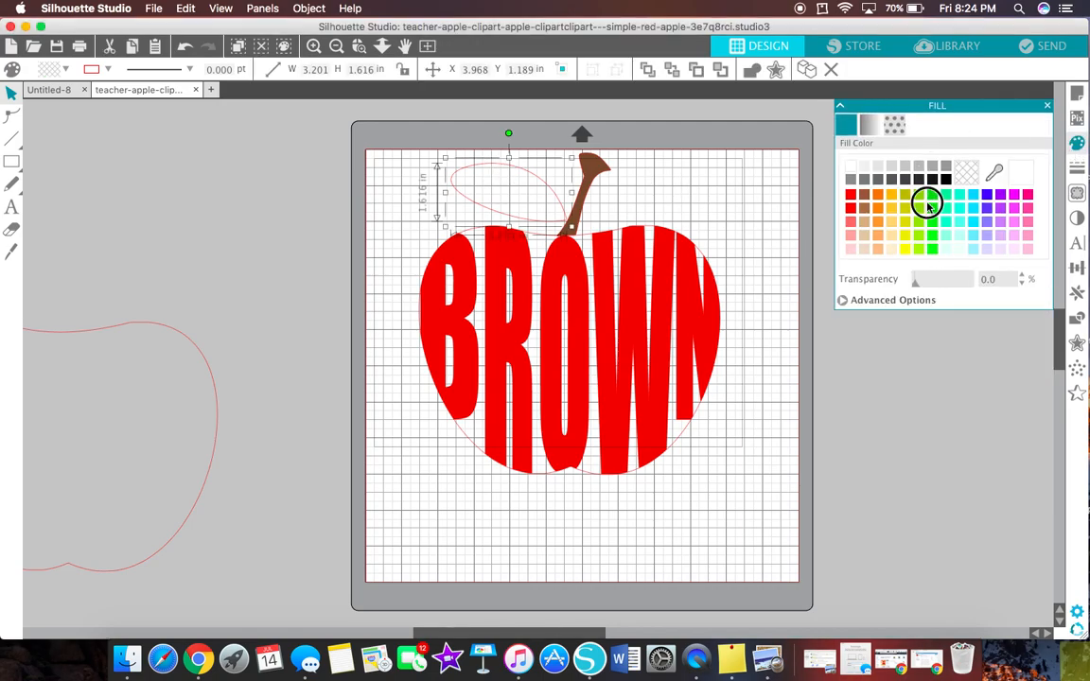
click(931, 195)
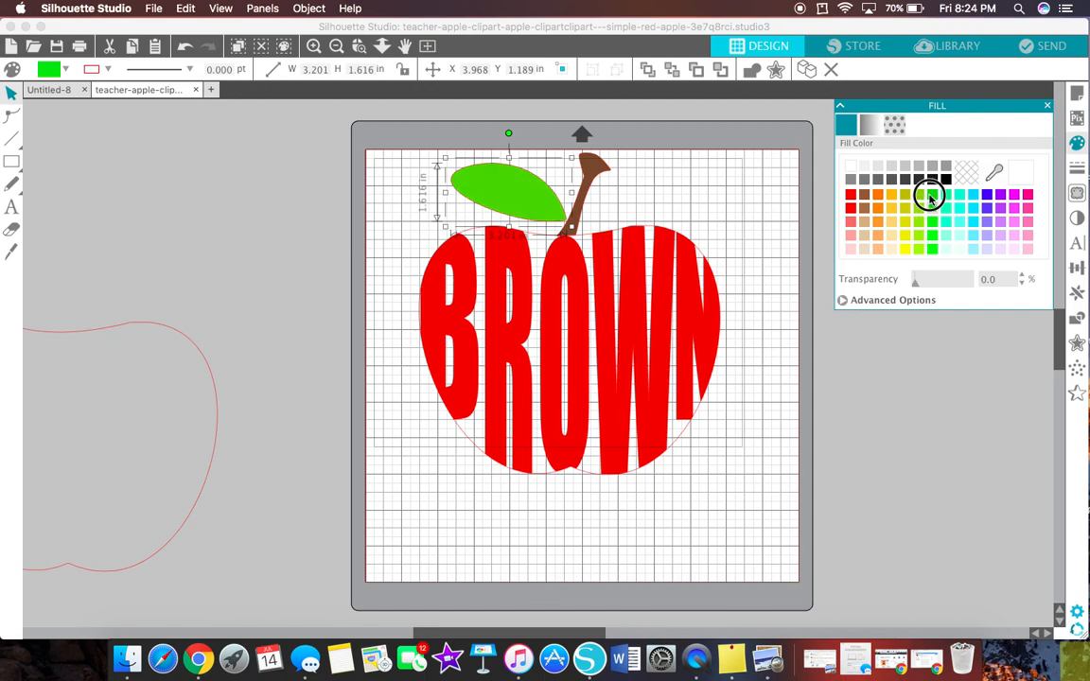
click(772, 230)
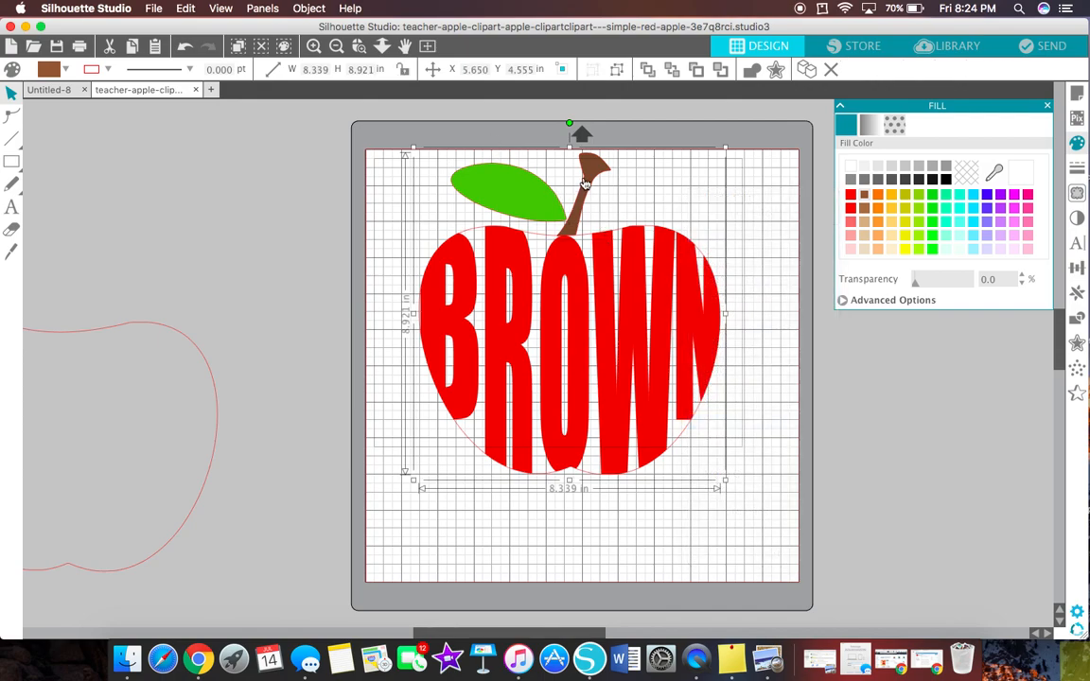
Marquee-select the apple, stem and leaf and drag the group lower on the mat
drag(568, 186, 552, 407)
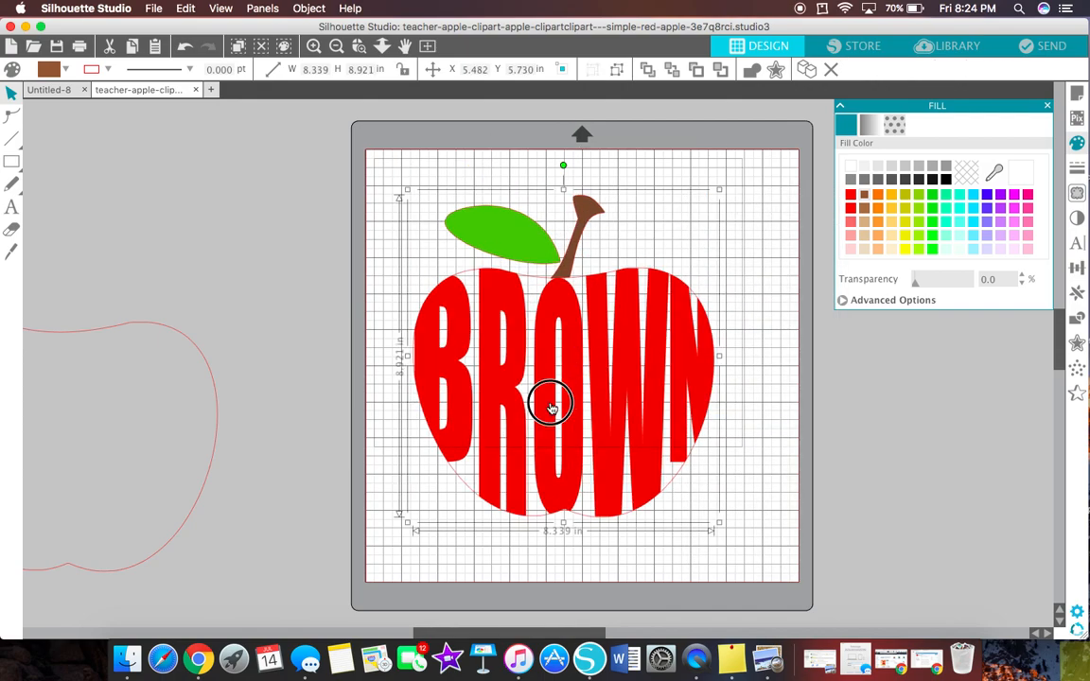
drag(552, 406, 594, 267)
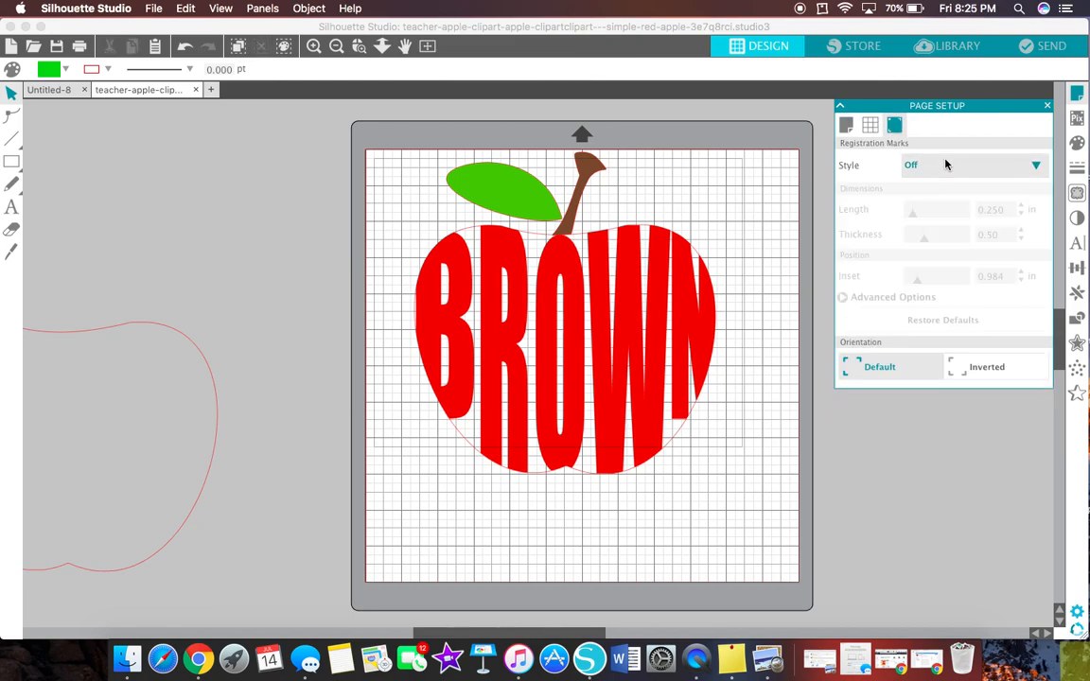
Turn registration marks on to Type 1 around the apple design
click(973, 165)
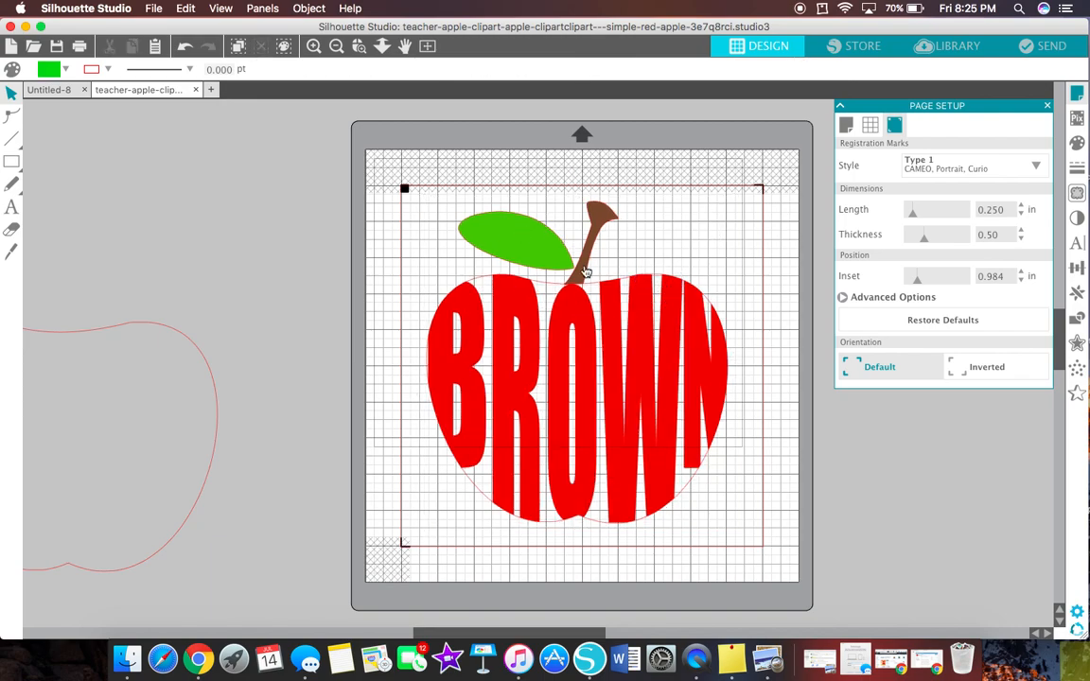
mouse_move(557, 401)
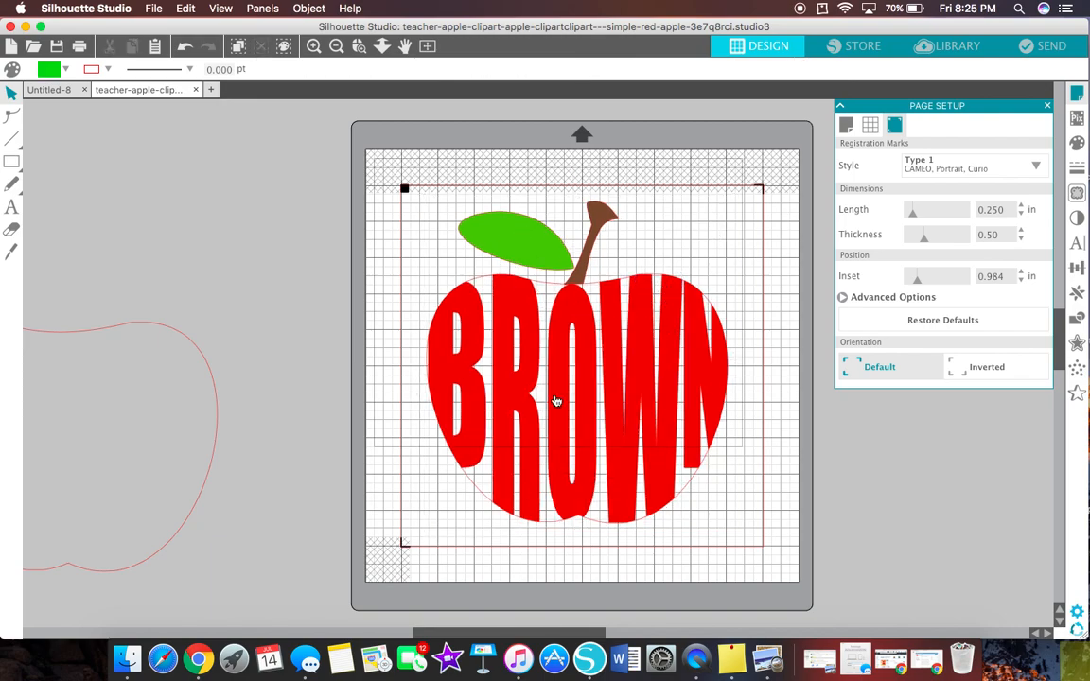
mouse_move(457, 295)
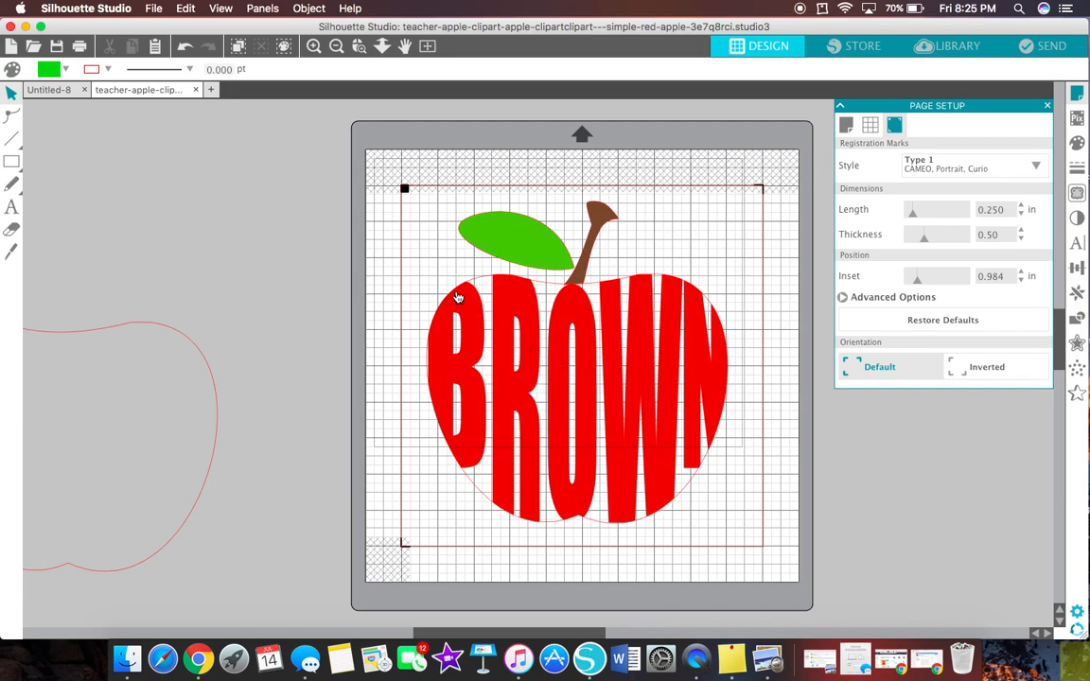
mouse_move(394, 404)
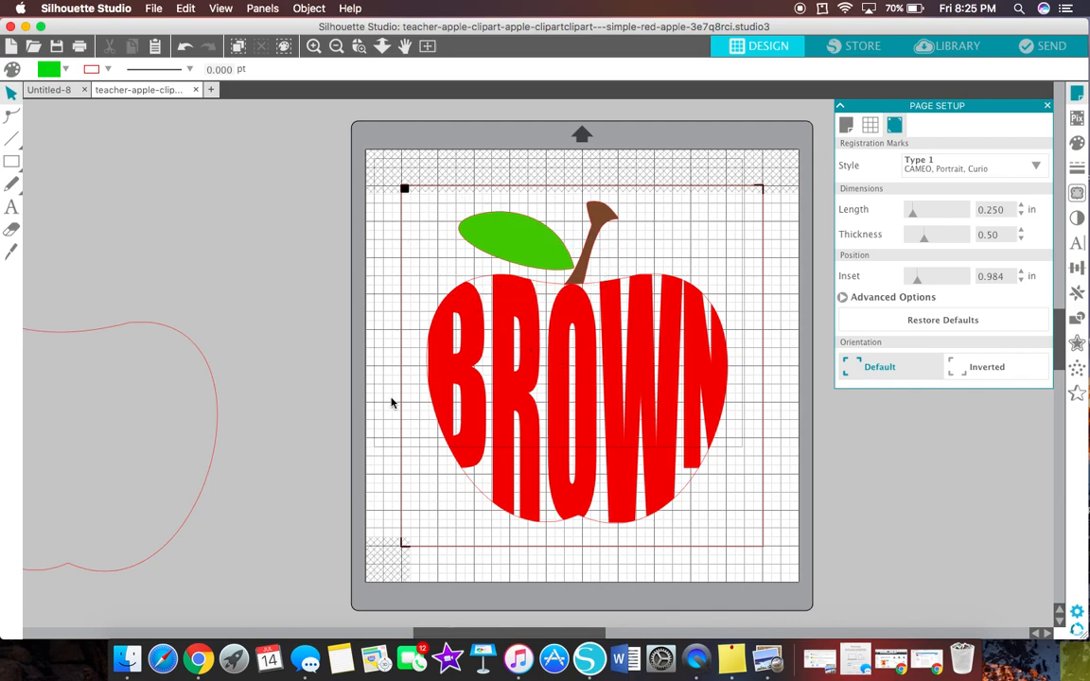
mouse_move(1018, 201)
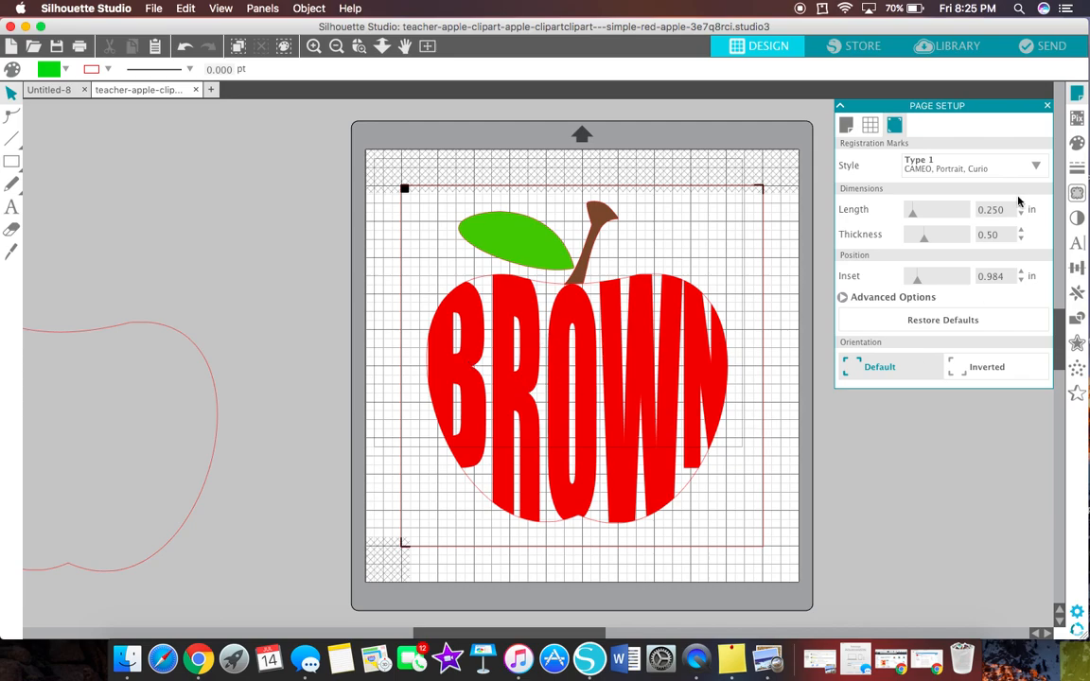
mouse_move(950, 64)
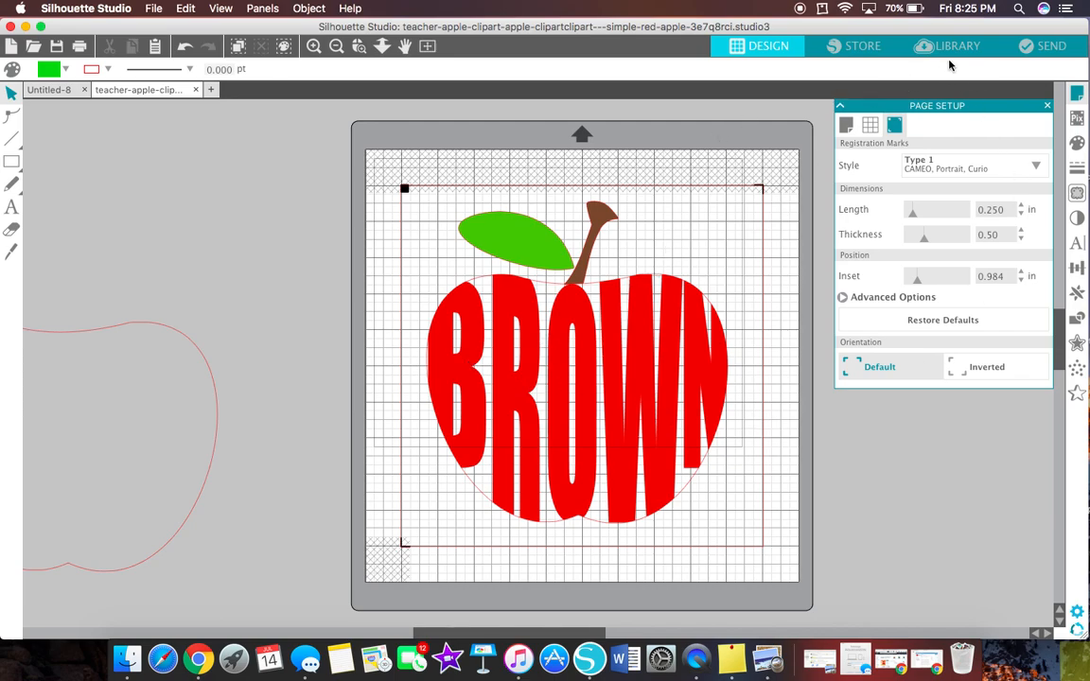
mouse_move(963, 64)
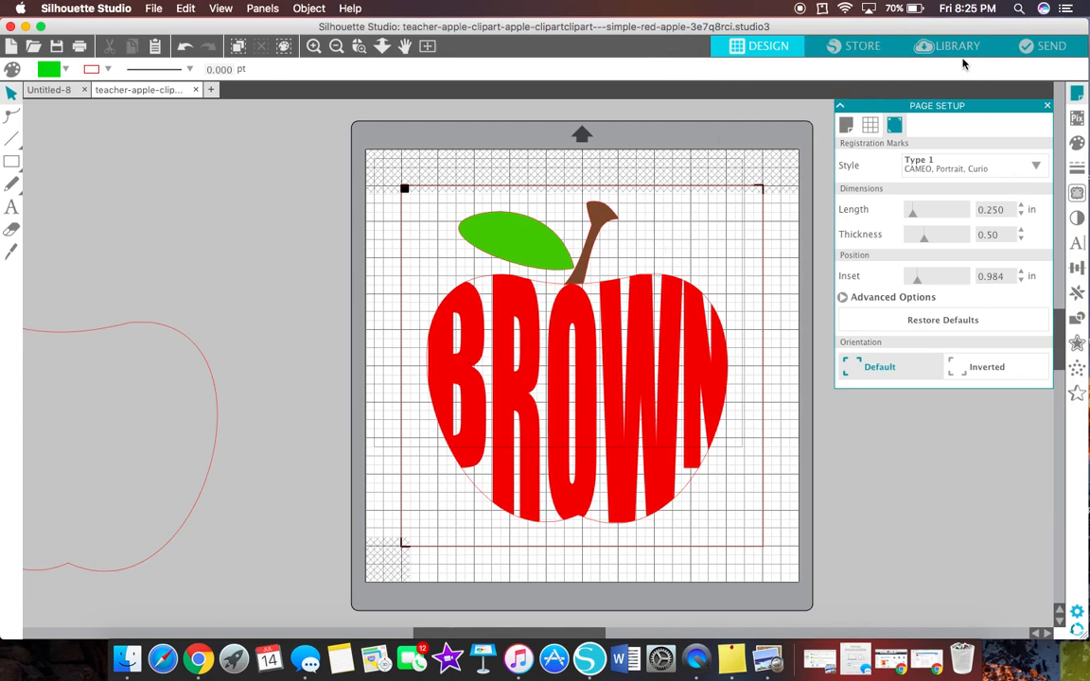
click(859, 45)
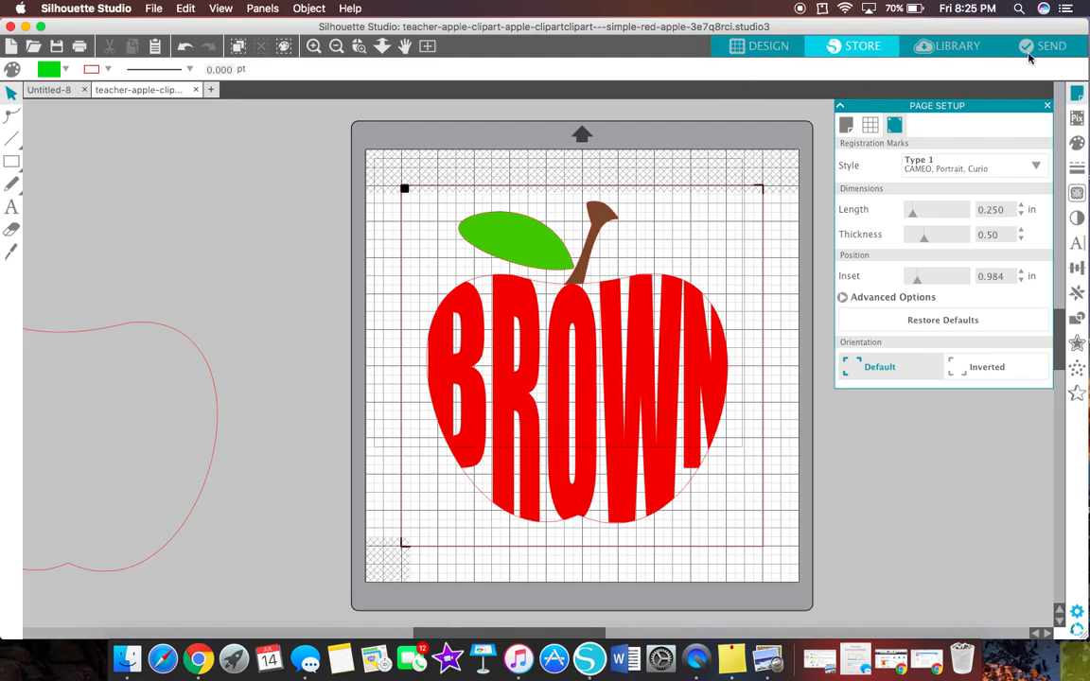
In the Send panel choose Cut Edge for the apple, then return to the Design workspace
click(1052, 45)
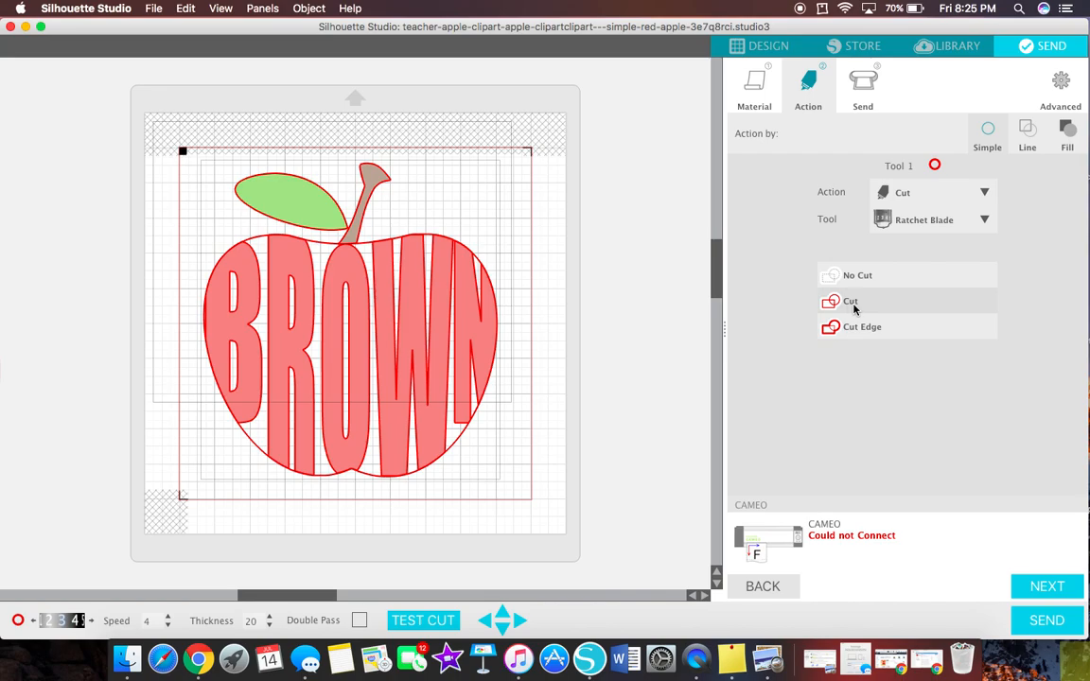
click(862, 326)
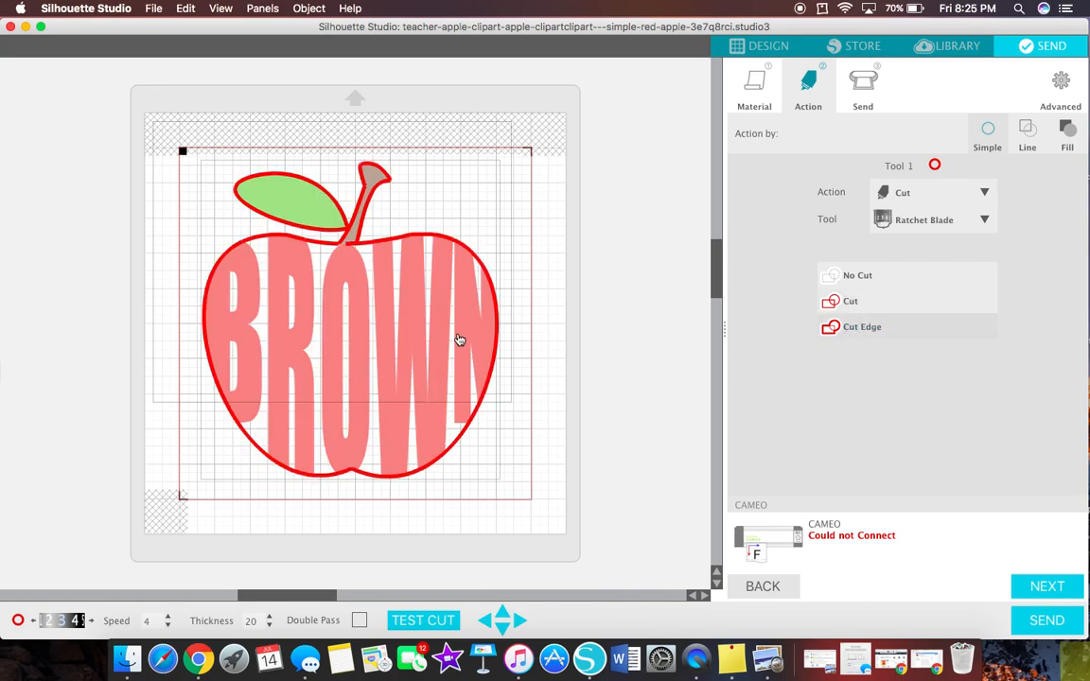
mouse_move(401, 185)
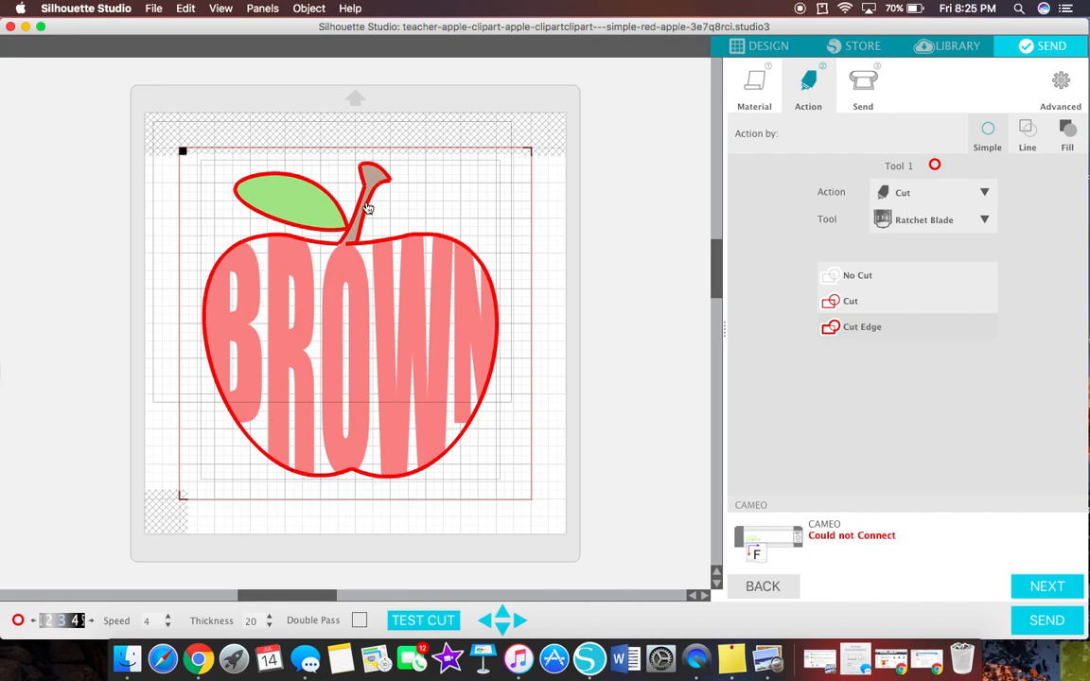
mouse_move(374, 225)
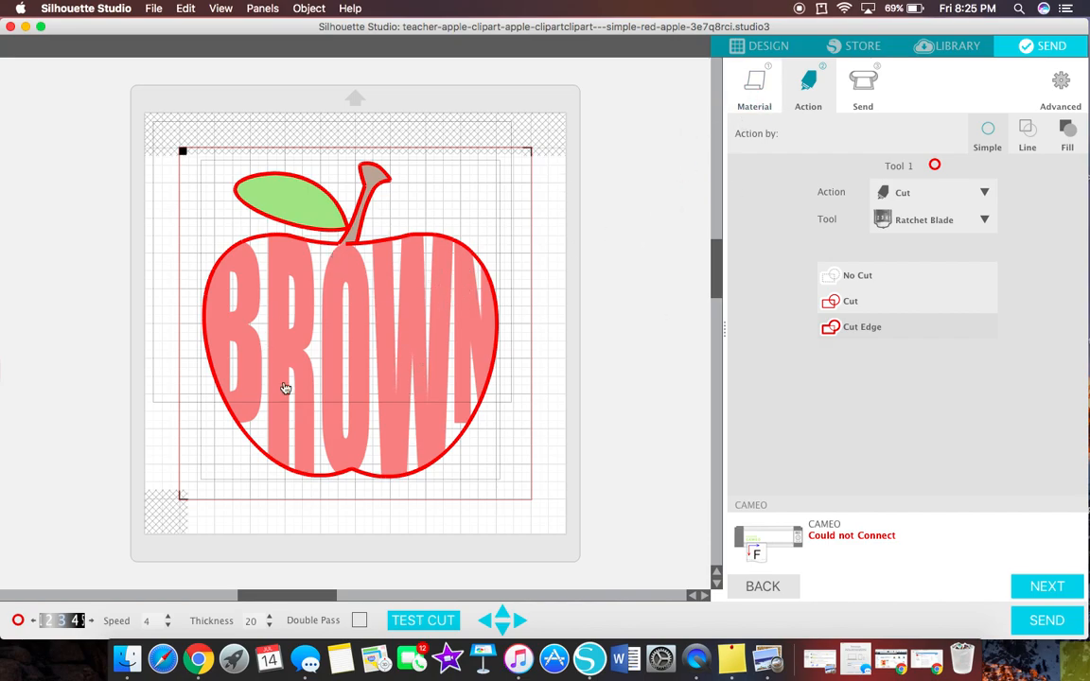
click(757, 45)
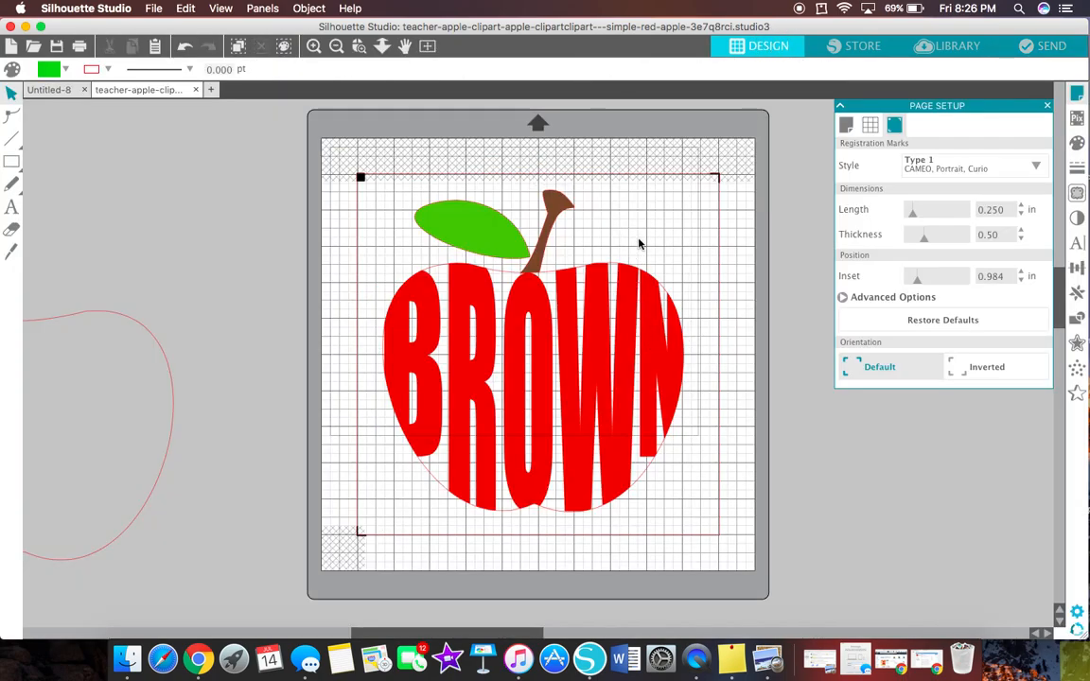
click(556, 276)
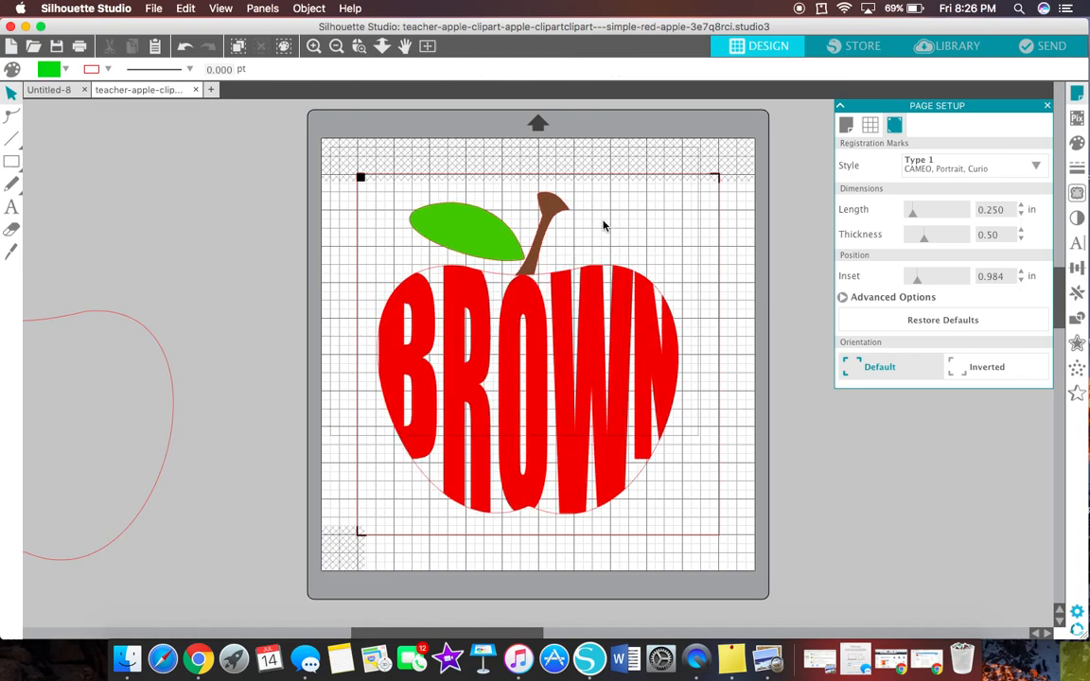
mouse_move(602, 225)
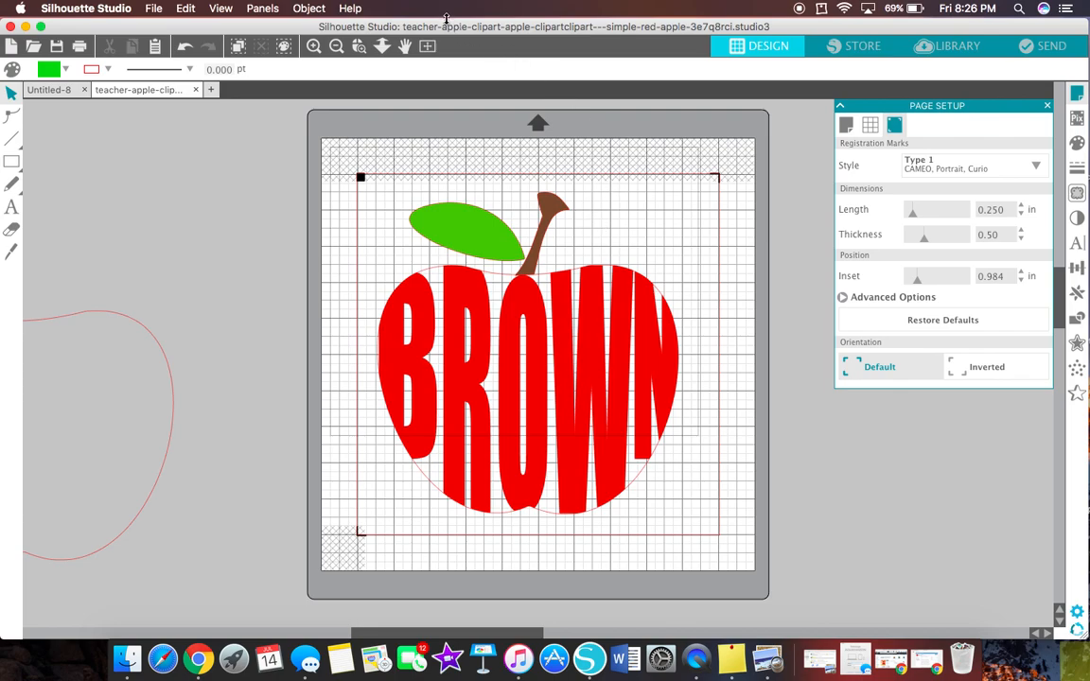
mouse_move(450, 27)
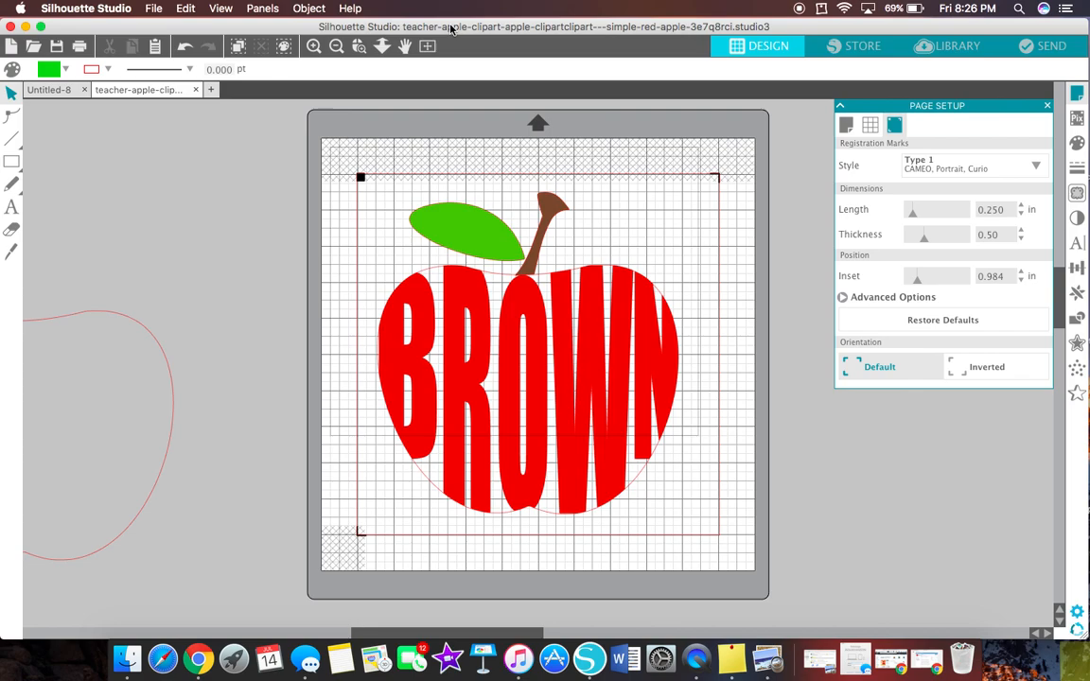
mouse_move(485, 329)
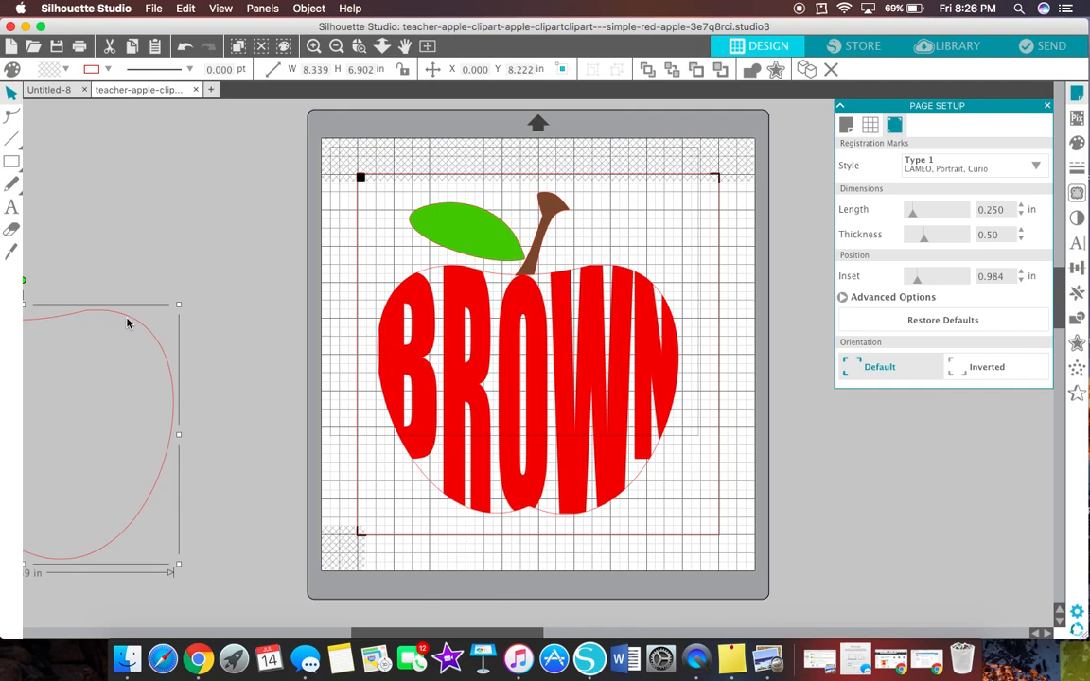
mouse_move(131, 321)
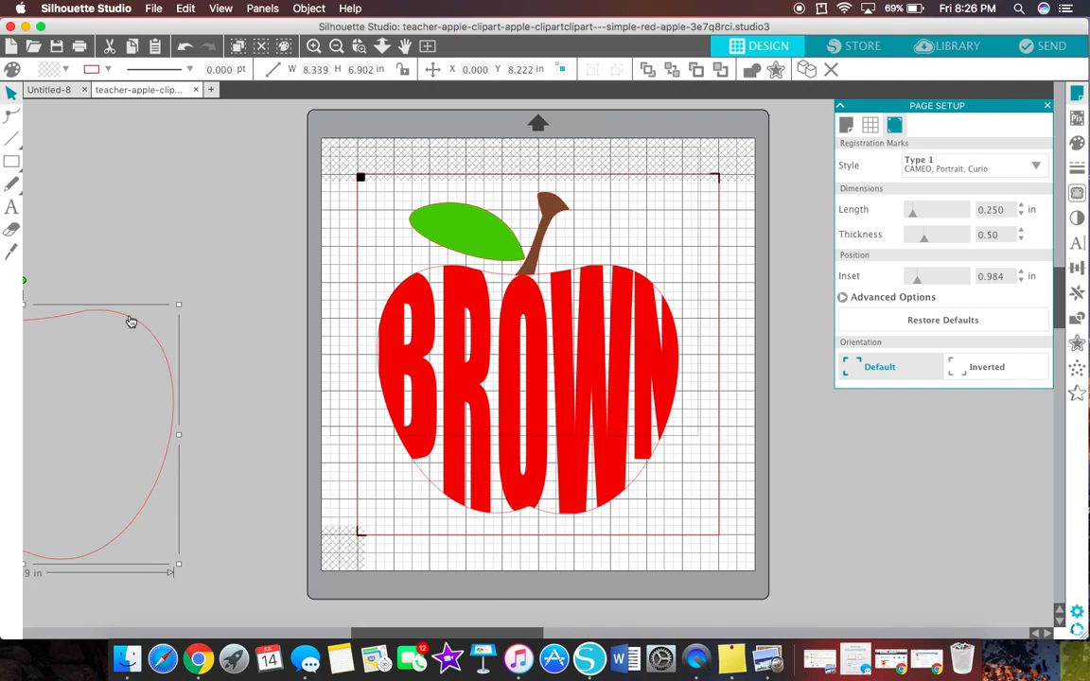